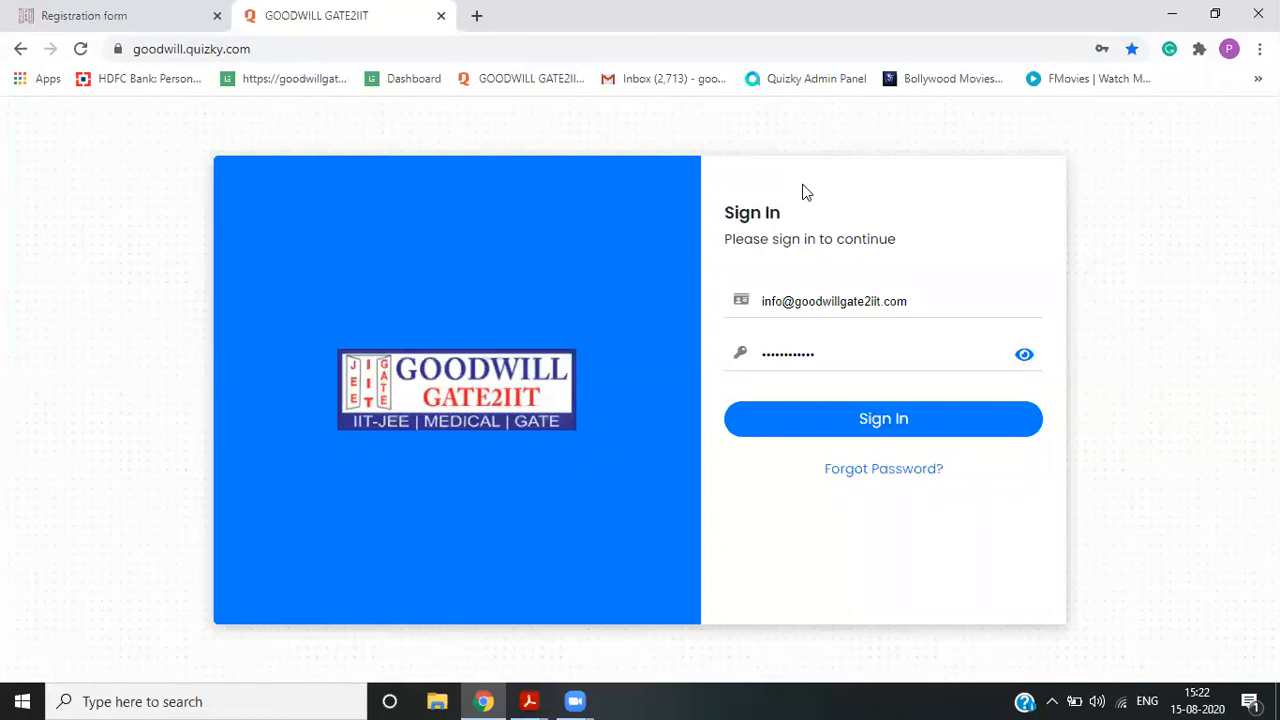
{"action": "mouse_move", "coordinate": [783, 195]}
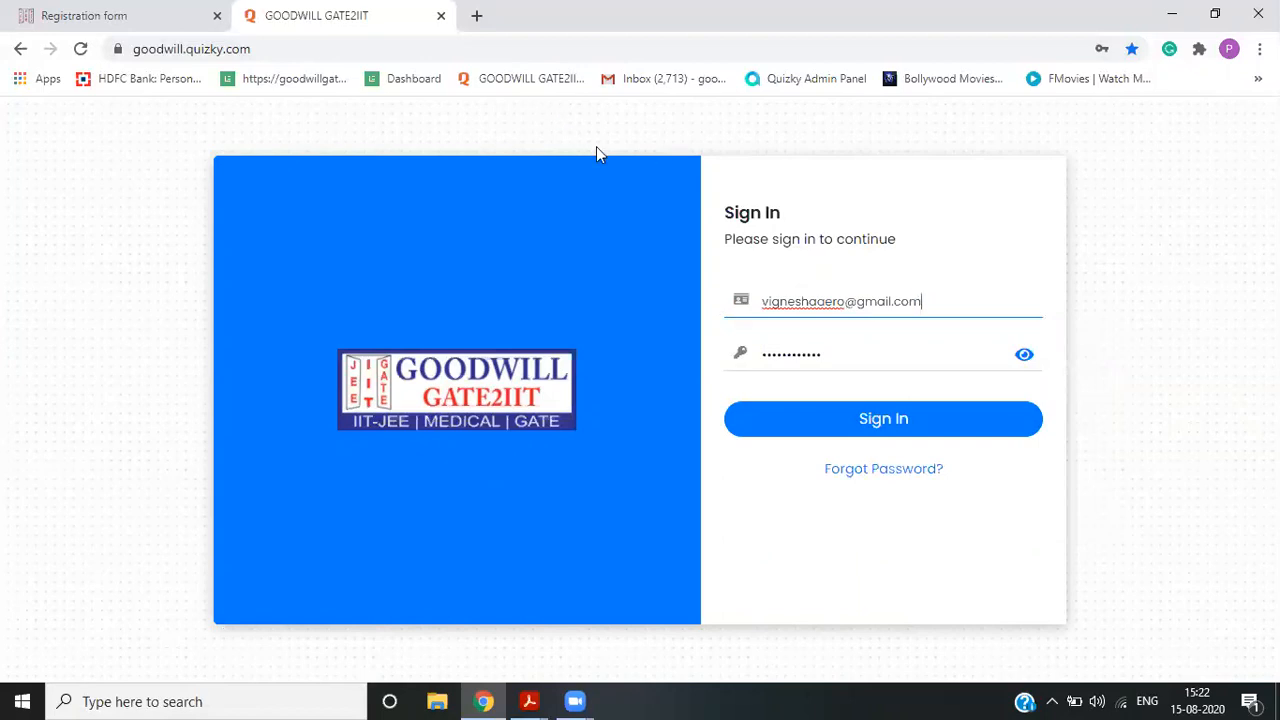
{"action": "mouse_move", "coordinate": [832, 358]}
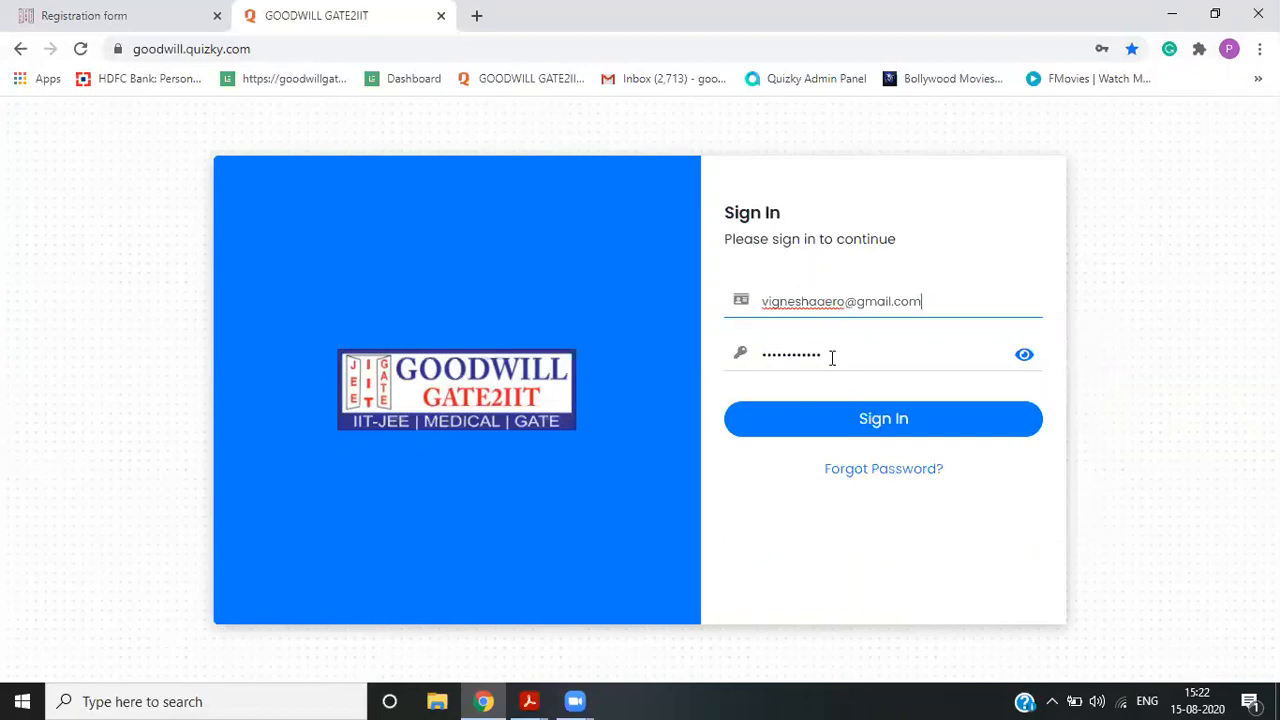
- Re-enter the student account password and sign in to the portal
{"action": "left_click", "coordinate": [883, 354]}
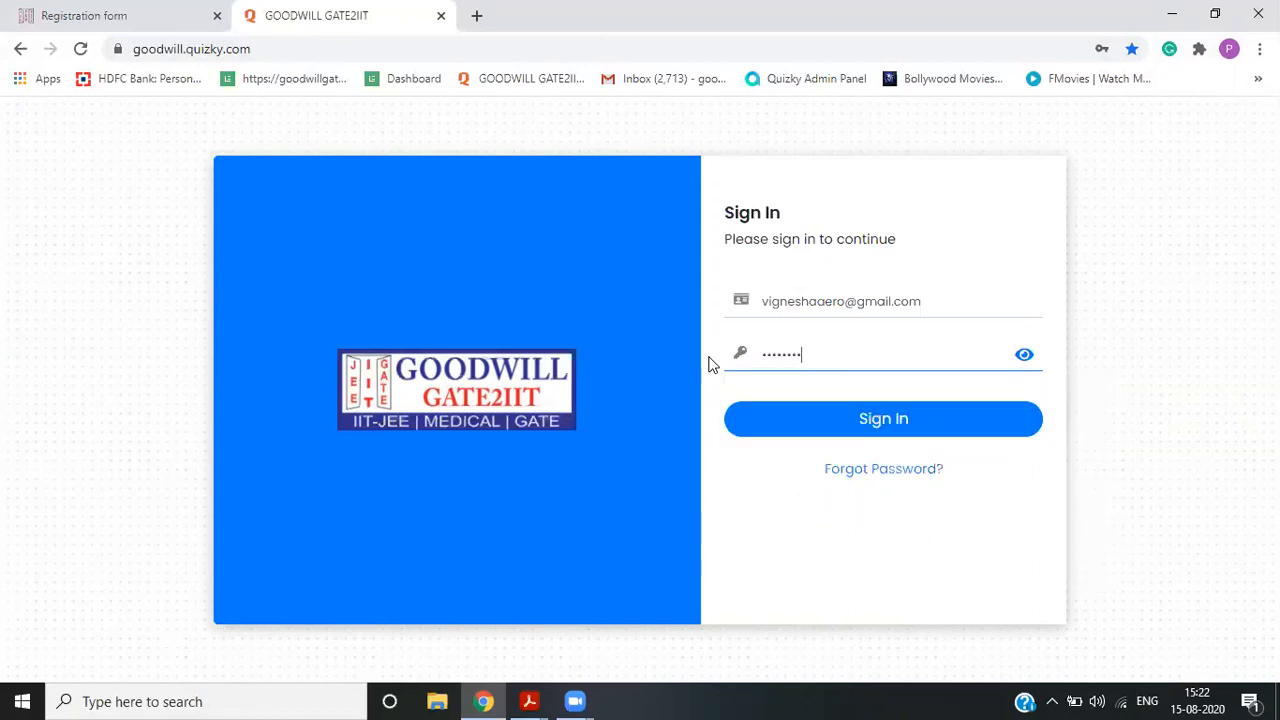
{"action": "left_click", "coordinate": [883, 418]}
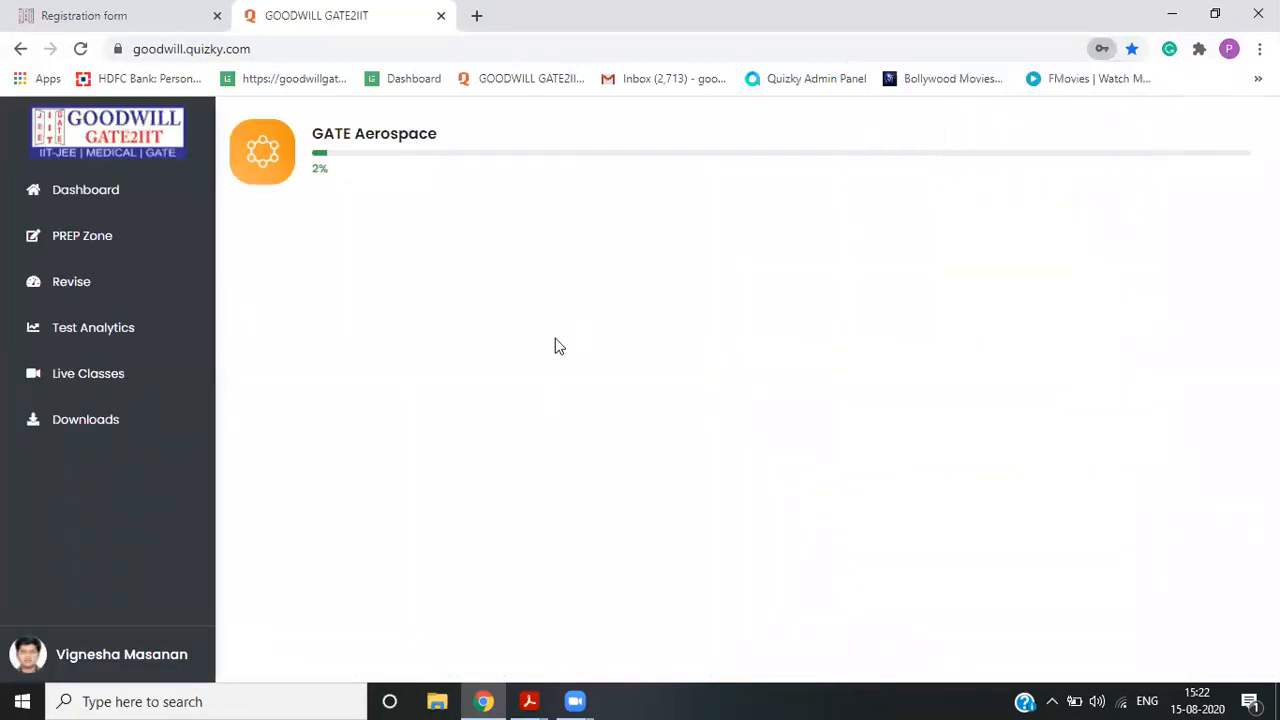
{"action": "mouse_move", "coordinate": [68, 654]}
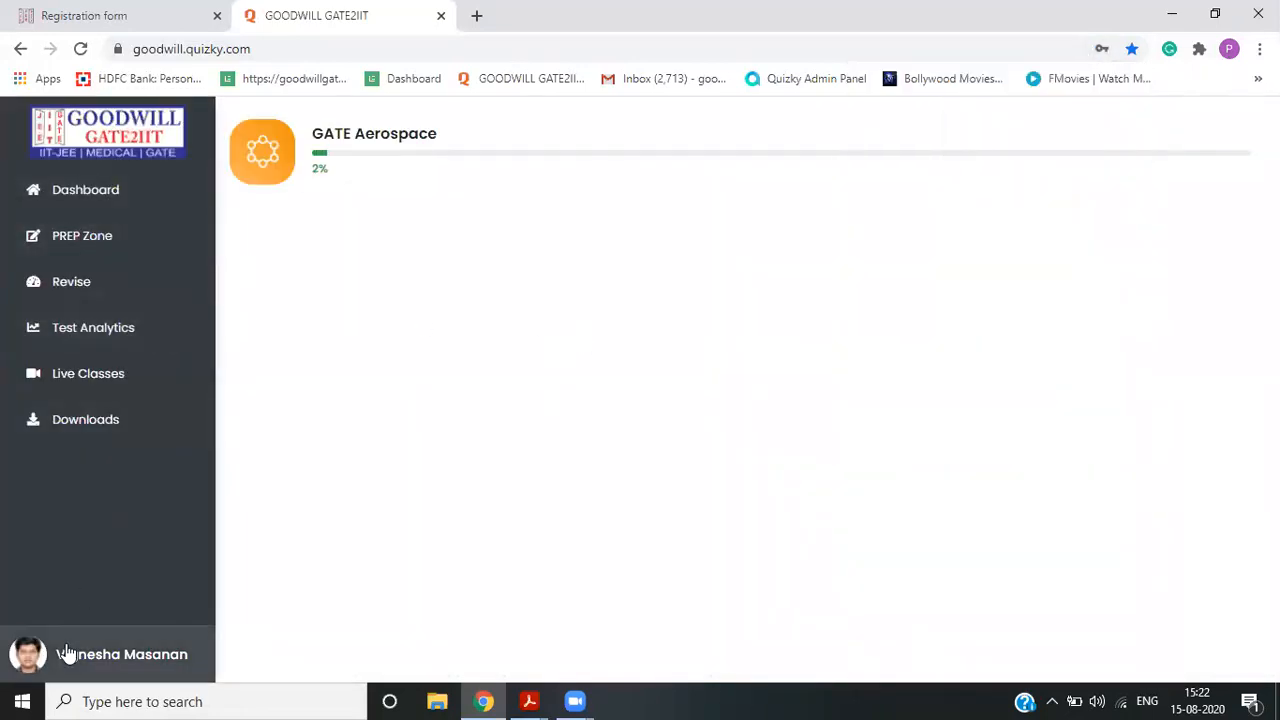
{"action": "mouse_move", "coordinate": [145, 629]}
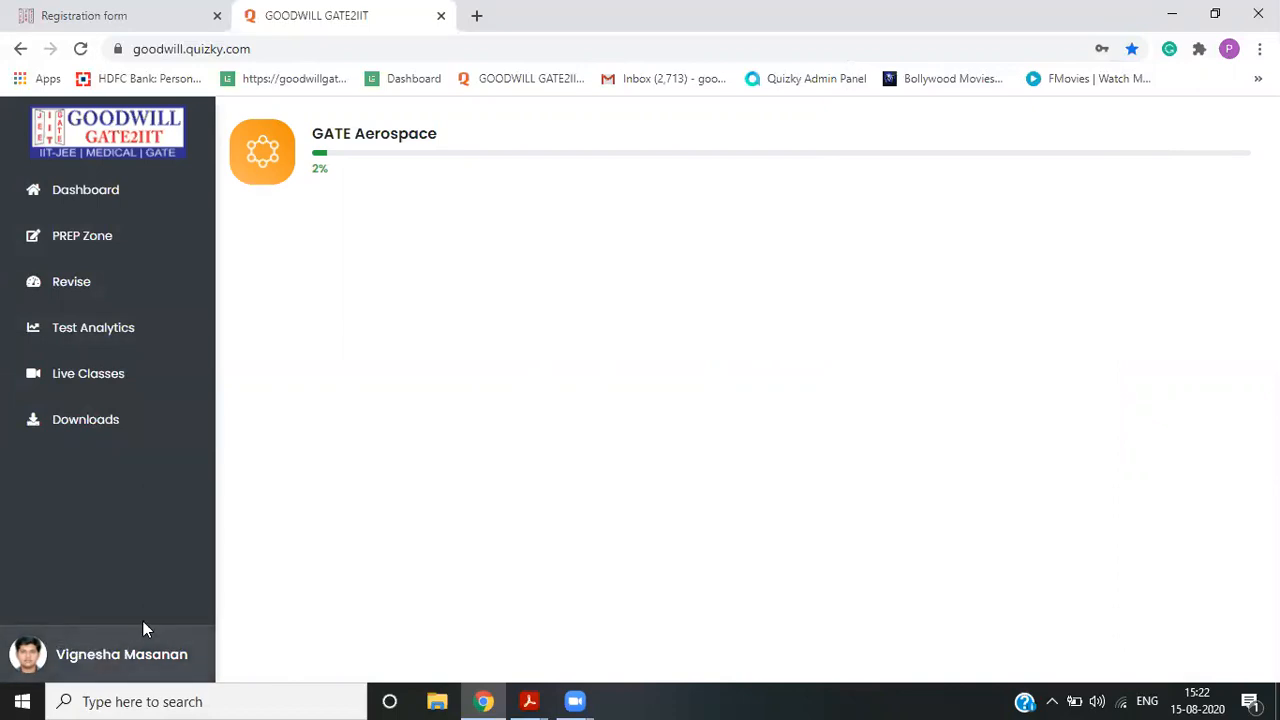
{"action": "mouse_move", "coordinate": [208, 446]}
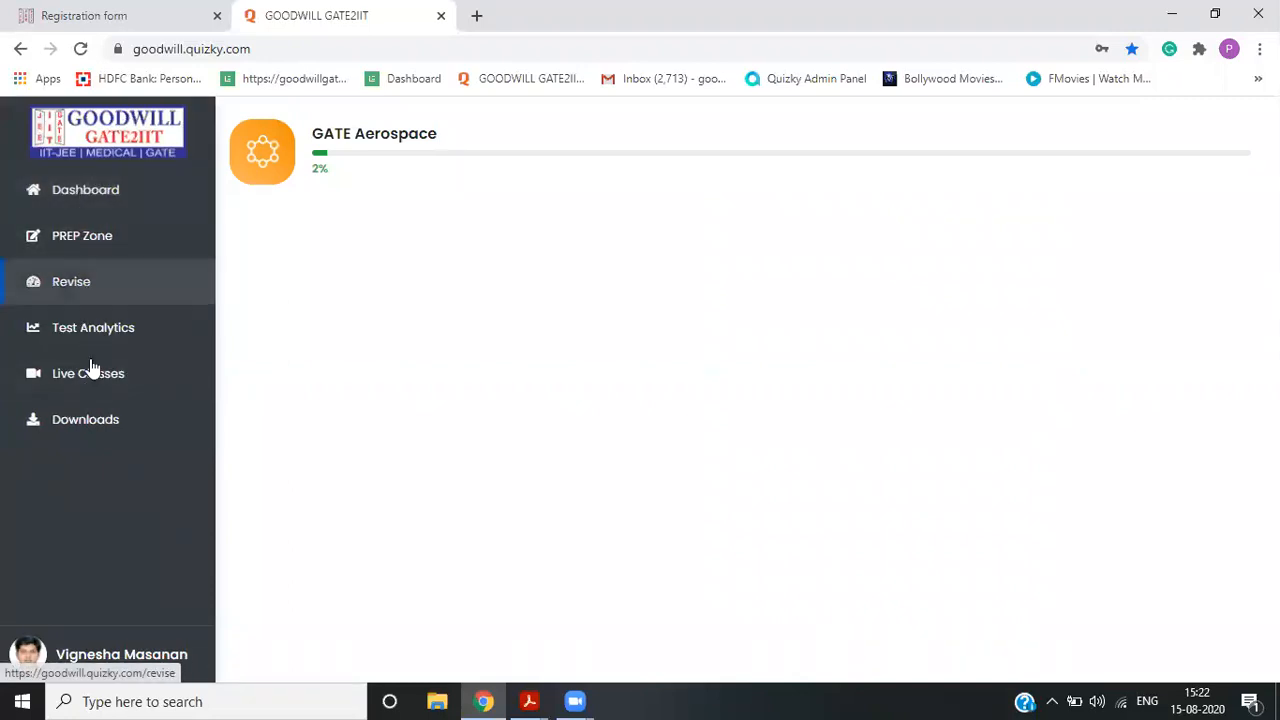
{"action": "mouse_move", "coordinate": [82, 235]}
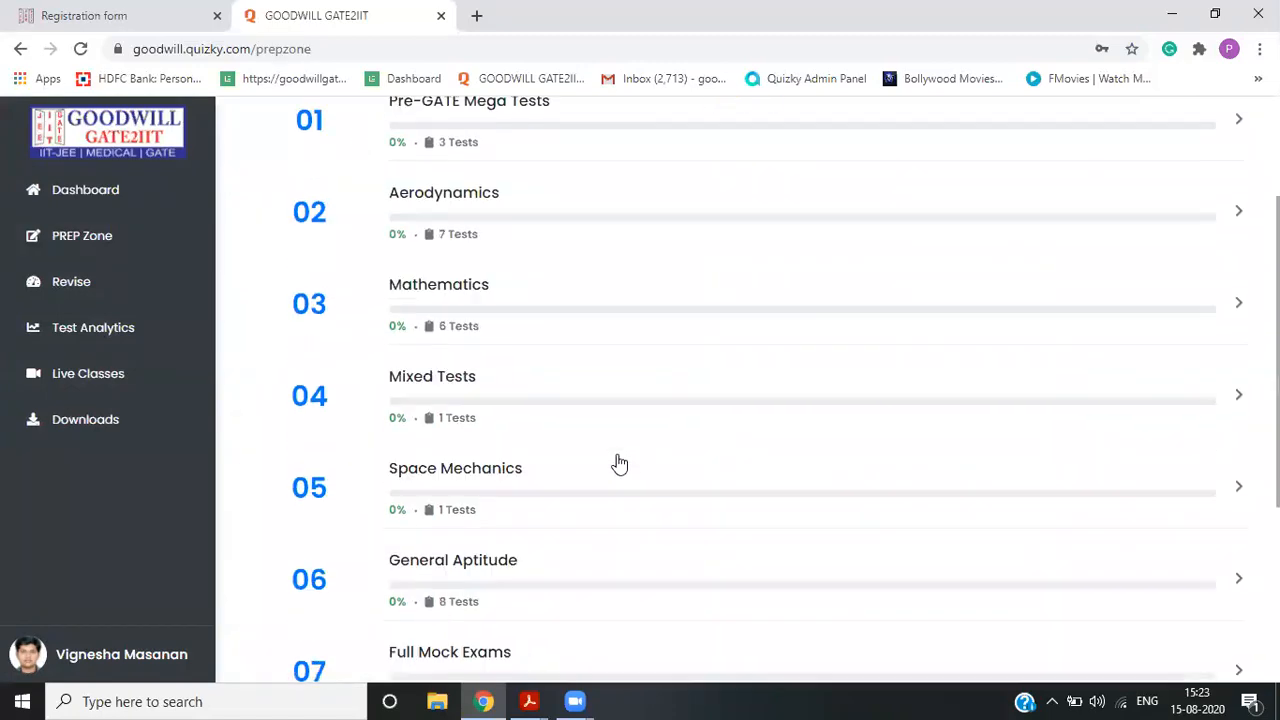
- Scroll up and down through the ten GATE Aerospace chapters in PREP Zone
{"action": "scroll", "scroll_direction": "down", "scroll_amount": 3}
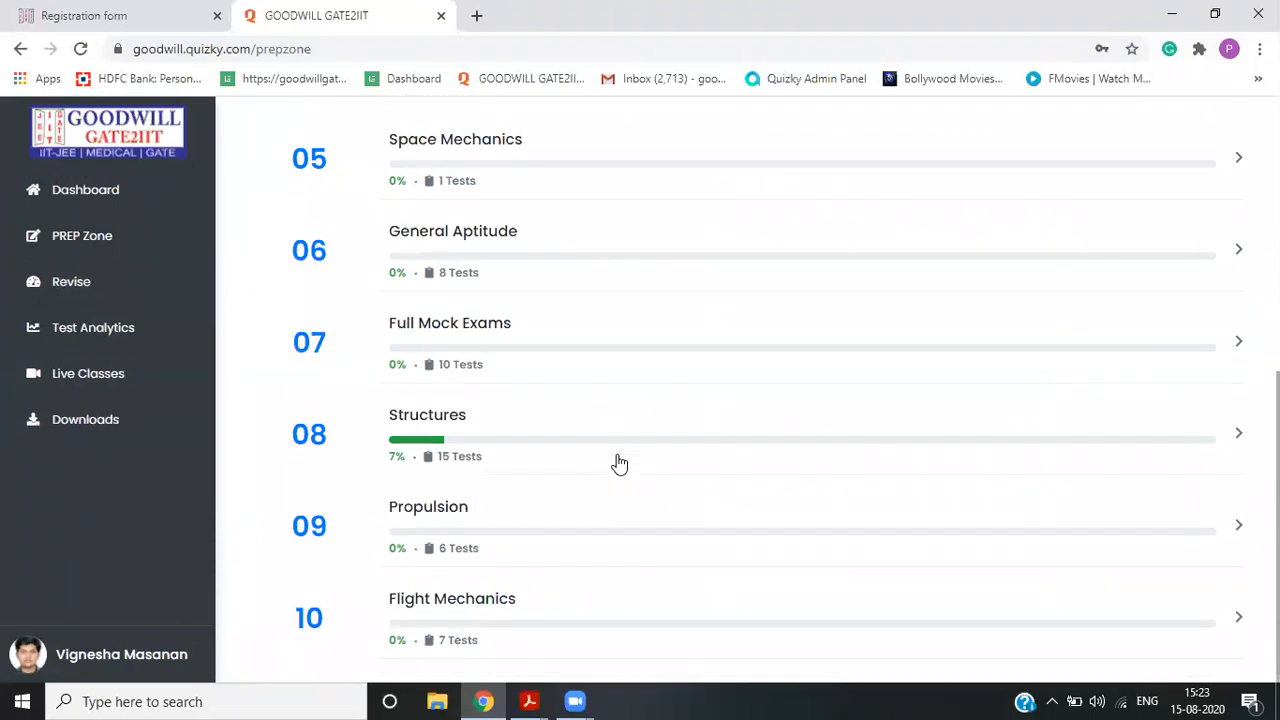
{"action": "scroll", "scroll_direction": "up", "scroll_amount": 3}
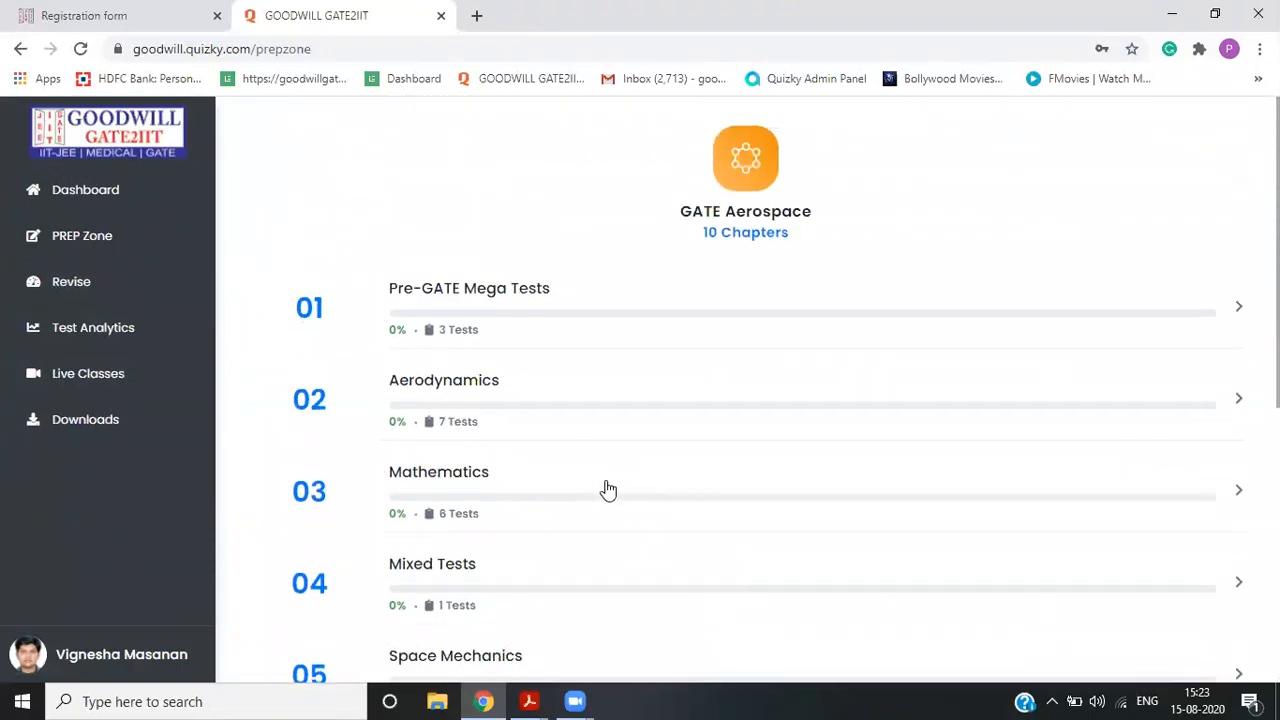
{"action": "mouse_move", "coordinate": [565, 445]}
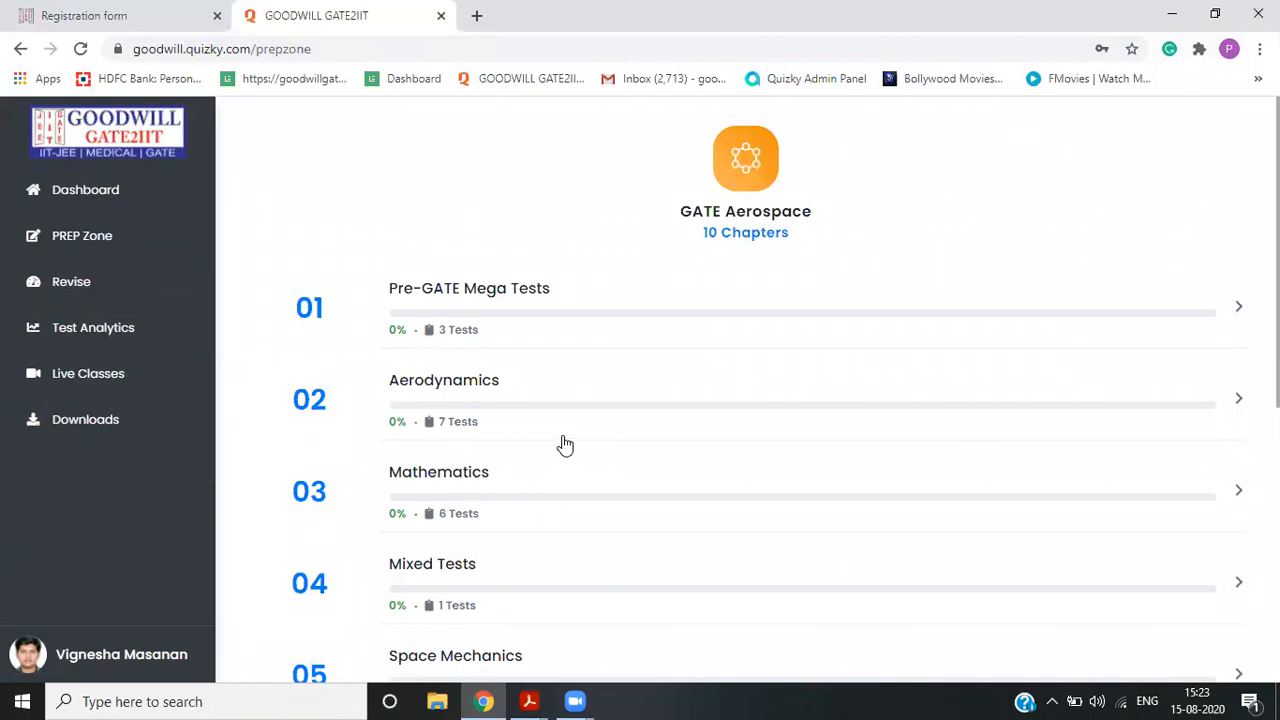
{"action": "scroll", "scroll_direction": "down", "scroll_amount": 3}
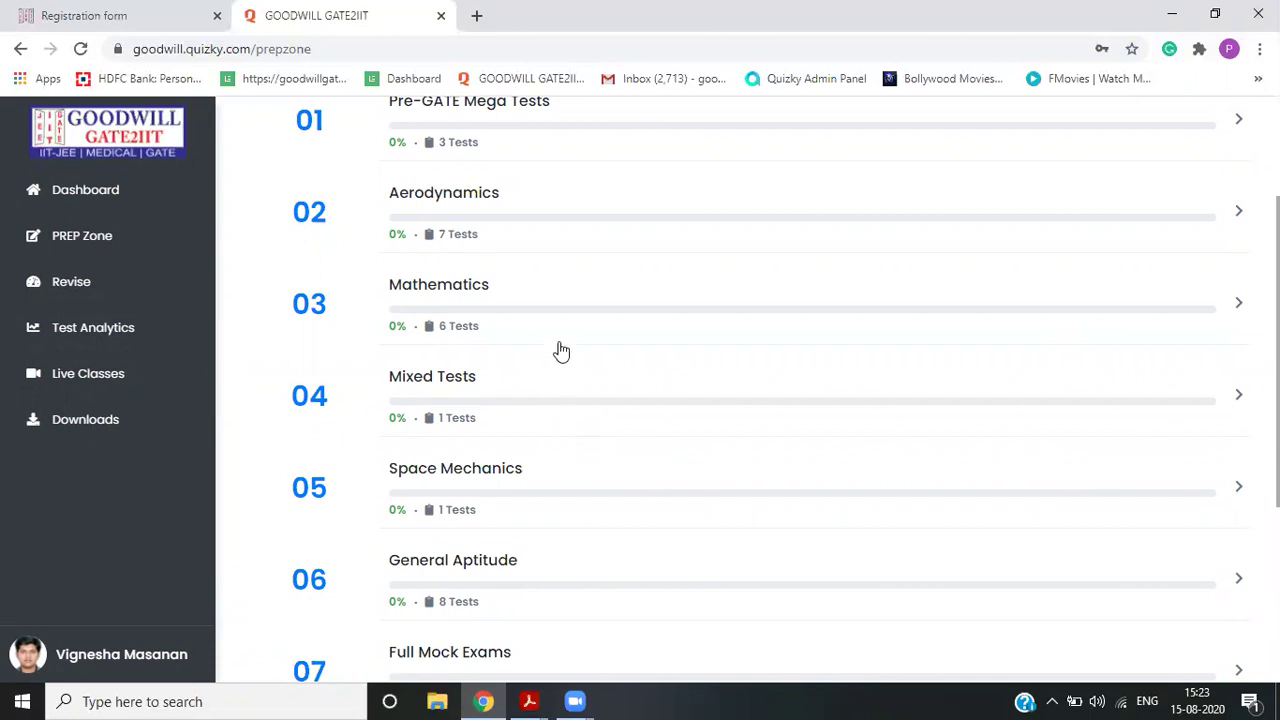
{"action": "scroll", "scroll_direction": "down", "scroll_amount": 3}
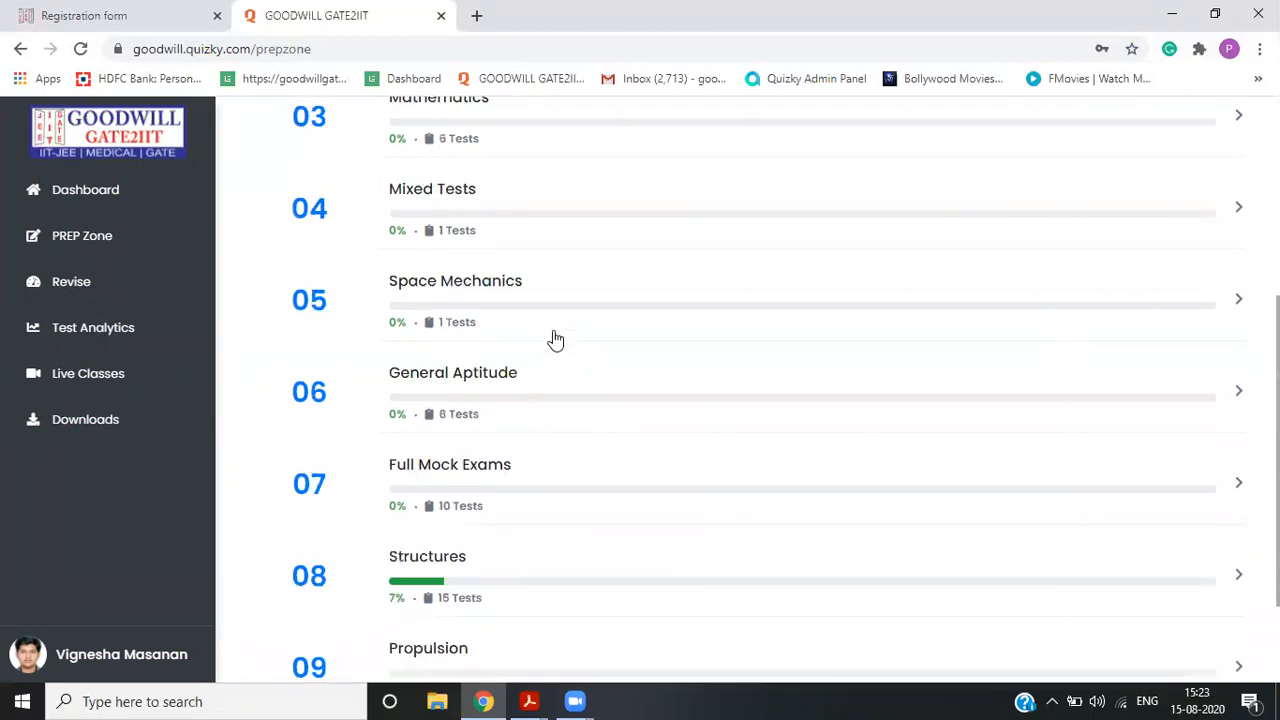
{"action": "scroll", "scroll_direction": "up", "scroll_amount": 3}
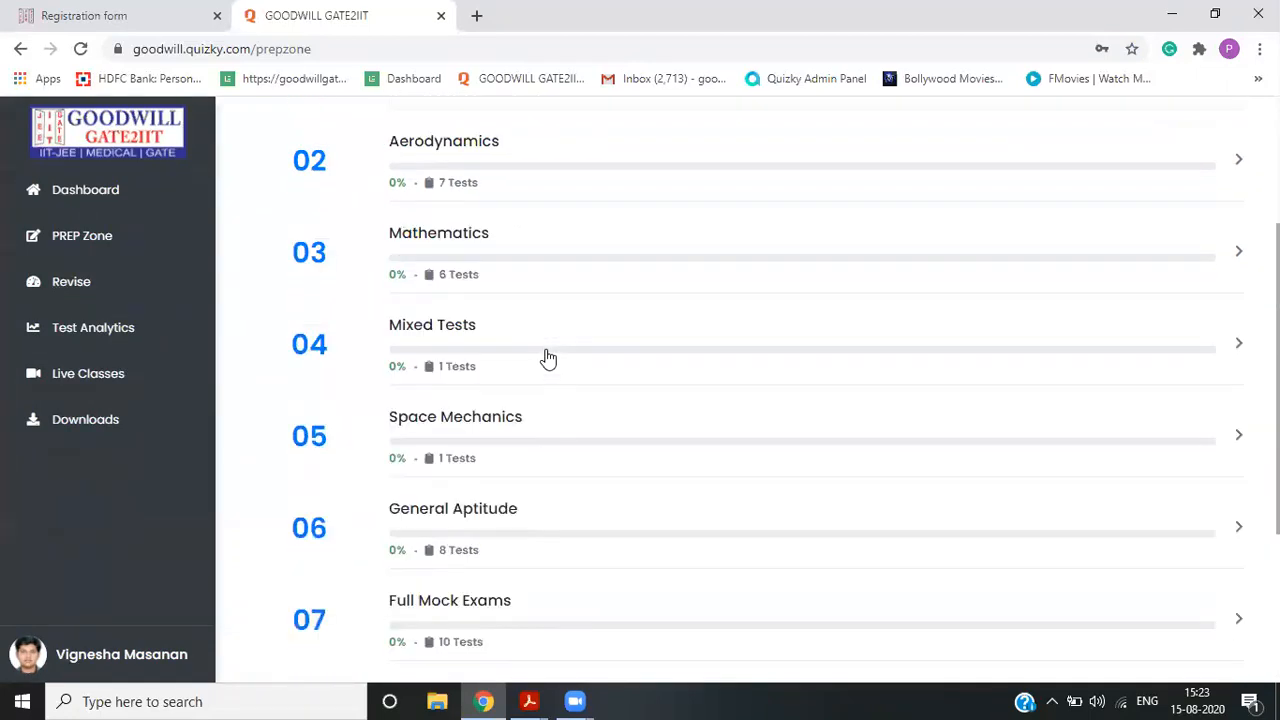
{"action": "scroll", "scroll_direction": "up", "scroll_amount": 3}
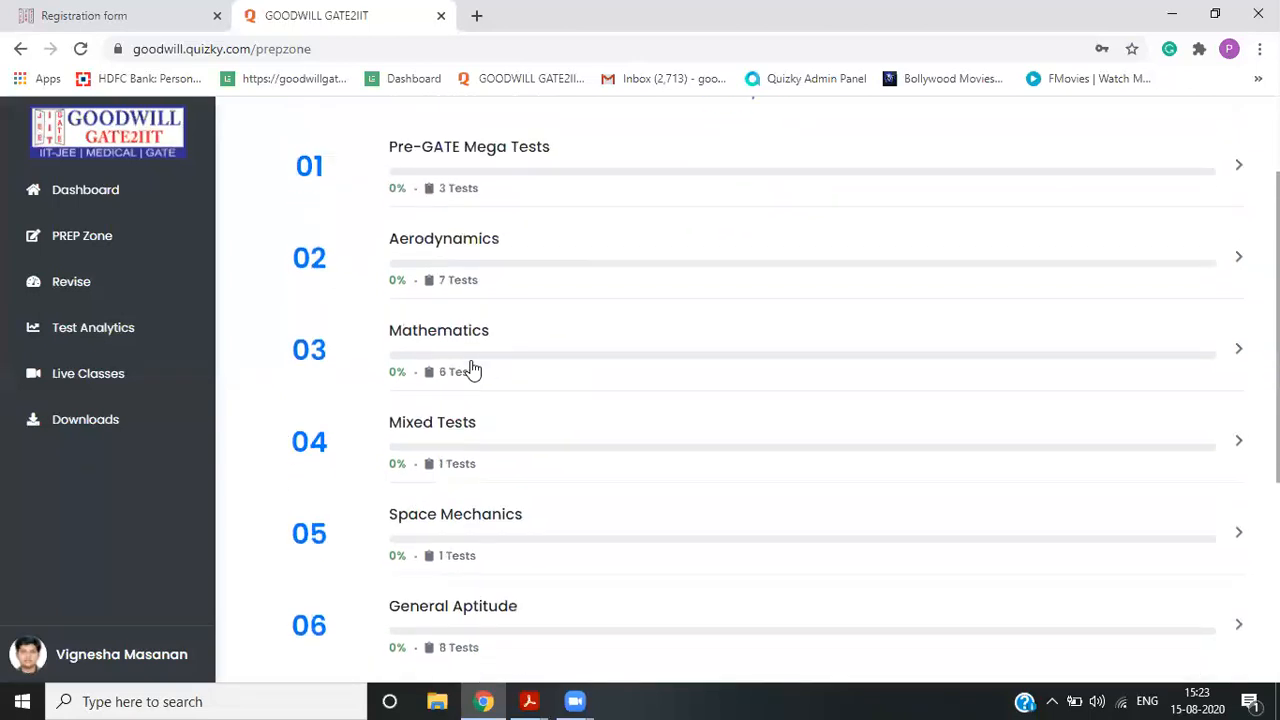
{"action": "scroll", "scroll_direction": "down", "scroll_amount": 3}
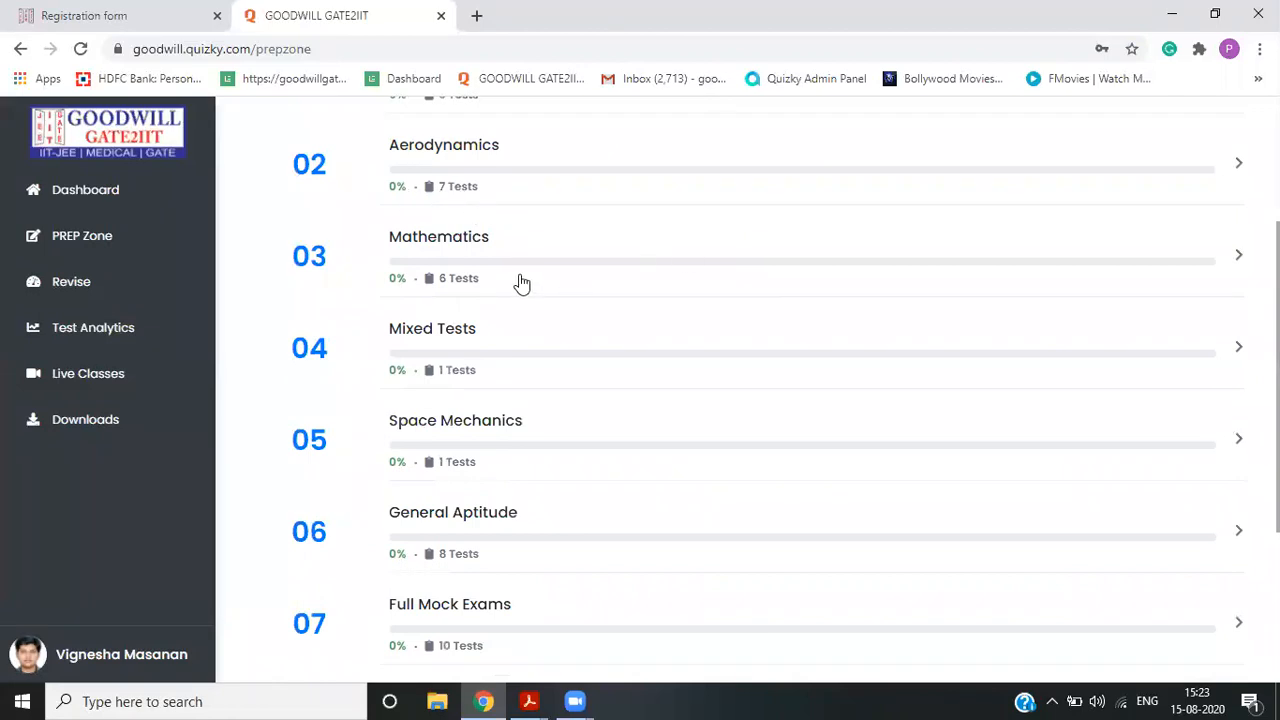
{"action": "scroll", "scroll_direction": "down", "scroll_amount": 3}
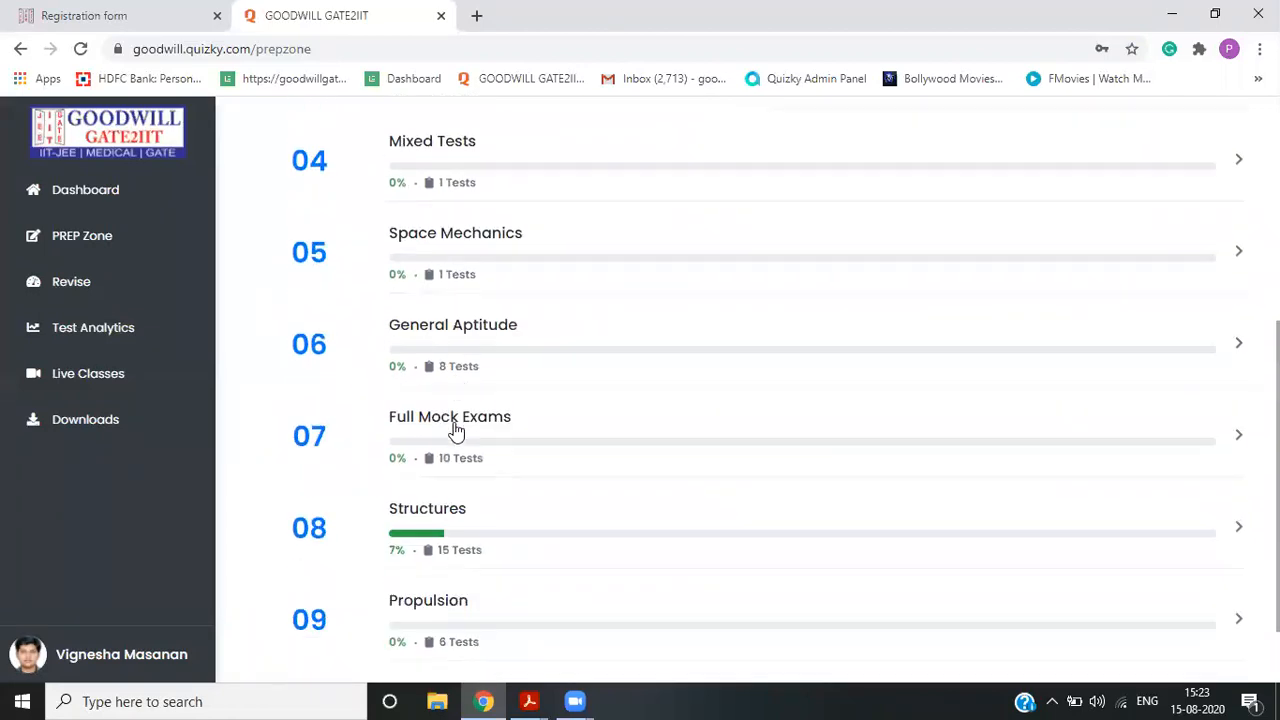
{"action": "scroll", "scroll_direction": "down", "scroll_amount": 3}
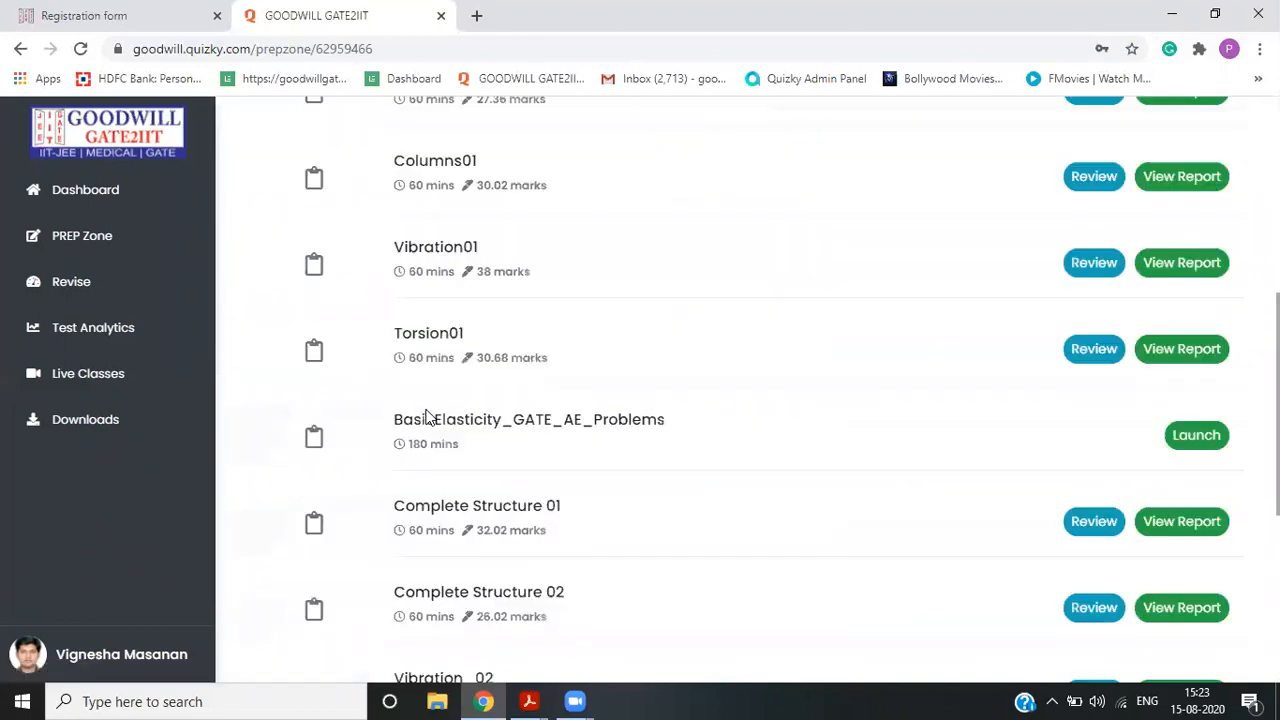
{"action": "scroll", "scroll_direction": "up", "scroll_amount": 3}
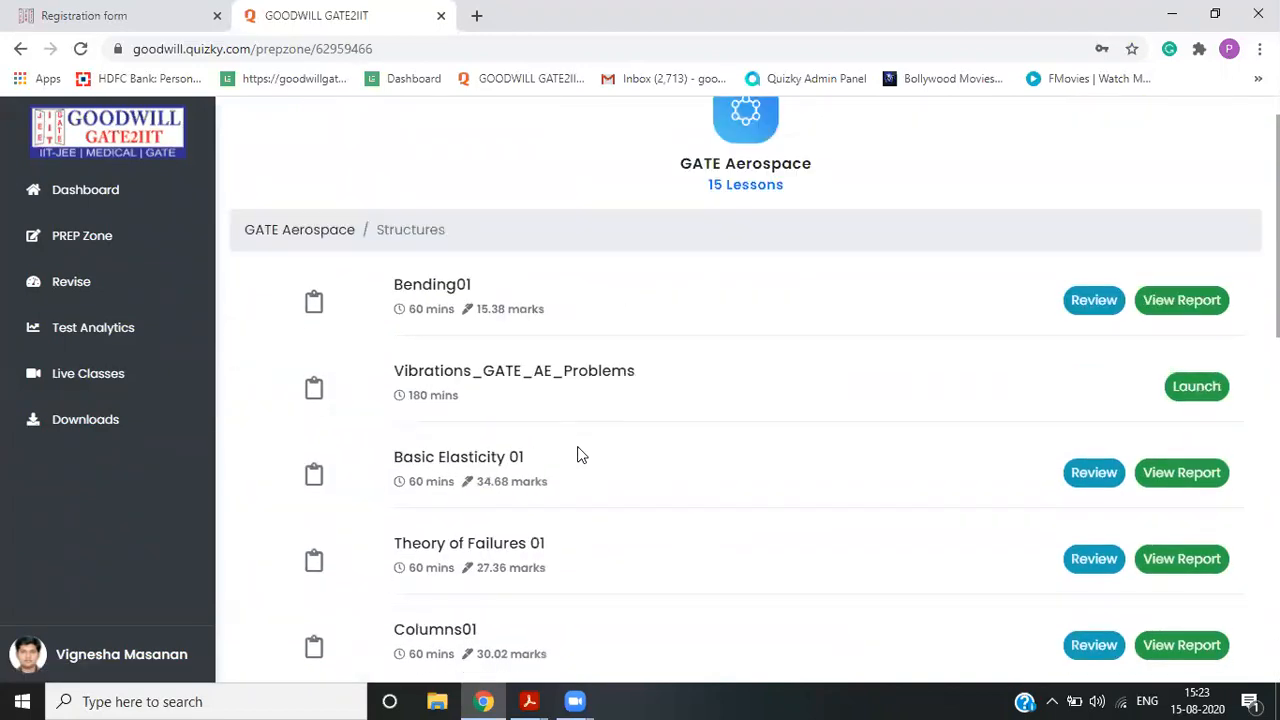
{"action": "mouse_move", "coordinate": [388, 327]}
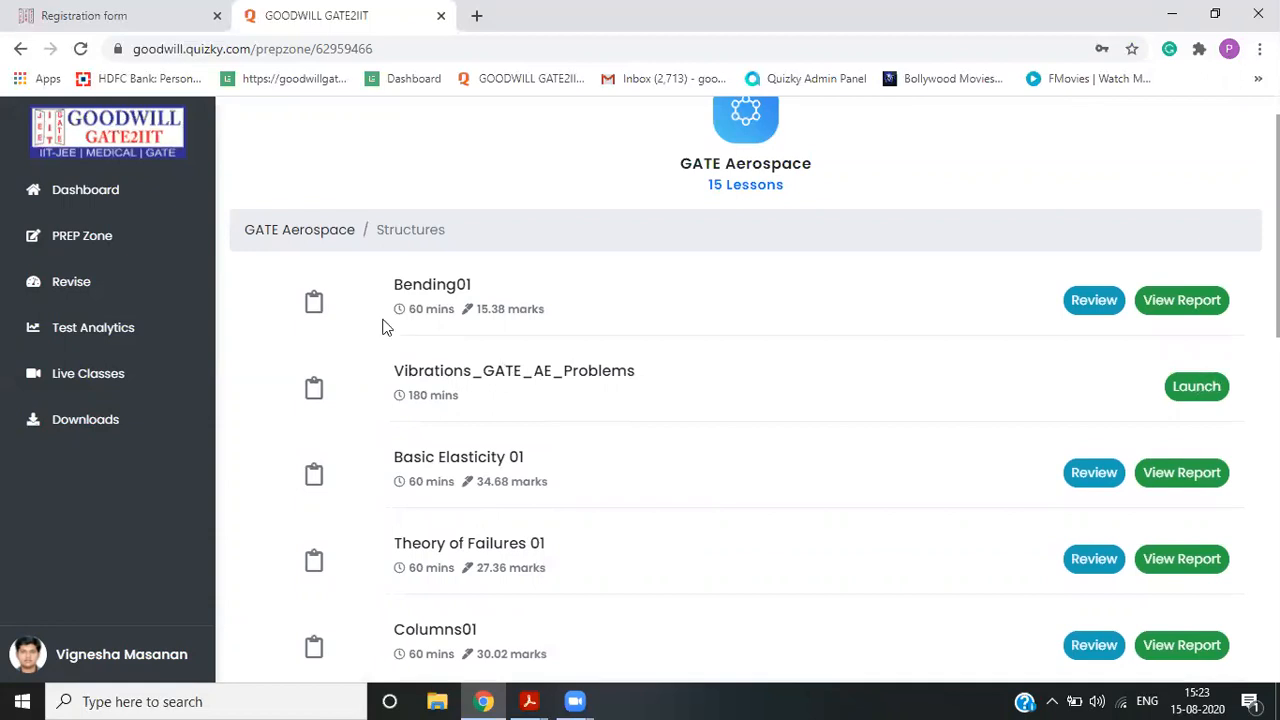
{"action": "mouse_move", "coordinate": [483, 438]}
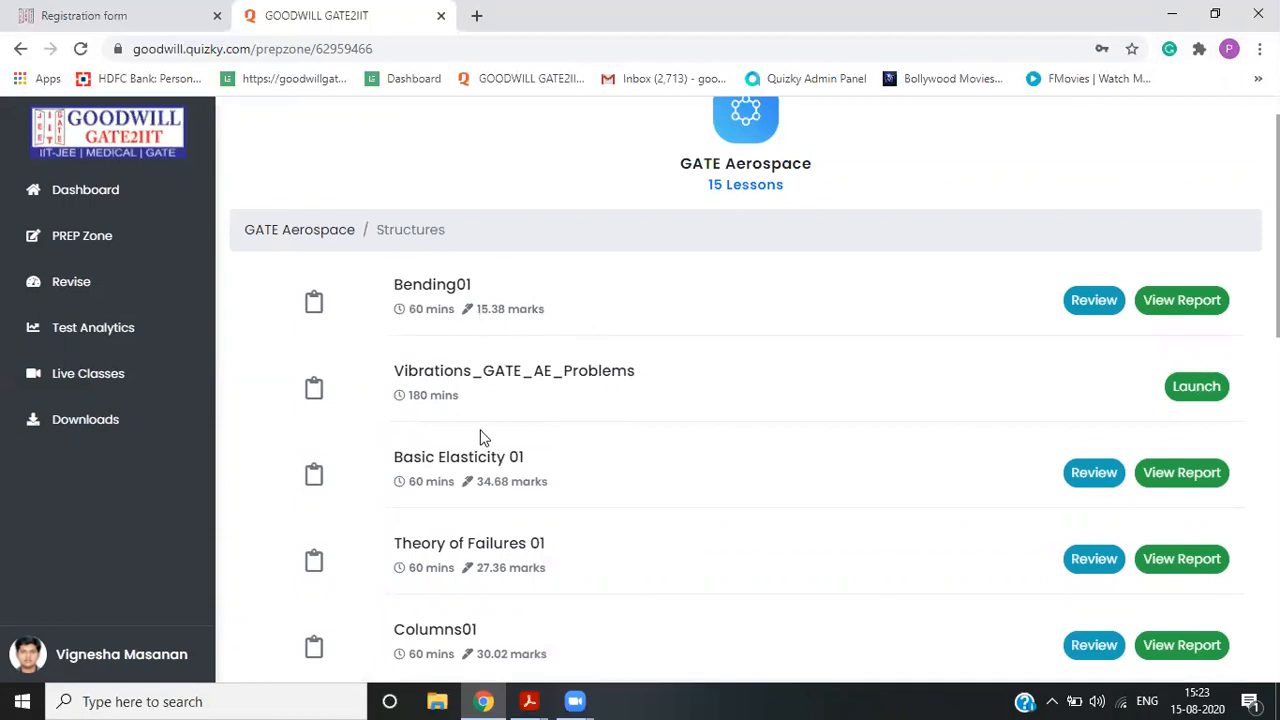
{"action": "scroll", "scroll_direction": "down", "scroll_amount": 3}
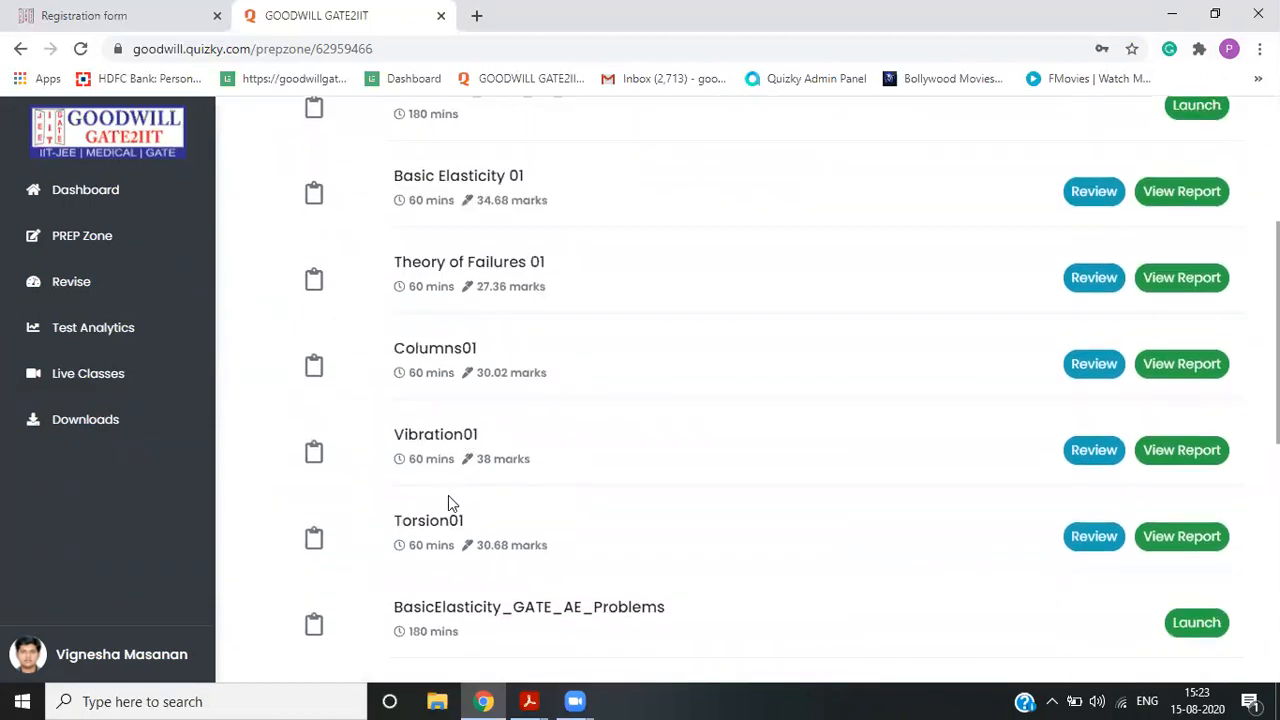
{"action": "scroll", "scroll_direction": "down", "scroll_amount": 3}
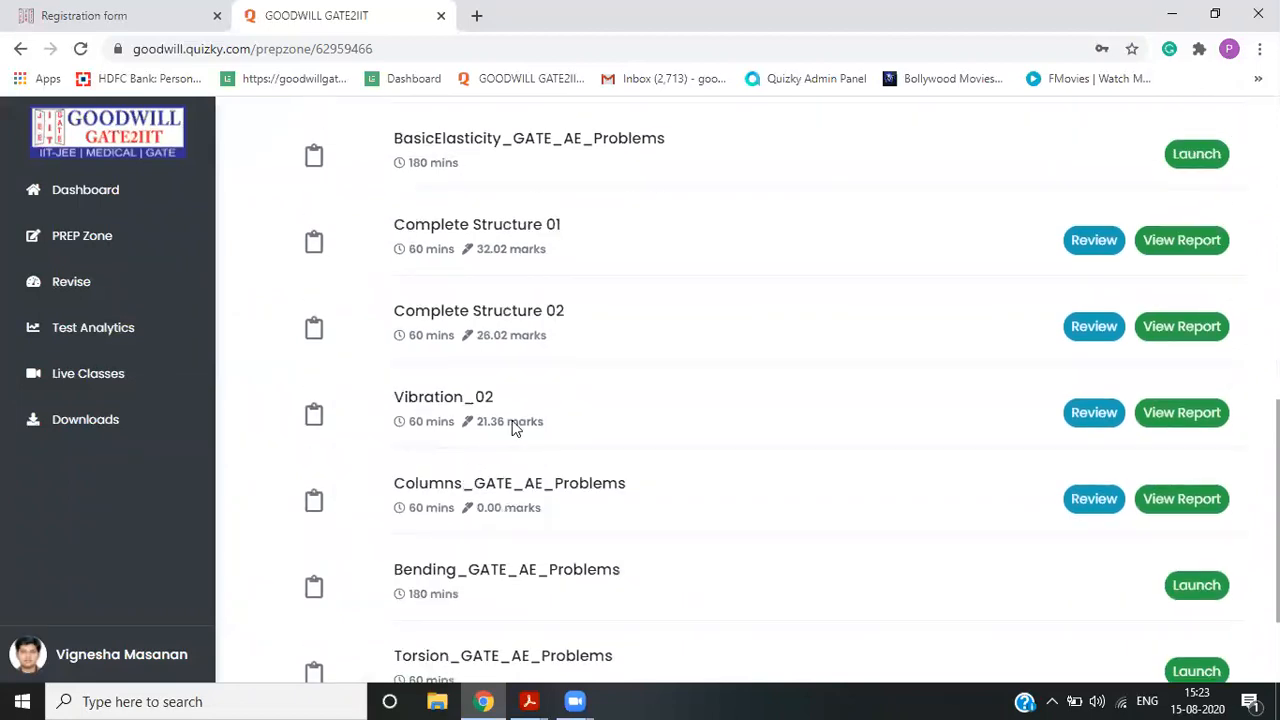
{"action": "scroll", "scroll_direction": "down", "scroll_amount": 3}
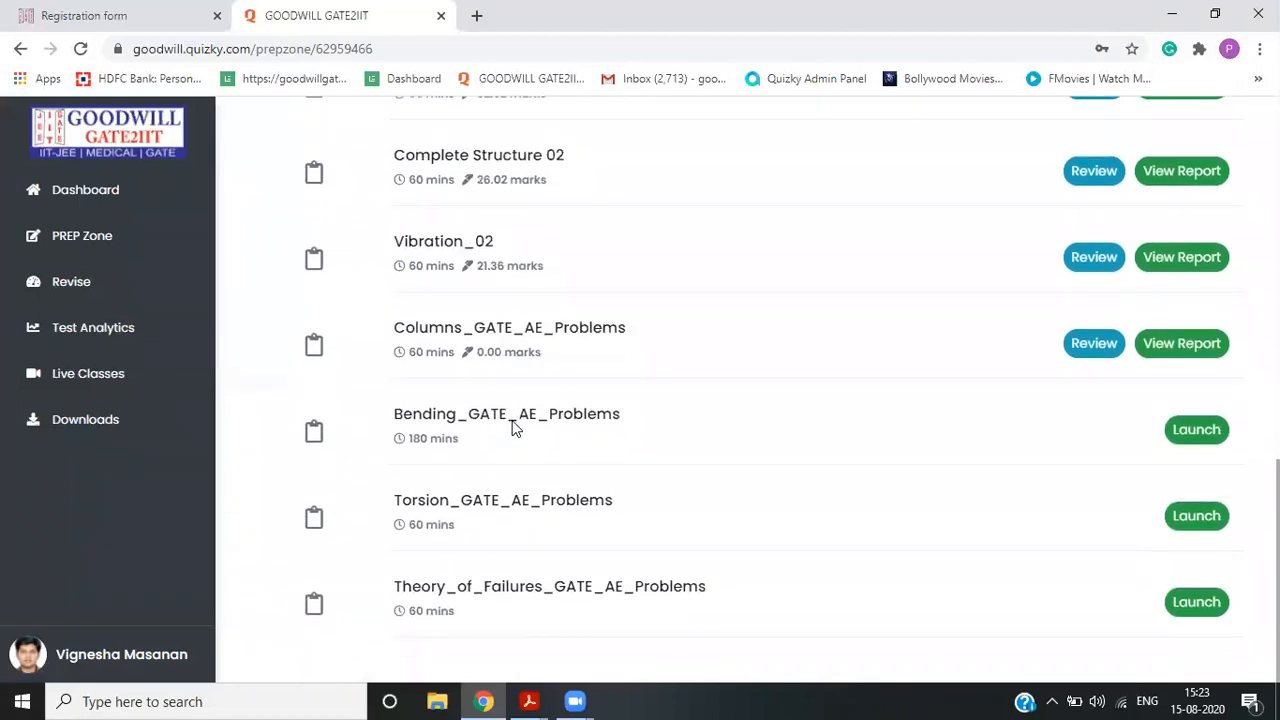
{"action": "scroll", "scroll_direction": "up", "scroll_amount": 3}
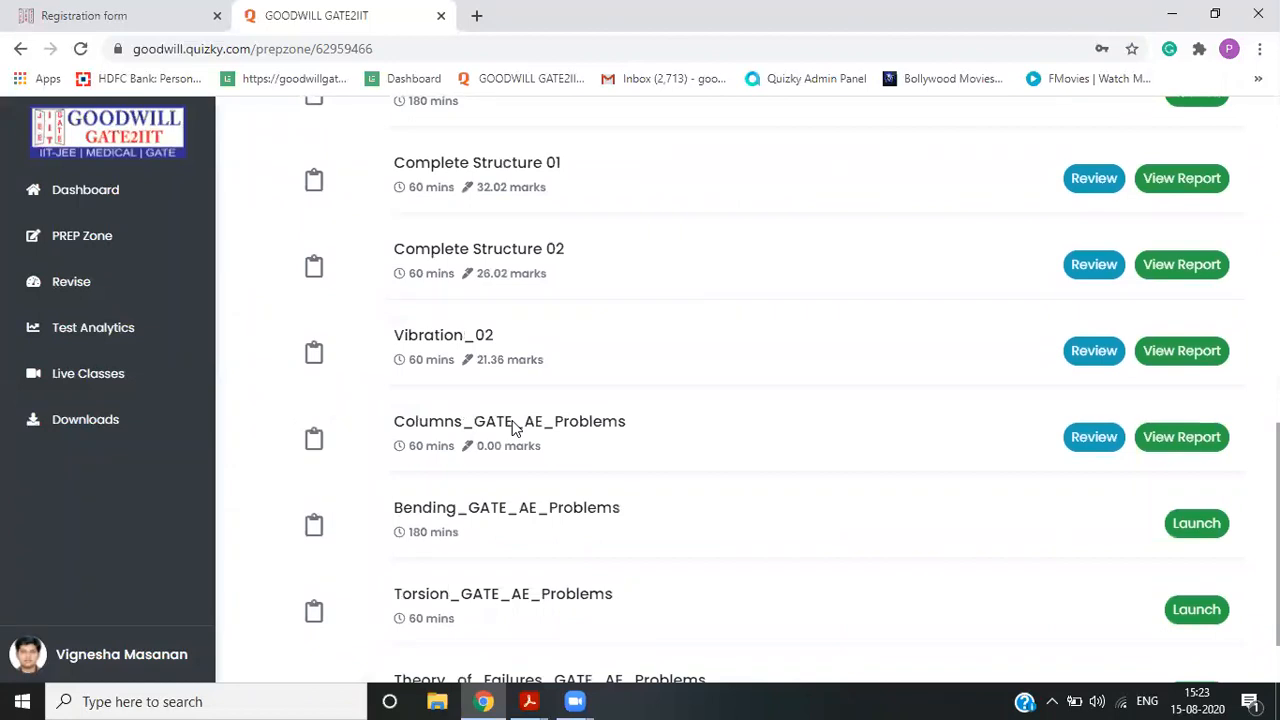
{"action": "mouse_move", "coordinate": [731, 483]}
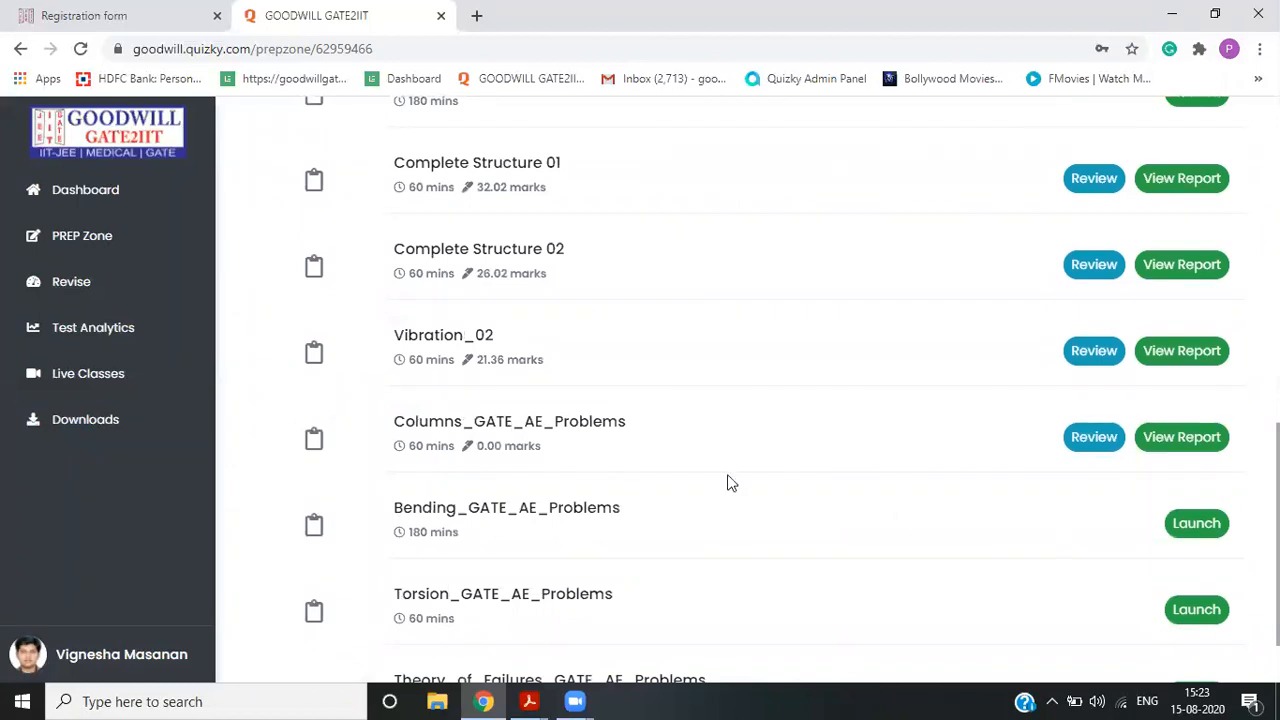
{"action": "mouse_move", "coordinate": [1100, 468]}
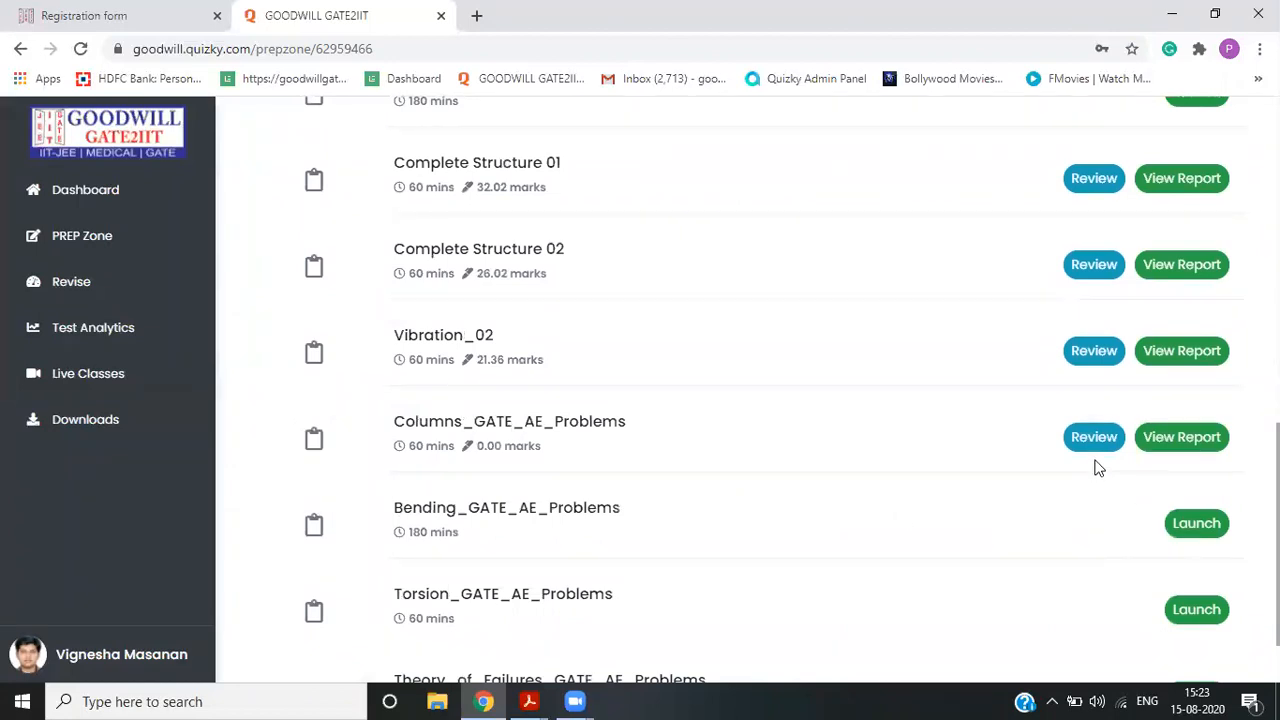
{"action": "mouse_move", "coordinate": [1181, 437]}
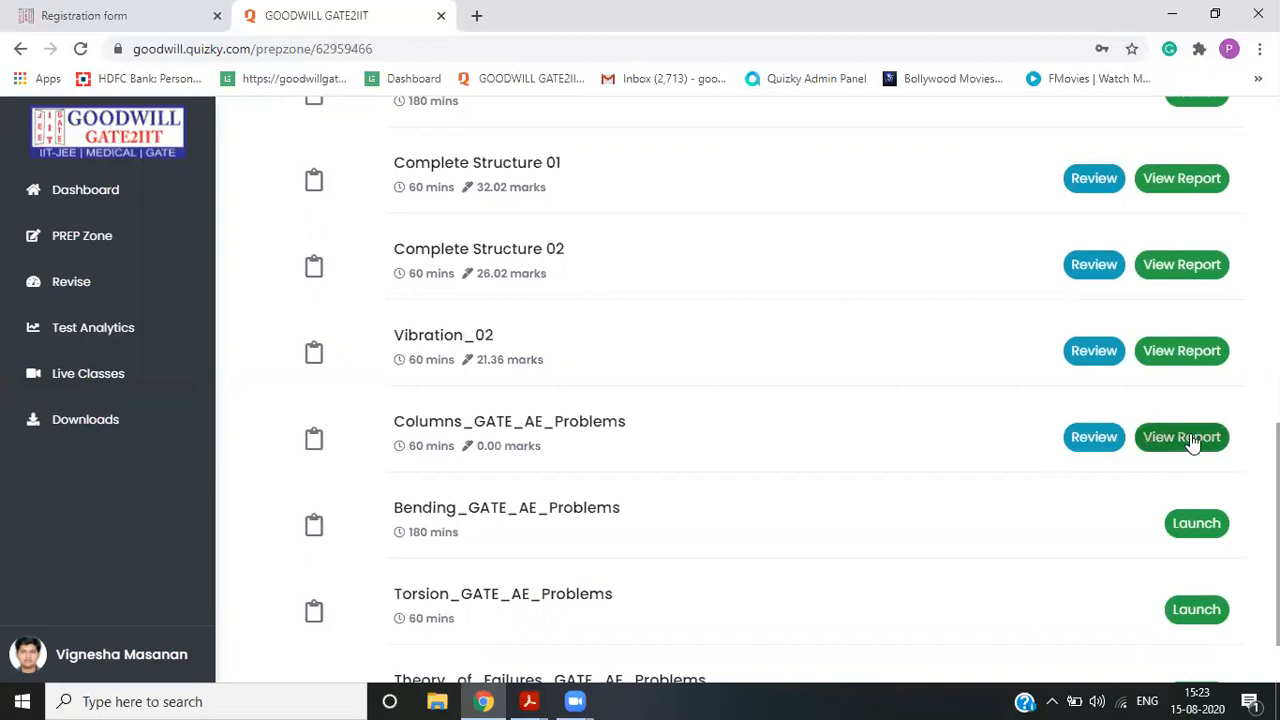
{"action": "mouse_move", "coordinate": [660, 539]}
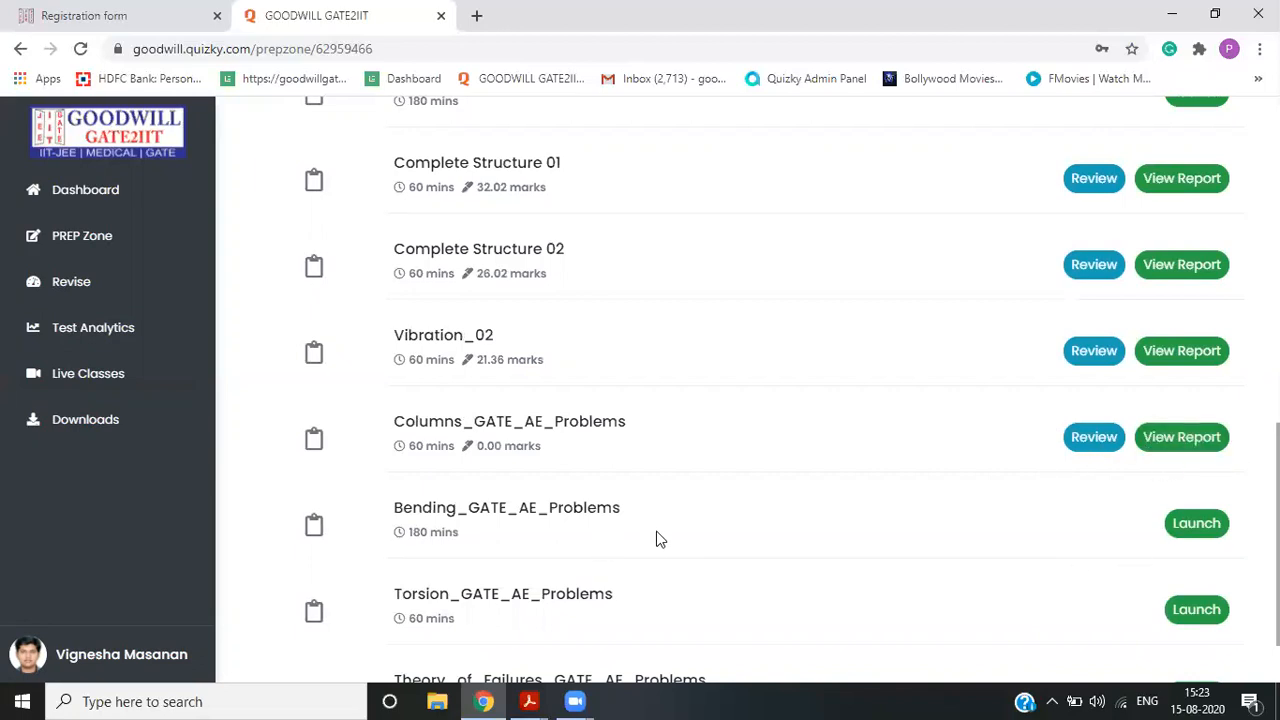
{"action": "mouse_move", "coordinate": [1229, 569]}
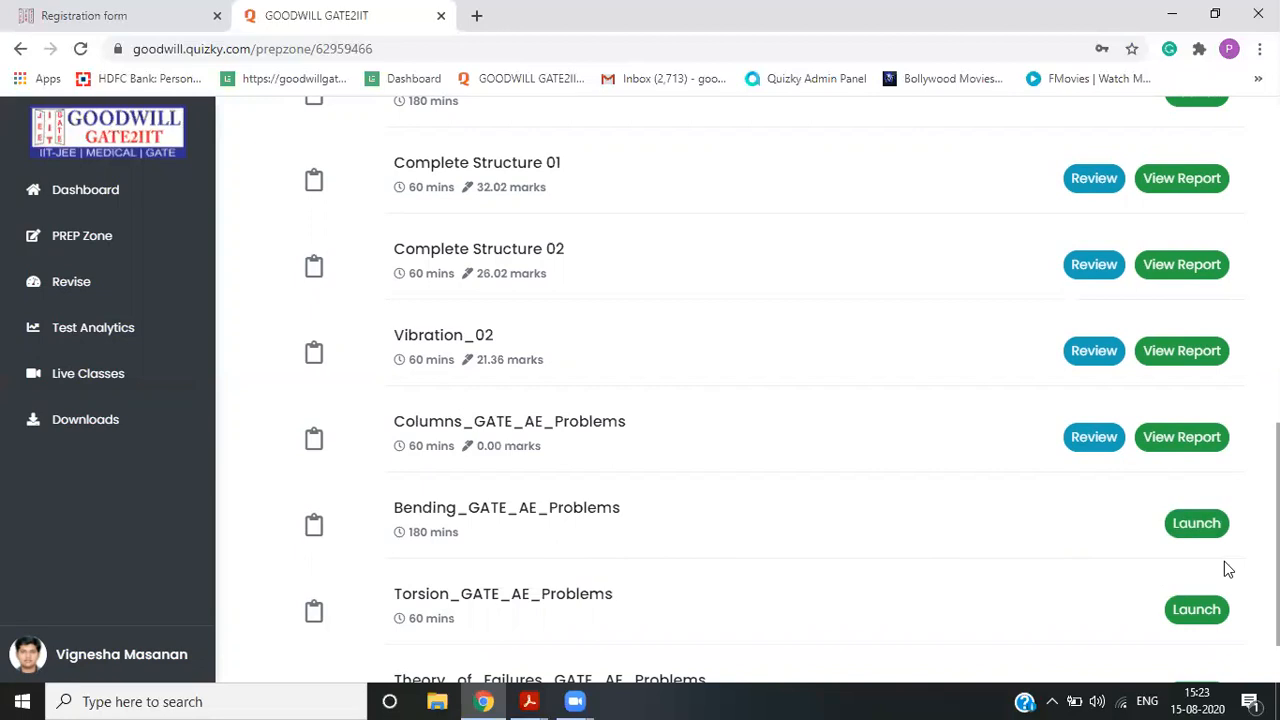
{"action": "mouse_move", "coordinate": [1125, 539]}
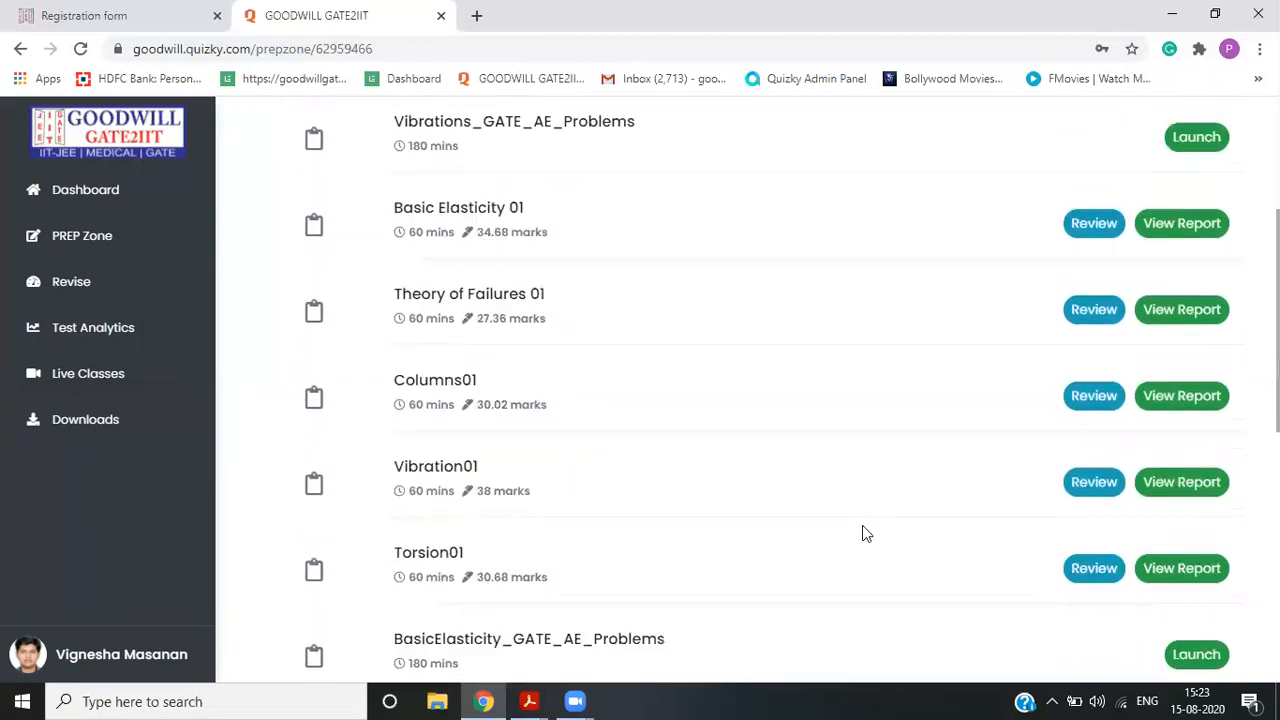
- Scroll the chapter test list and launch BasicElasticity_GATE_AE_Problems
{"action": "scroll", "scroll_direction": "up", "scroll_amount": 3}
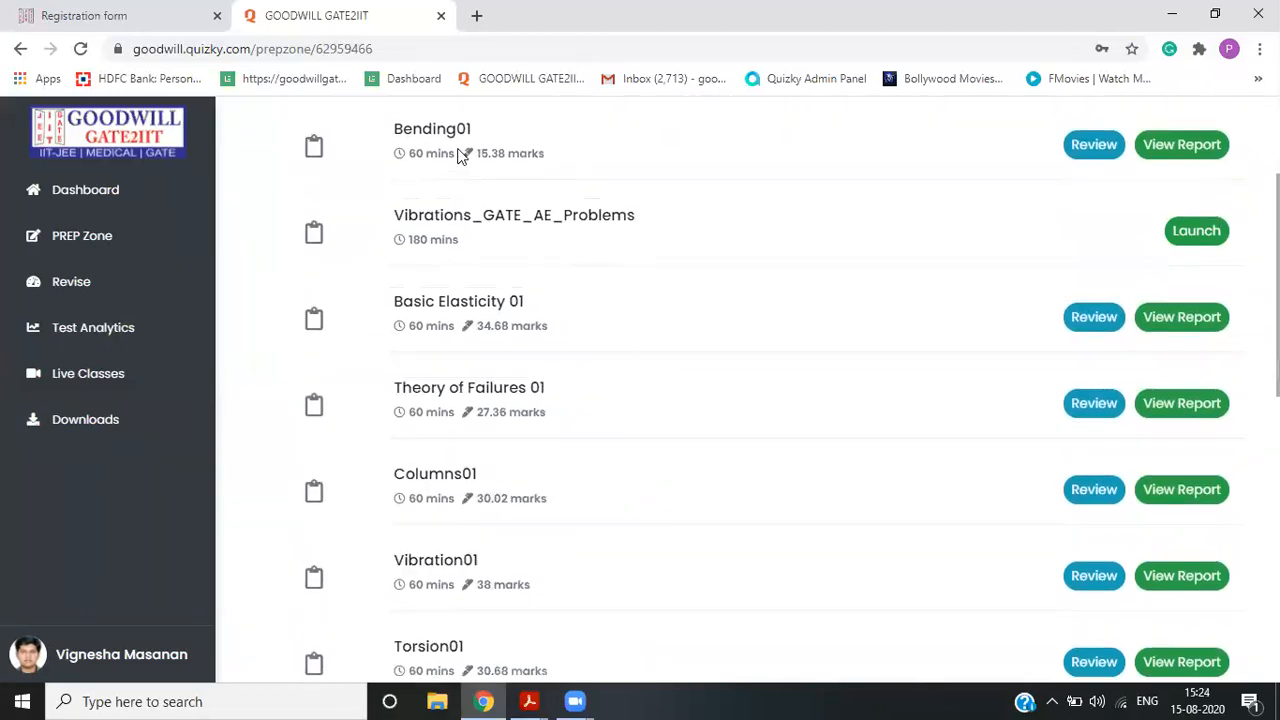
{"action": "mouse_move", "coordinate": [602, 416]}
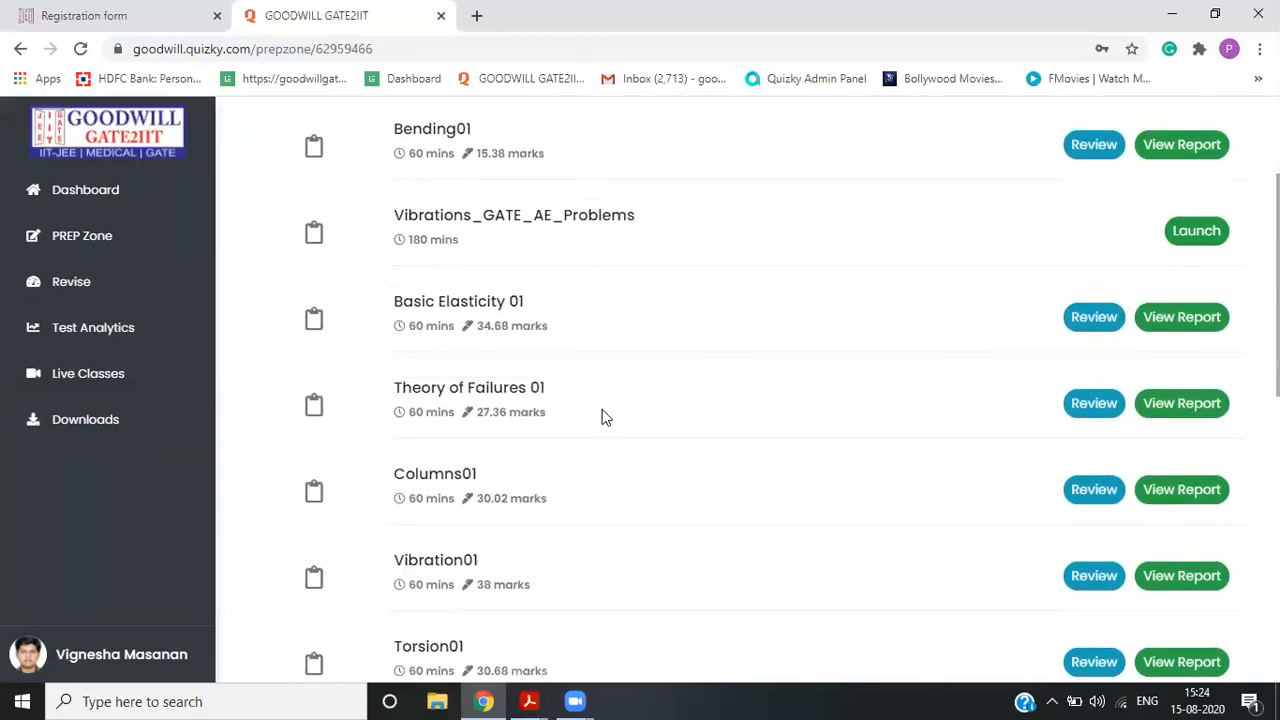
{"action": "scroll", "scroll_direction": "down", "scroll_amount": 3}
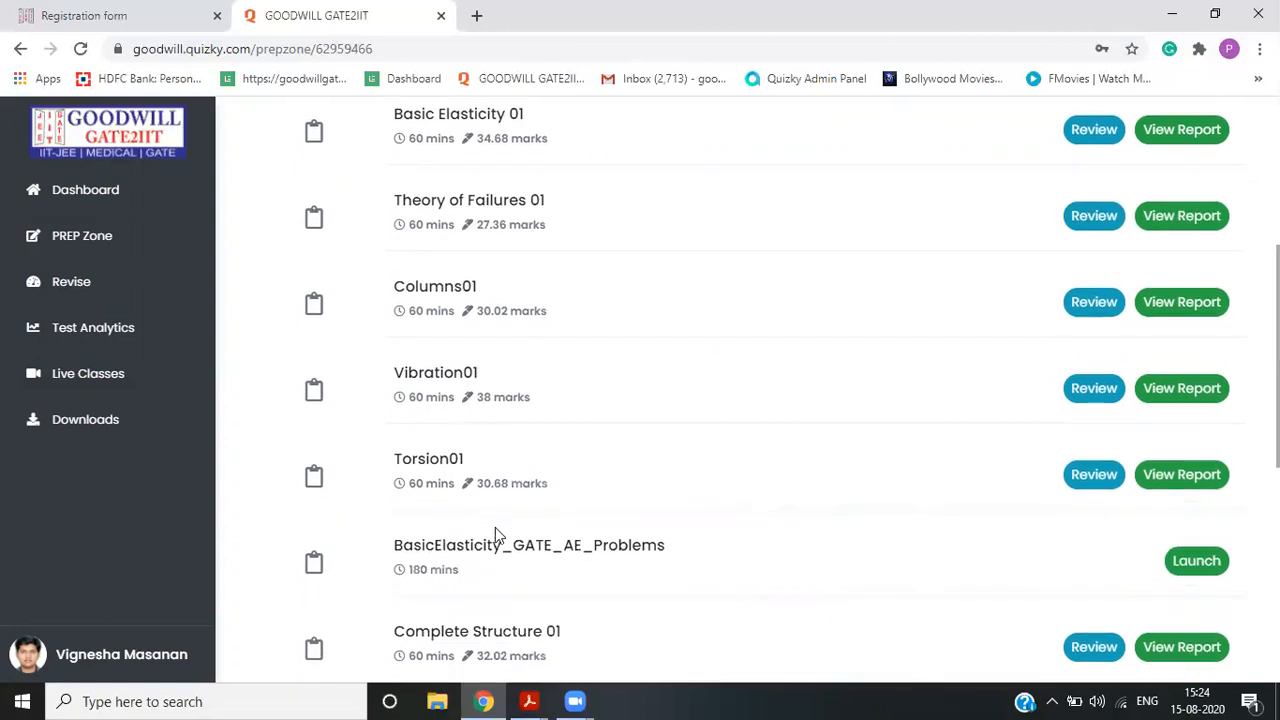
{"action": "scroll", "scroll_direction": "down", "scroll_amount": 3}
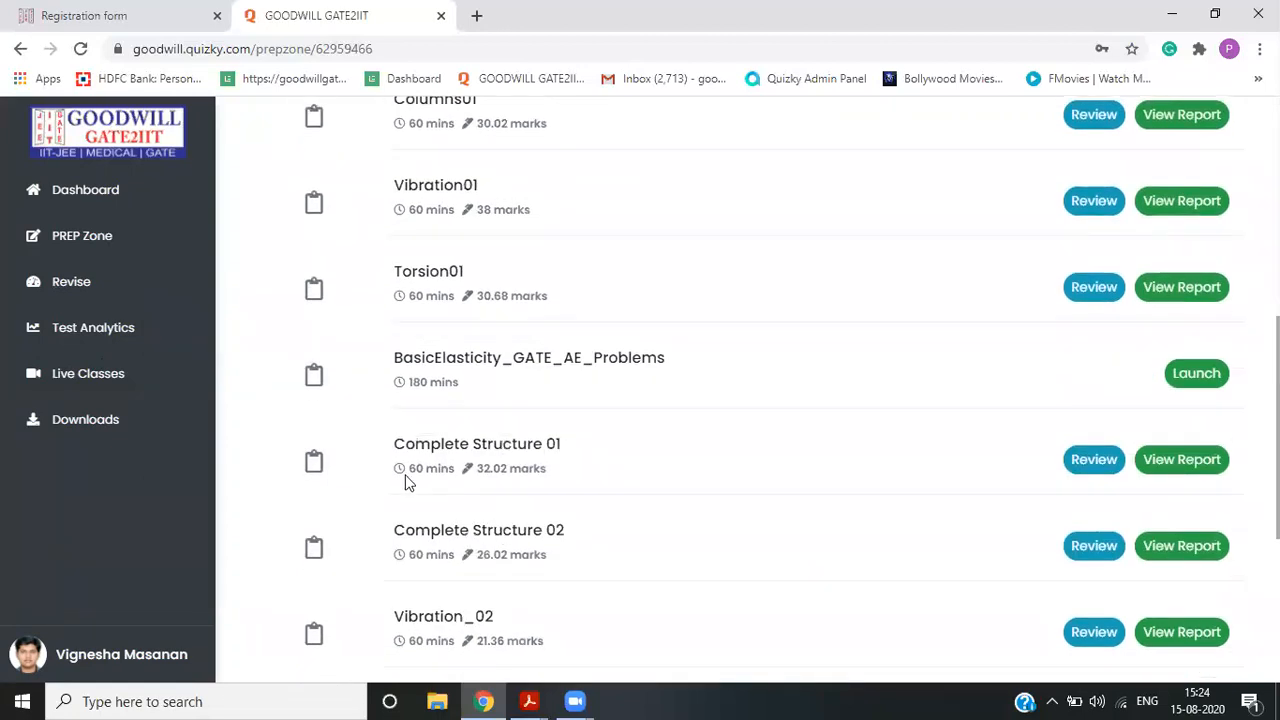
{"action": "mouse_move", "coordinate": [590, 550]}
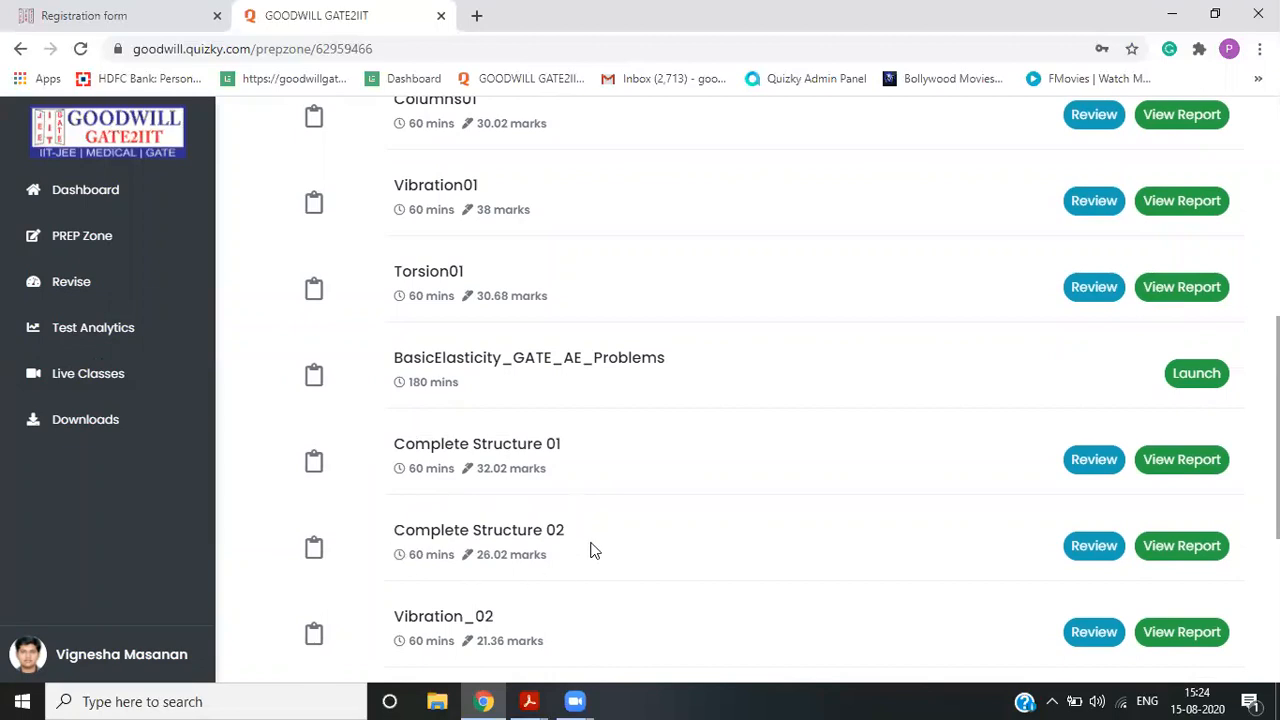
{"action": "mouse_move", "coordinate": [535, 478]}
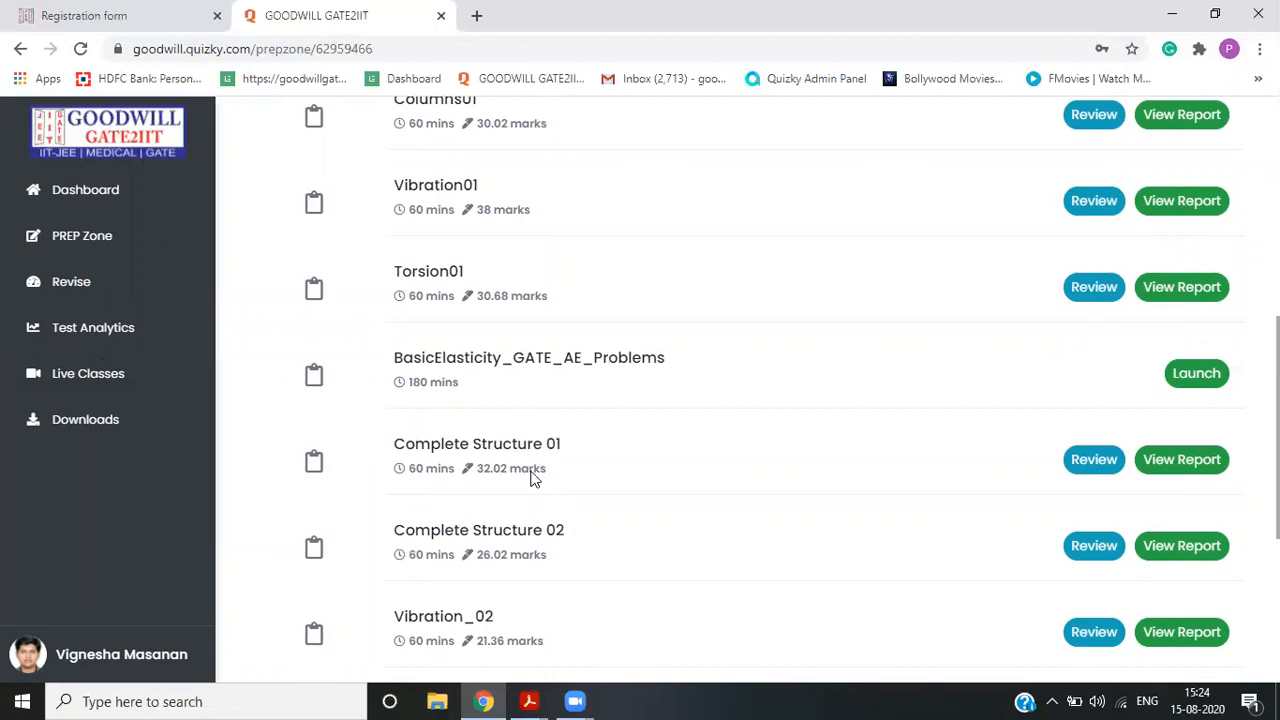
{"action": "mouse_move", "coordinate": [518, 528]}
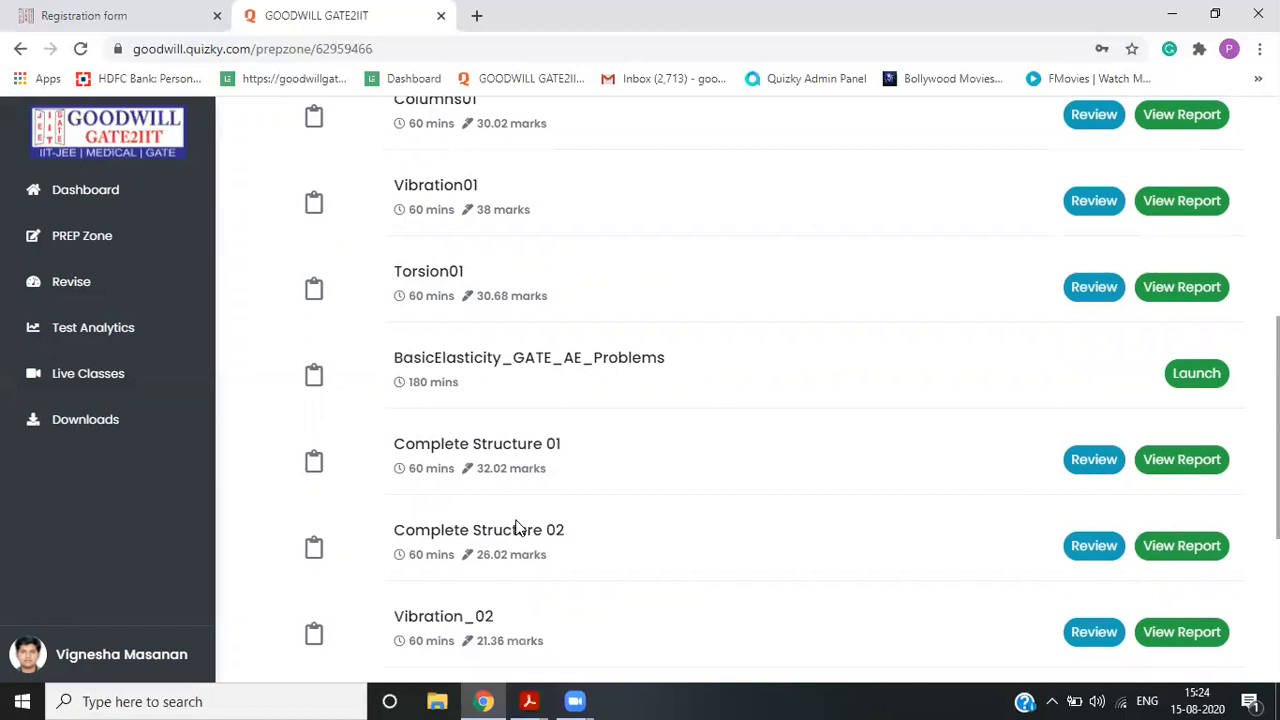
{"action": "mouse_move", "coordinate": [550, 407]}
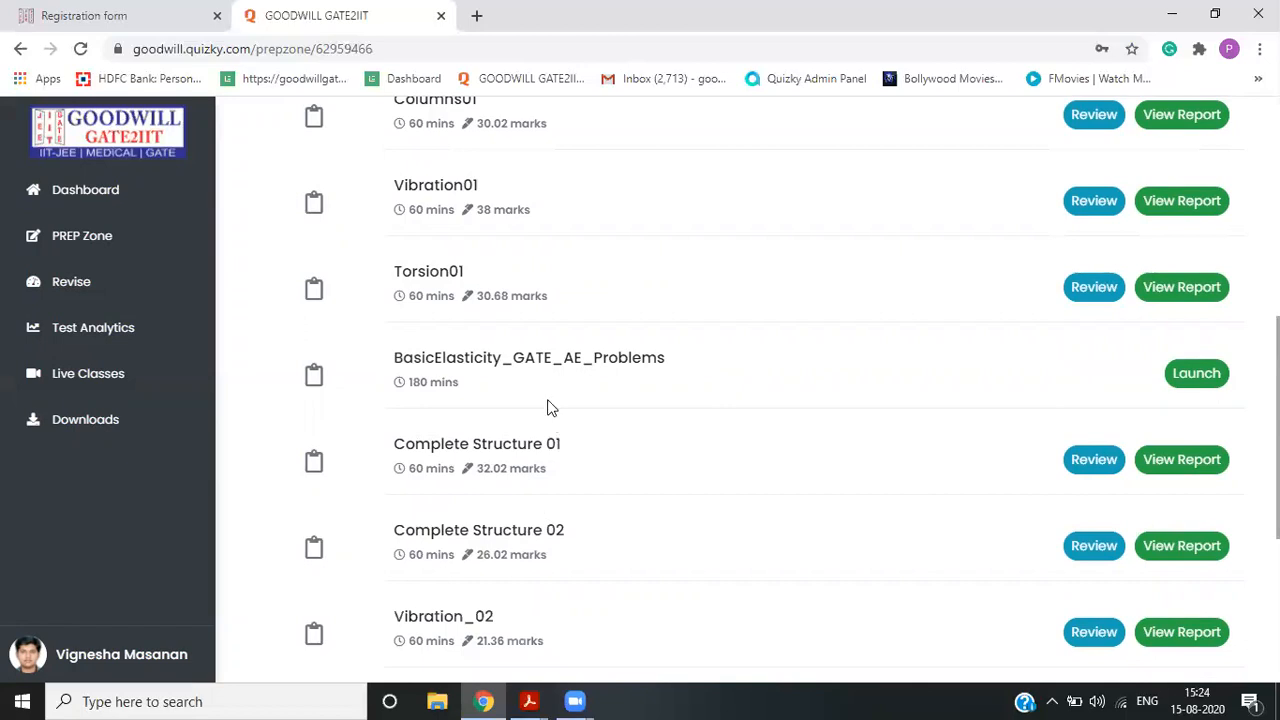
{"action": "mouse_move", "coordinate": [575, 375]}
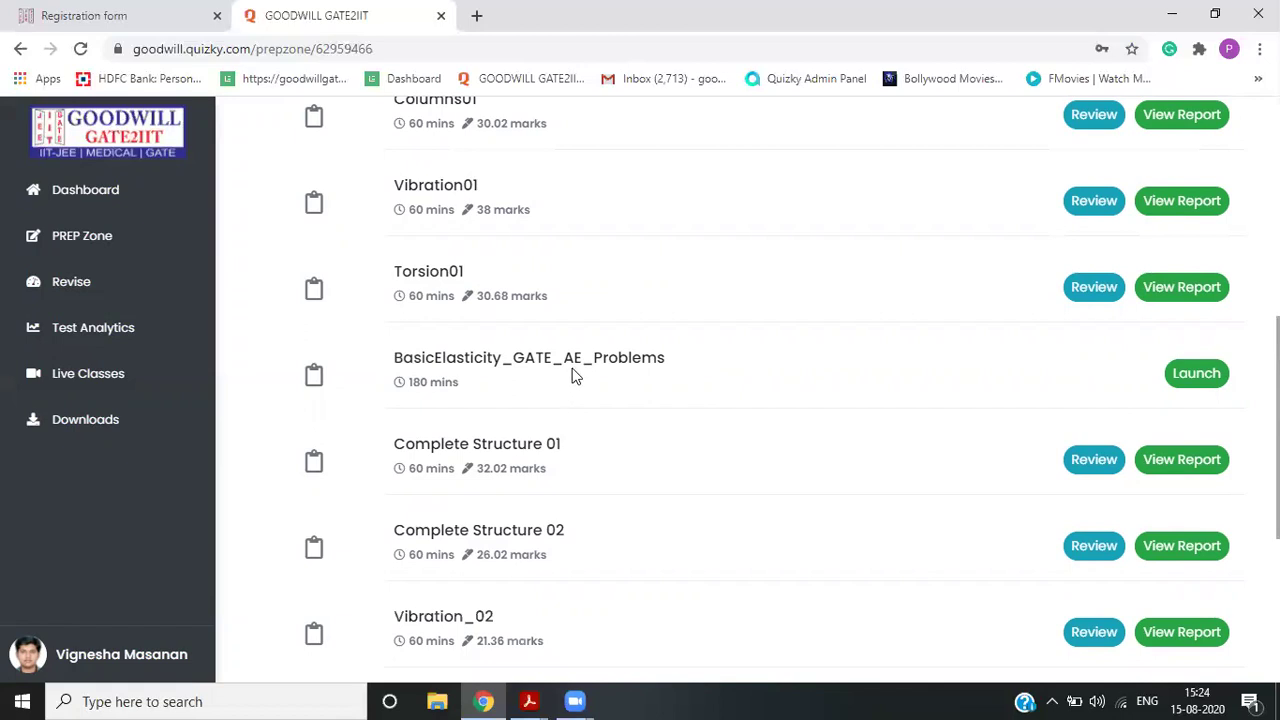
{"action": "mouse_move", "coordinate": [565, 400]}
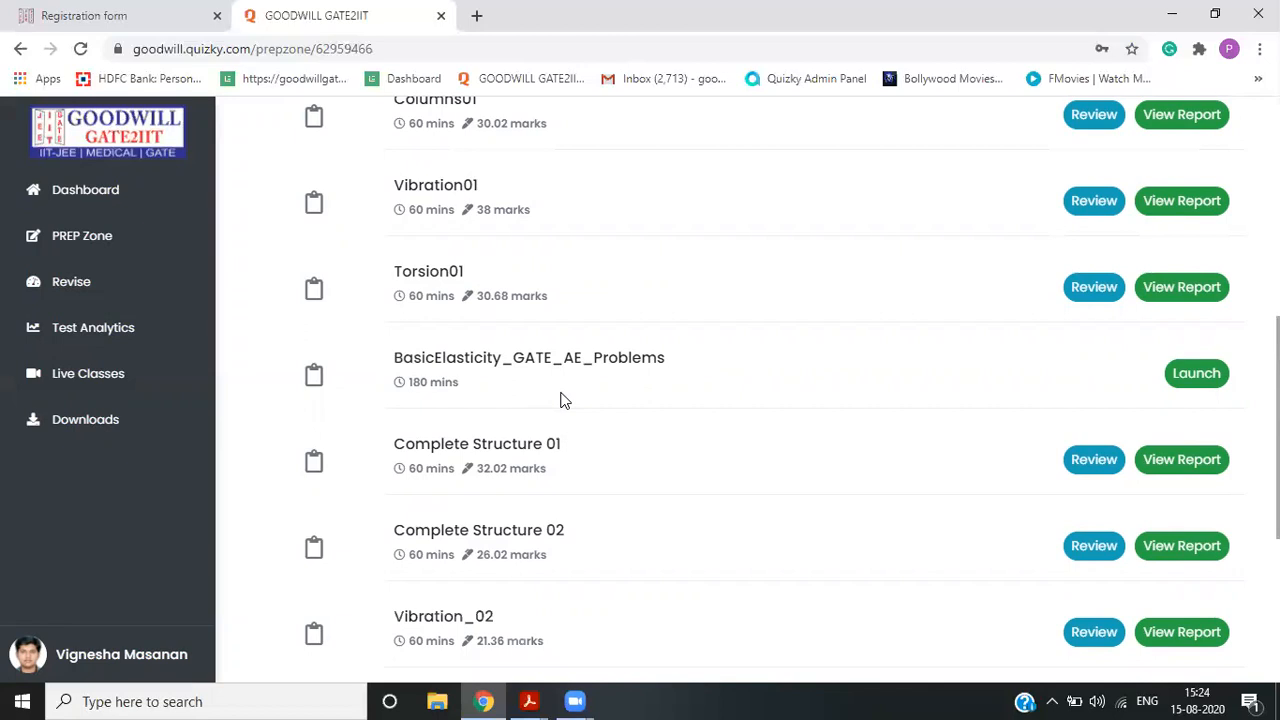
{"action": "mouse_move", "coordinate": [1196, 373]}
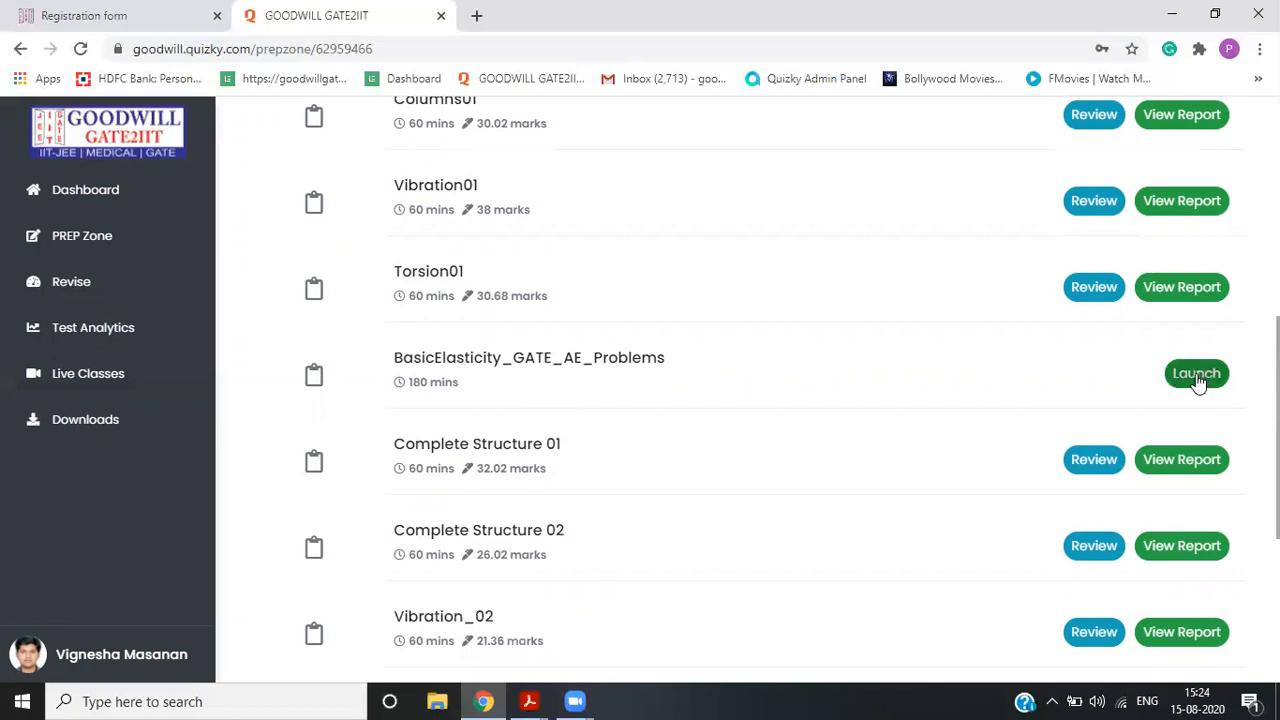
{"action": "left_click", "coordinate": [1196, 373]}
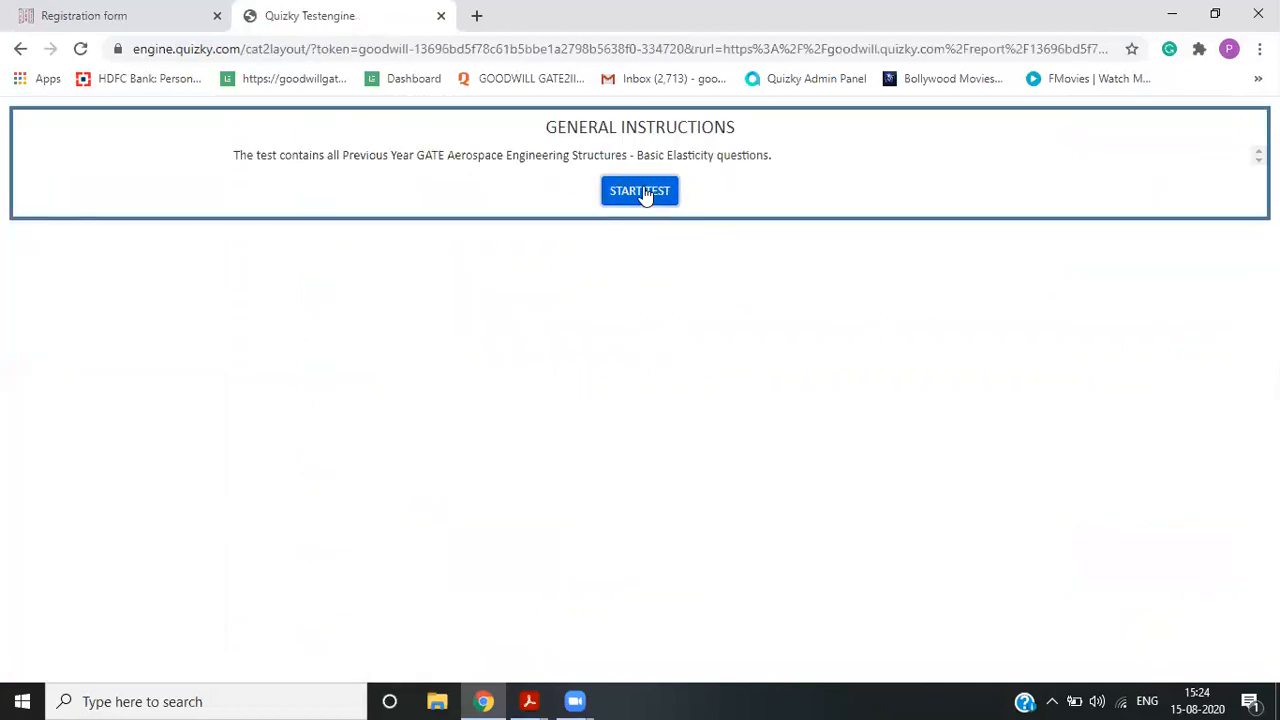
- Start the BasicElasticity test, try the calculator, and jump to Question 20
{"action": "left_click", "coordinate": [639, 191]}
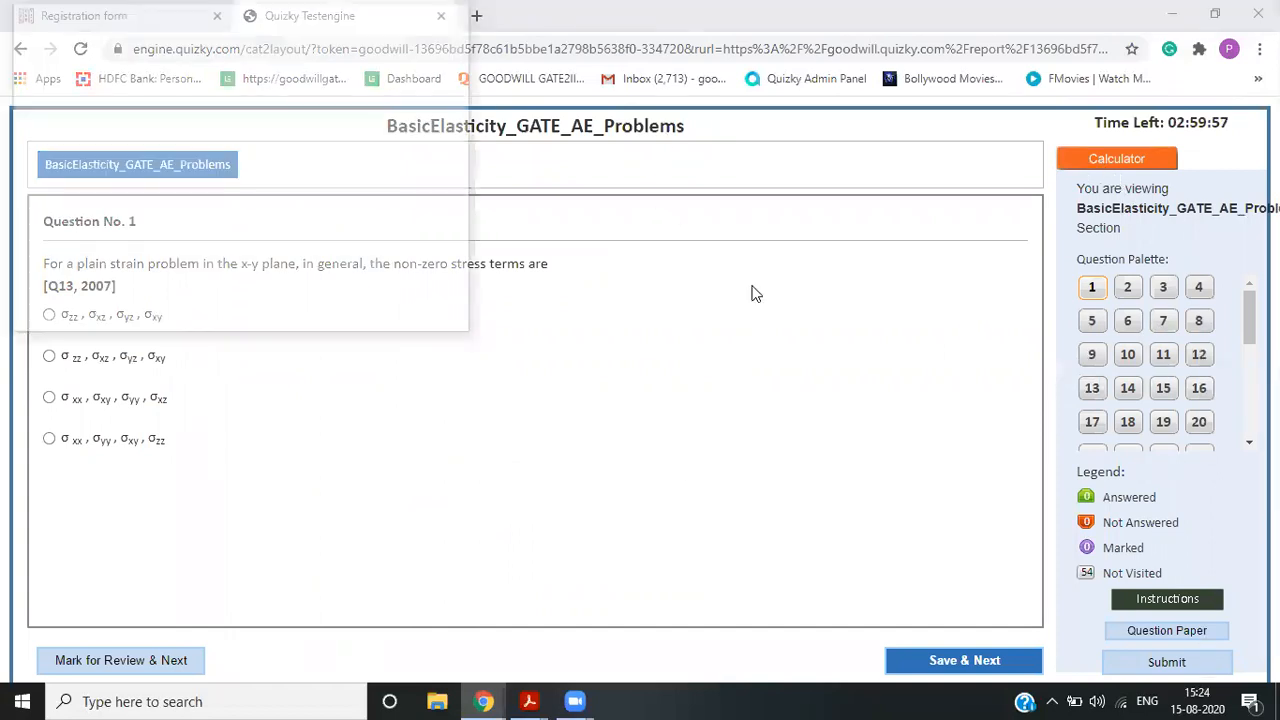
{"action": "left_click", "coordinate": [1116, 158]}
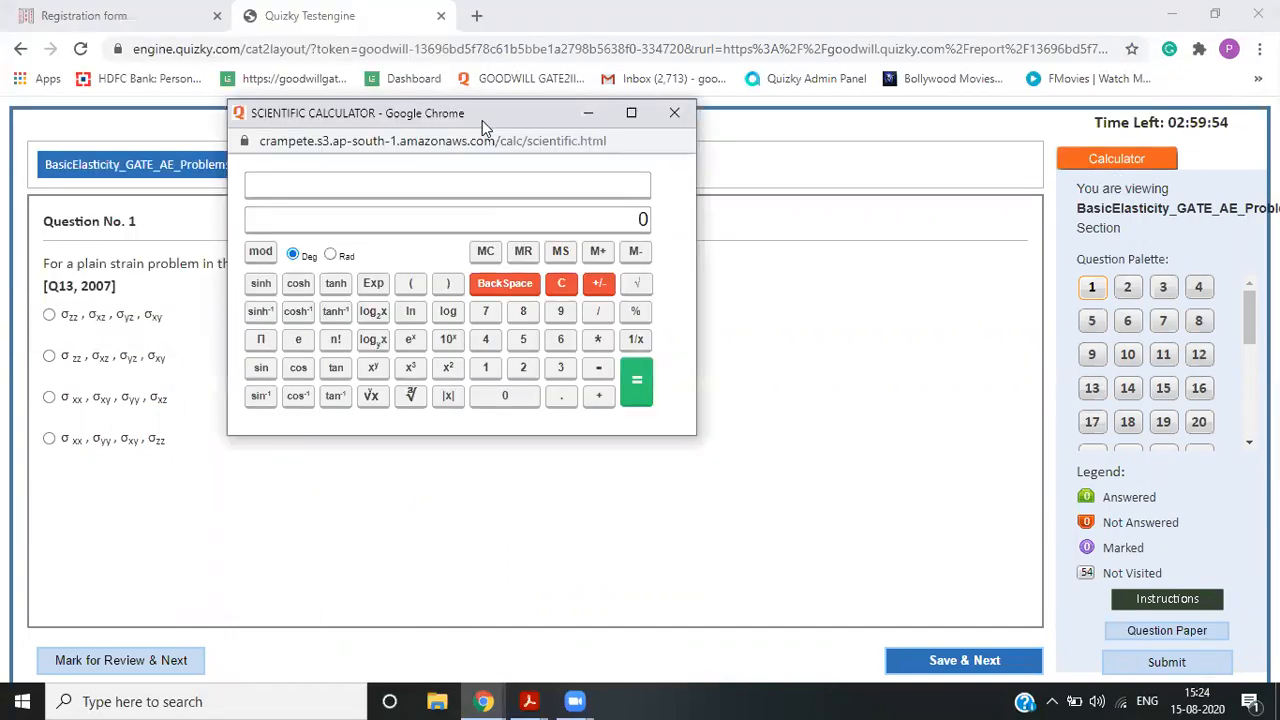
{"action": "left_click", "coordinate": [674, 112]}
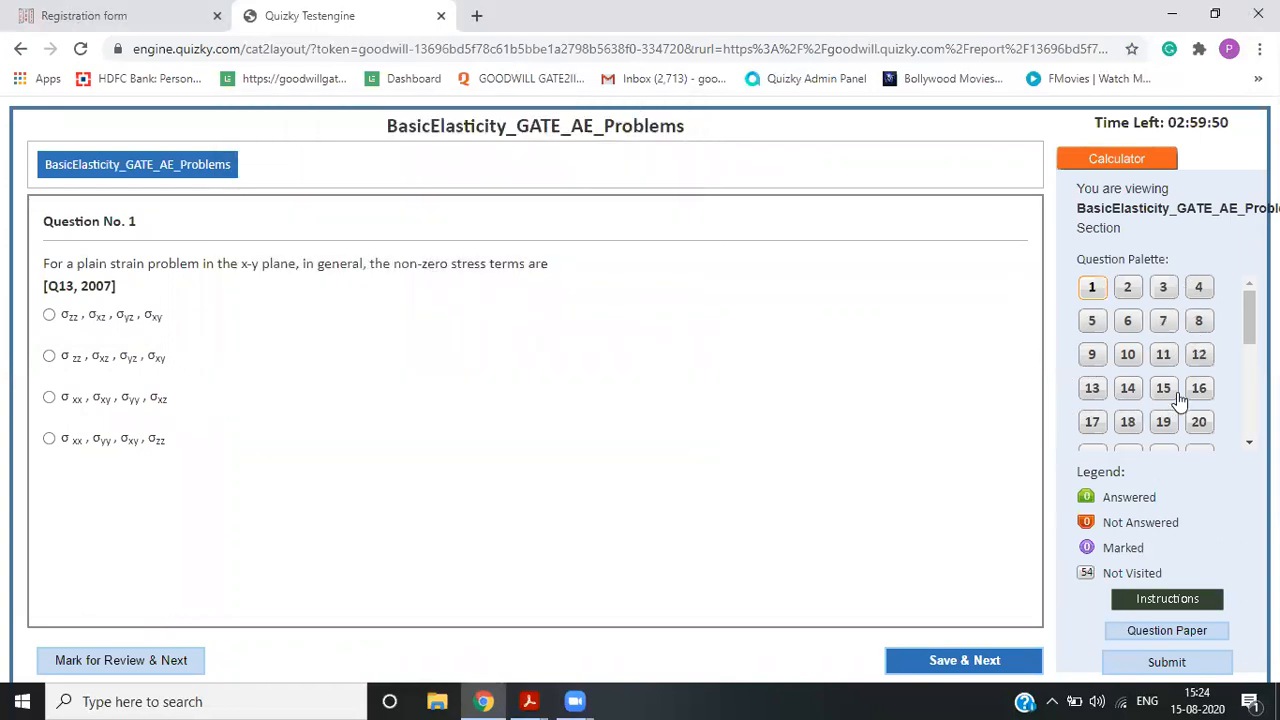
{"action": "mouse_move", "coordinate": [393, 154]}
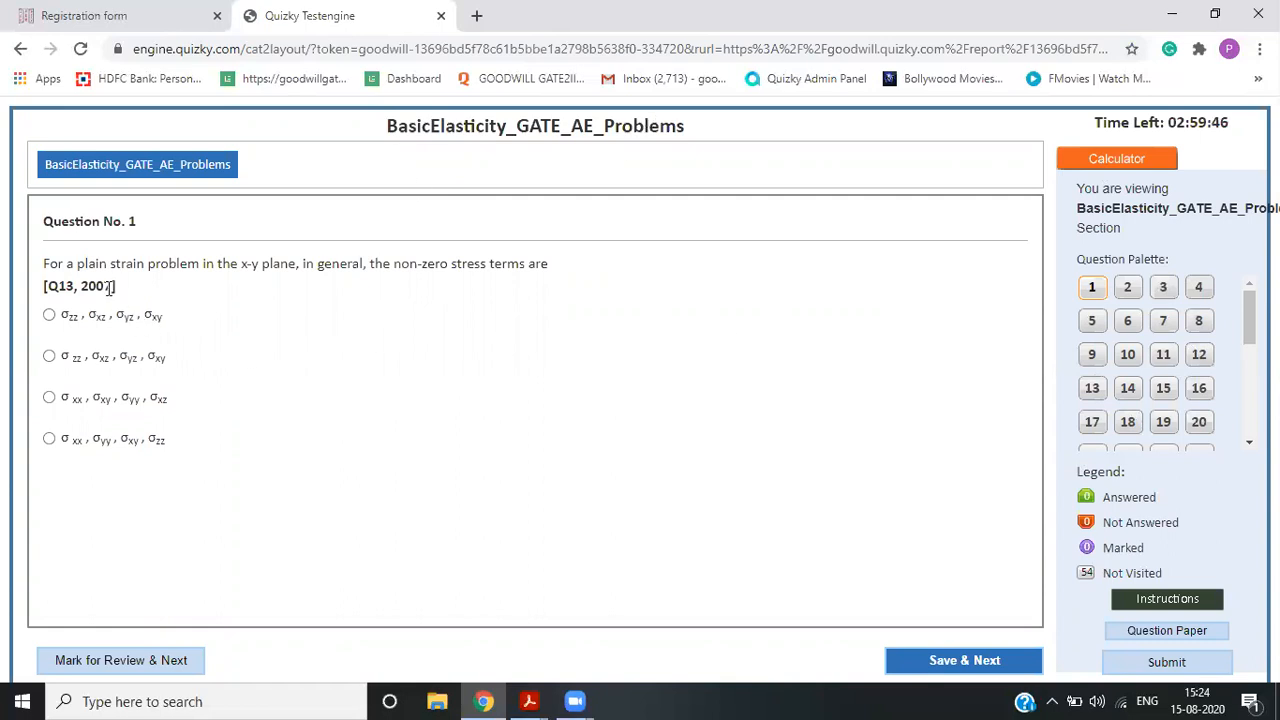
{"action": "double_click", "coordinate": [78, 286]}
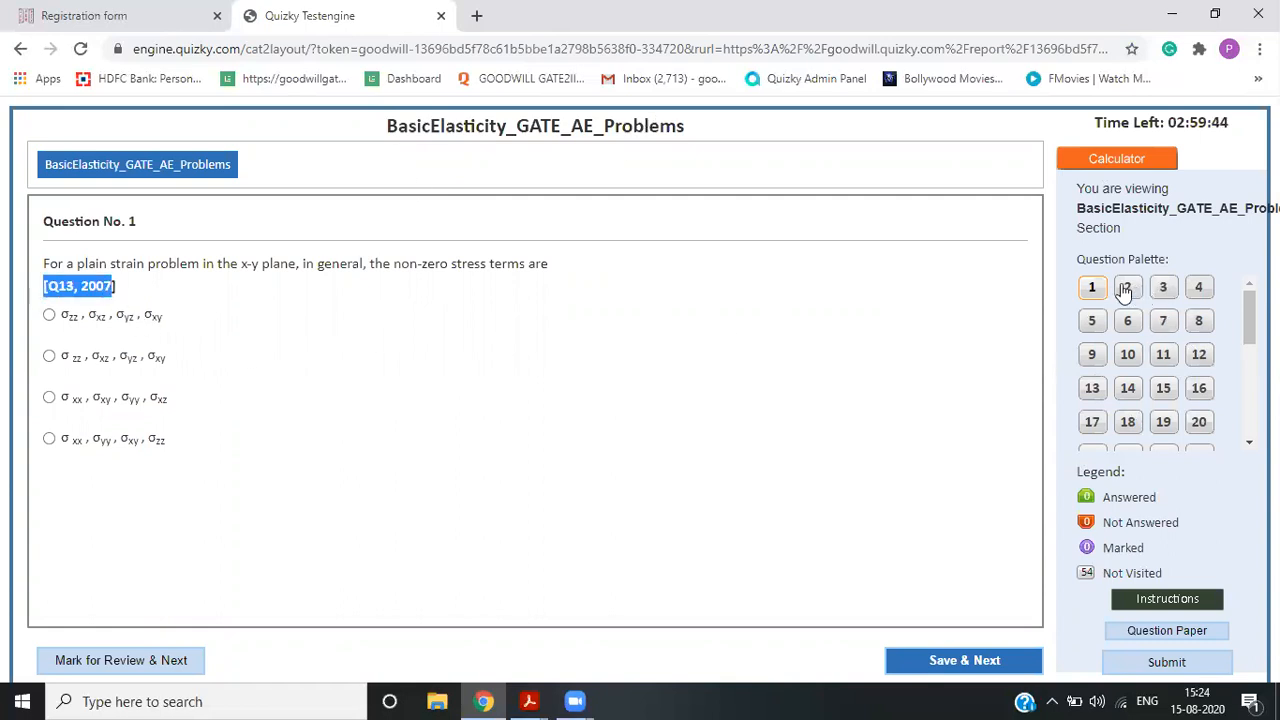
{"action": "left_click", "coordinate": [1198, 287]}
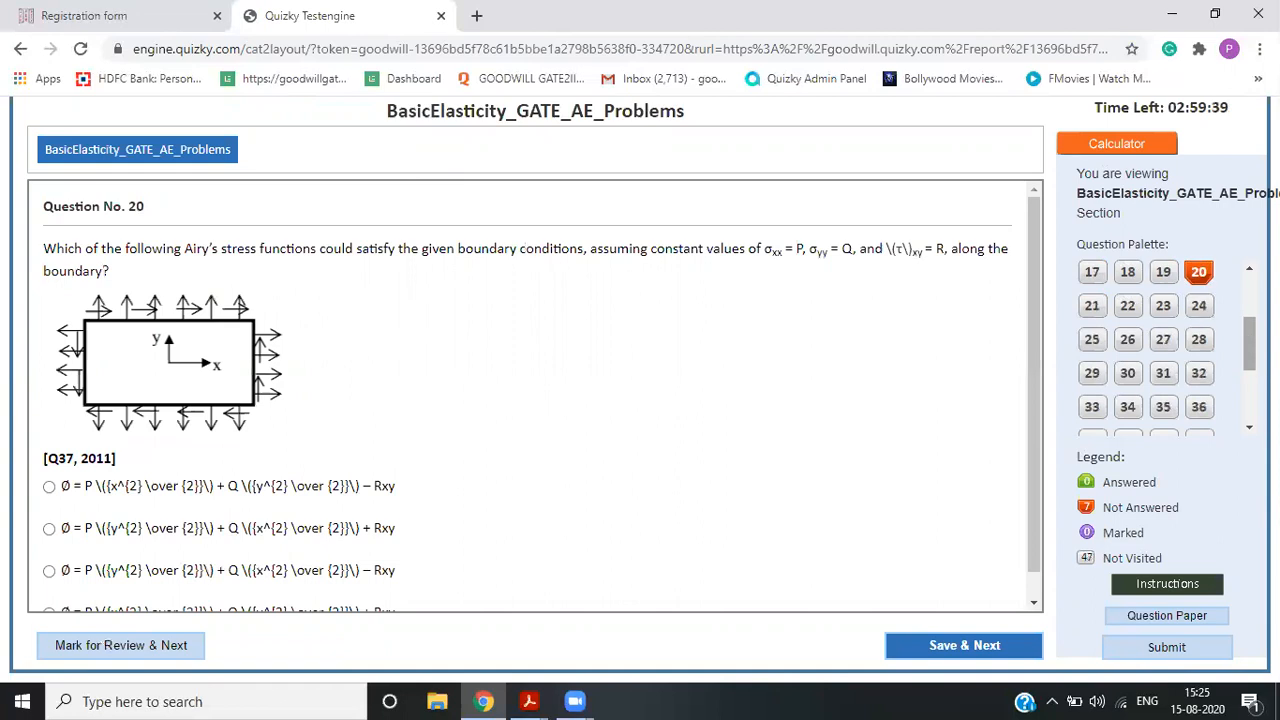
- Step back from question 54 to 47 and scroll to the cable-weight numerical problem
{"action": "left_click", "coordinate": [1127, 413]}
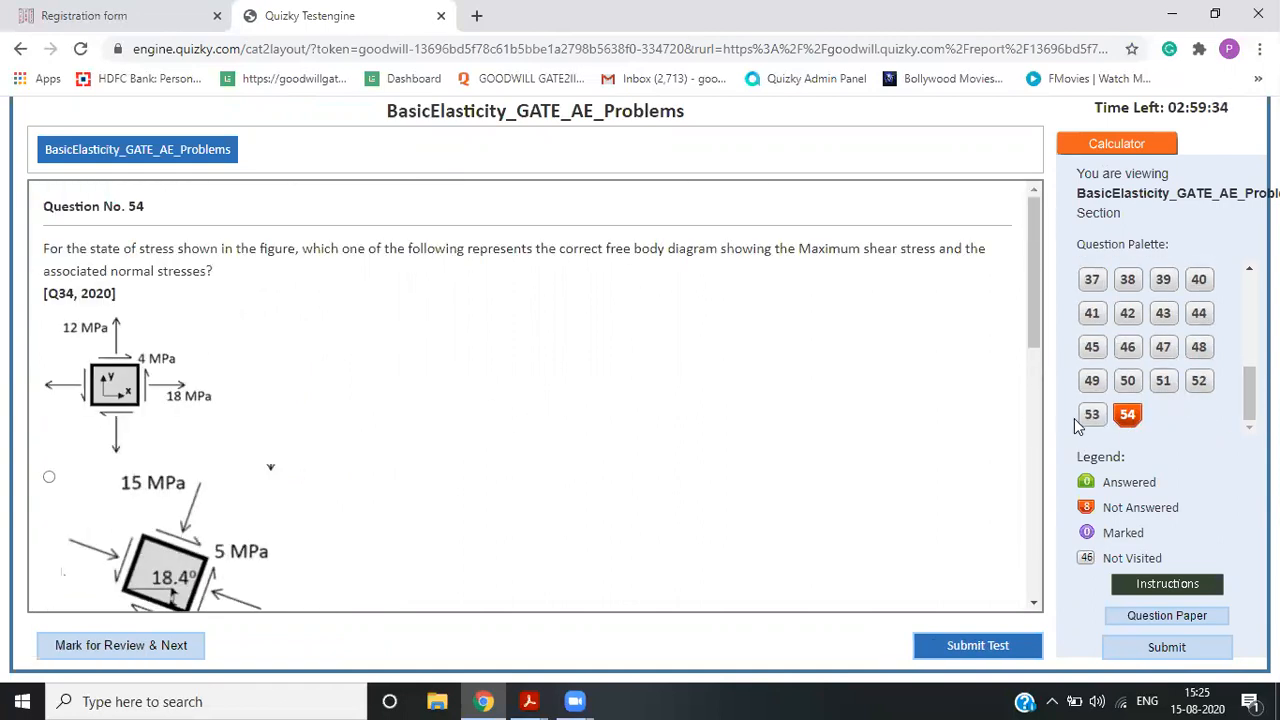
{"action": "left_click", "coordinate": [1092, 413]}
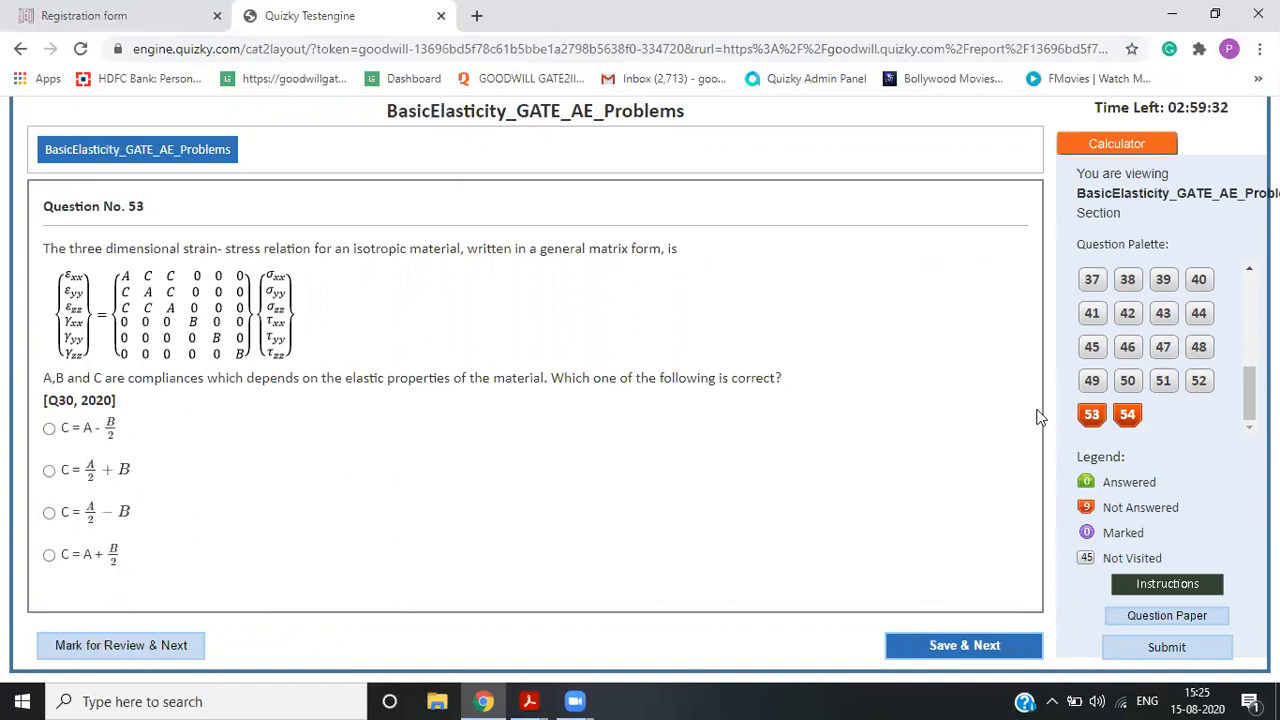
{"action": "left_click", "coordinate": [1198, 380]}
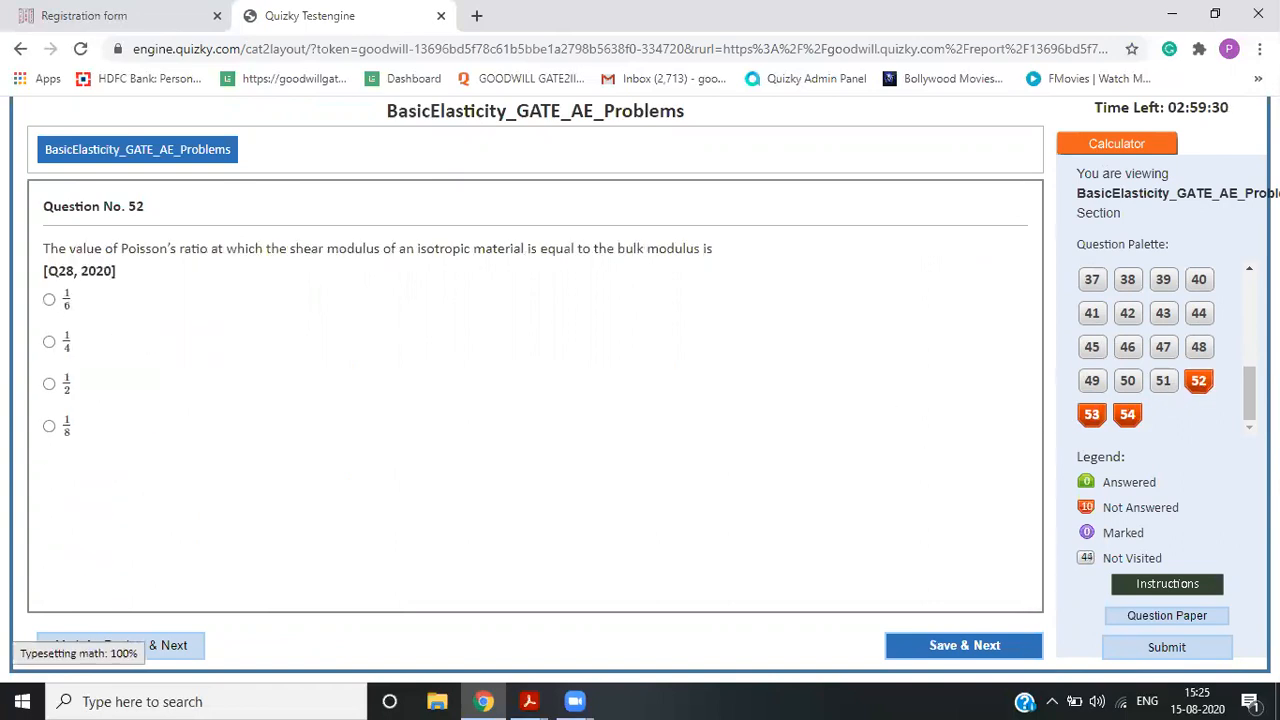
{"action": "left_click", "coordinate": [1163, 380]}
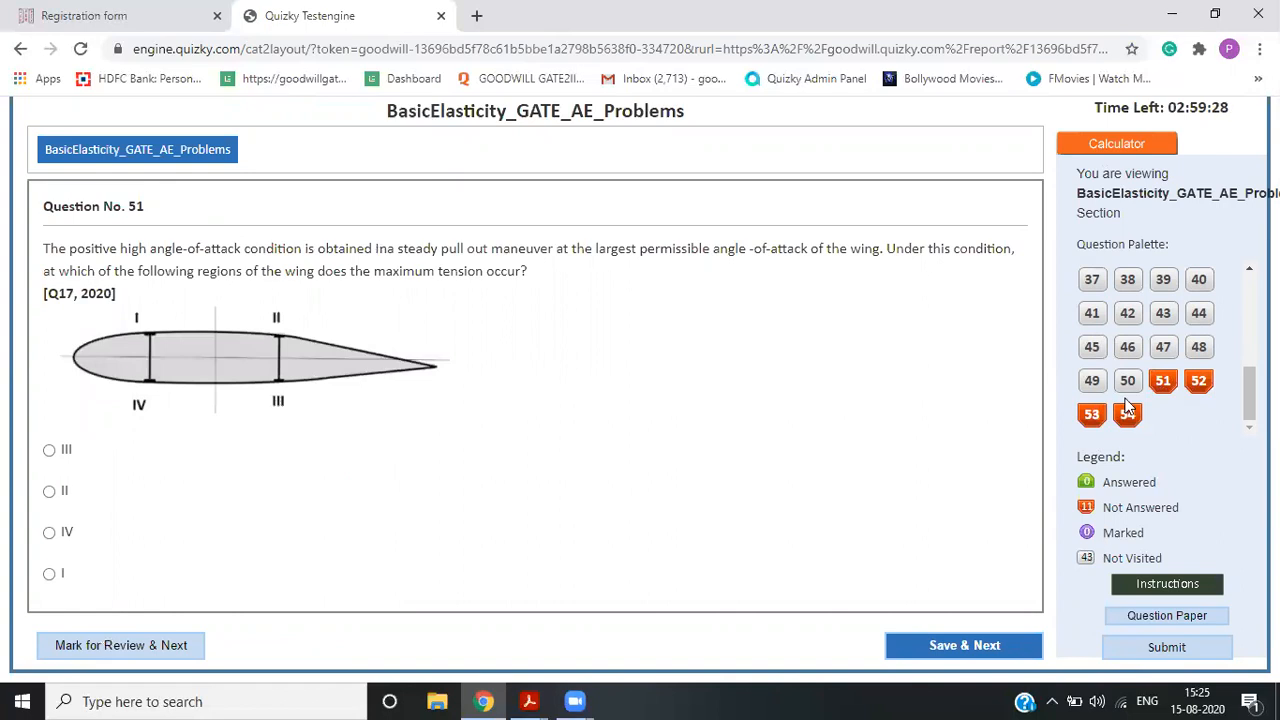
{"action": "left_click", "coordinate": [1092, 380]}
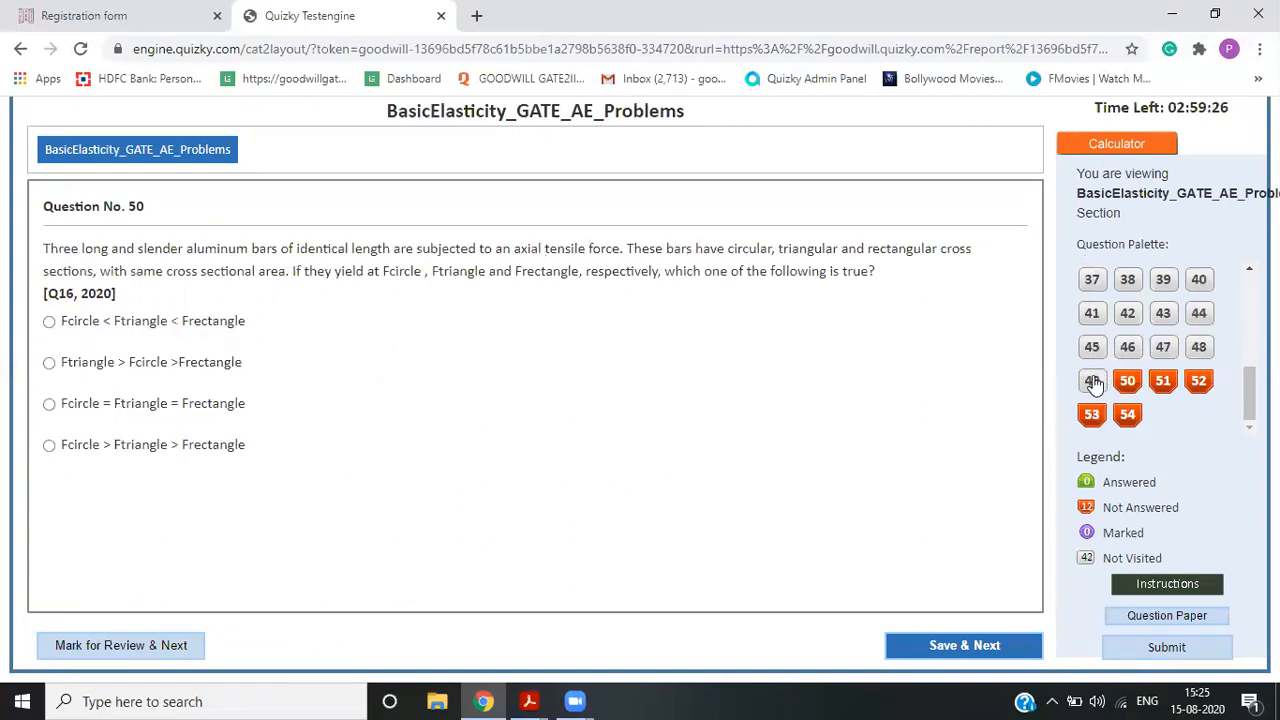
{"action": "left_click", "coordinate": [1198, 346]}
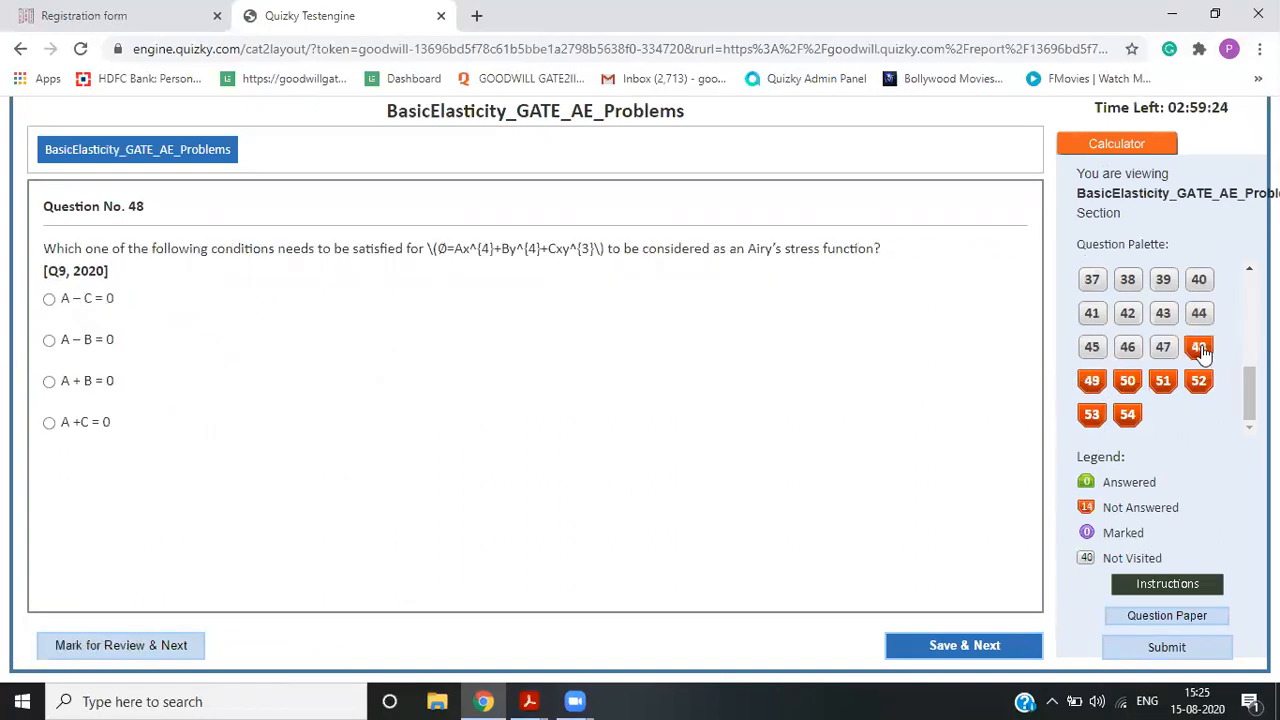
{"action": "left_click", "coordinate": [1163, 347]}
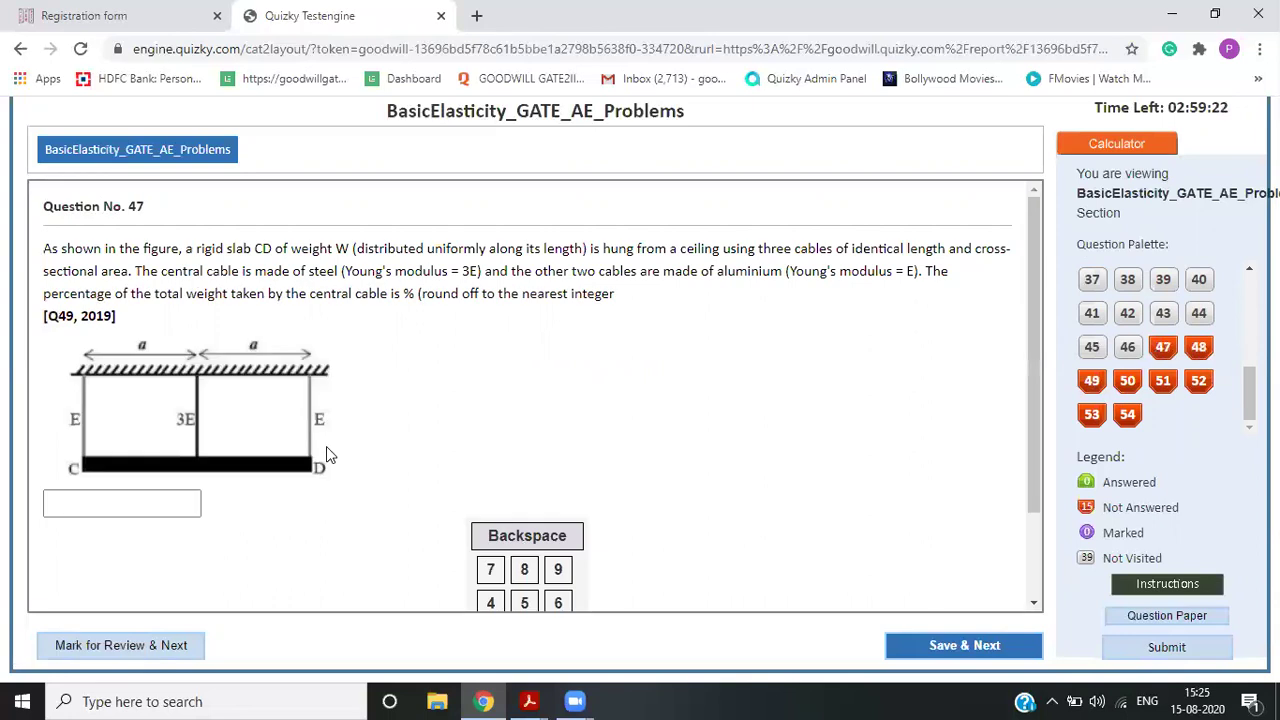
{"action": "scroll", "scroll_direction": "down", "scroll_amount": 3}
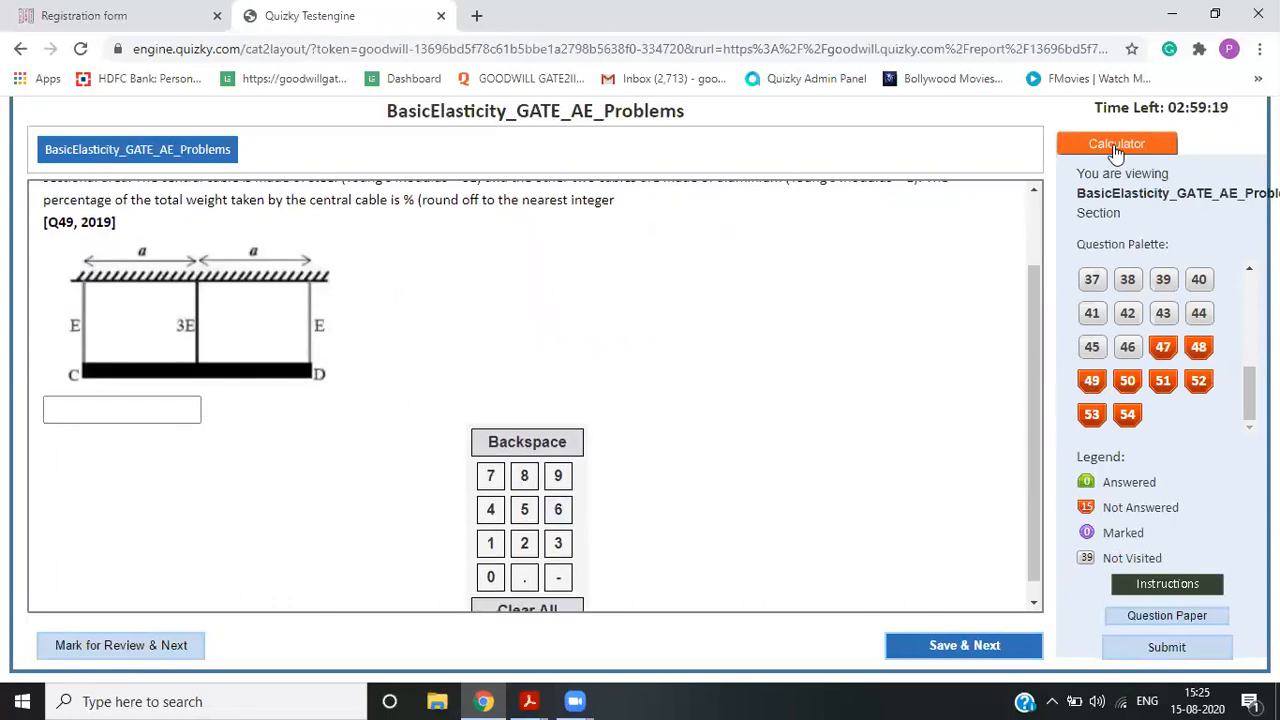
{"action": "scroll", "scroll_direction": "down", "scroll_amount": 3}
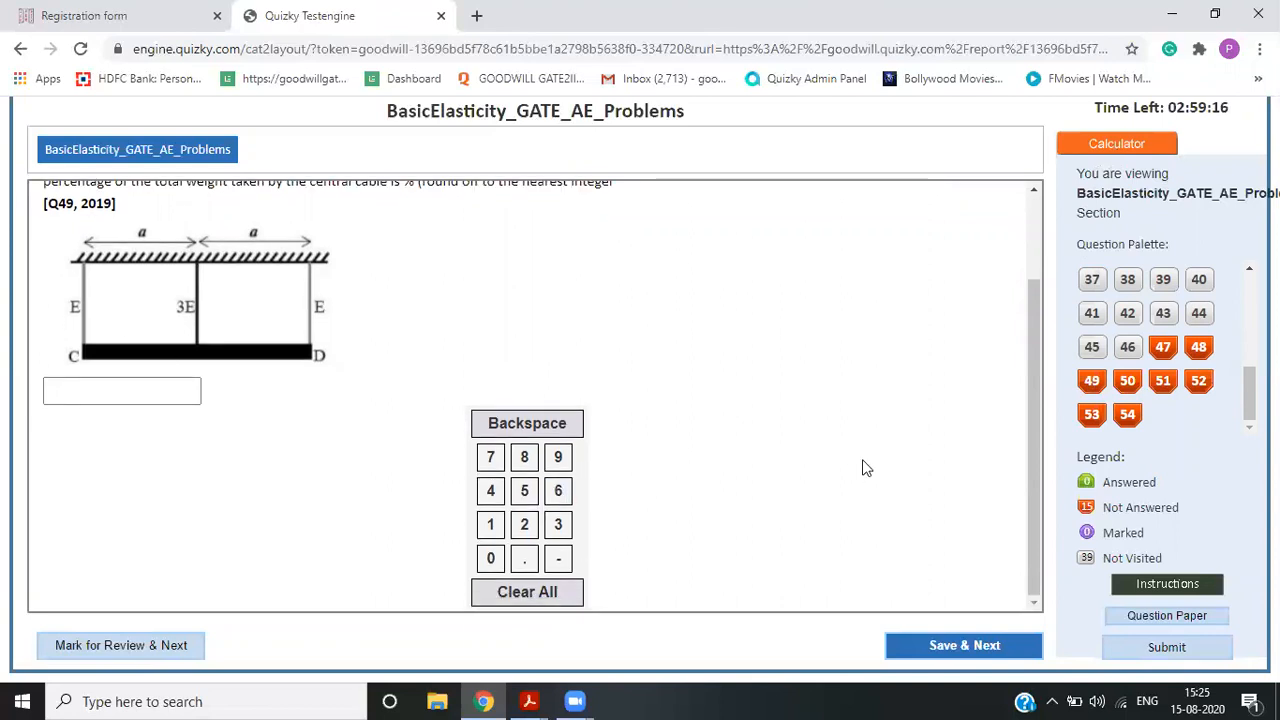
- Submit the BasicElasticity test and confirm, loading its 0-score report
{"action": "left_click", "coordinate": [1166, 647]}
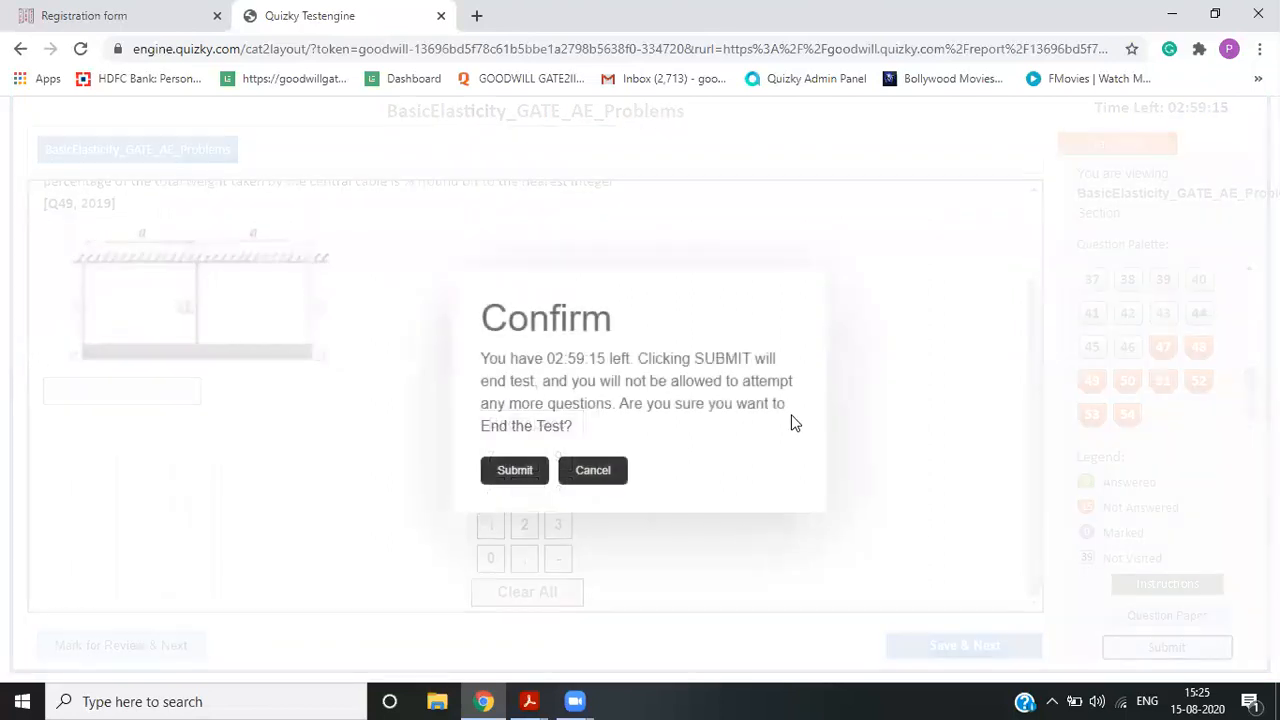
{"action": "left_click", "coordinate": [515, 470]}
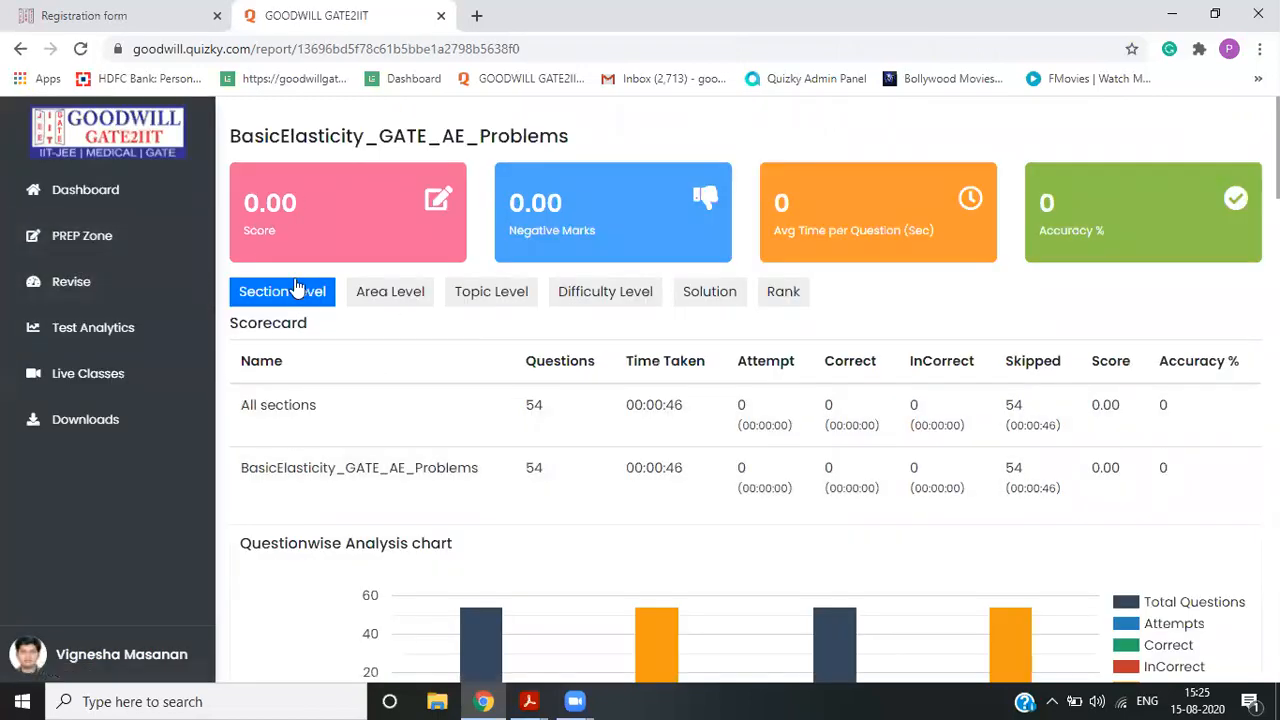
{"action": "mouse_move", "coordinate": [82, 235]}
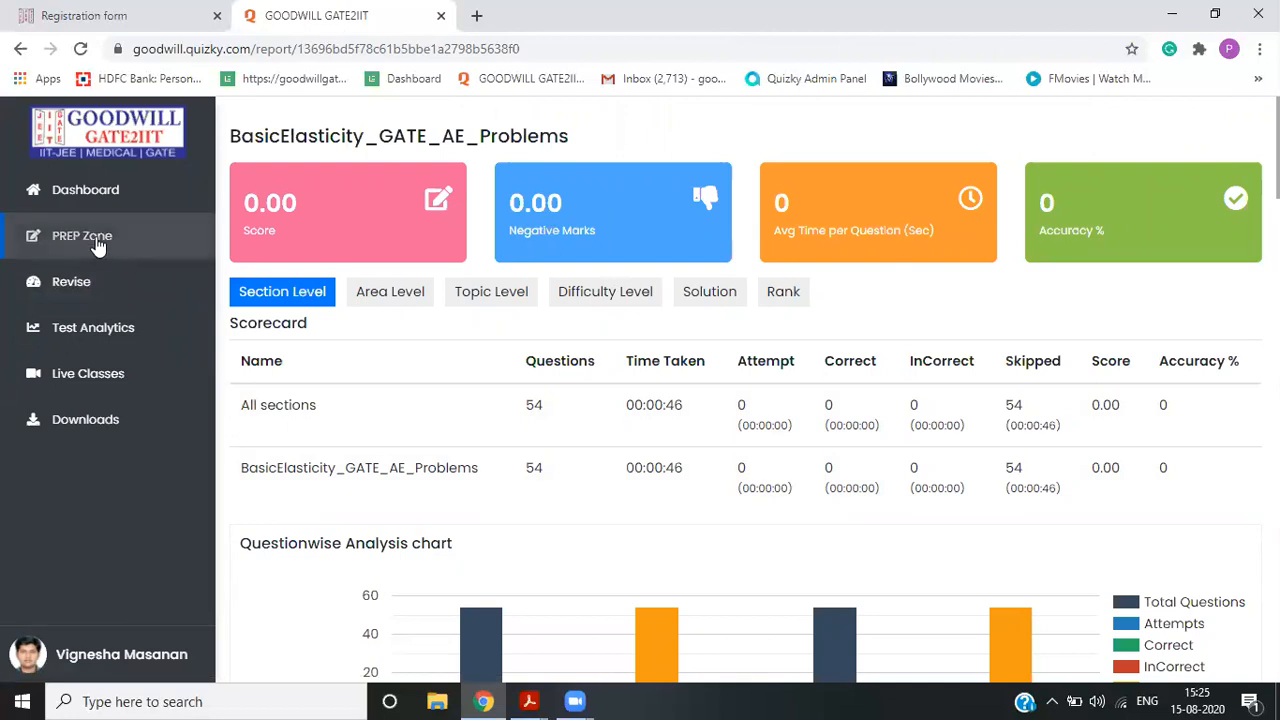
- Go to the PREP Zone from the left sidebar
{"action": "left_click", "coordinate": [82, 235]}
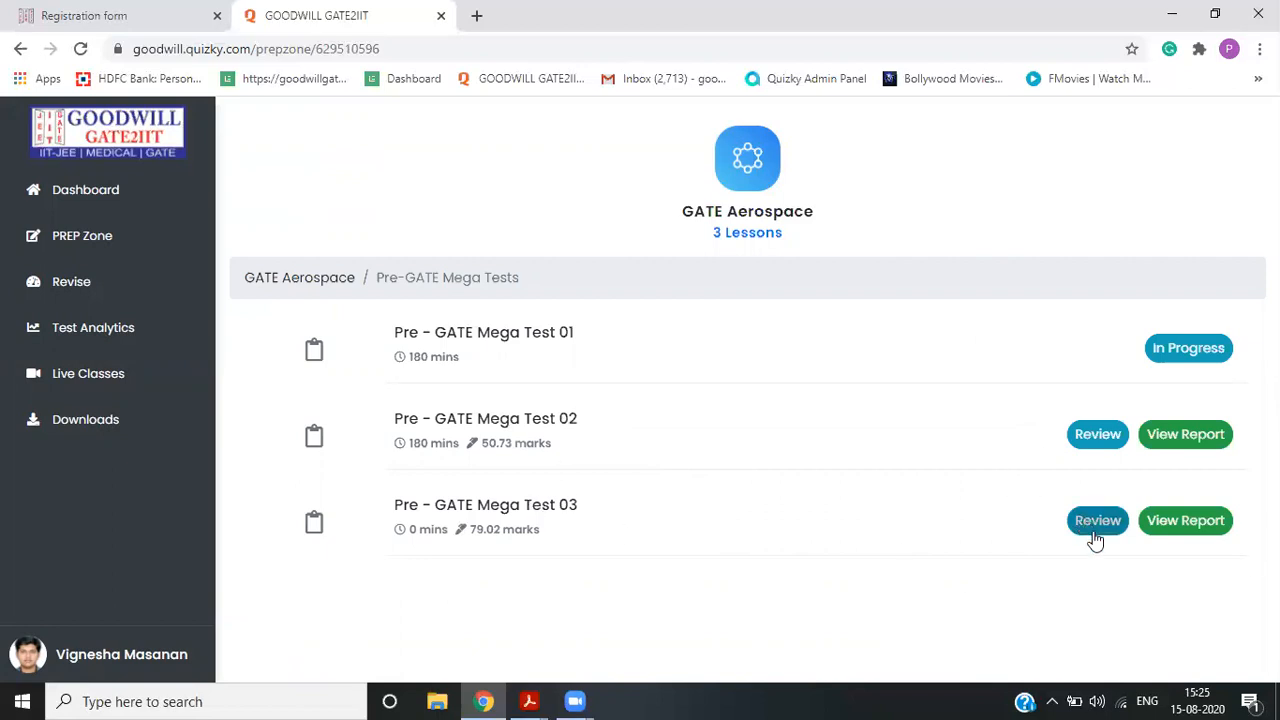
{"action": "mouse_move", "coordinate": [477, 542]}
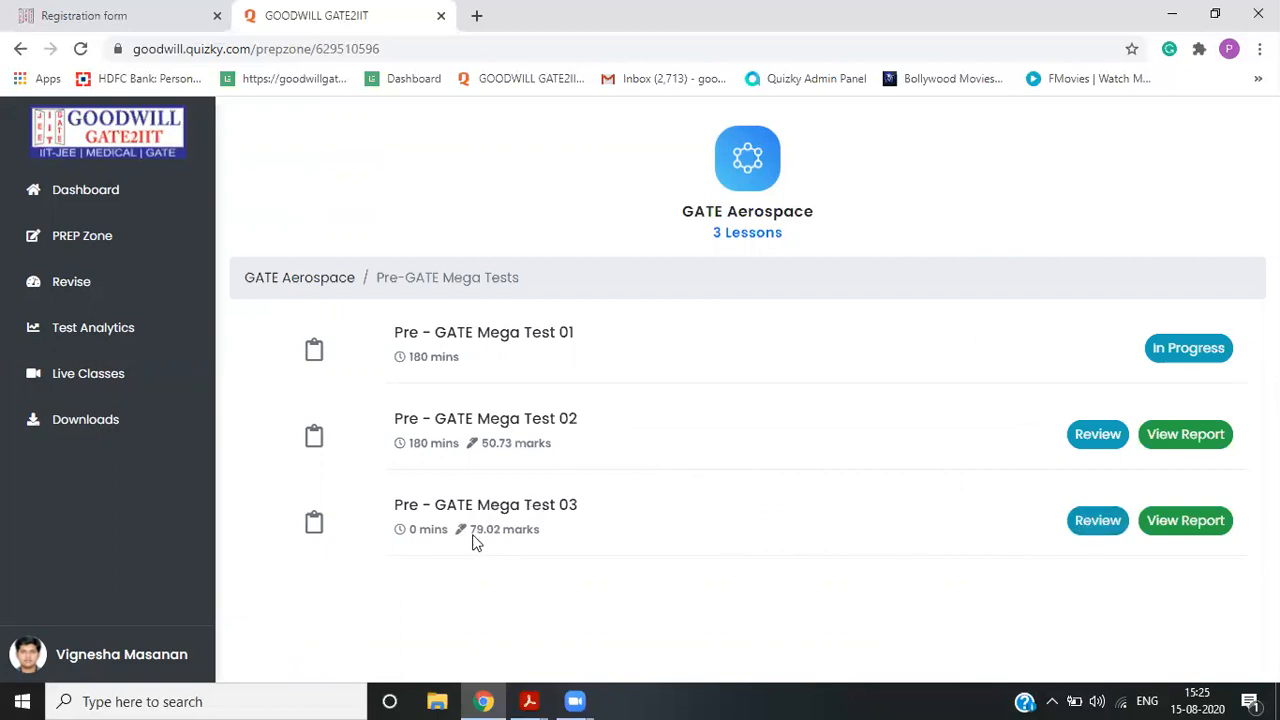
{"action": "mouse_move", "coordinate": [546, 458]}
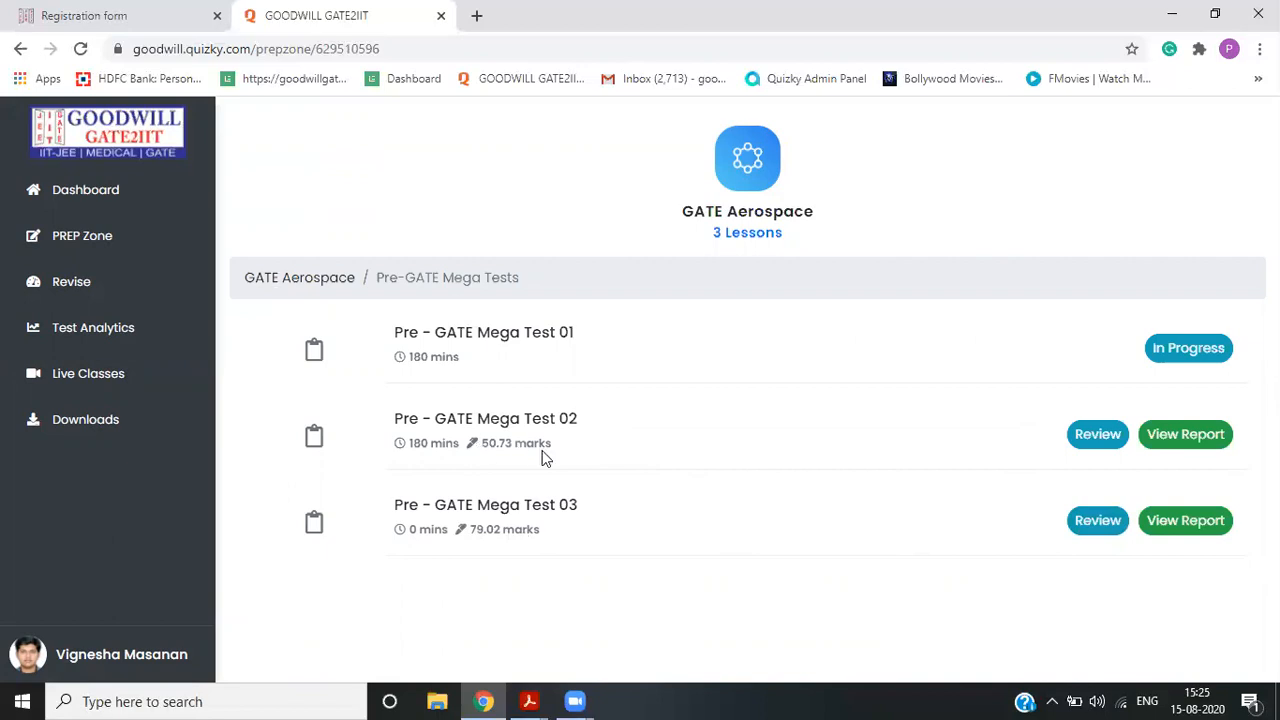
{"action": "mouse_move", "coordinate": [630, 448]}
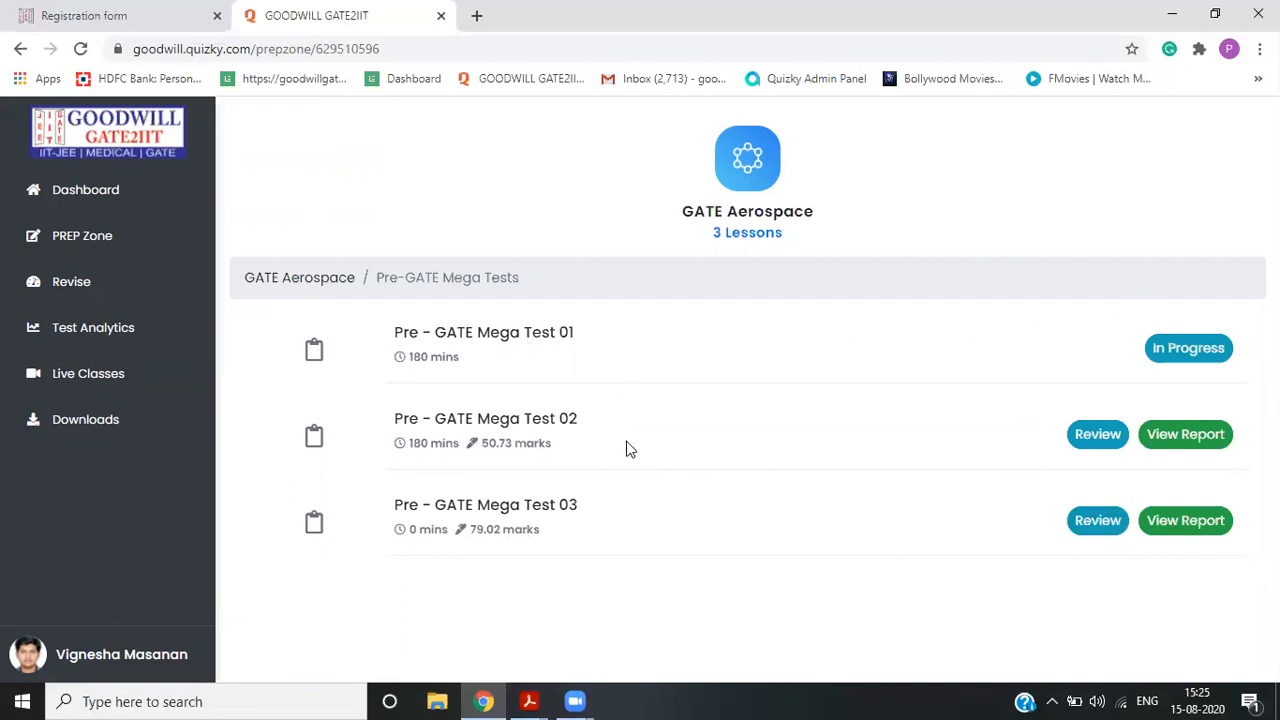
{"action": "mouse_move", "coordinate": [1185, 520]}
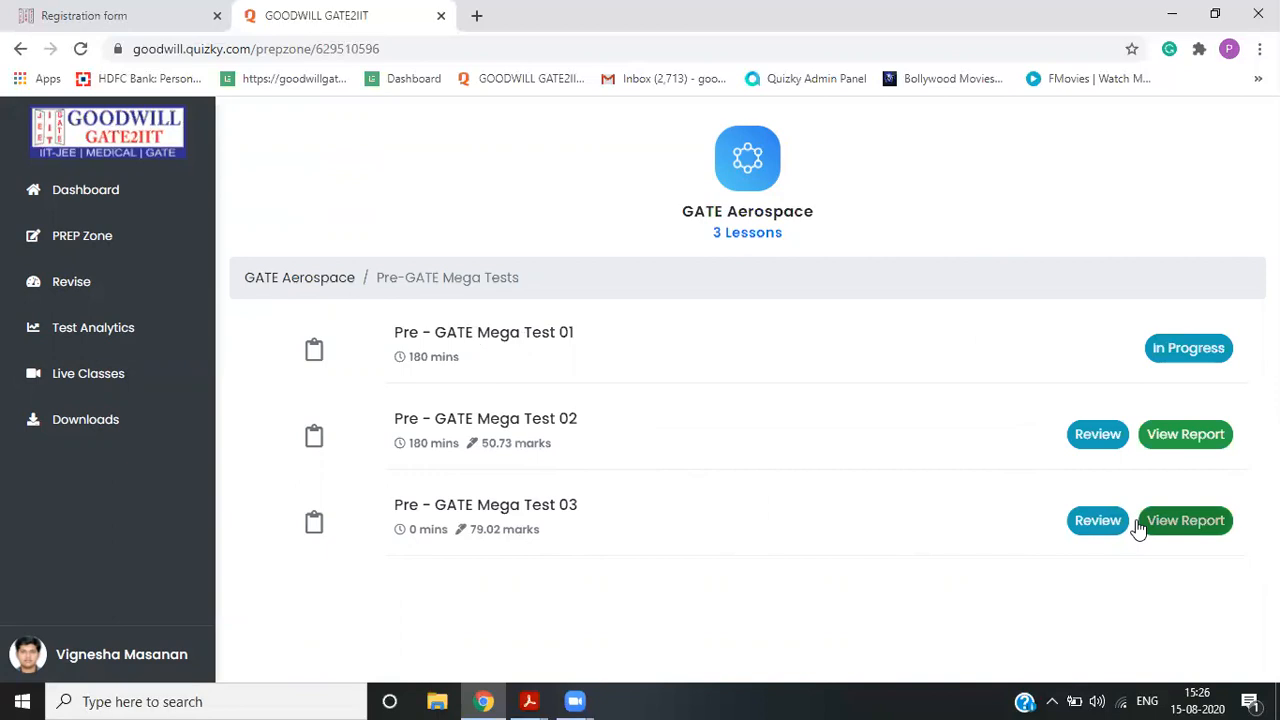
- Review Mega Test 03 answers for Question 1 (correct) and Question 53 (skipped), then end revise
{"action": "left_click", "coordinate": [1097, 520]}
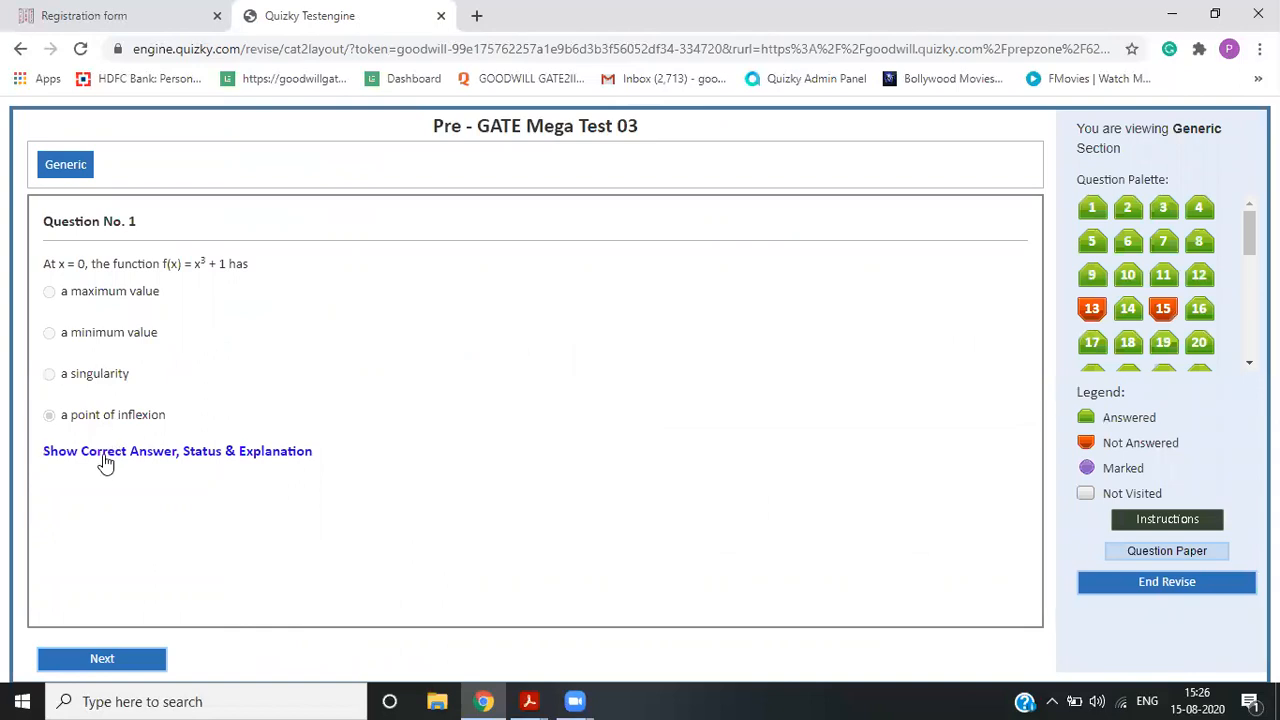
{"action": "left_click", "coordinate": [177, 451]}
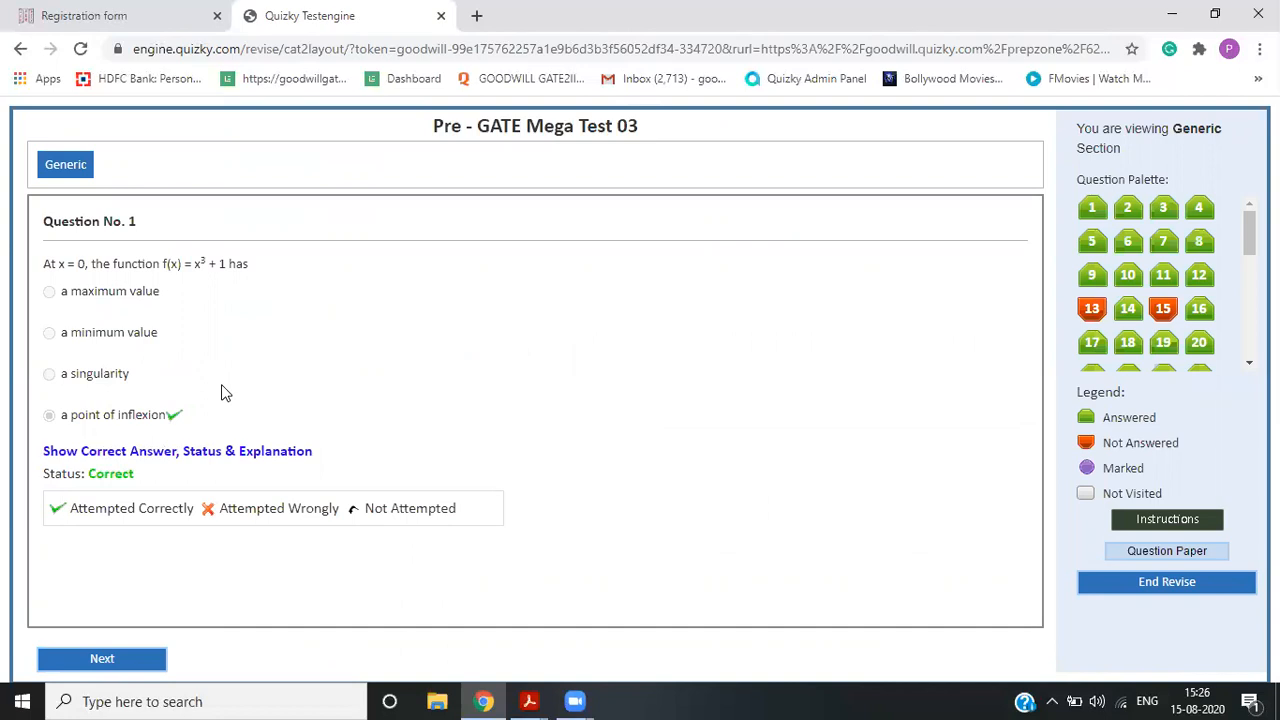
{"action": "mouse_move", "coordinate": [1199, 308]}
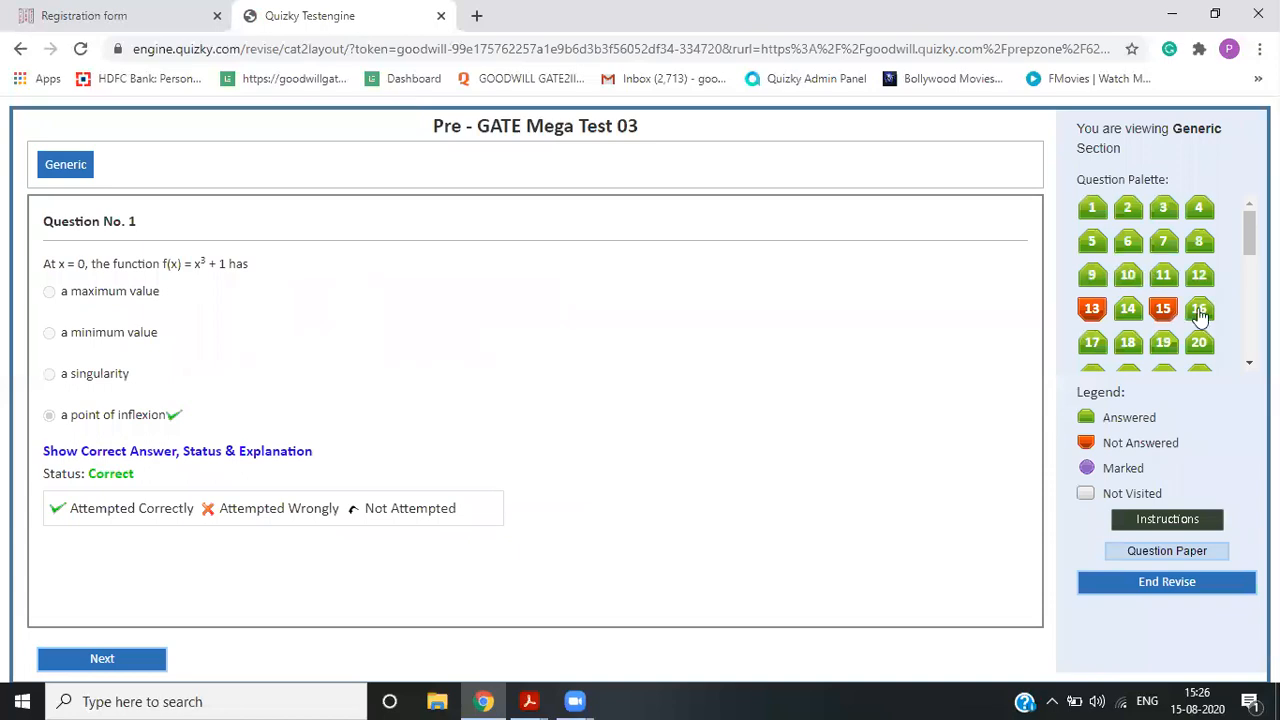
{"action": "left_click", "coordinate": [1128, 342]}
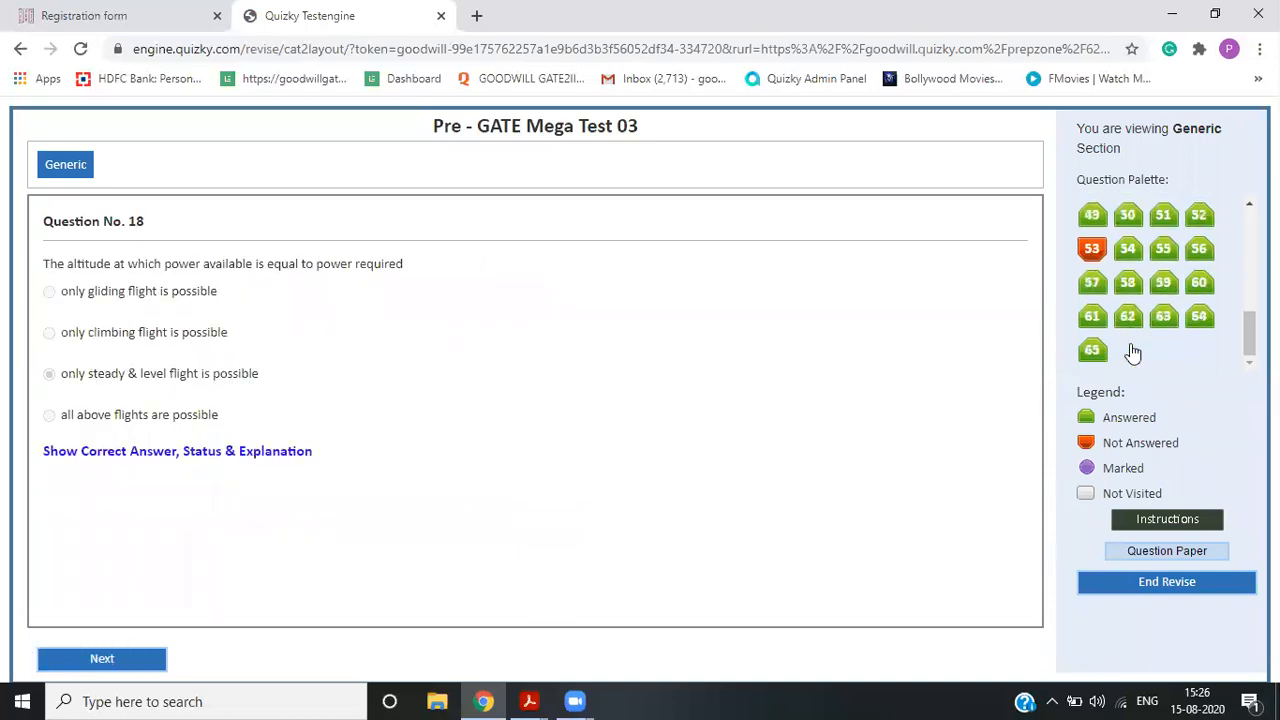
{"action": "left_click", "coordinate": [1092, 248]}
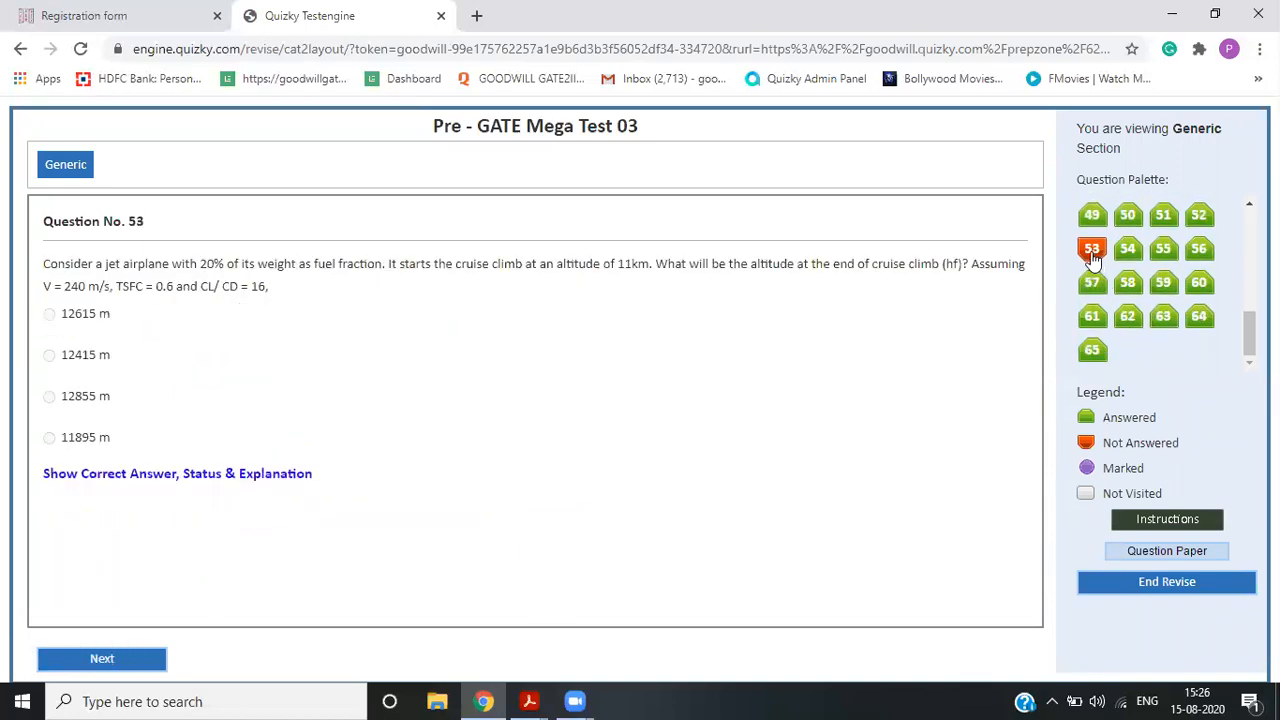
{"action": "left_click", "coordinate": [177, 473]}
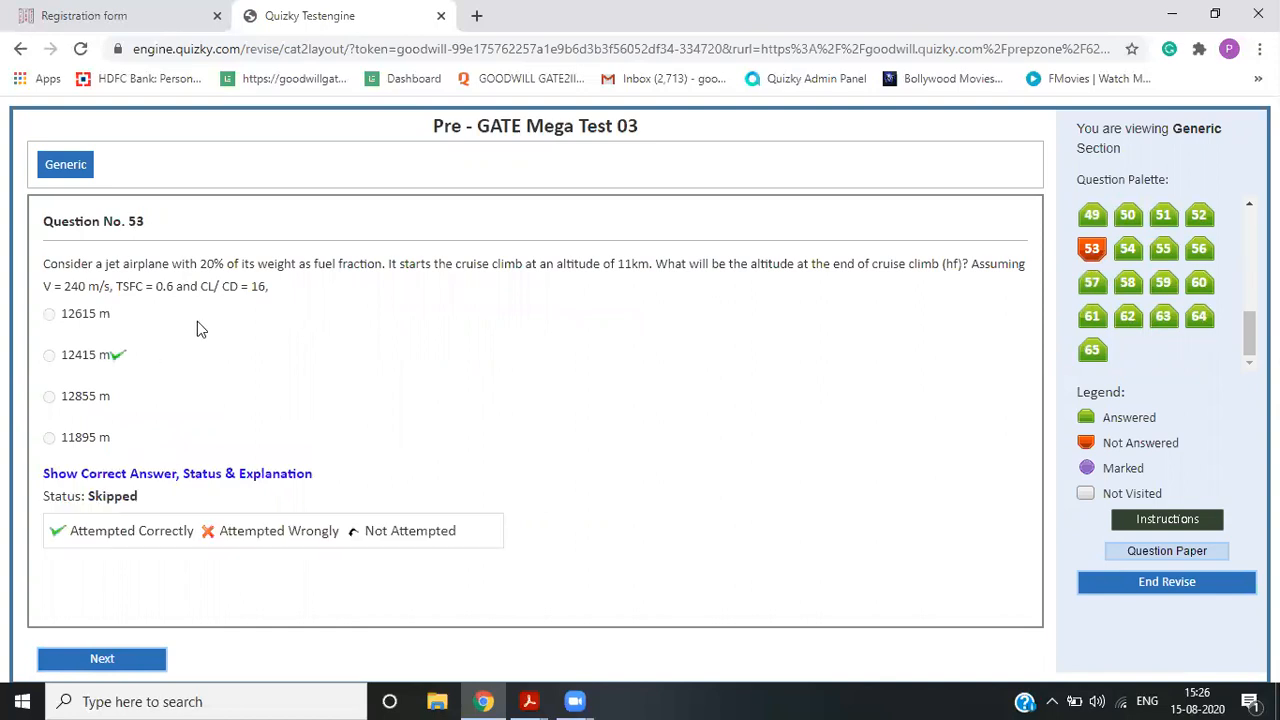
{"action": "left_click", "coordinate": [1166, 581]}
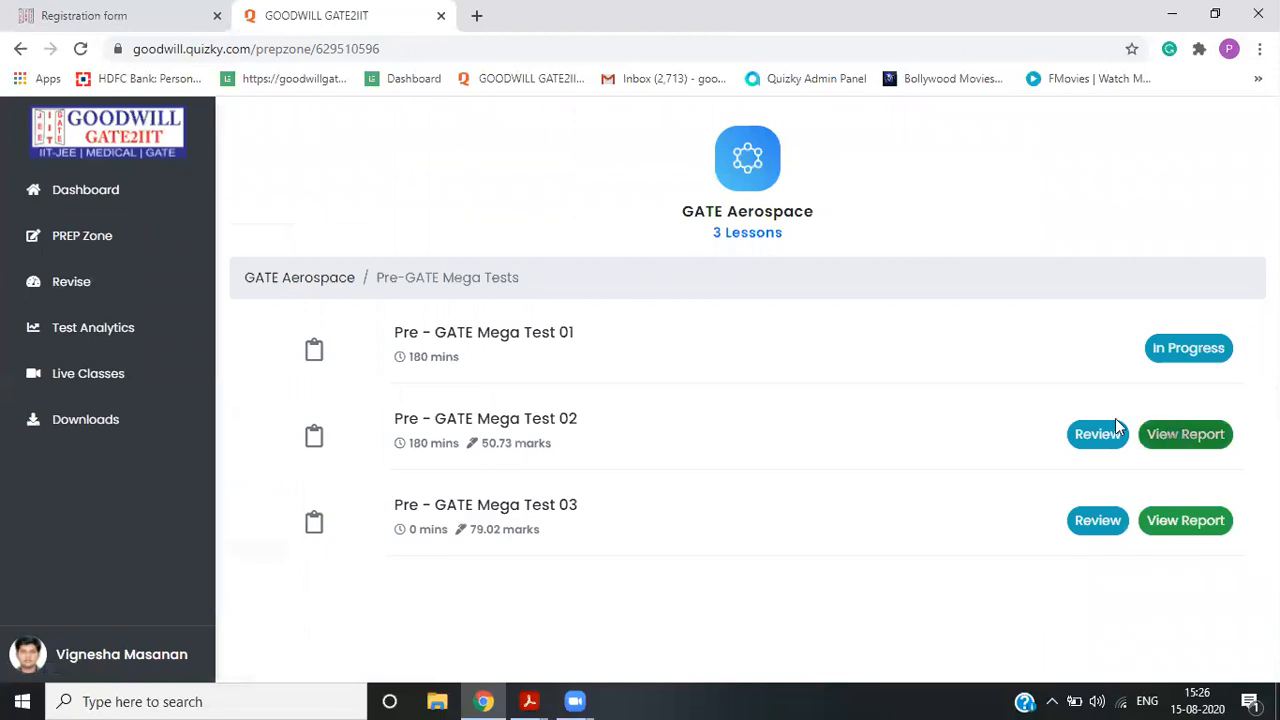
{"action": "mouse_move", "coordinate": [1185, 520]}
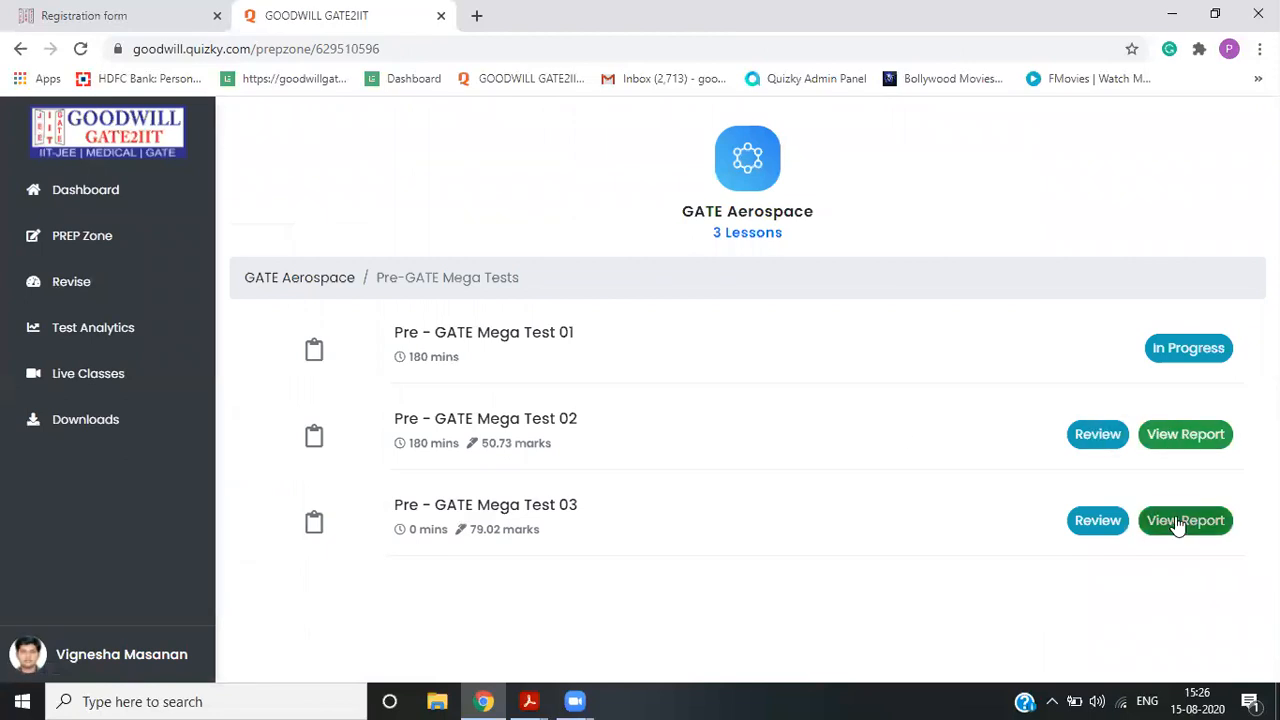
- Open the Mega Test 03 report showing a 79.02 score, 52 correct, 88.14% accuracy
{"action": "left_click", "coordinate": [1185, 520]}
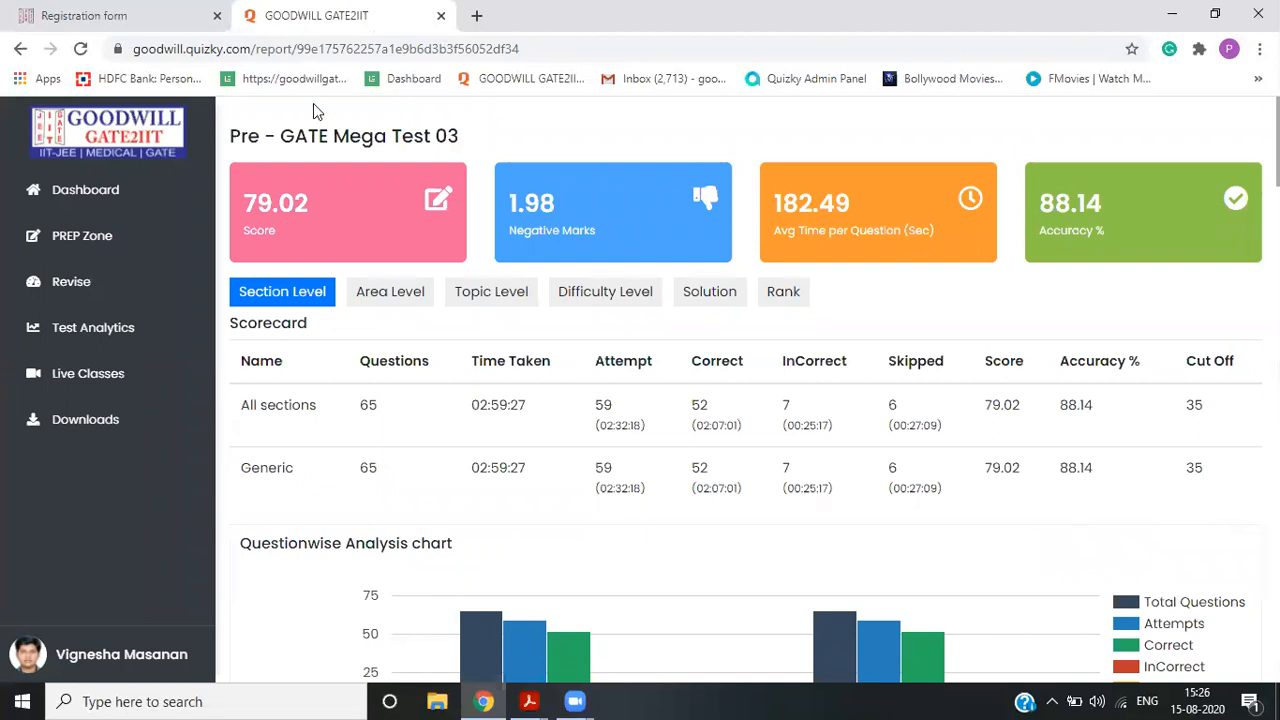
{"action": "mouse_move", "coordinate": [308, 238]}
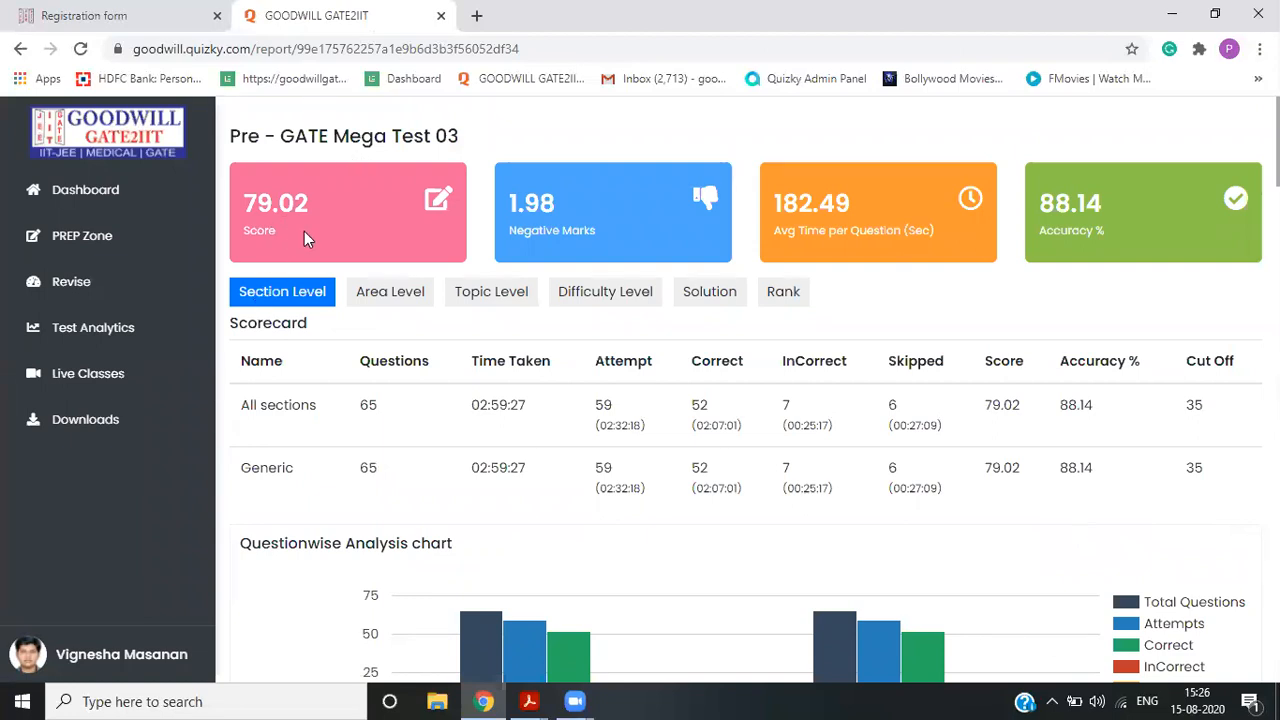
{"action": "mouse_move", "coordinate": [313, 250]}
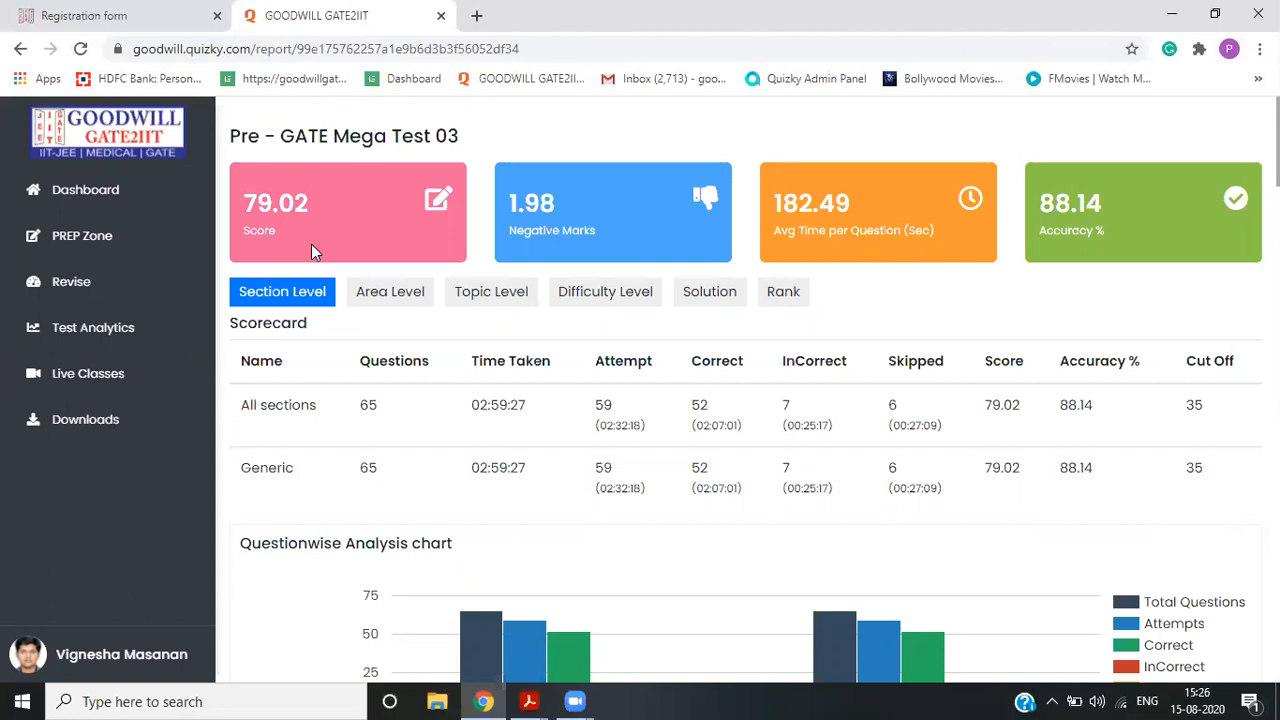
{"action": "mouse_move", "coordinate": [524, 198]}
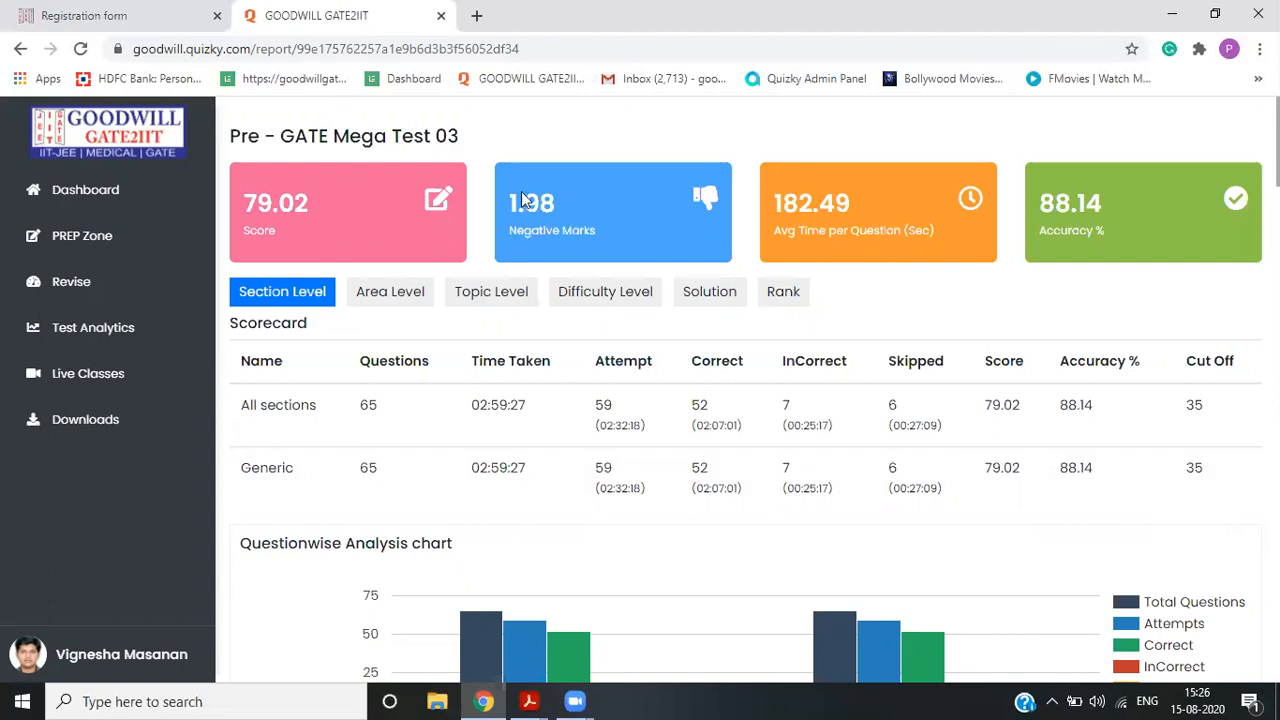
{"action": "mouse_move", "coordinate": [865, 230]}
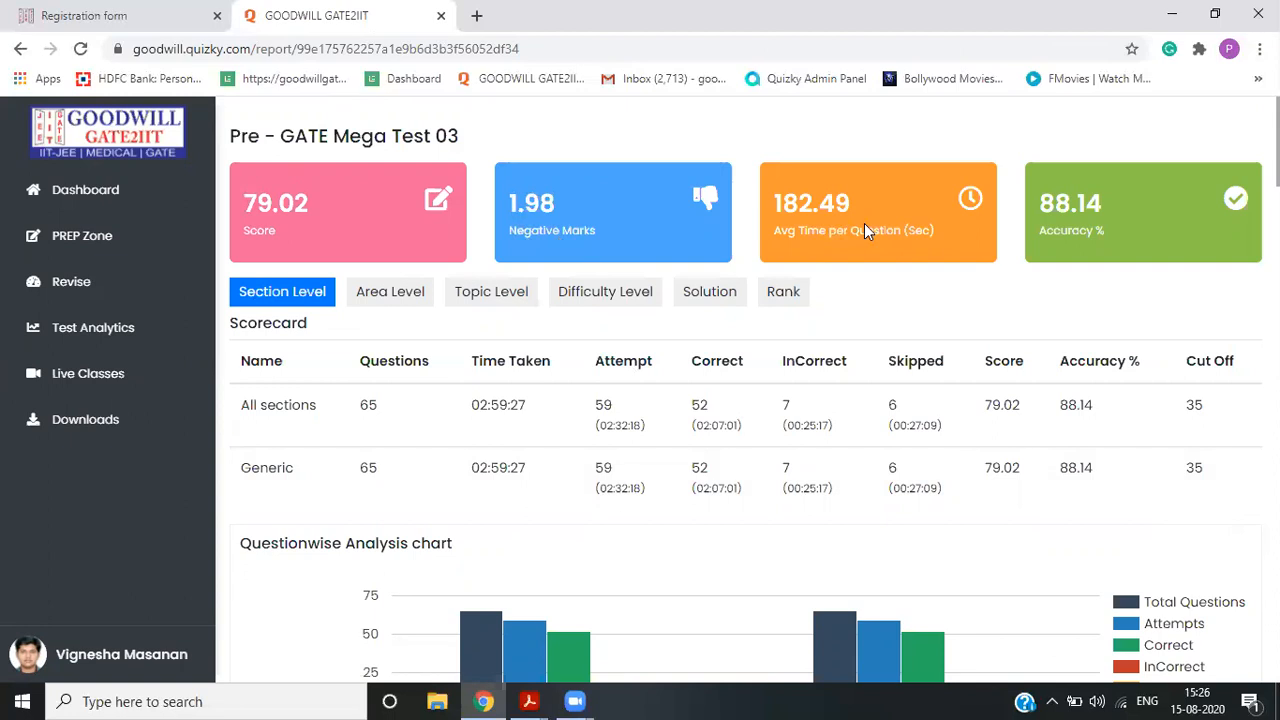
{"action": "mouse_move", "coordinate": [390, 485]}
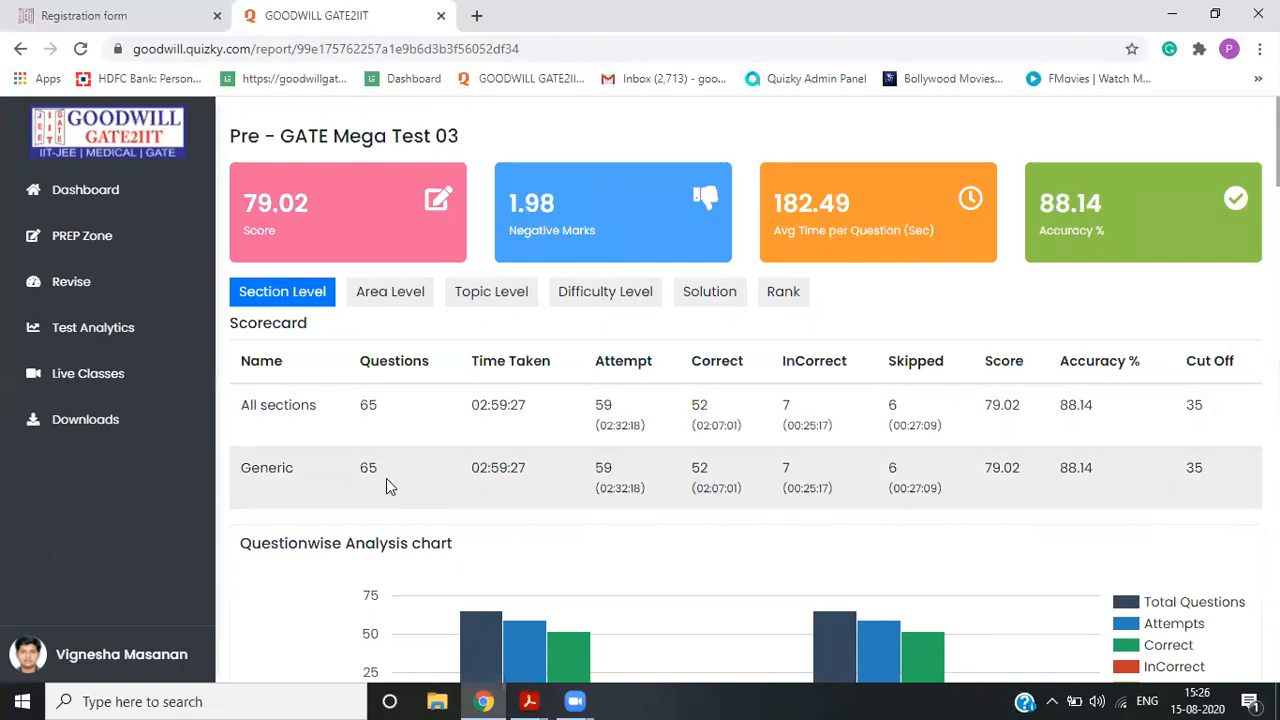
{"action": "mouse_move", "coordinate": [359, 418]}
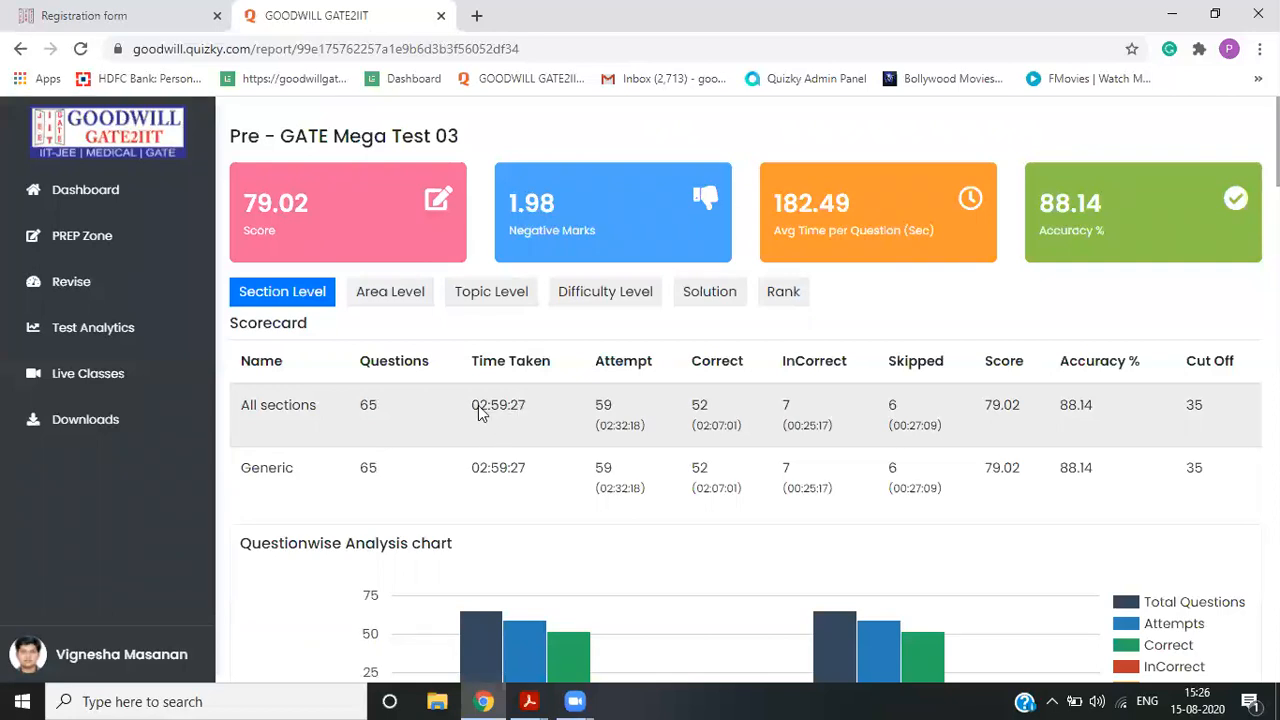
{"action": "mouse_move", "coordinate": [620, 414]}
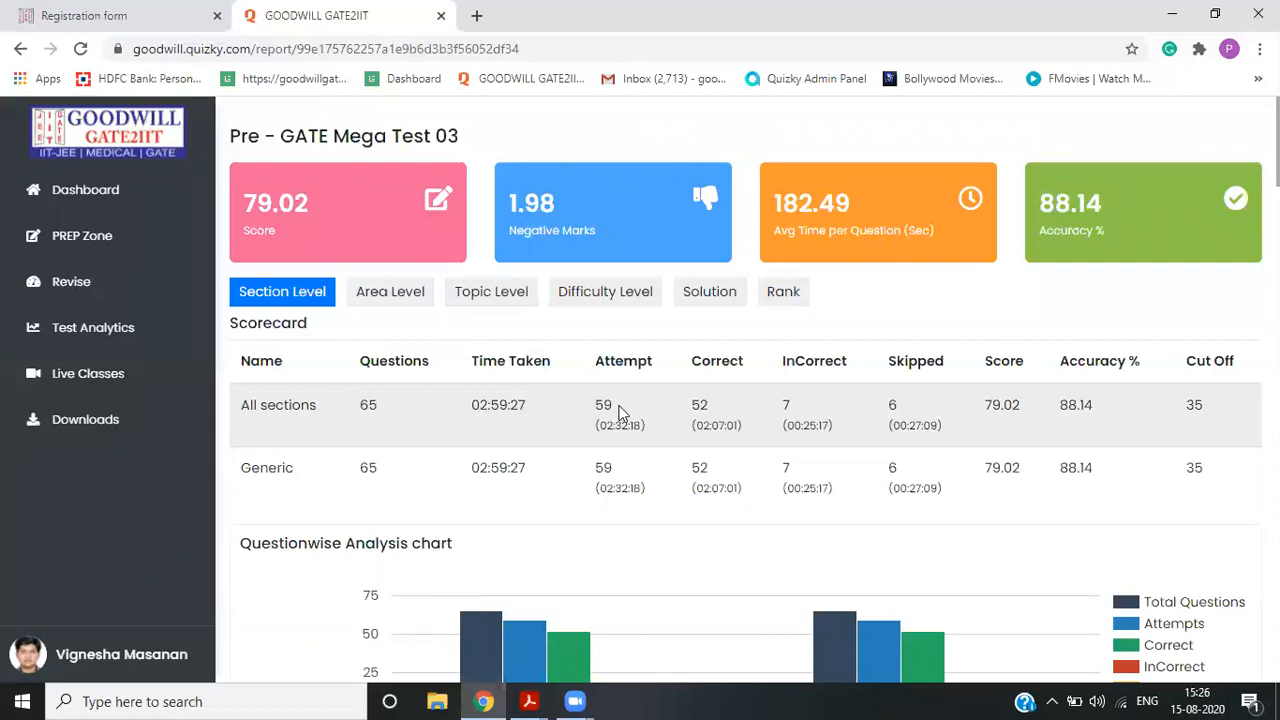
{"action": "mouse_move", "coordinate": [705, 415]}
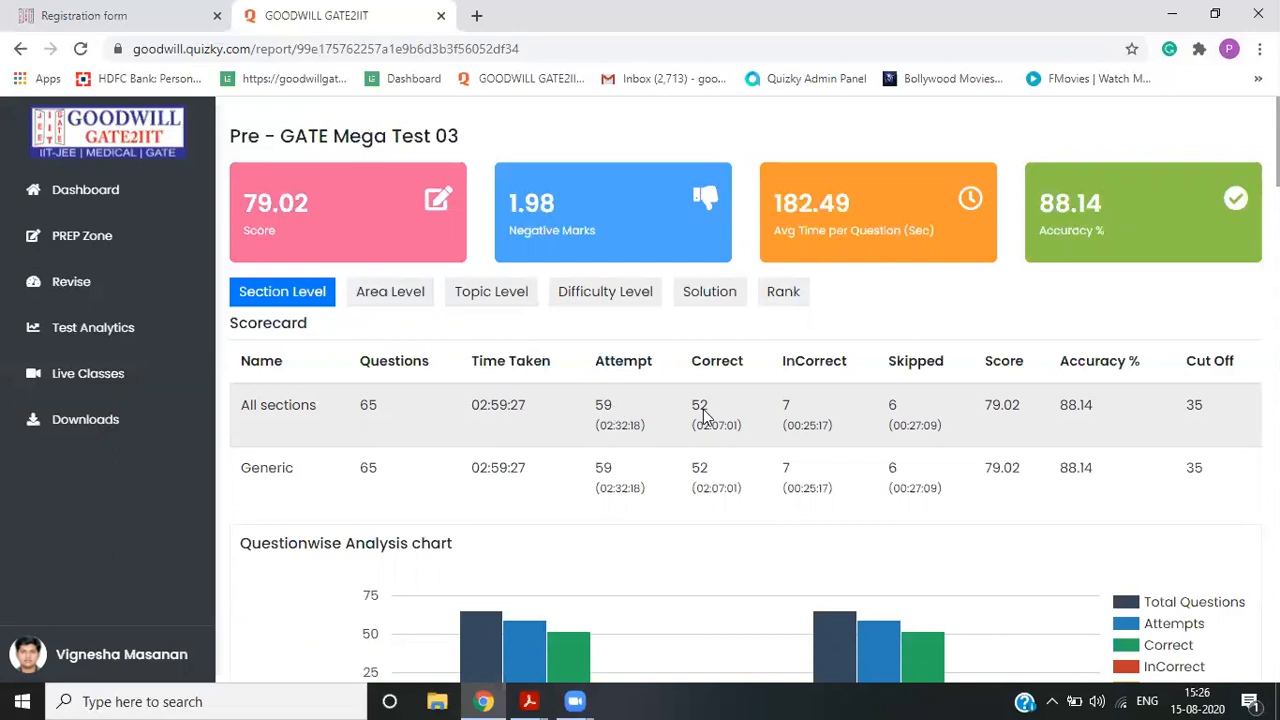
{"action": "mouse_move", "coordinate": [790, 413]}
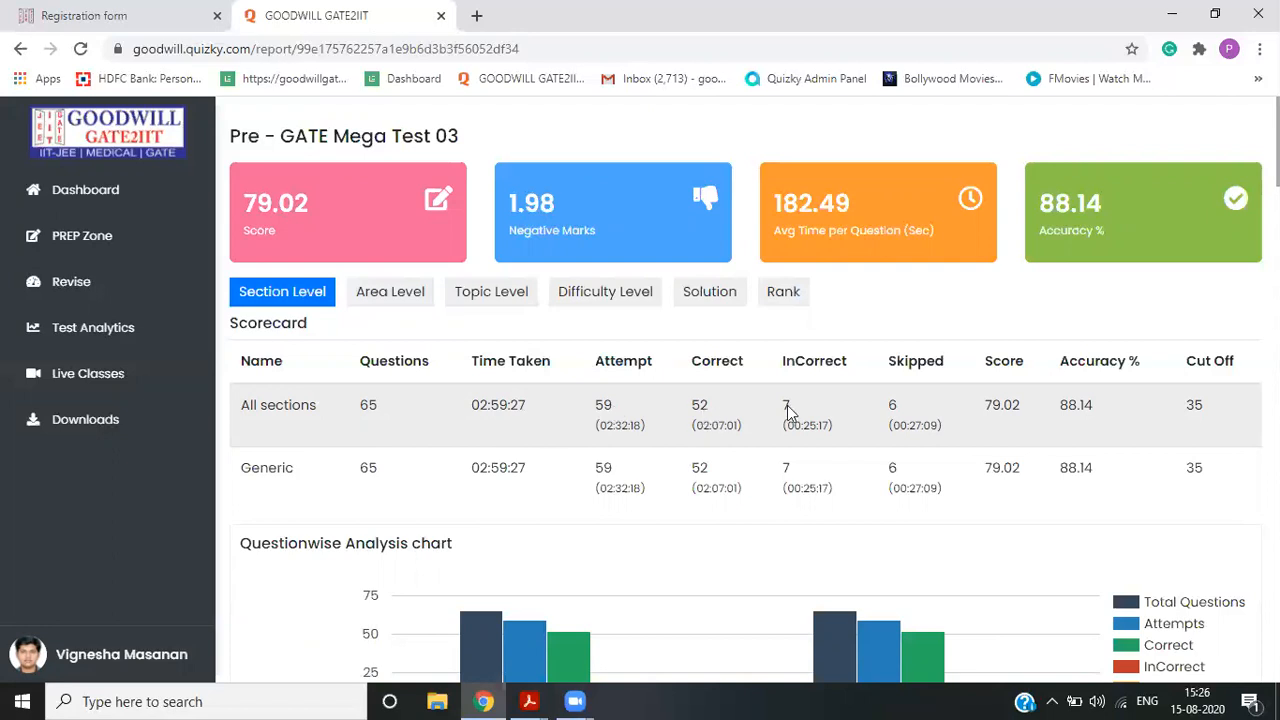
{"action": "mouse_move", "coordinate": [893, 416]}
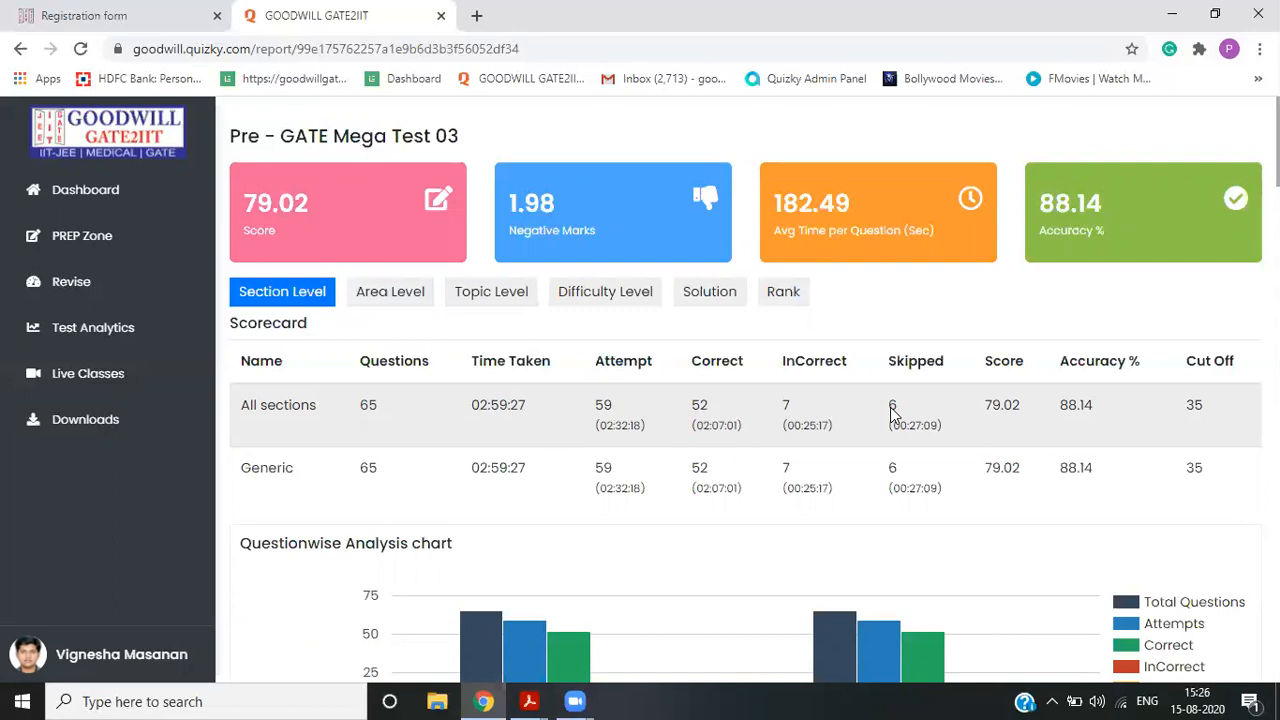
{"action": "mouse_move", "coordinate": [1174, 419]}
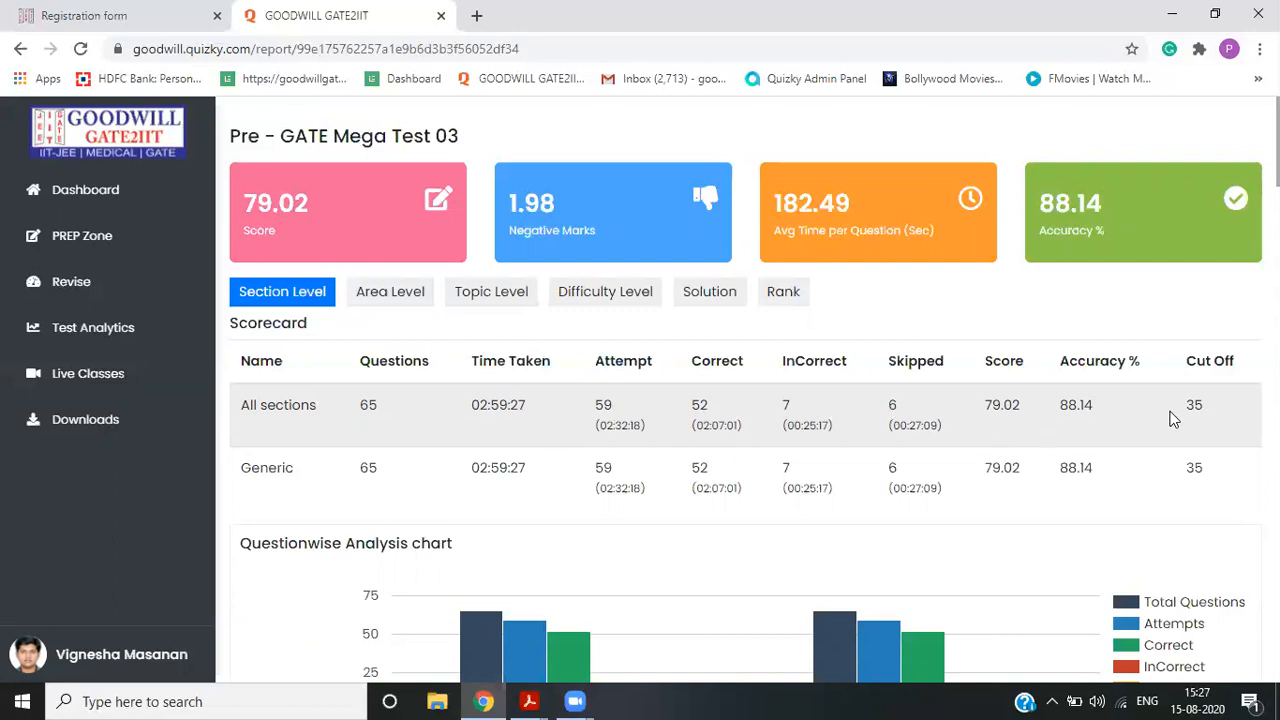
{"action": "mouse_move", "coordinate": [390, 291]}
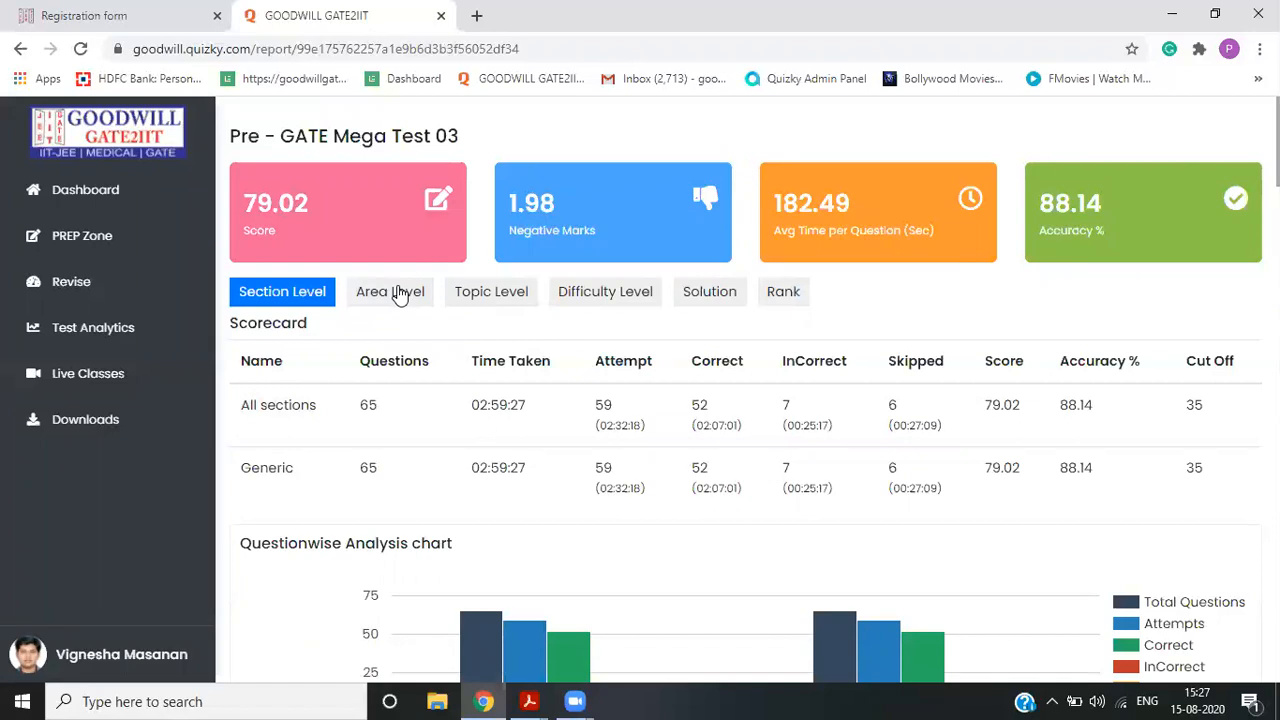
- Switch the report to Area Level and scroll through subject scores such as Structures 16.01
{"action": "left_click", "coordinate": [390, 291]}
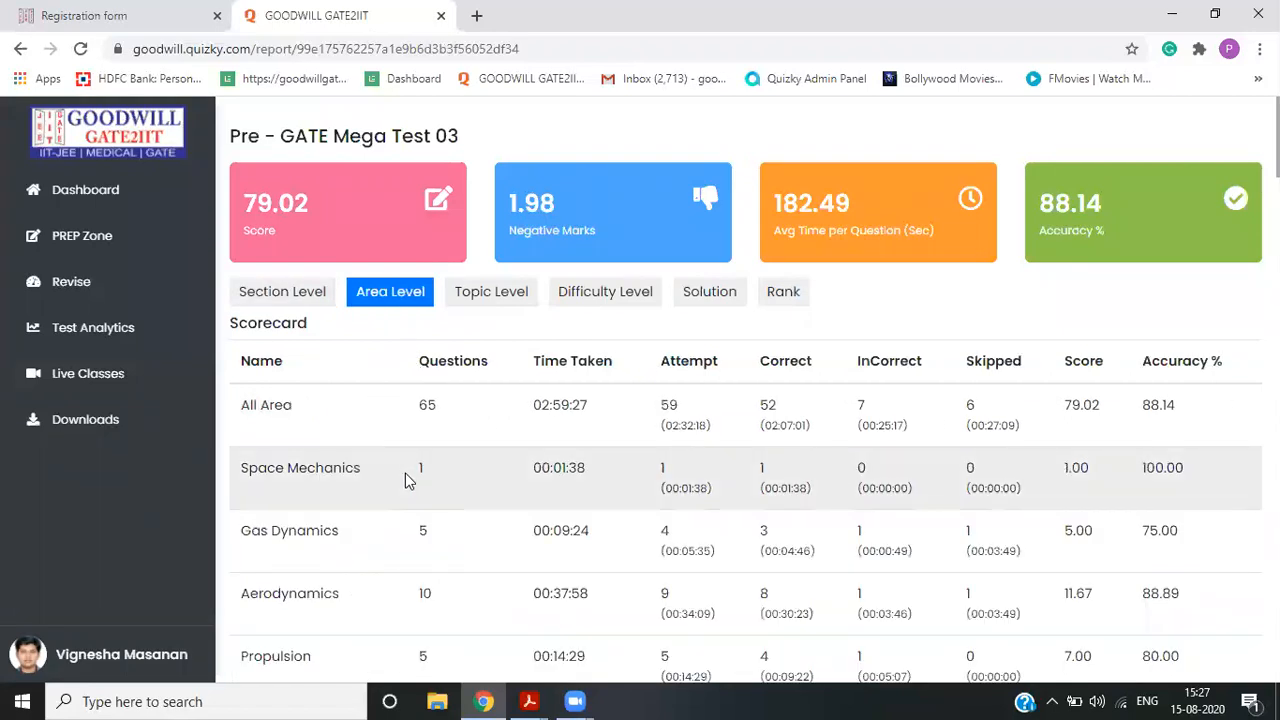
{"action": "scroll", "scroll_direction": "down", "scroll_amount": 3}
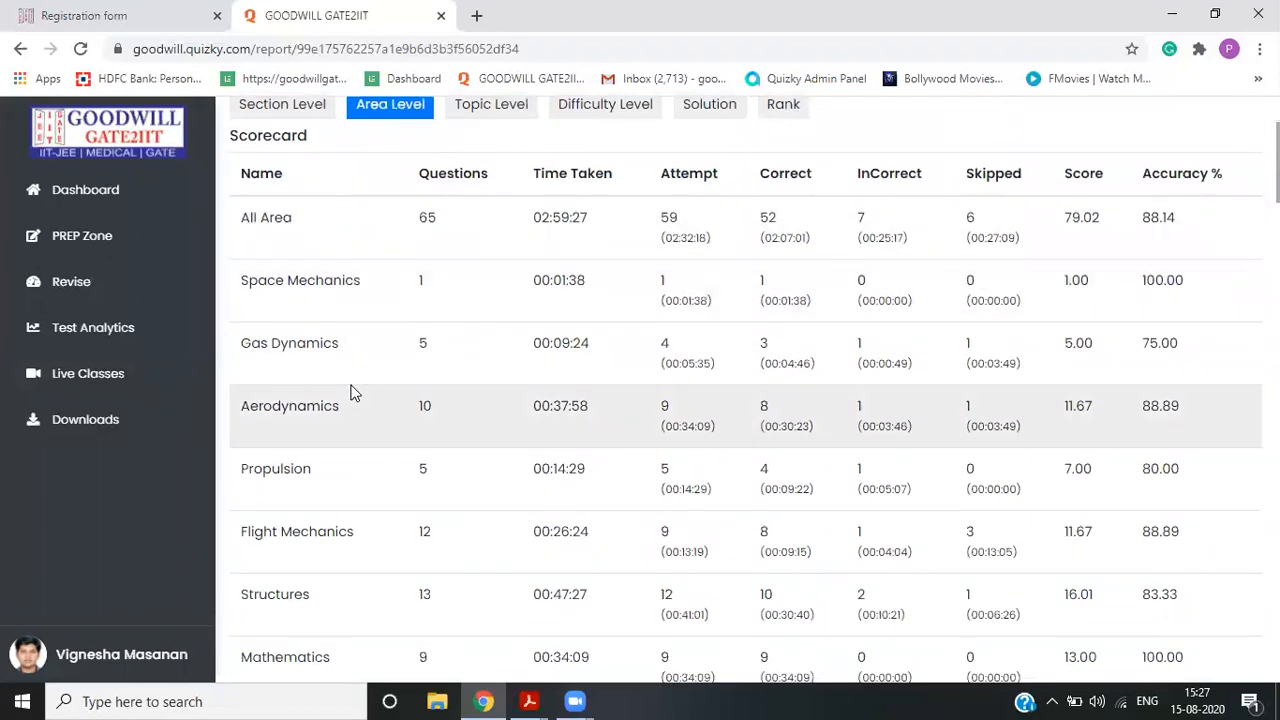
{"action": "mouse_move", "coordinate": [396, 570]}
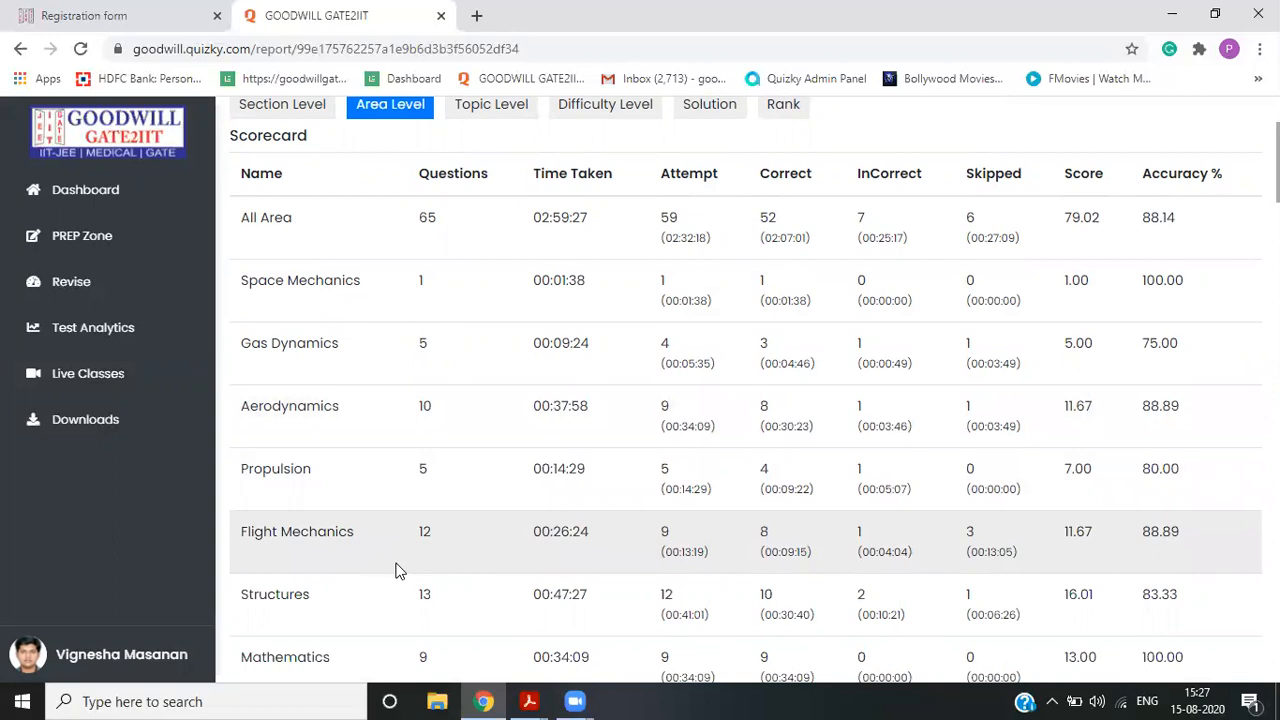
{"action": "mouse_move", "coordinate": [389, 545]}
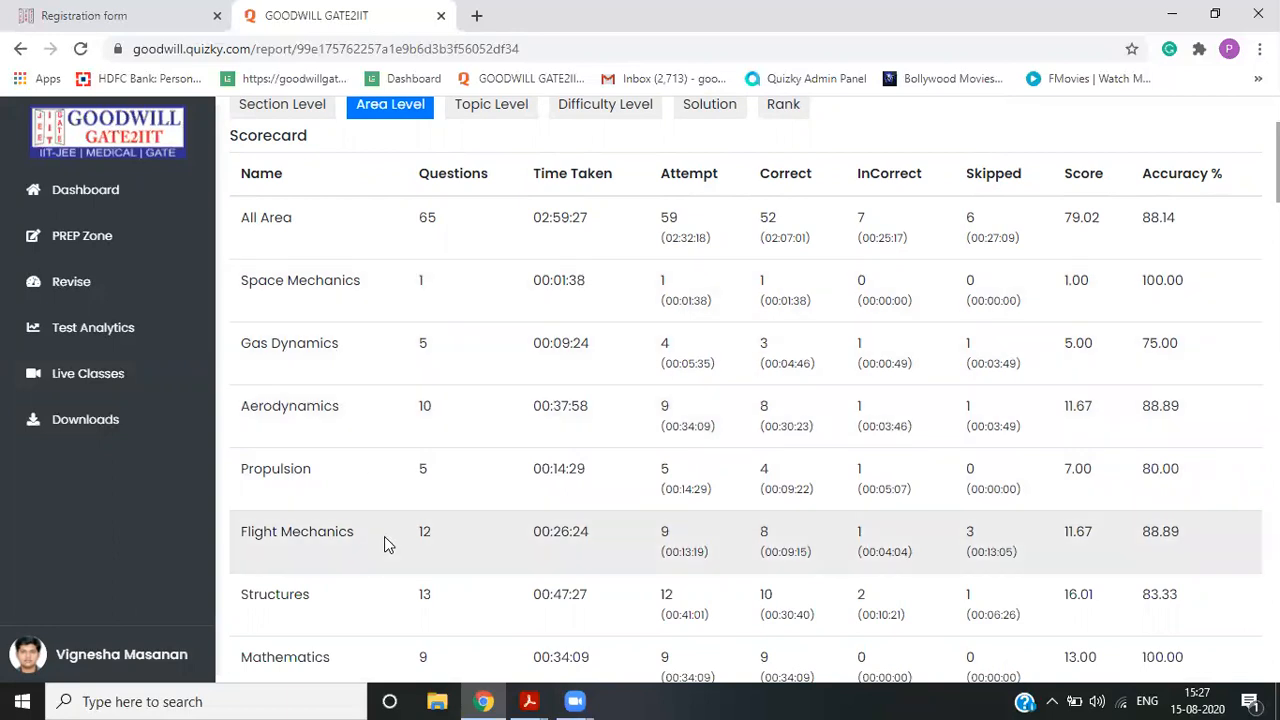
{"action": "scroll", "scroll_direction": "down", "scroll_amount": 3}
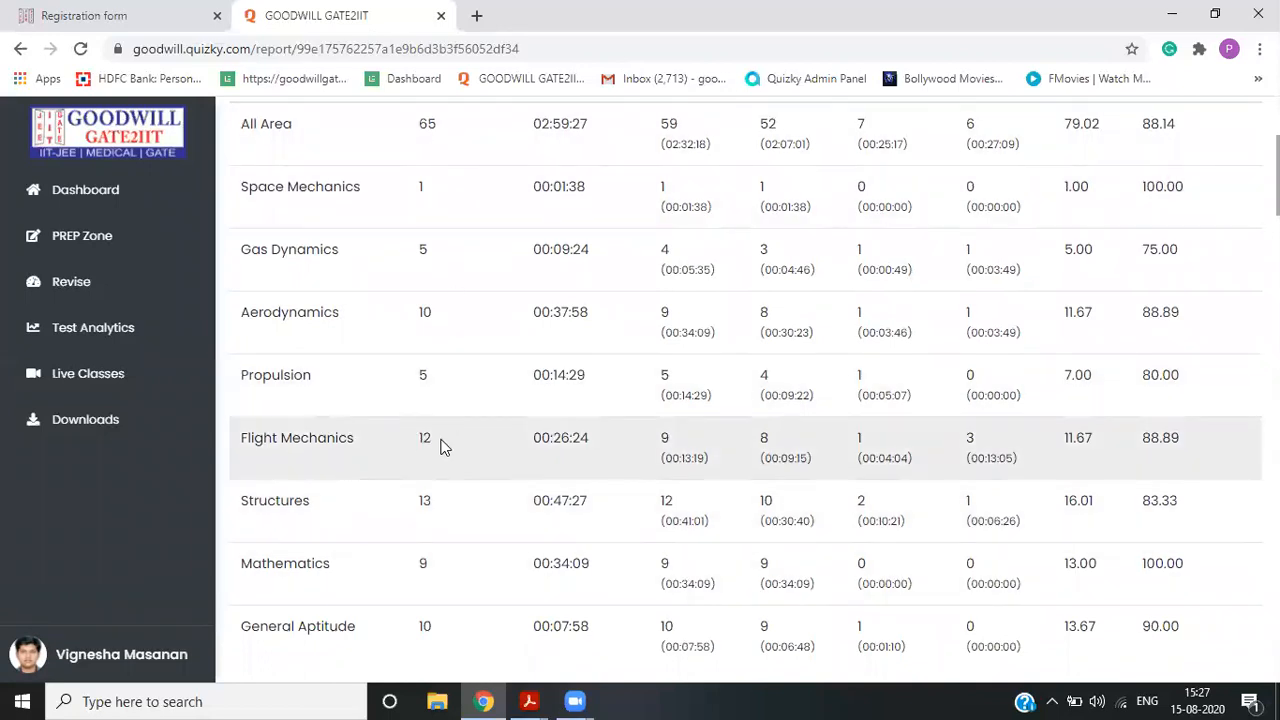
{"action": "scroll", "scroll_direction": "up", "scroll_amount": 3}
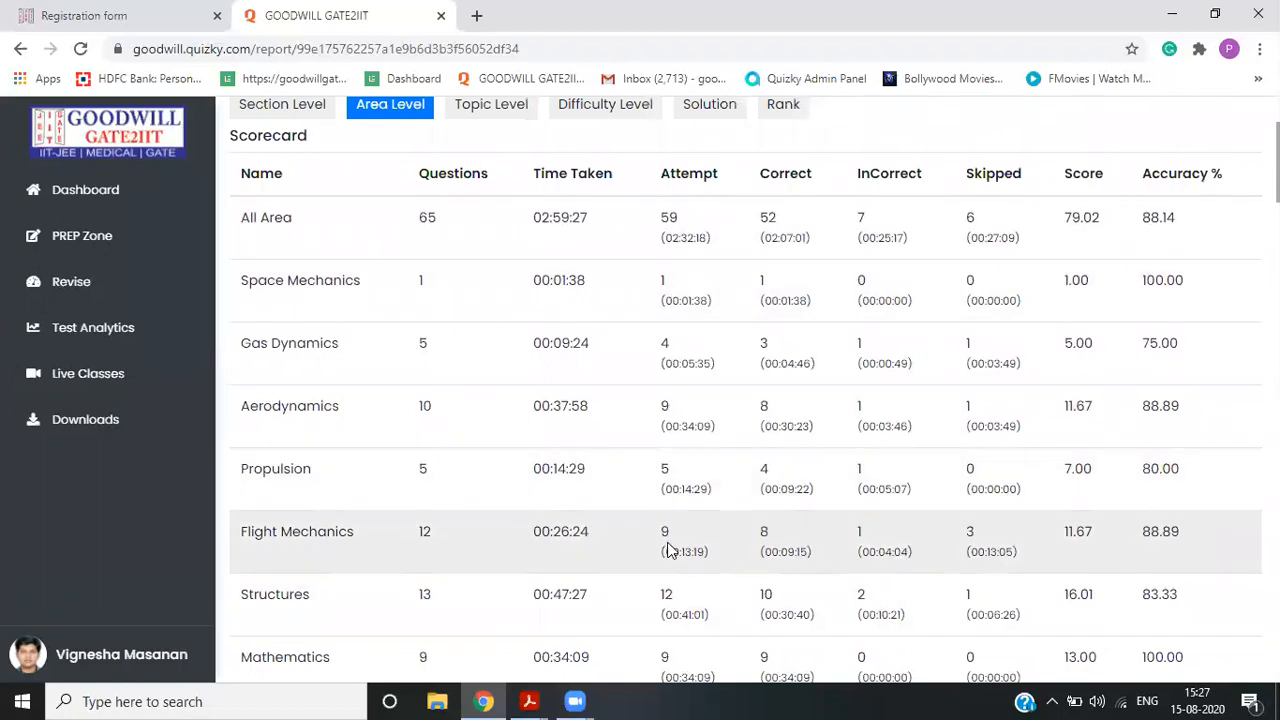
{"action": "mouse_move", "coordinate": [862, 543]}
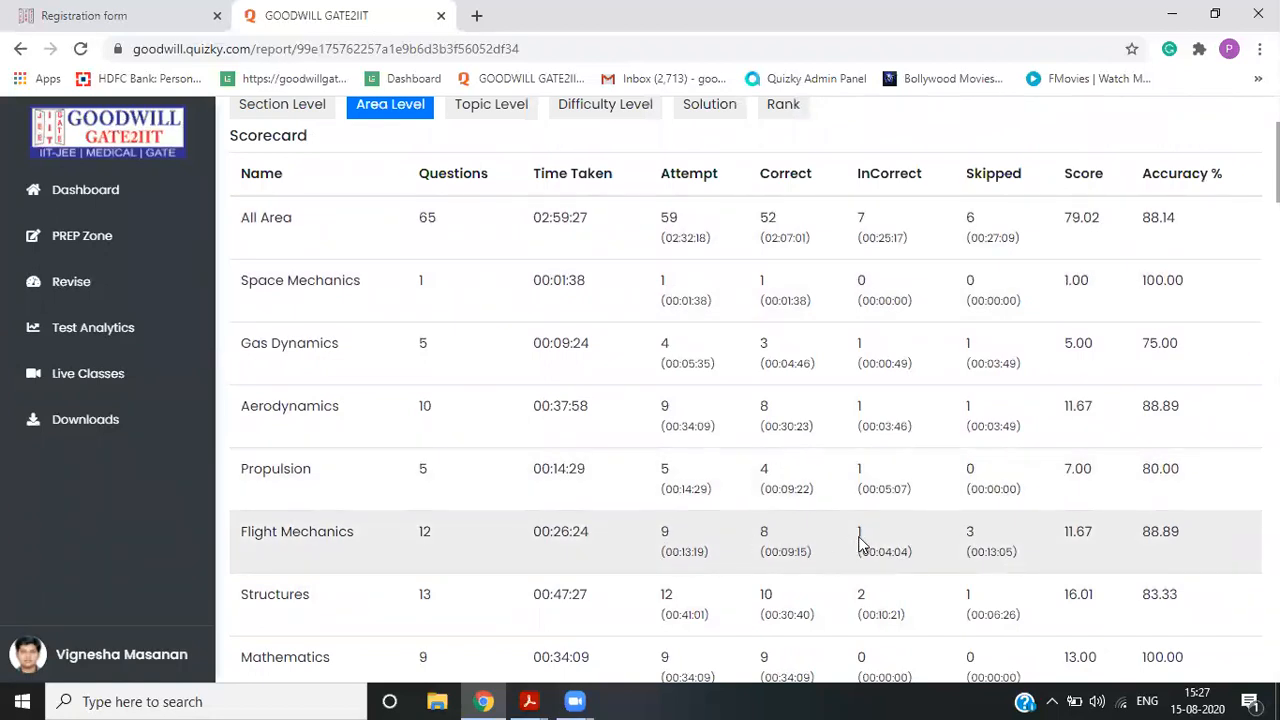
{"action": "mouse_move", "coordinate": [967, 537]}
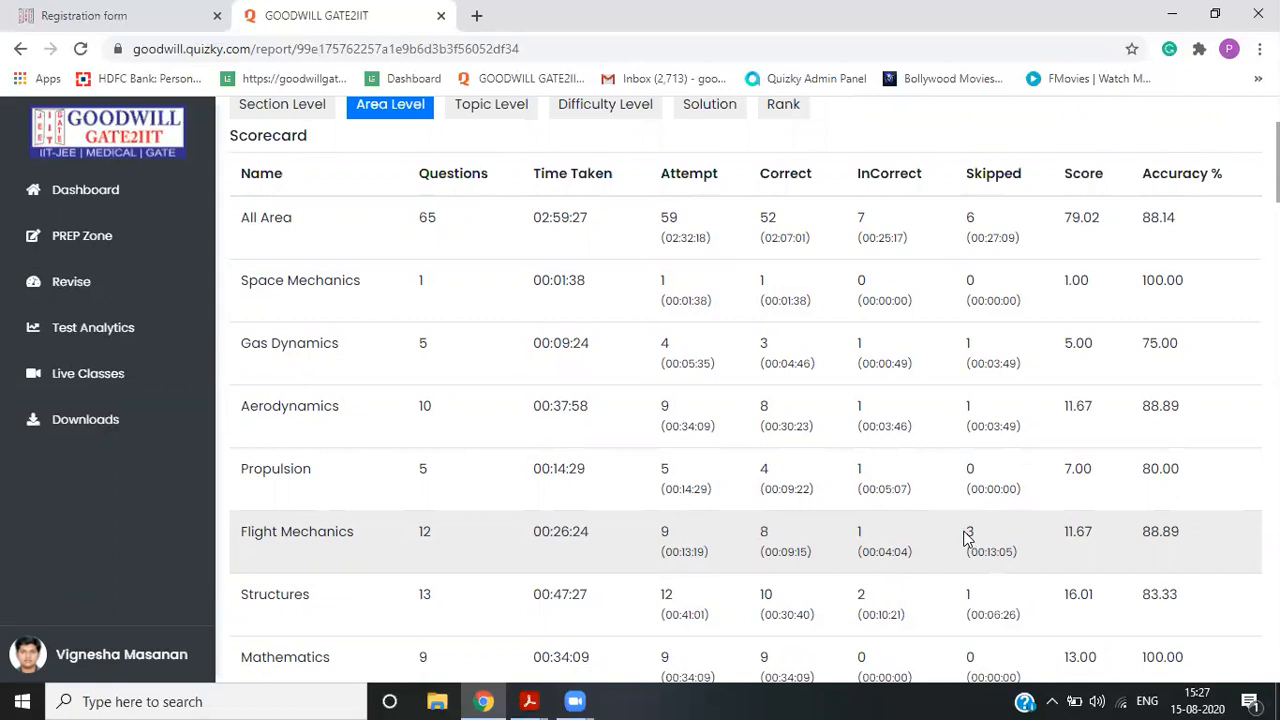
{"action": "mouse_move", "coordinate": [968, 540]}
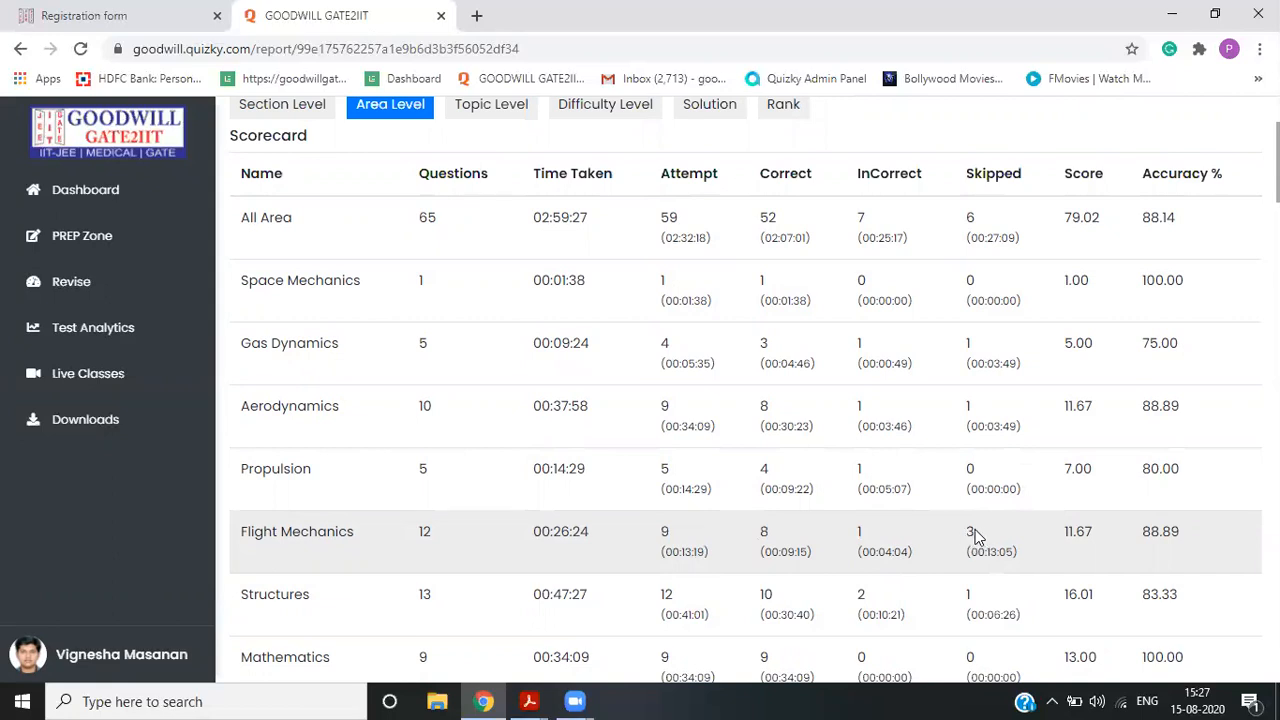
{"action": "scroll", "scroll_direction": "down", "scroll_amount": 3}
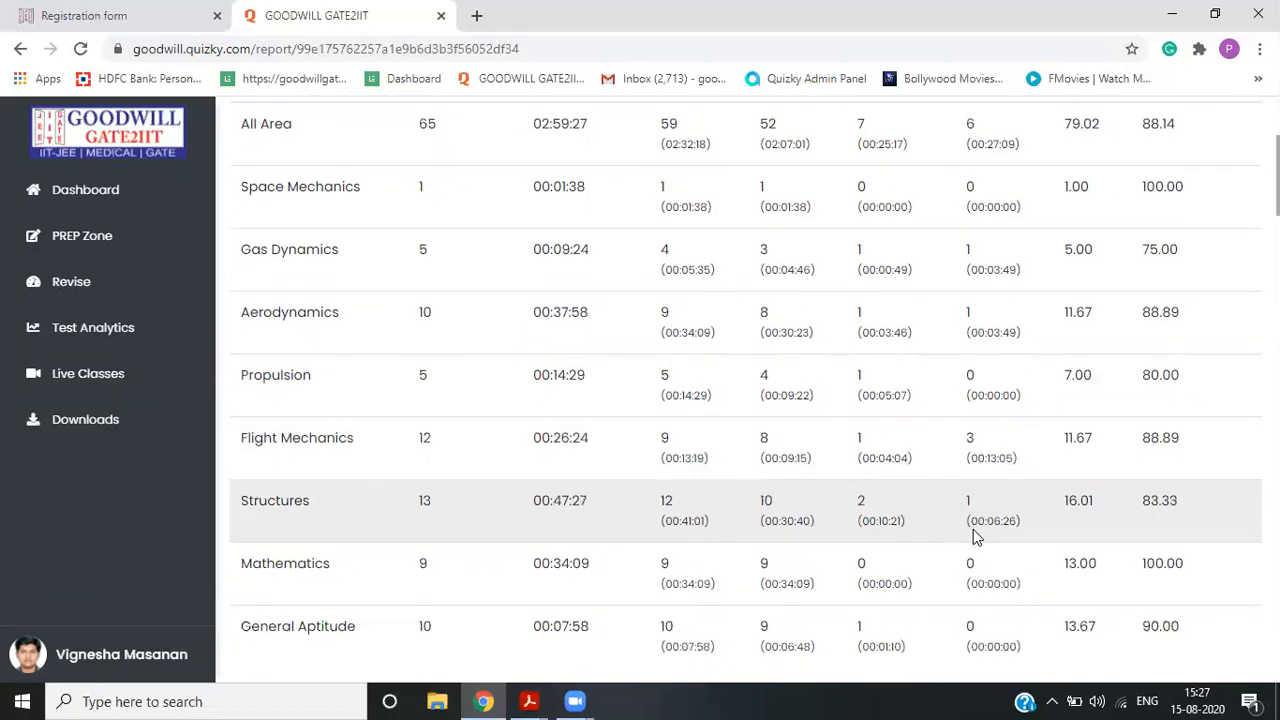
{"action": "mouse_move", "coordinate": [658, 512]}
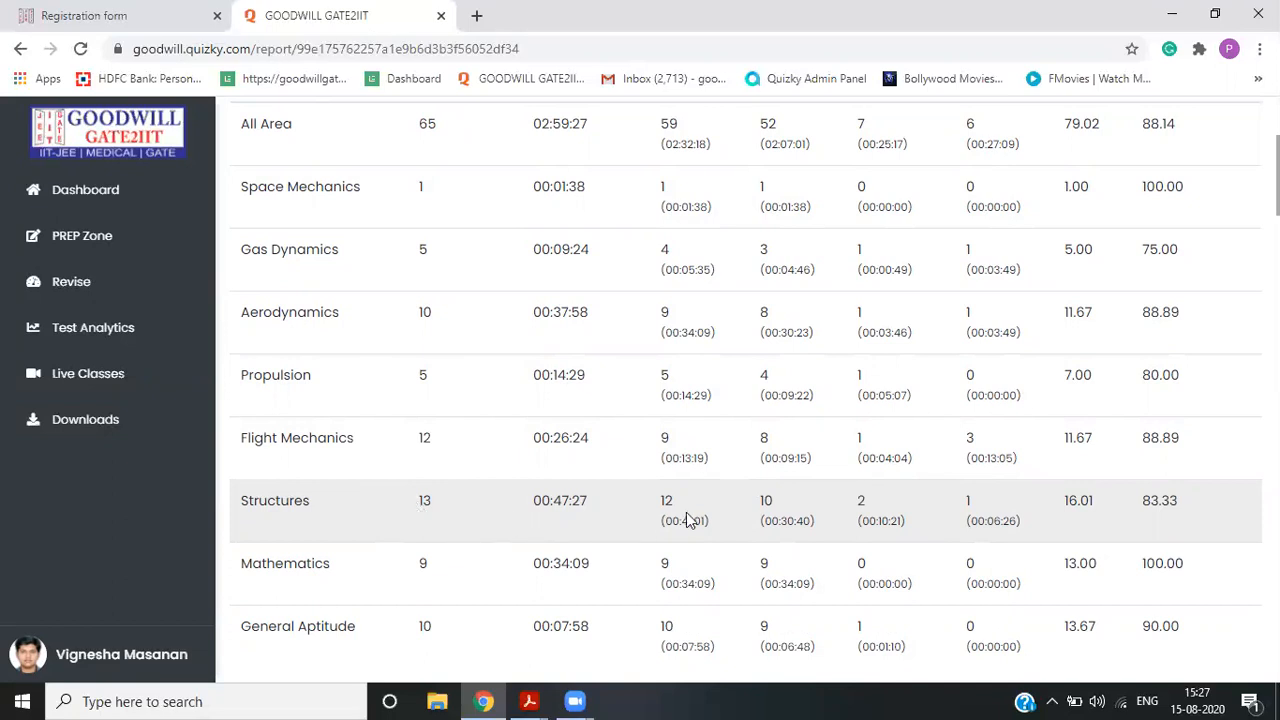
{"action": "mouse_move", "coordinate": [788, 508]}
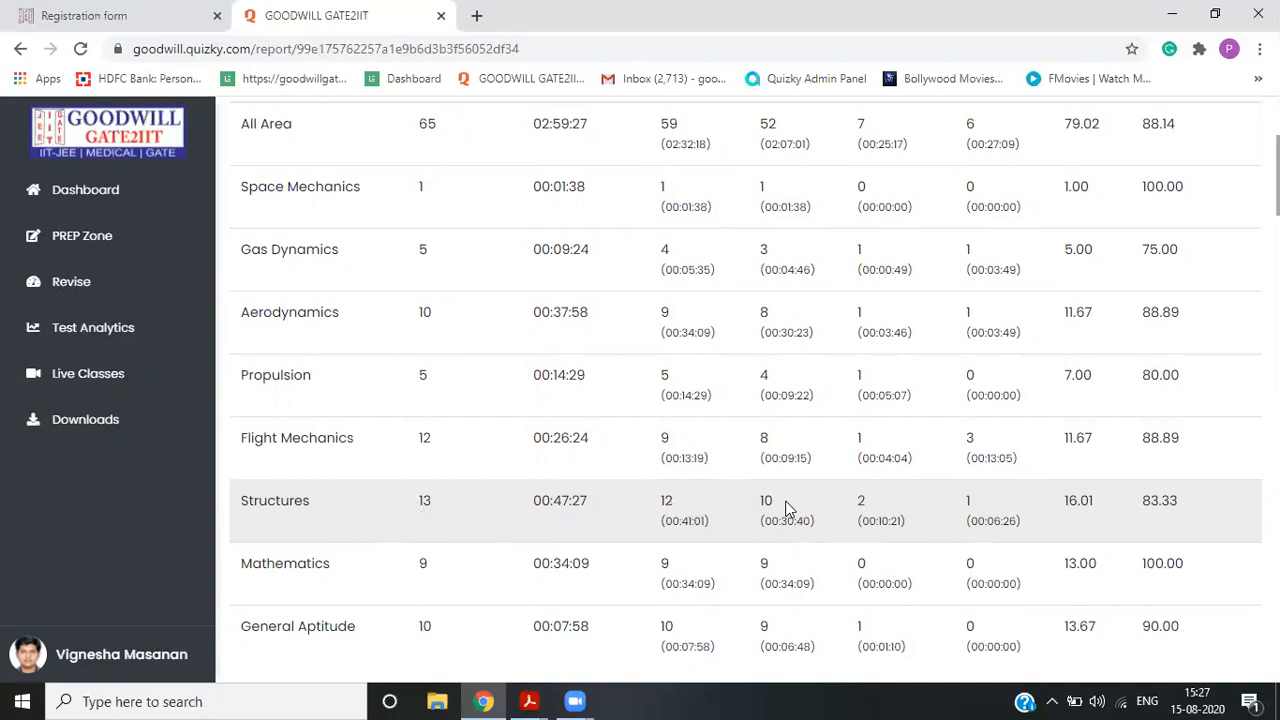
{"action": "mouse_move", "coordinate": [858, 500]}
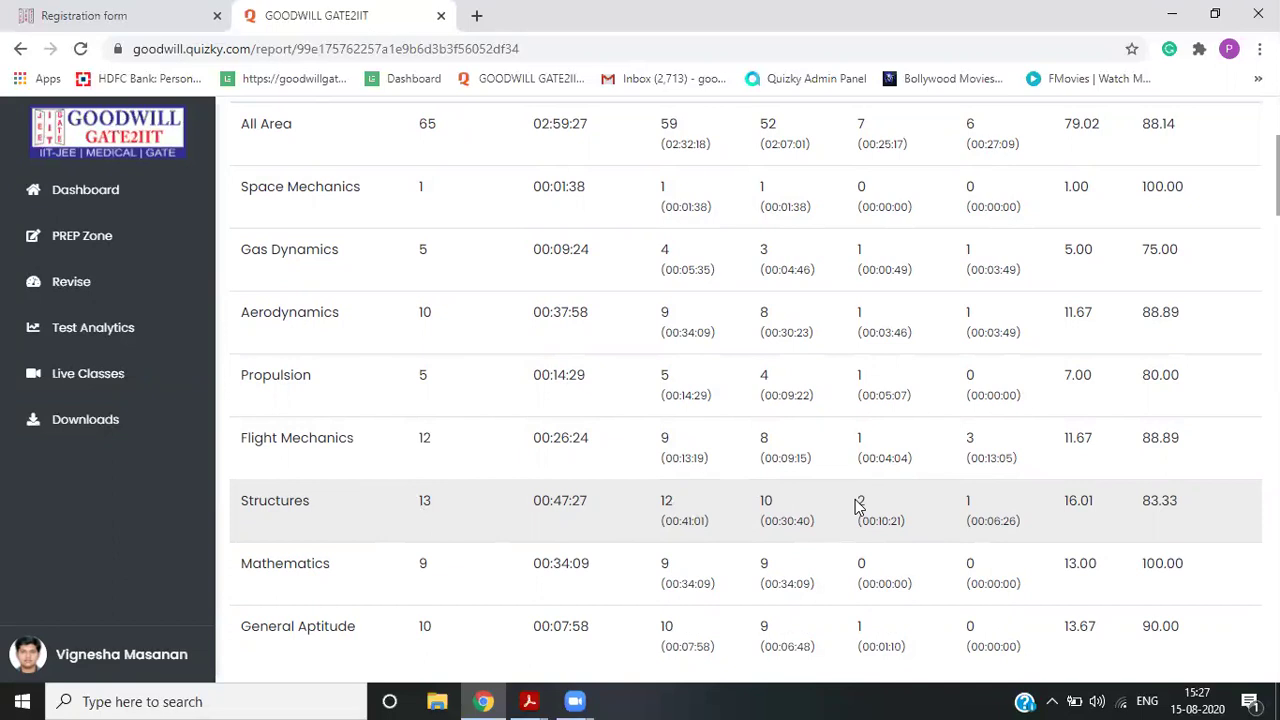
{"action": "mouse_move", "coordinate": [865, 518]}
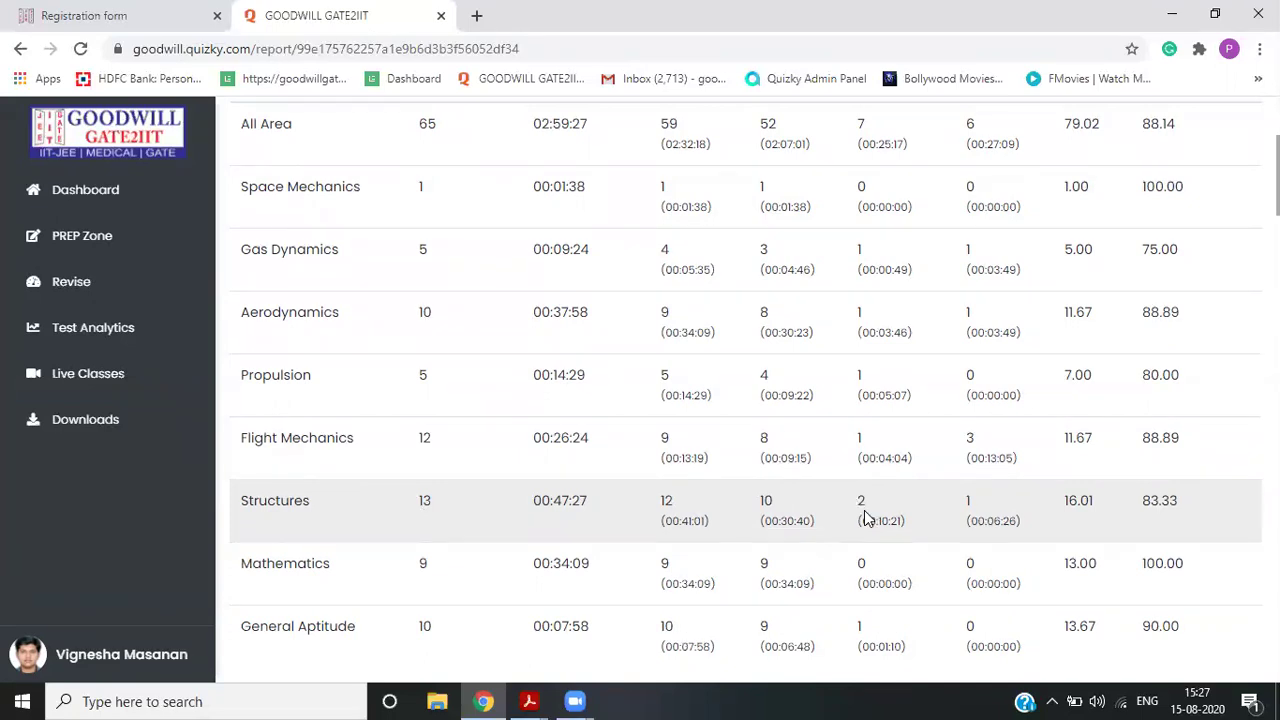
{"action": "scroll", "scroll_direction": "up", "scroll_amount": 3}
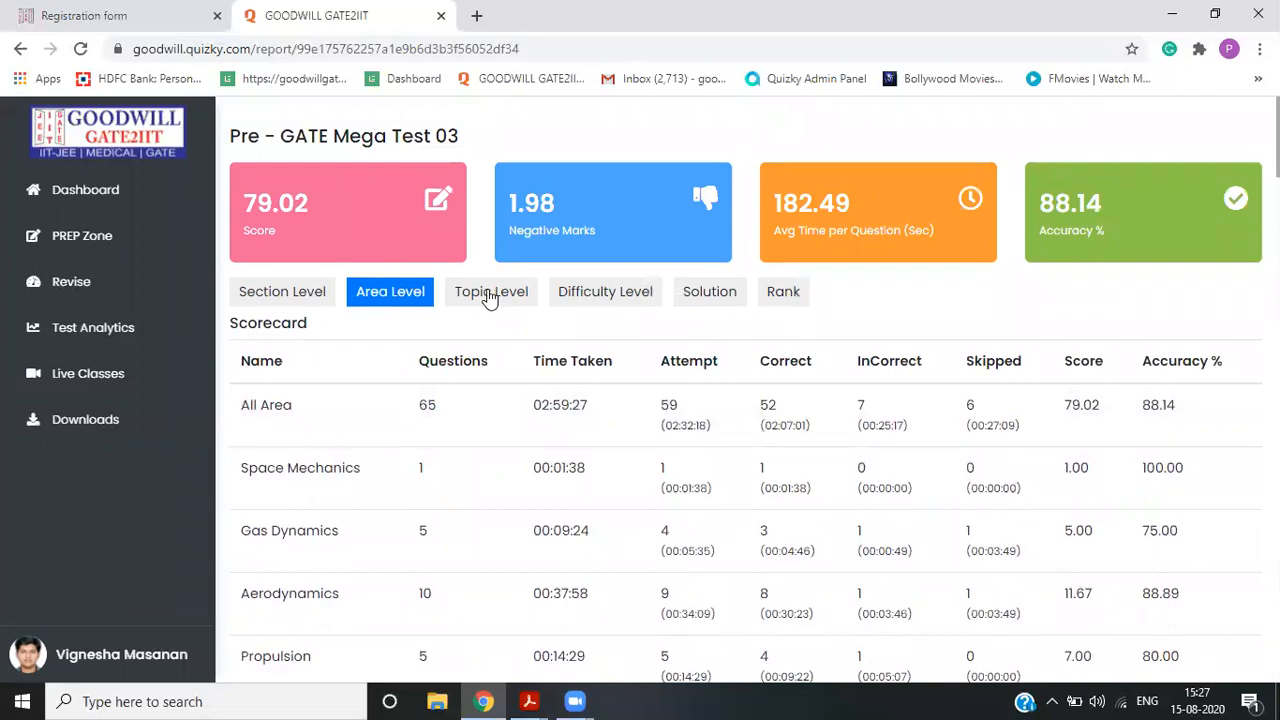
- Browse the Topic Level scorecard, e.g. Basic Elasticity scoring 9.00 with 100% accuracy
{"action": "left_click", "coordinate": [491, 291]}
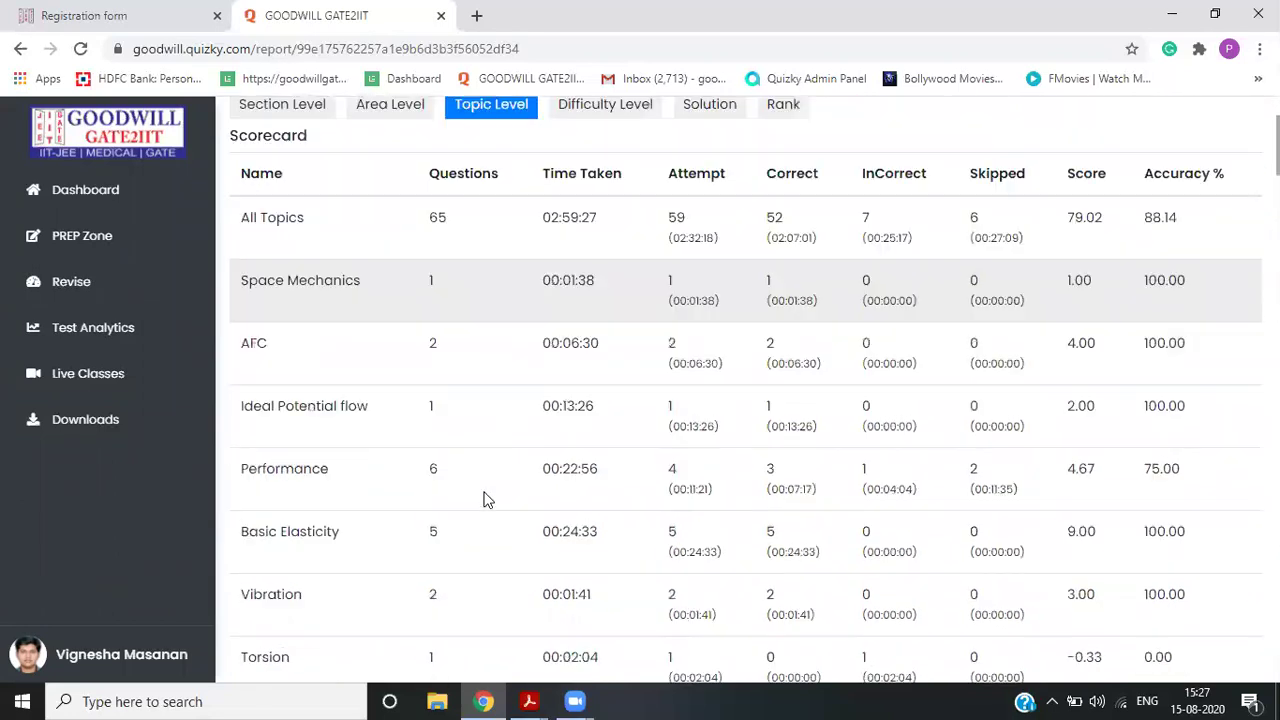
{"action": "mouse_move", "coordinate": [340, 390]}
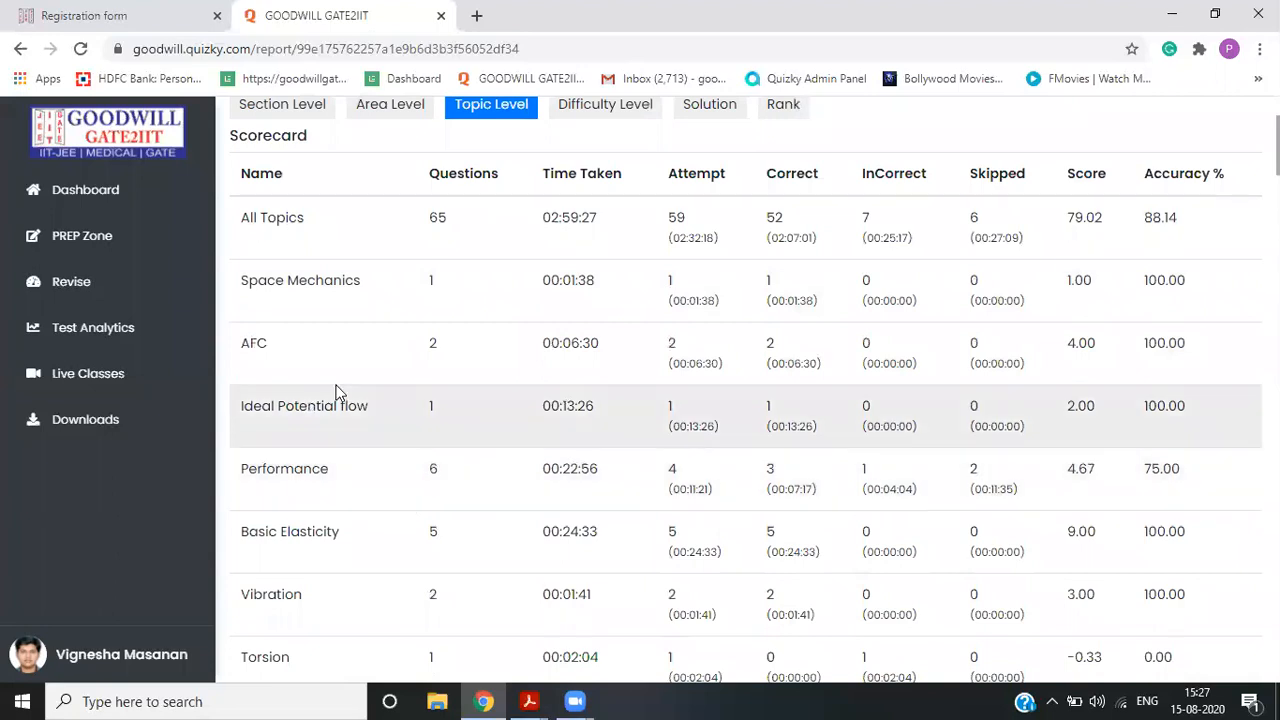
{"action": "mouse_move", "coordinate": [287, 421]}
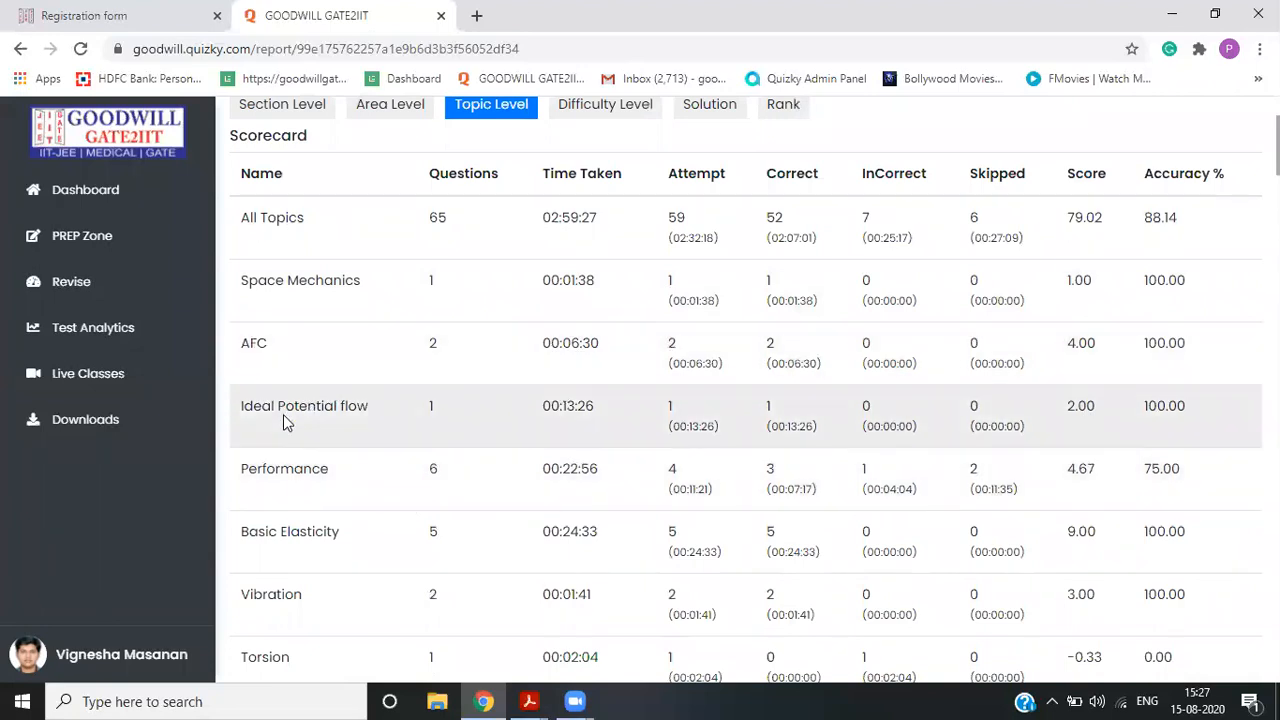
{"action": "mouse_move", "coordinate": [704, 394]}
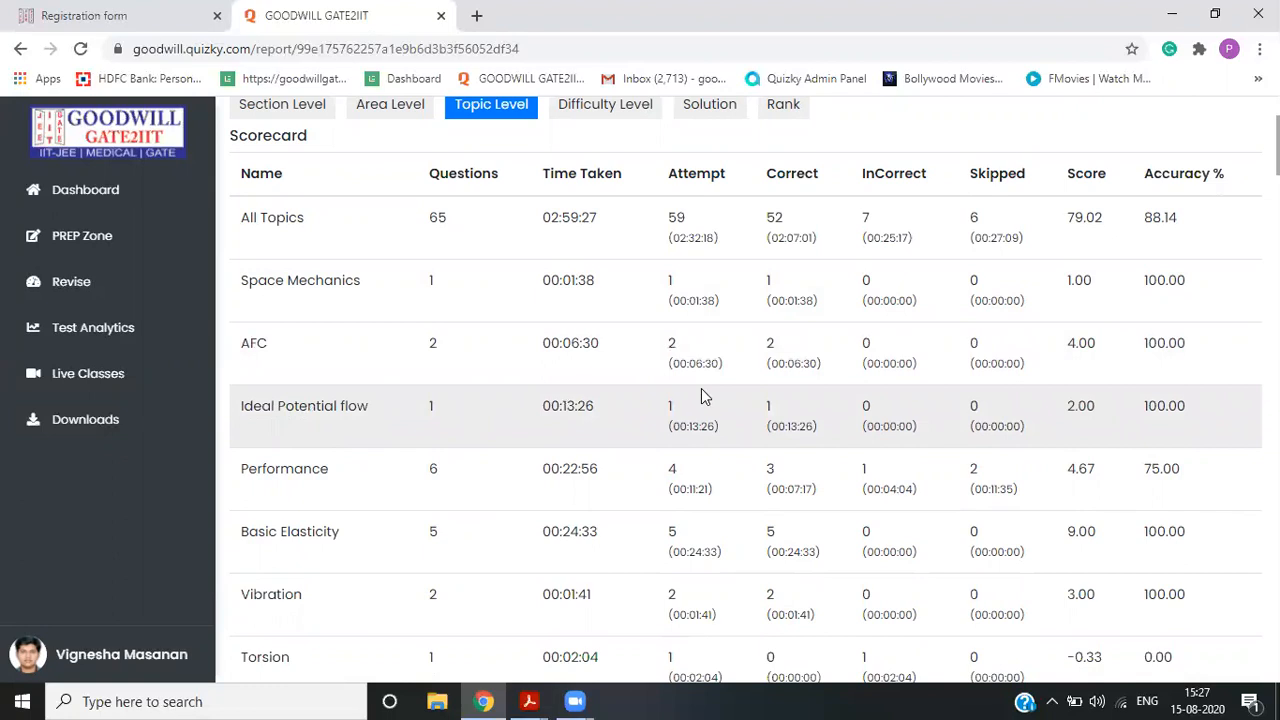
{"action": "mouse_move", "coordinate": [763, 413]}
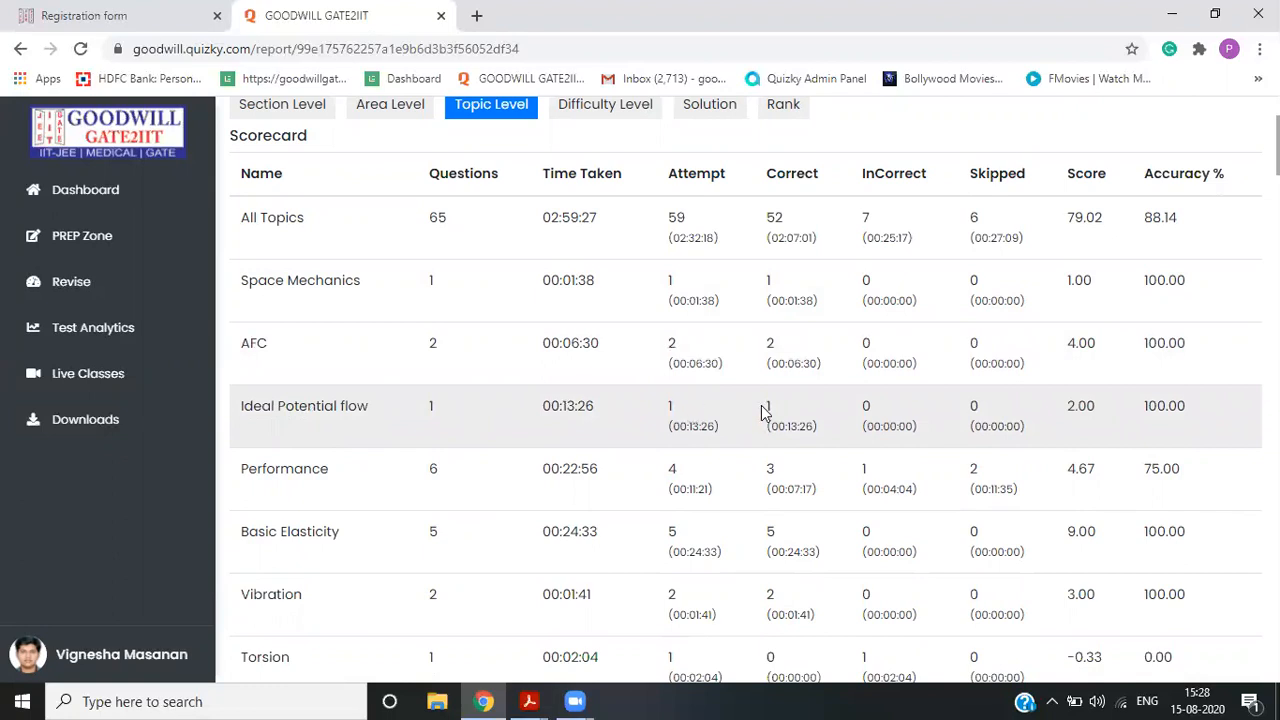
{"action": "mouse_move", "coordinate": [789, 471]}
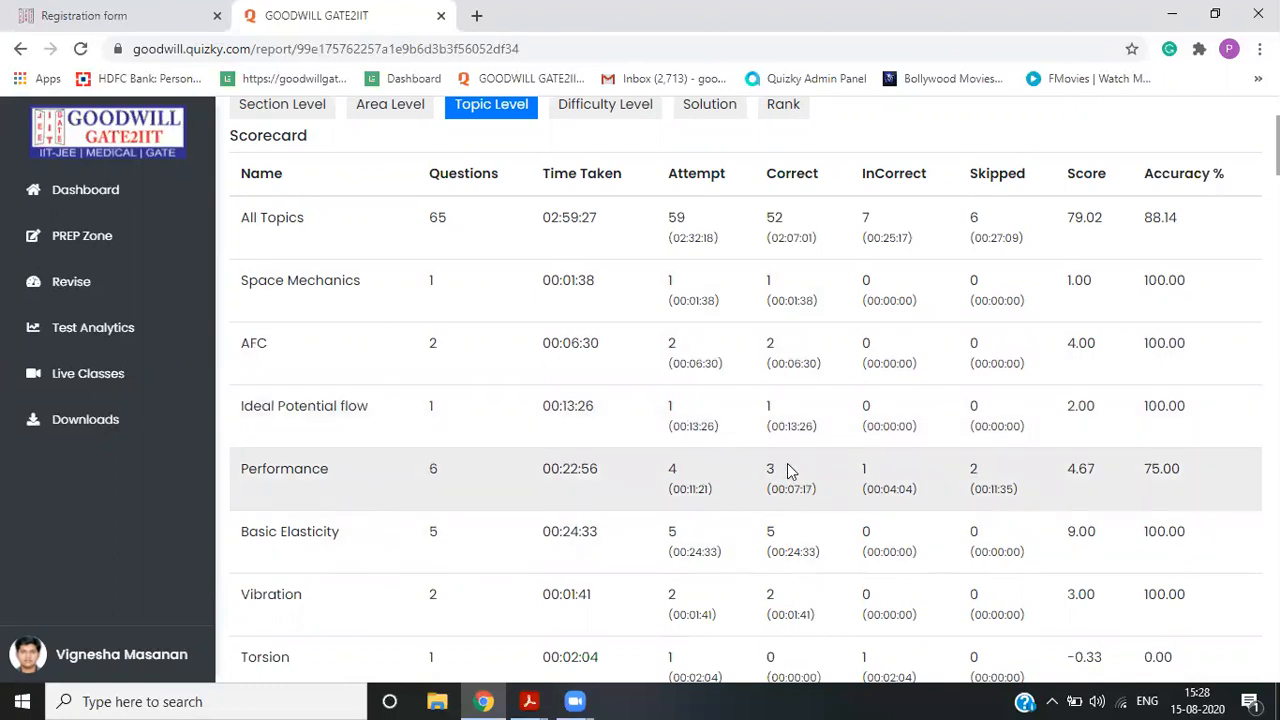
{"action": "scroll", "scroll_direction": "down", "scroll_amount": 3}
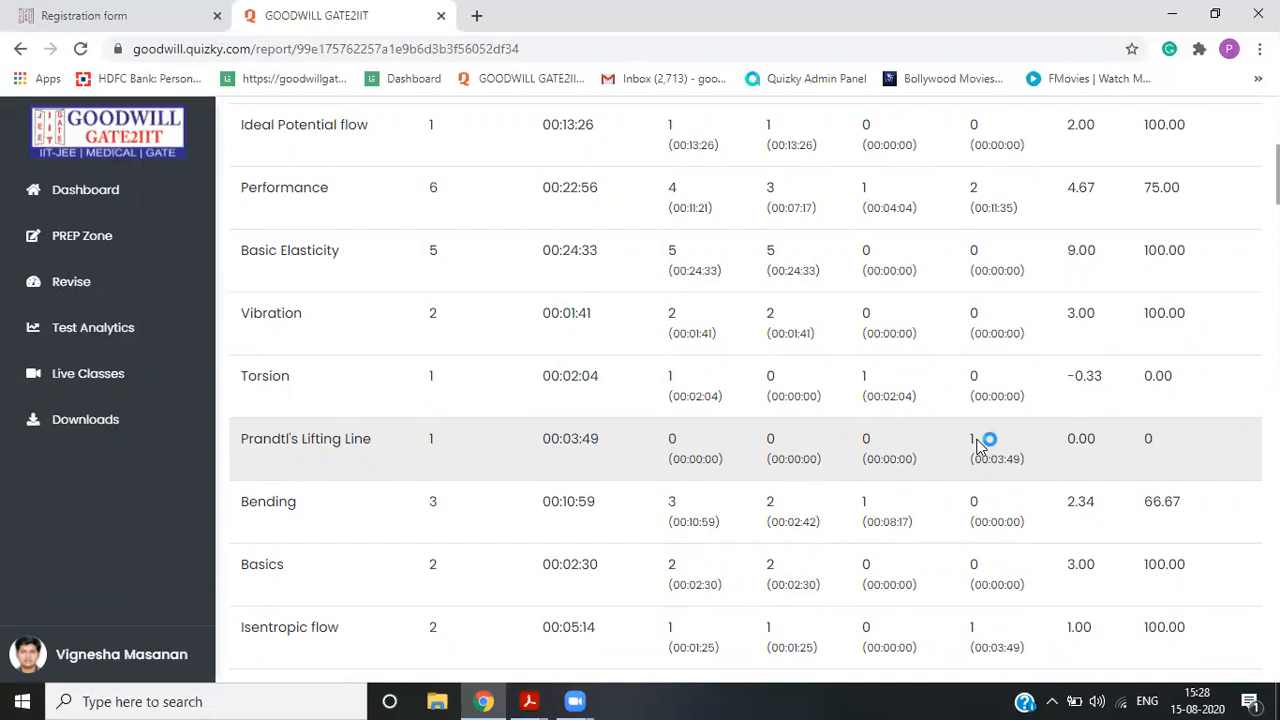
{"action": "scroll", "scroll_direction": "down", "scroll_amount": 3}
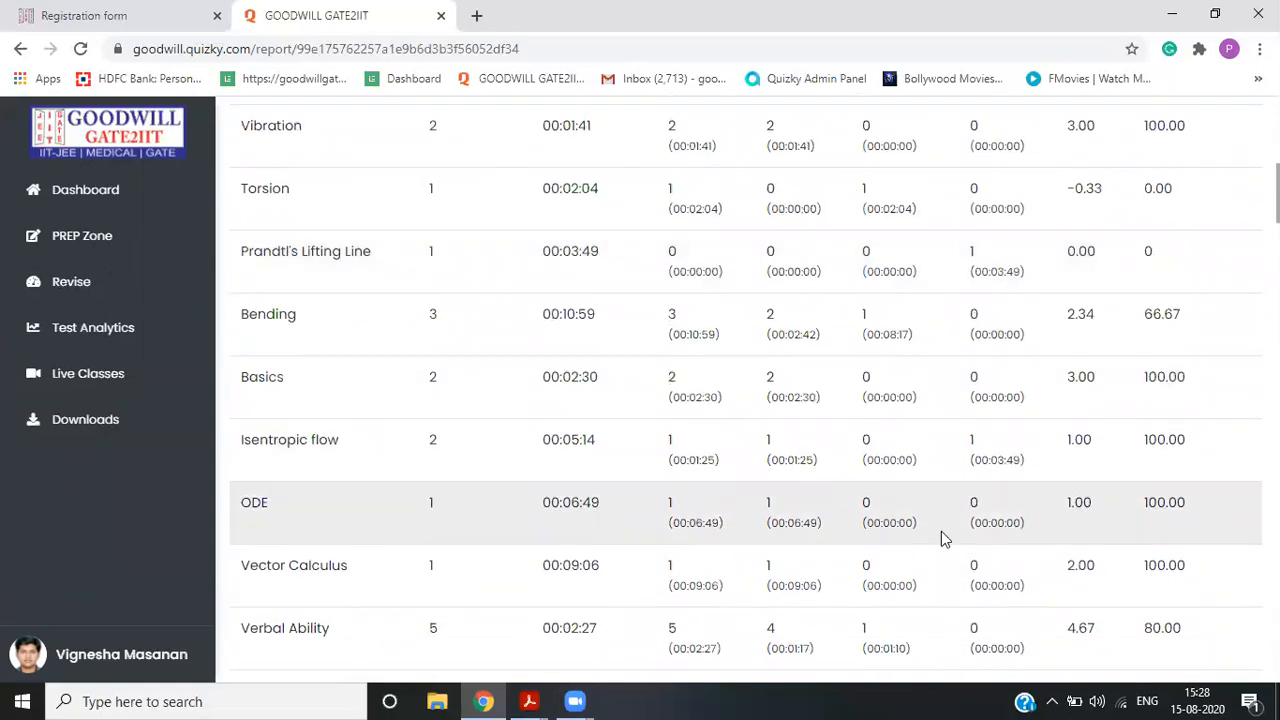
{"action": "scroll", "scroll_direction": "down", "scroll_amount": 3}
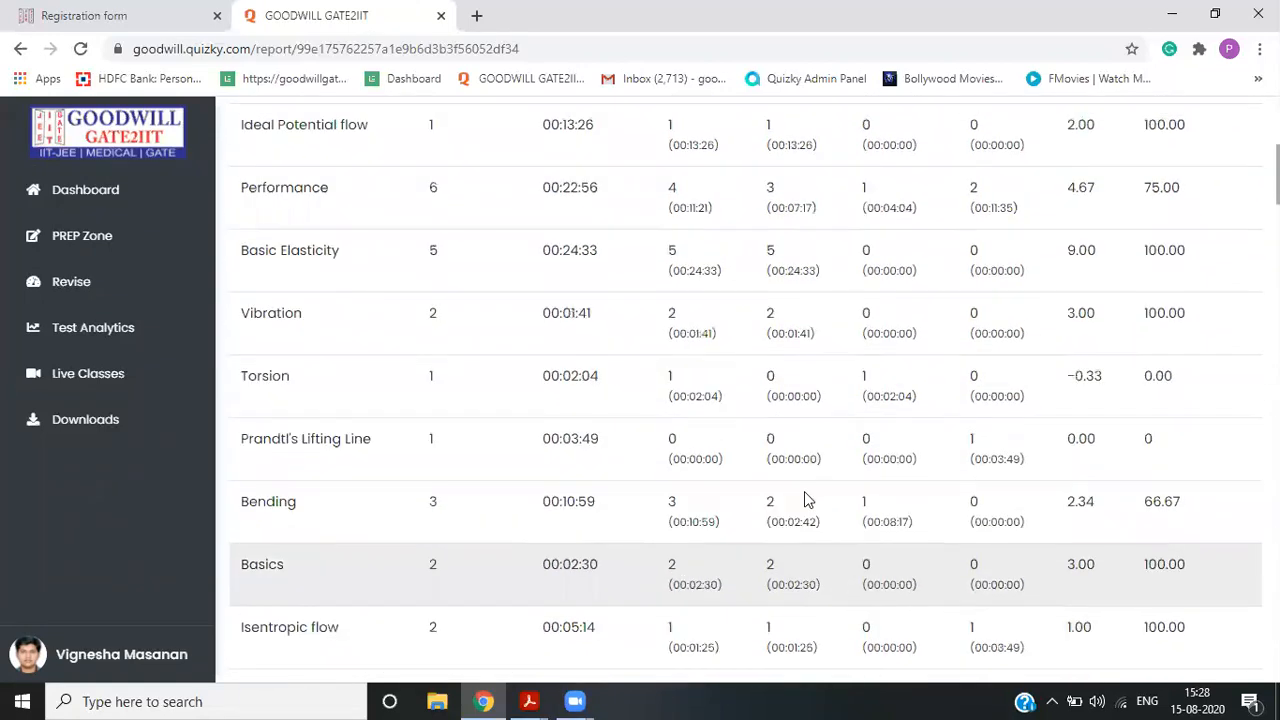
{"action": "scroll", "scroll_direction": "up", "scroll_amount": 3}
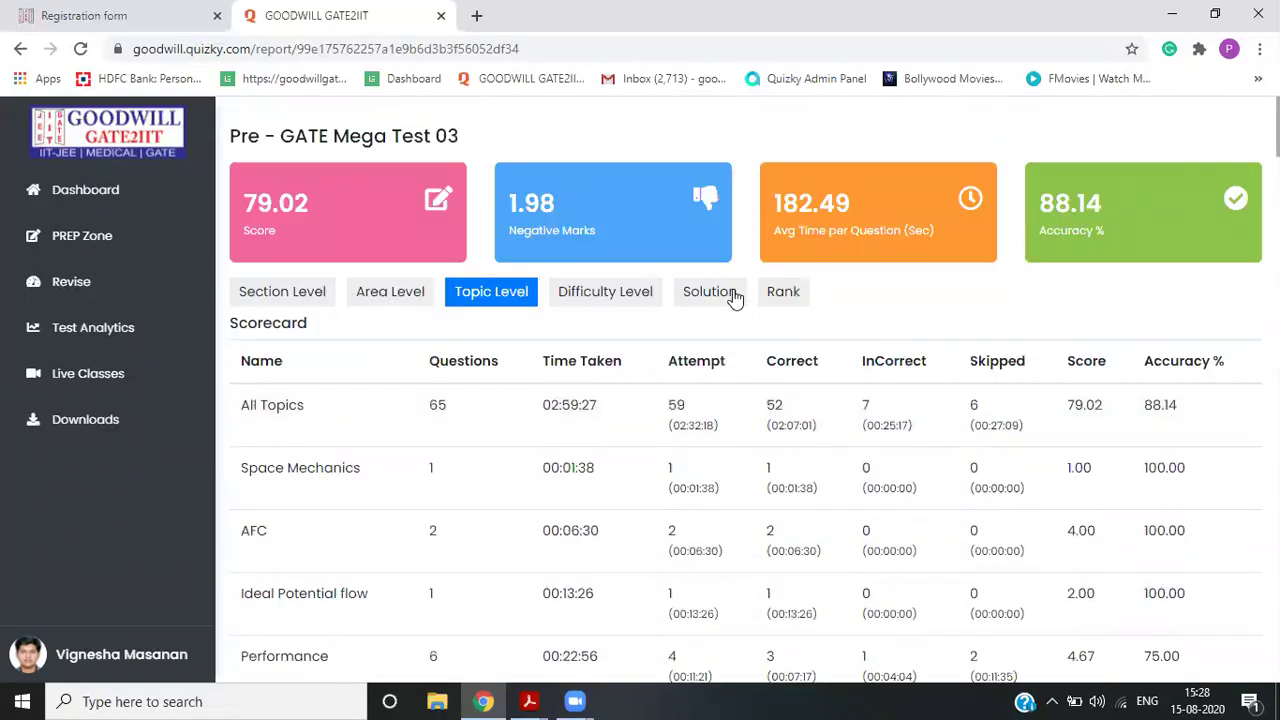
{"action": "left_click", "coordinate": [783, 291]}
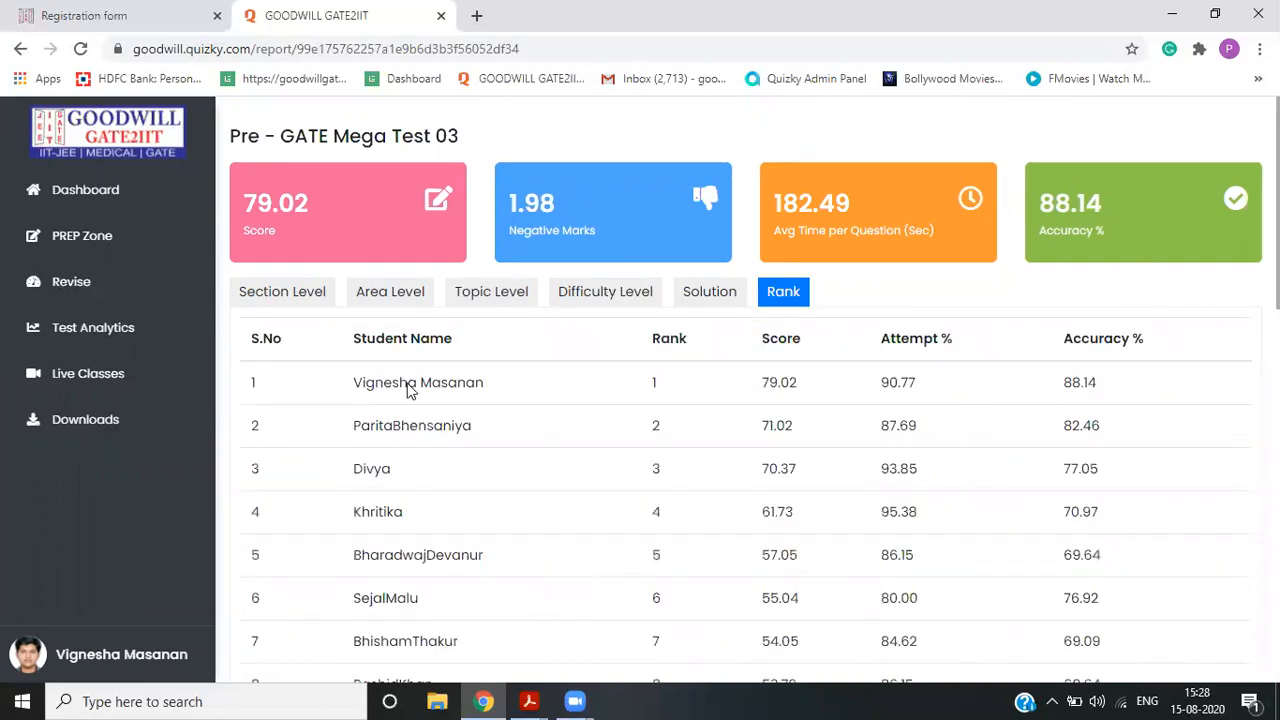
{"action": "mouse_move", "coordinate": [905, 402]}
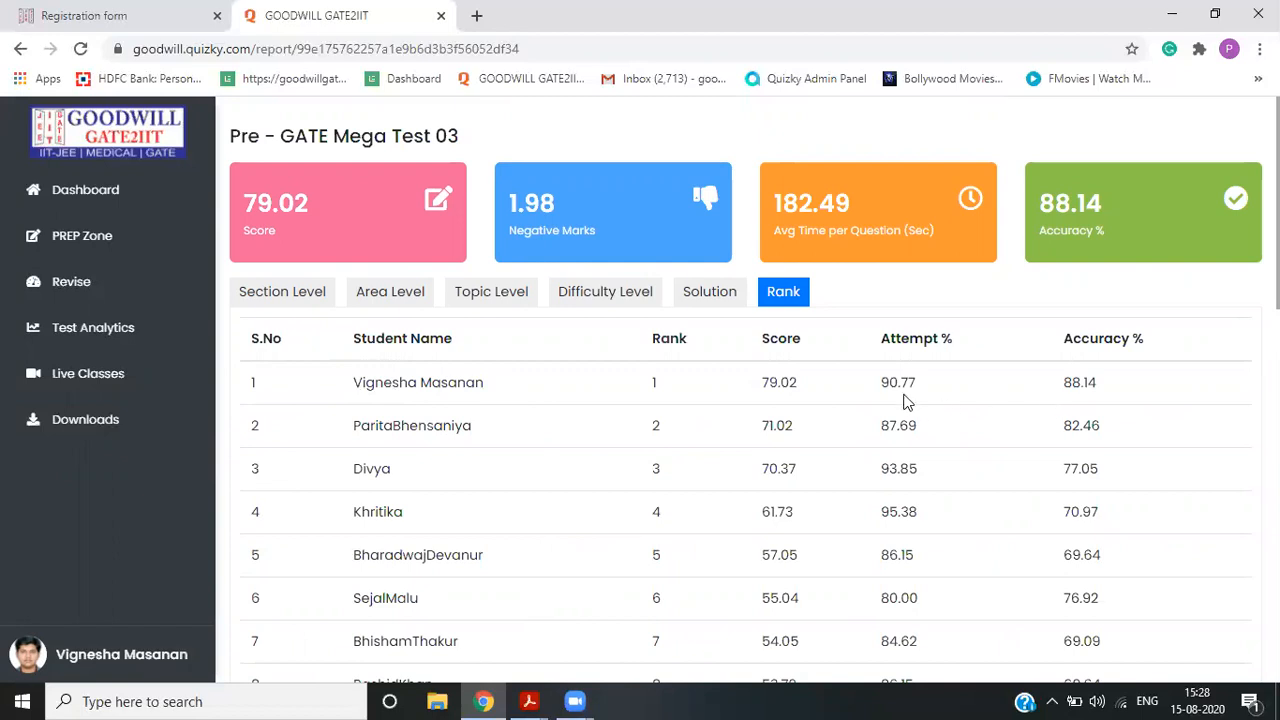
{"action": "mouse_move", "coordinate": [788, 445]}
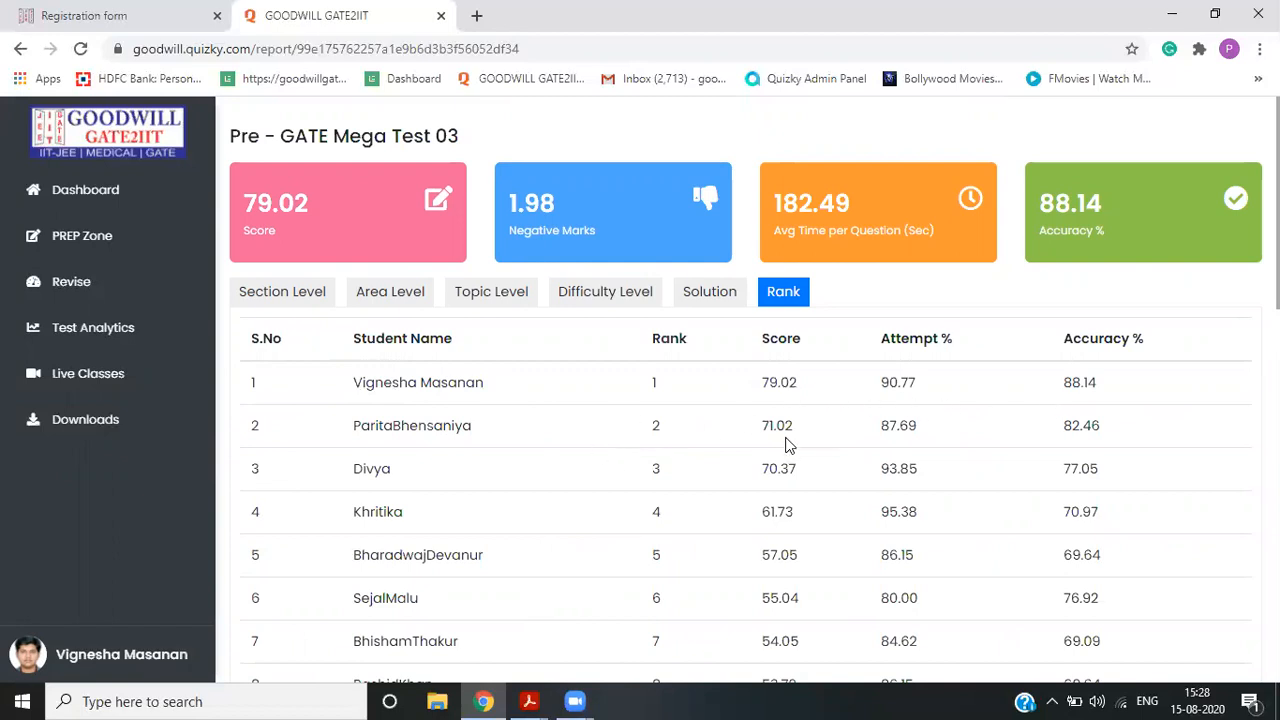
{"action": "mouse_move", "coordinate": [786, 492]}
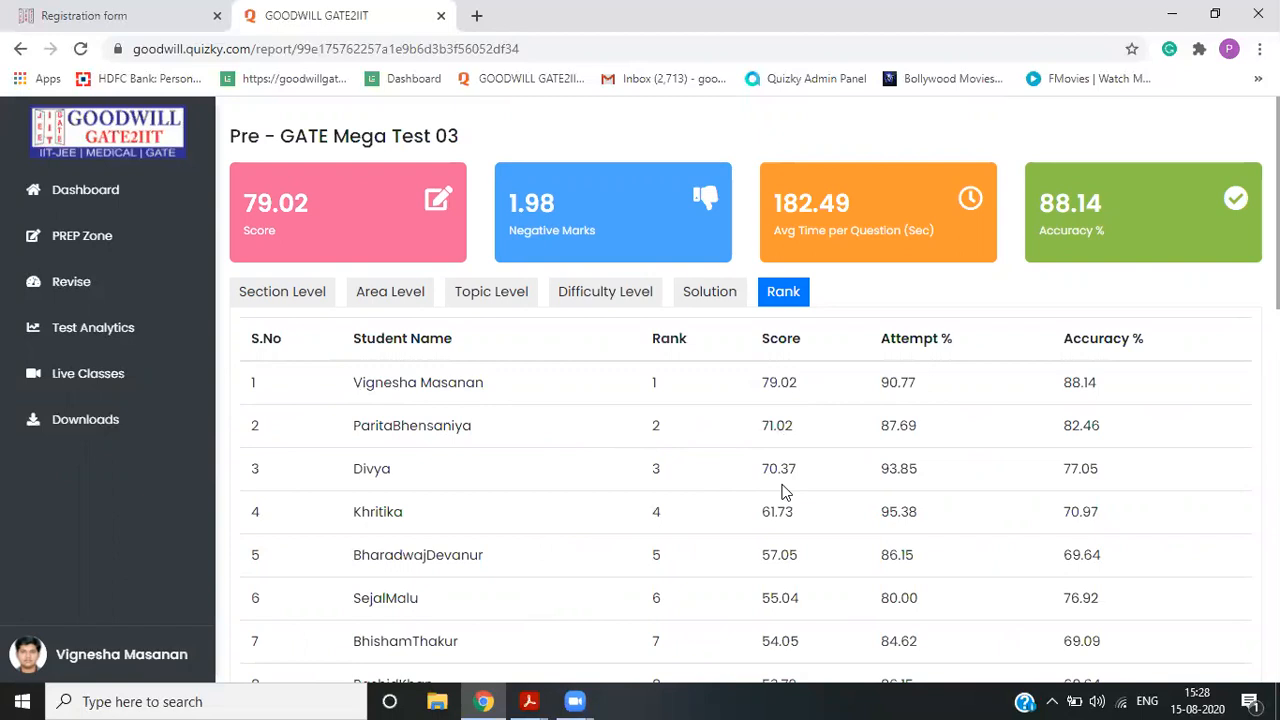
{"action": "mouse_move", "coordinate": [620, 469]}
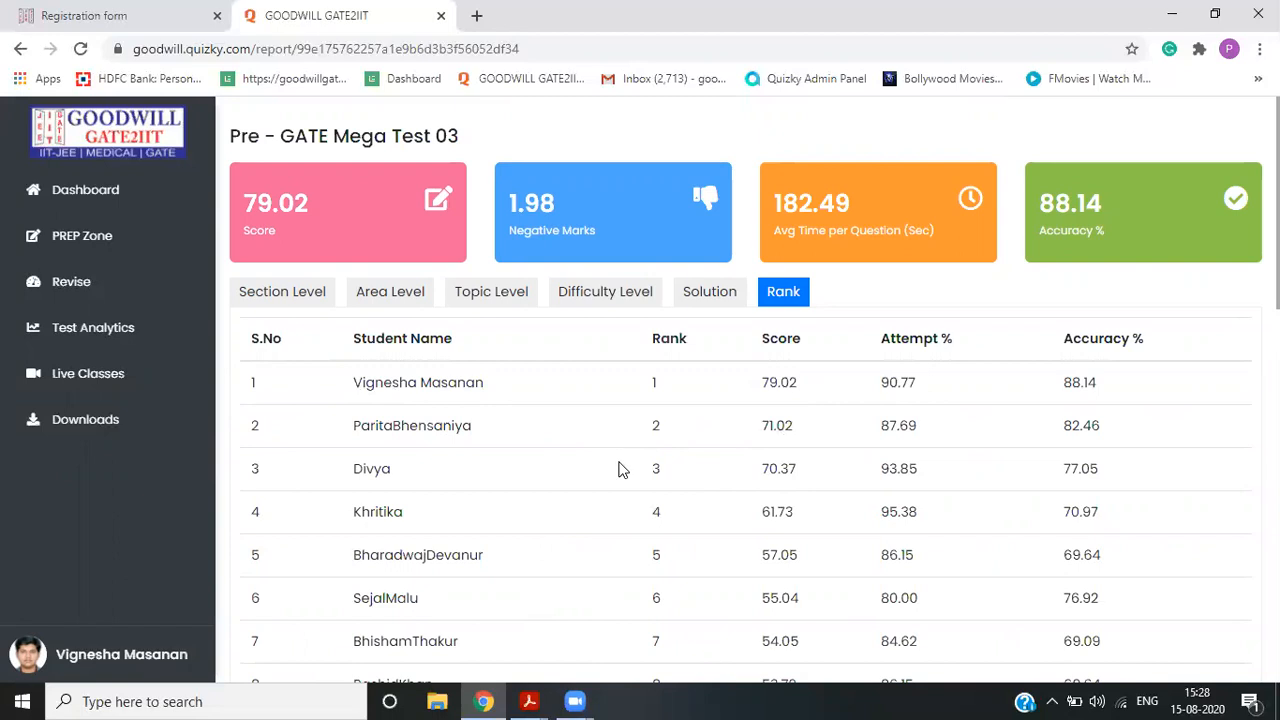
{"action": "mouse_move", "coordinate": [82, 235]}
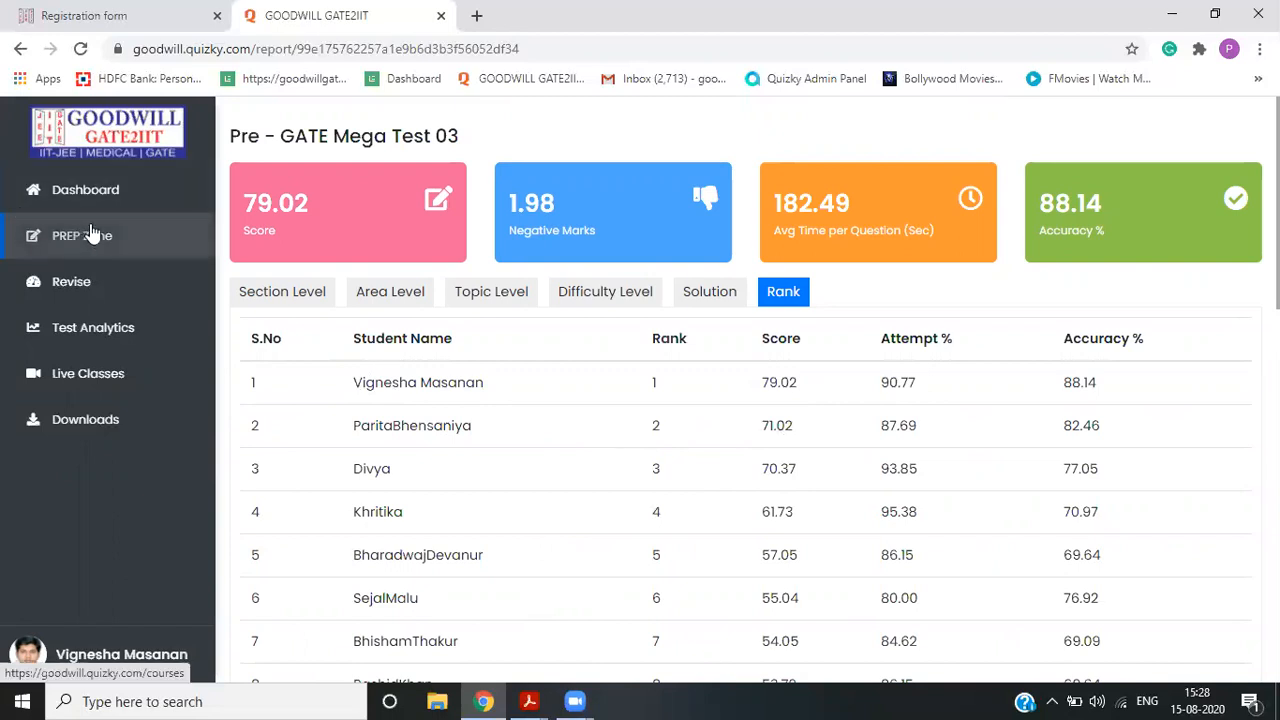
- Scroll the GATE Aerospace chapter list in PREP Zone and enter Full Mock Exams
{"action": "left_click", "coordinate": [82, 235]}
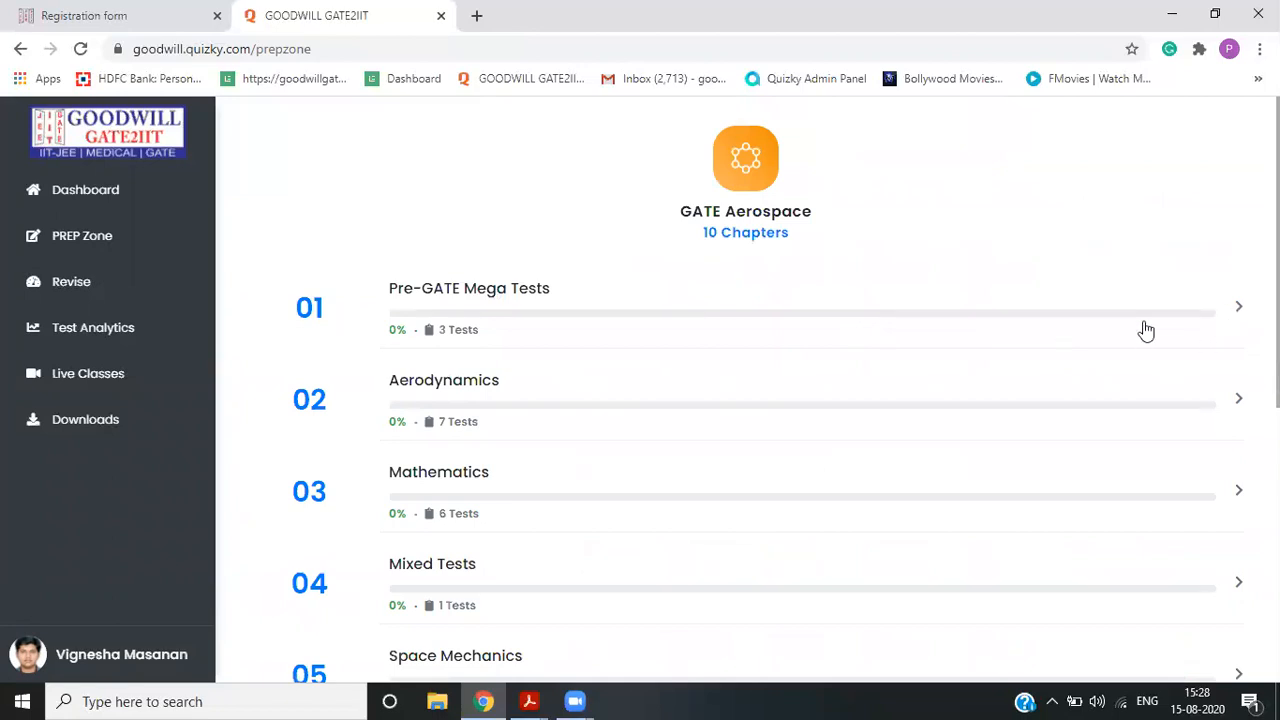
{"action": "mouse_move", "coordinate": [463, 318]}
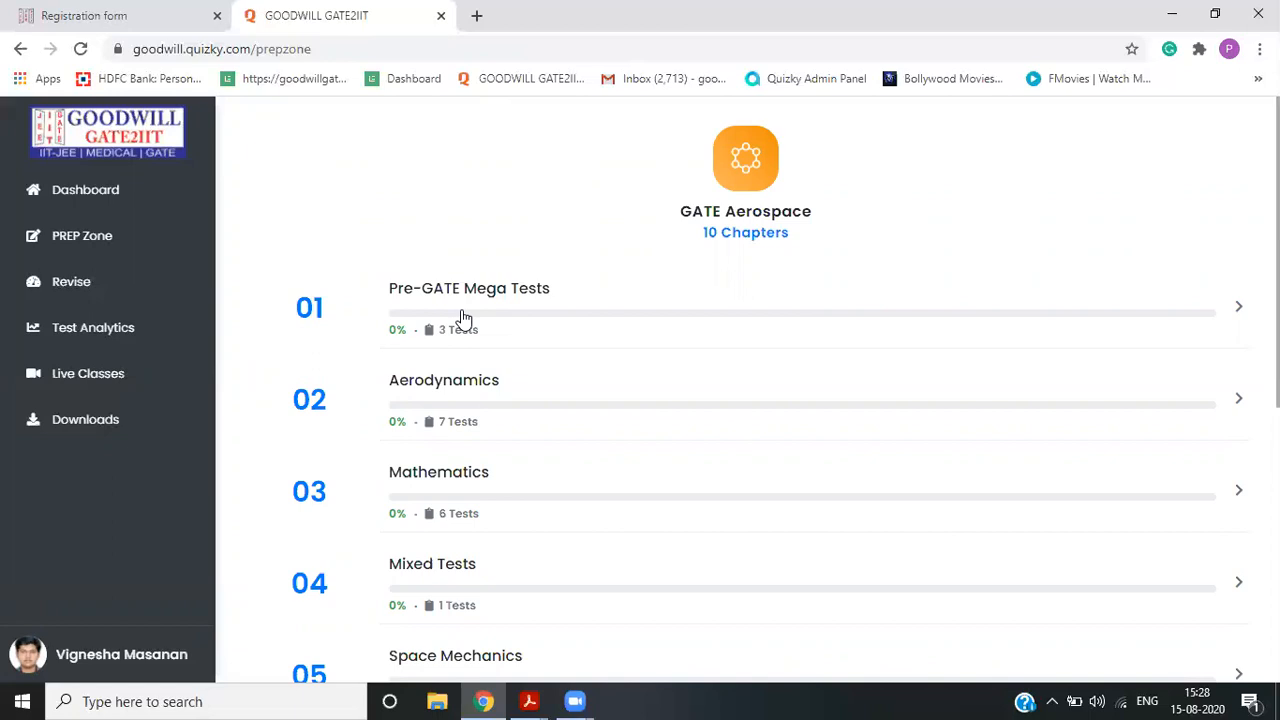
{"action": "mouse_move", "coordinate": [470, 329]}
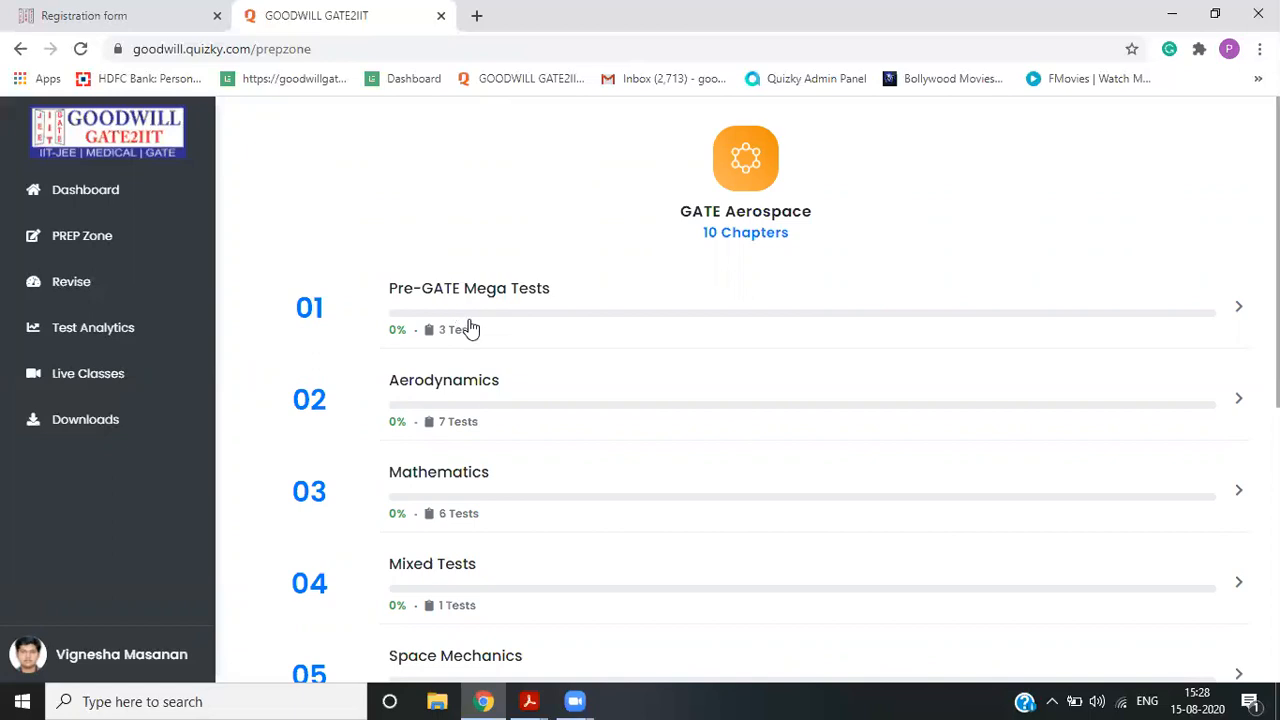
{"action": "scroll", "scroll_direction": "down", "scroll_amount": 3}
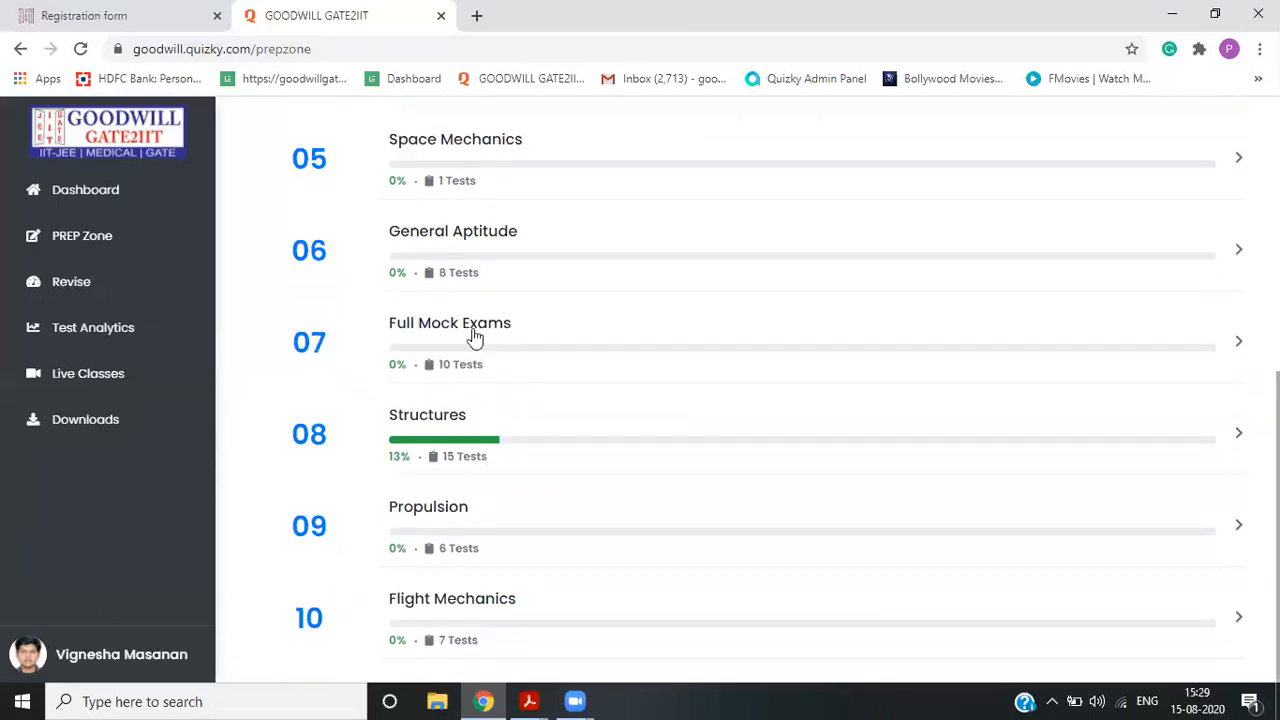
{"action": "left_click", "coordinate": [450, 322]}
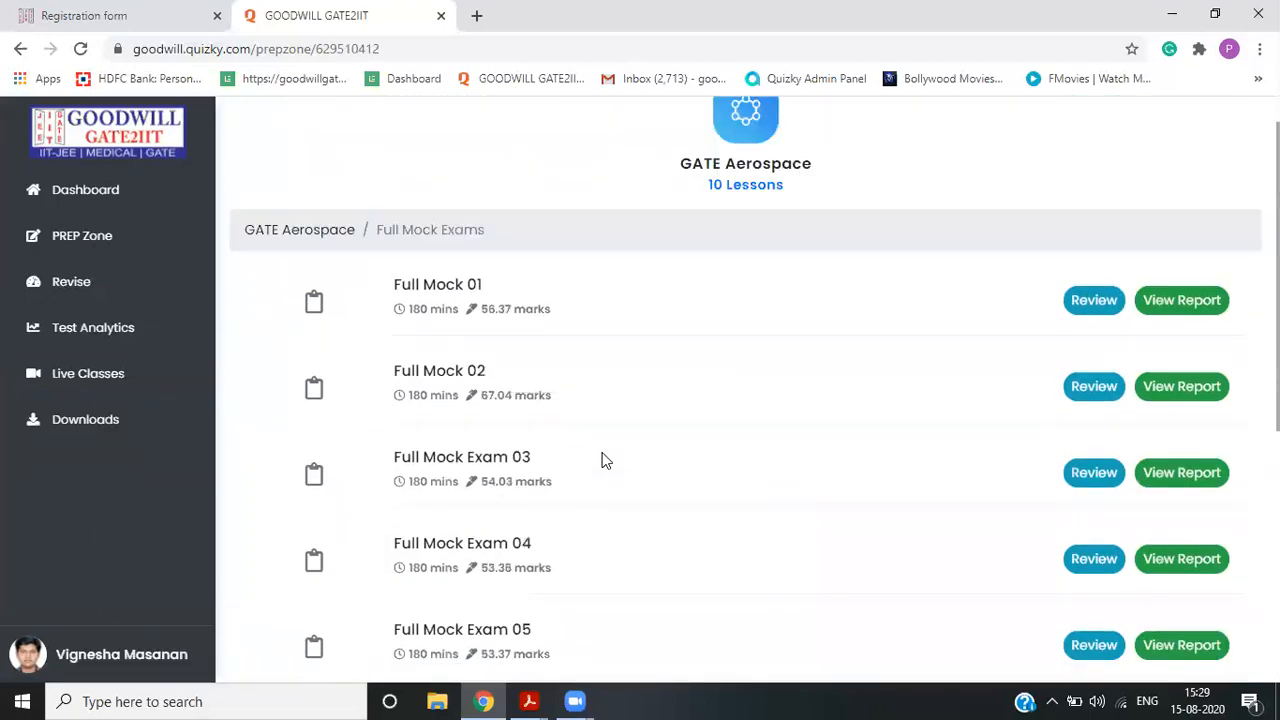
- Review Full Mock 01–05, return to GATE Aerospace's later chapters, then bring up the assignment PDFs
{"action": "scroll", "scroll_direction": "up", "scroll_amount": 3}
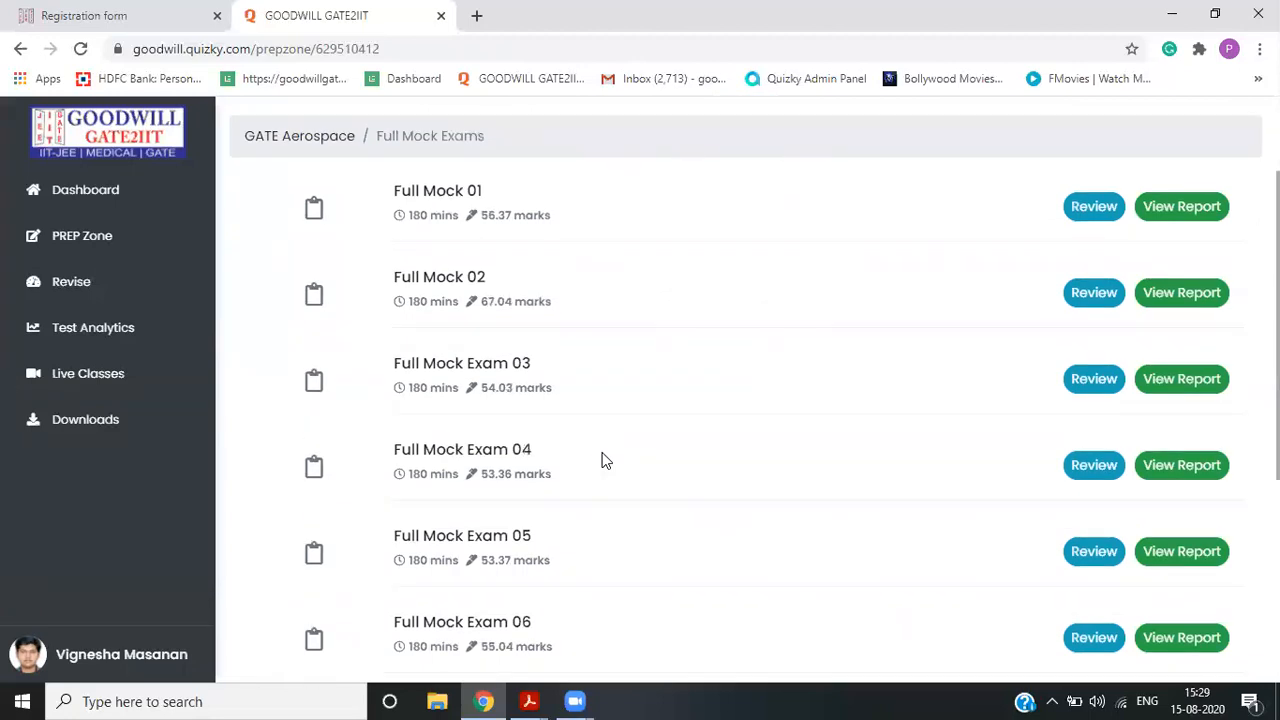
{"action": "mouse_move", "coordinate": [560, 405]}
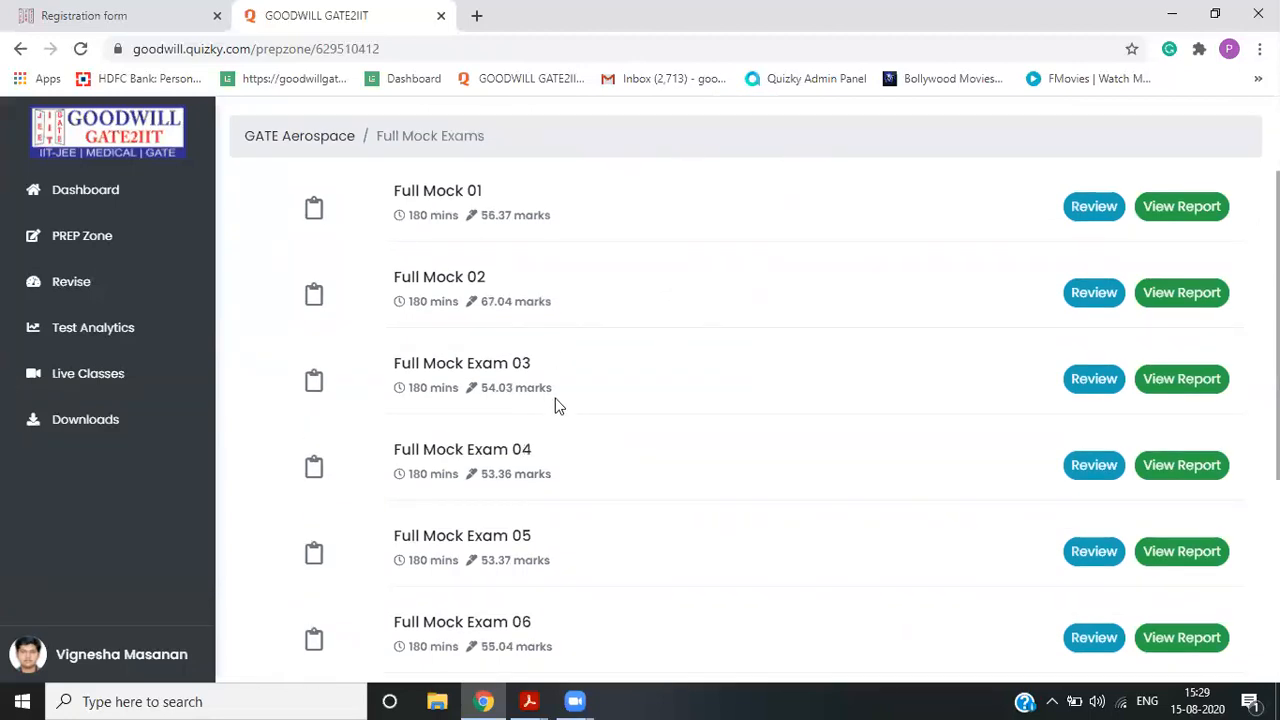
{"action": "scroll", "scroll_direction": "down", "scroll_amount": 3}
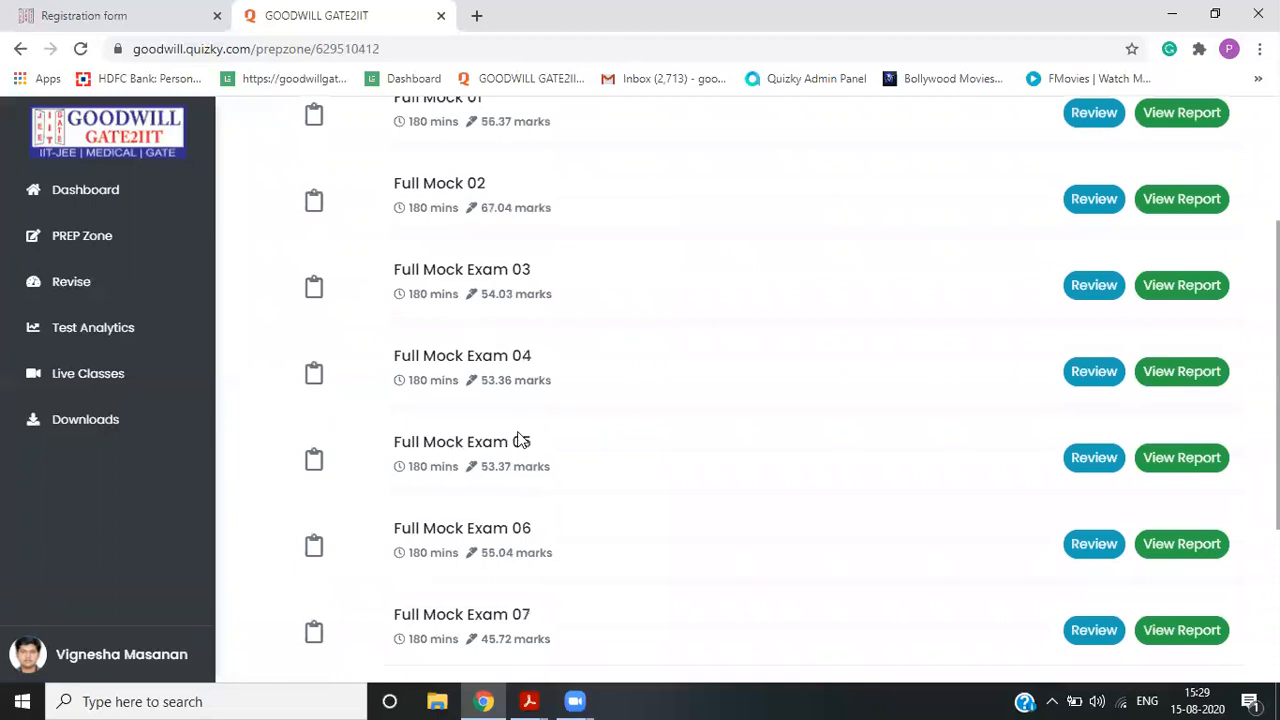
{"action": "left_click", "coordinate": [82, 235]}
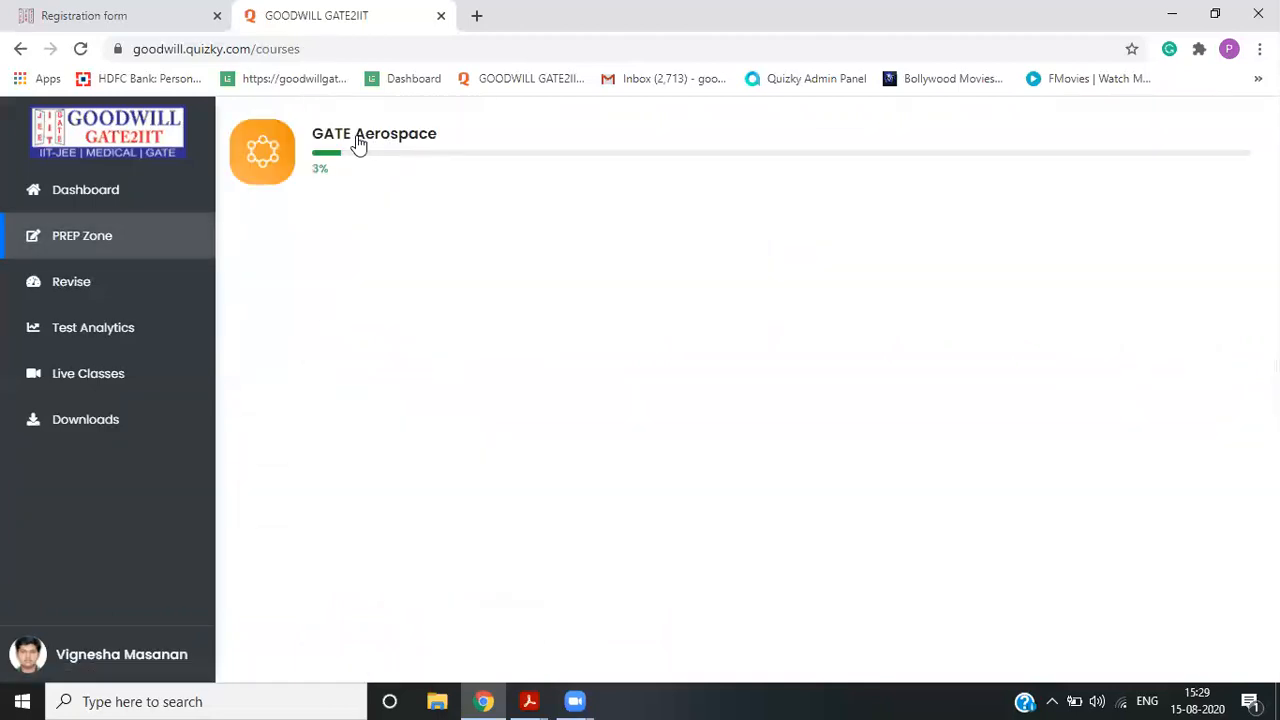
{"action": "left_click", "coordinate": [374, 133]}
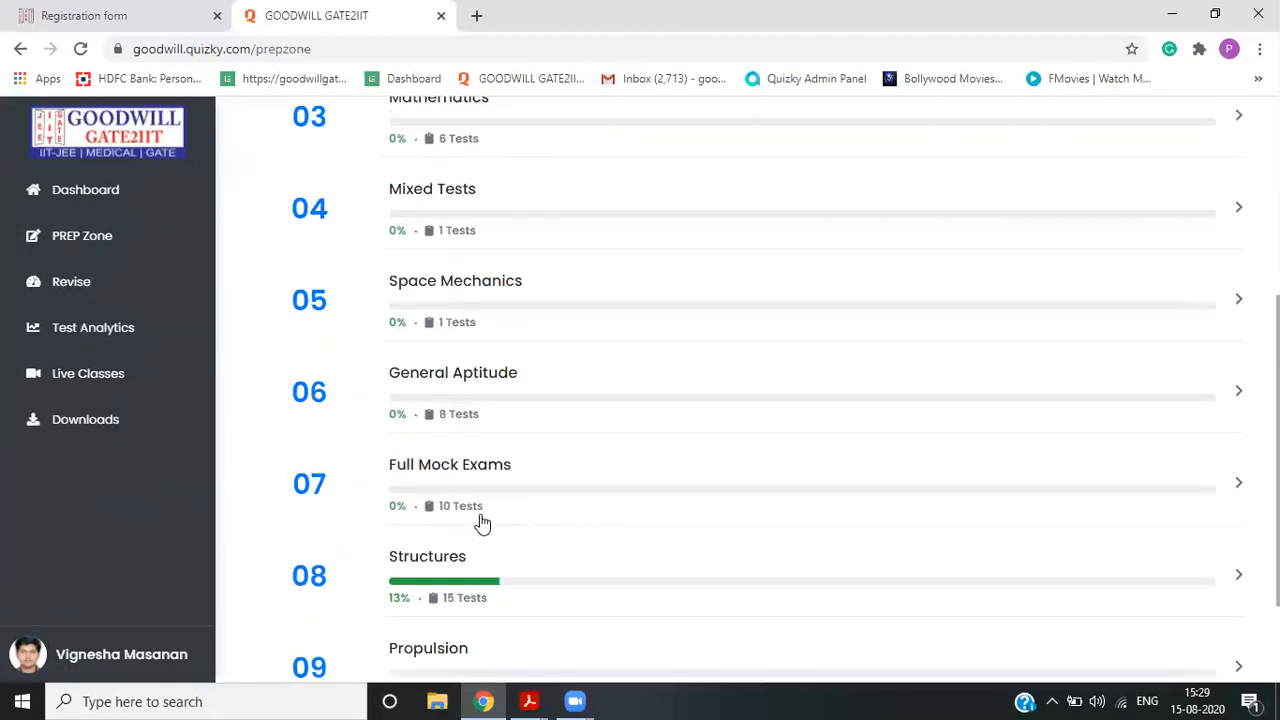
{"action": "mouse_move", "coordinate": [477, 205]}
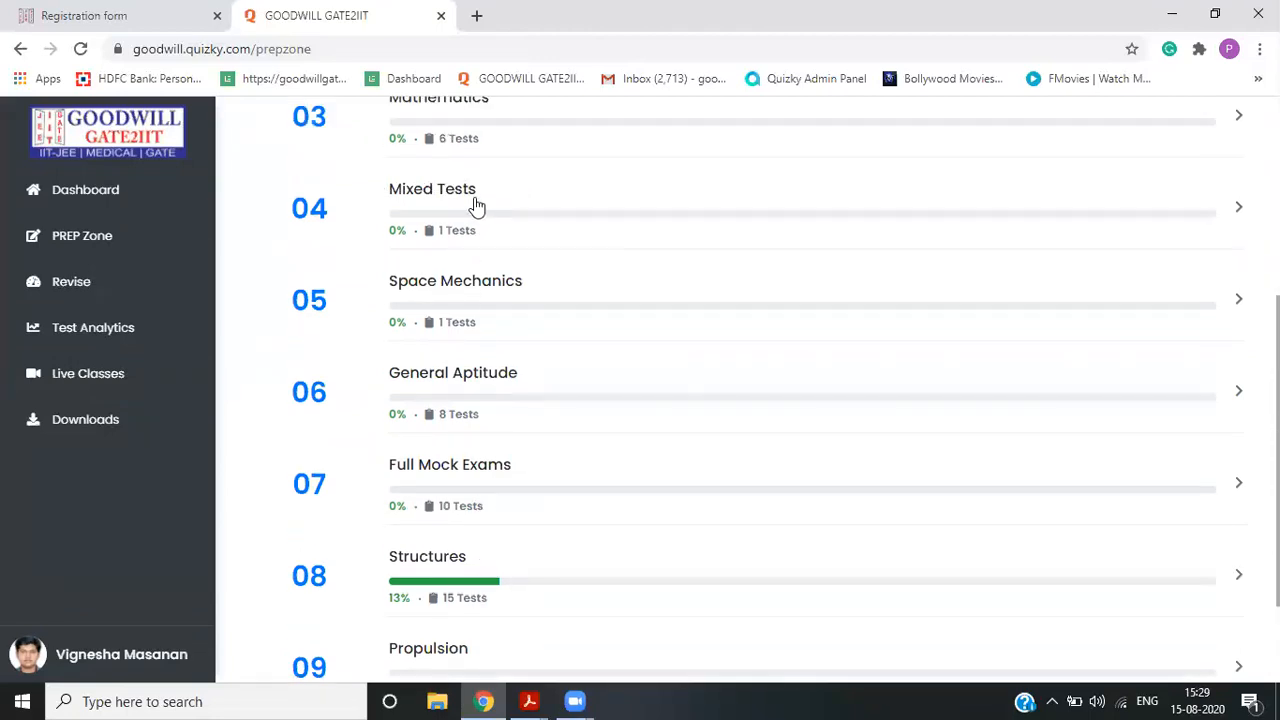
{"action": "scroll", "scroll_direction": "down", "scroll_amount": 3}
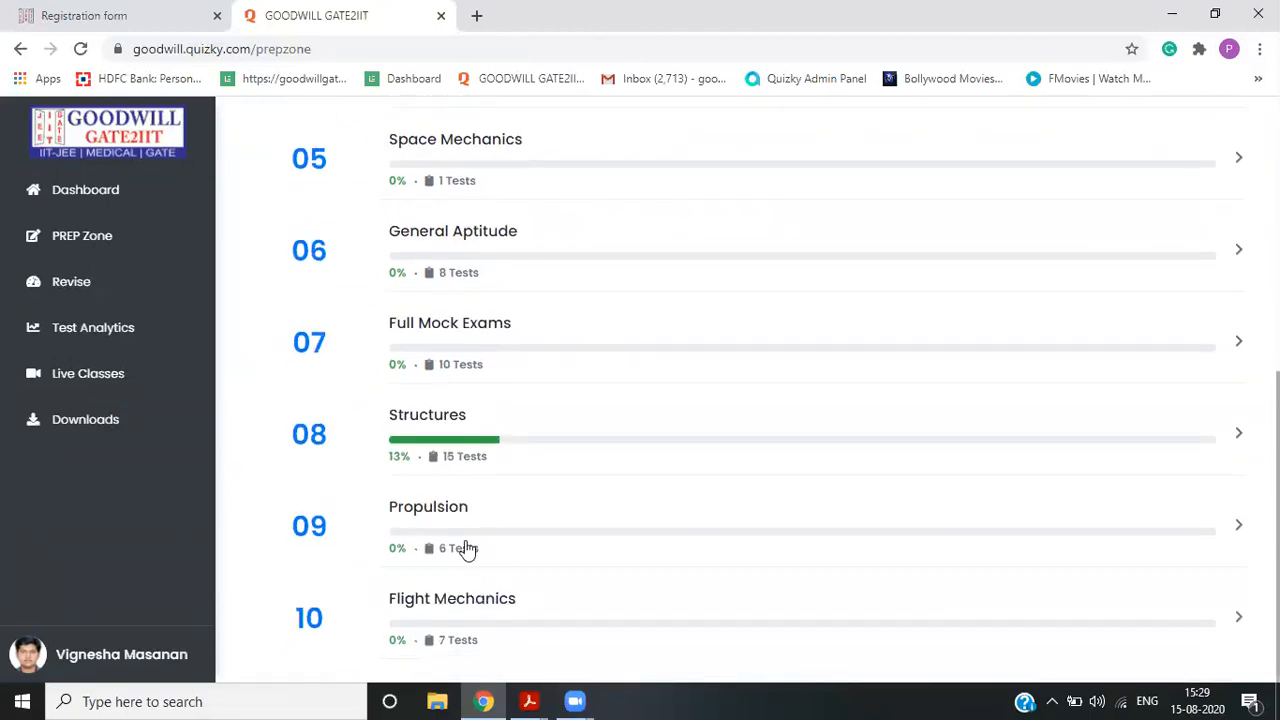
{"action": "mouse_move", "coordinate": [475, 414]}
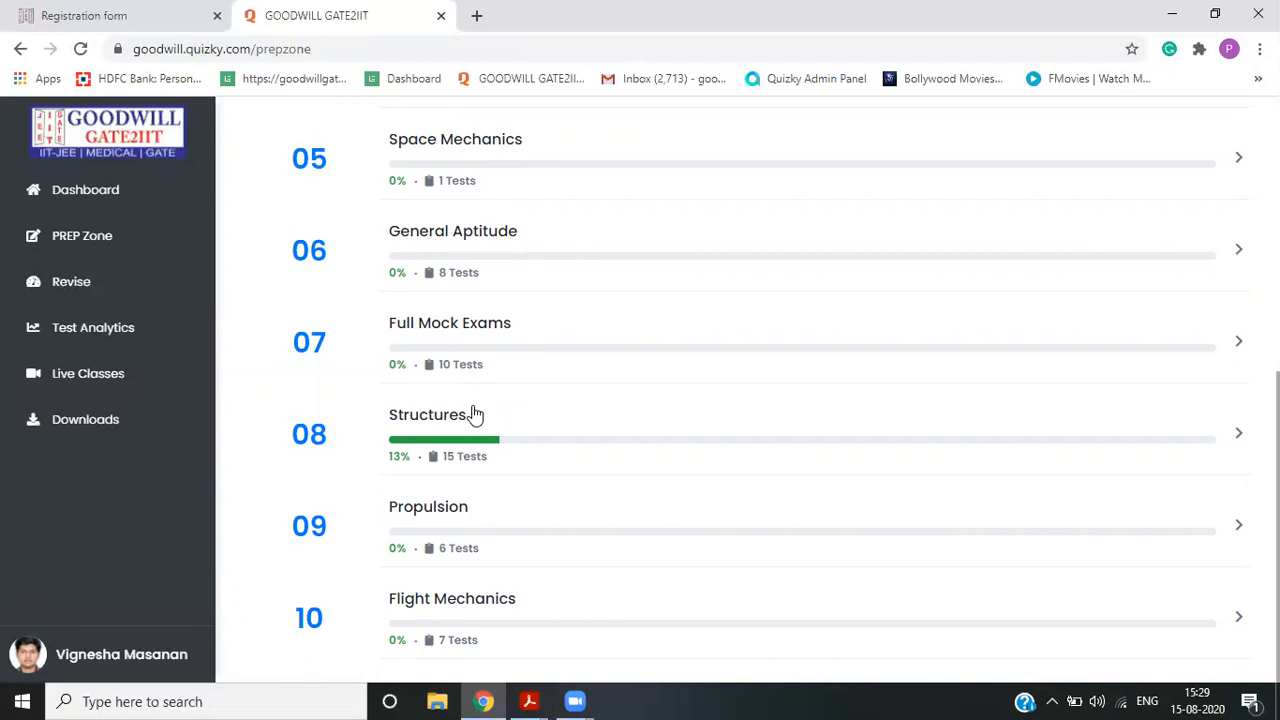
{"action": "left_click", "coordinate": [529, 701]}
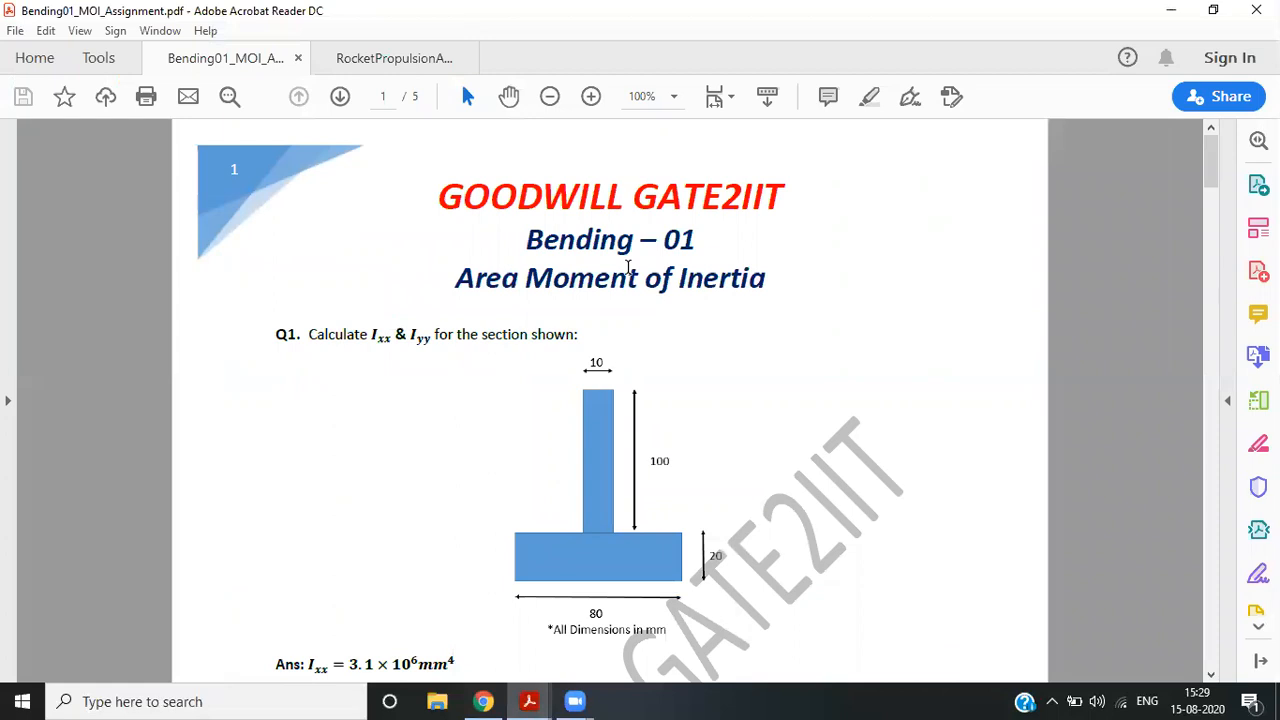
{"action": "mouse_move", "coordinate": [453, 293]}
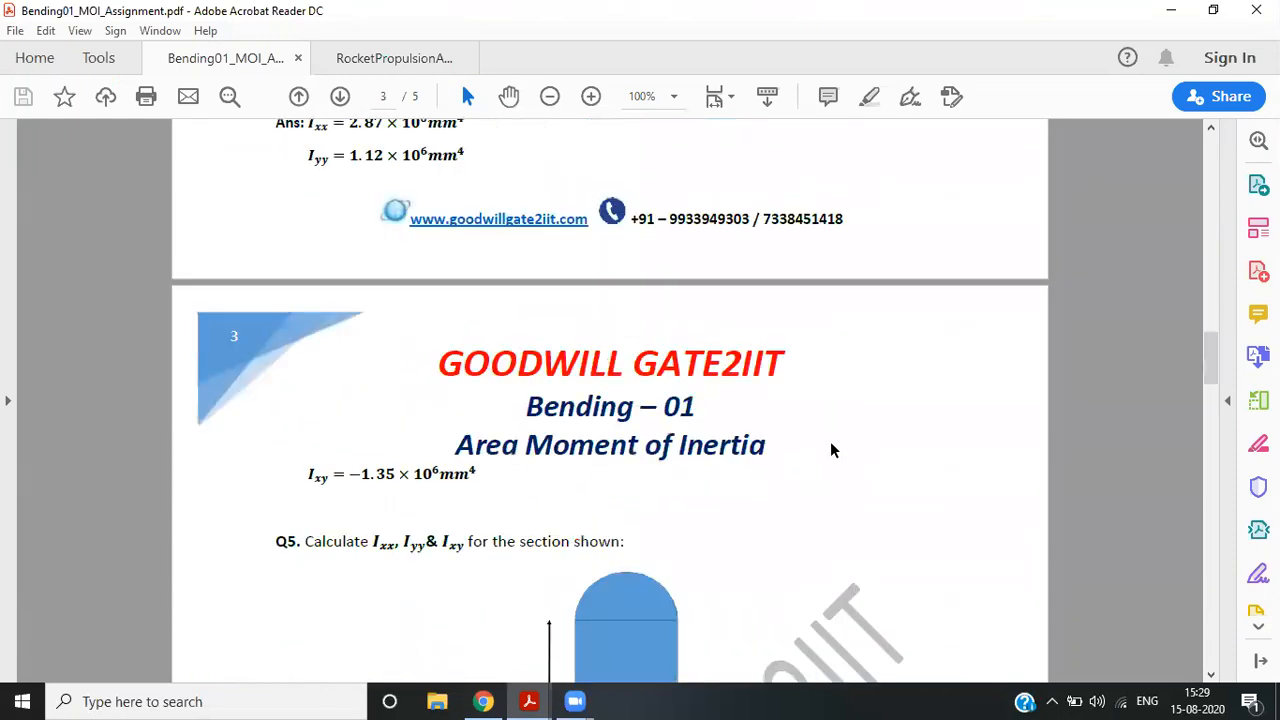
- Read the Bending01_MOI assignment, then the Rocket Propulsion assignment questions, and return to the portal
{"action": "scroll", "scroll_direction": "down", "scroll_amount": 3}
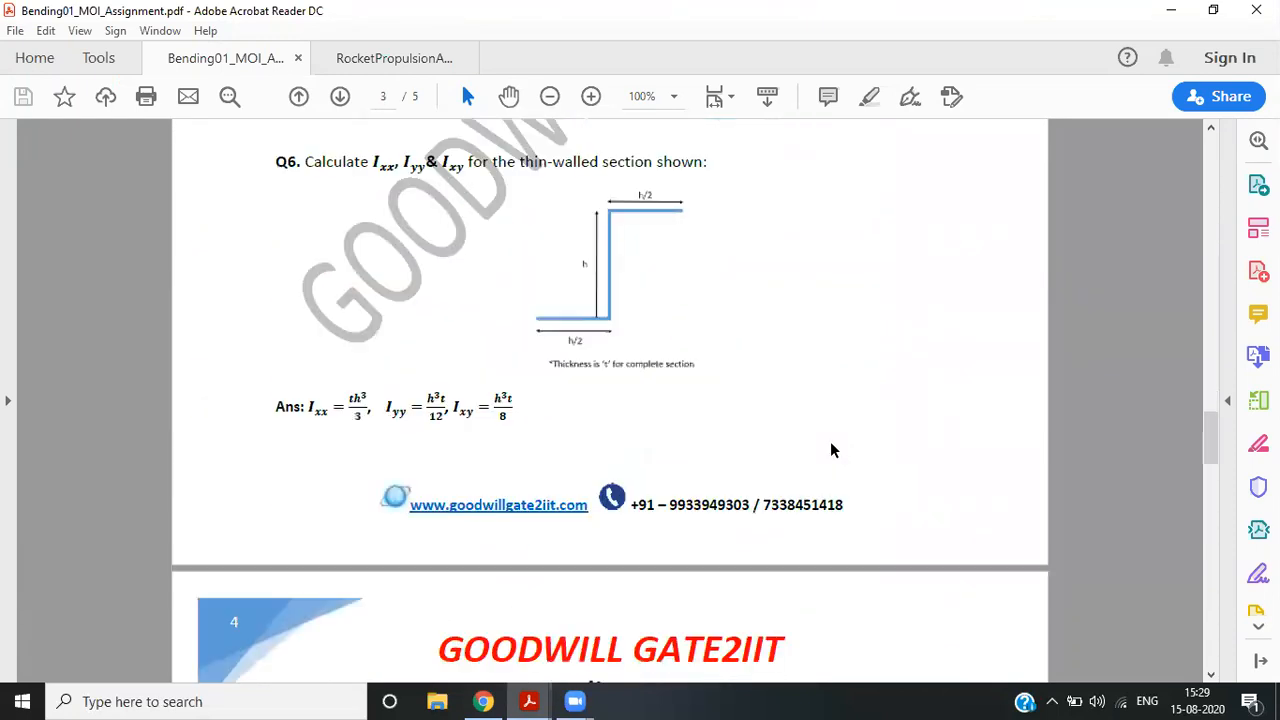
{"action": "scroll", "scroll_direction": "down", "scroll_amount": 3}
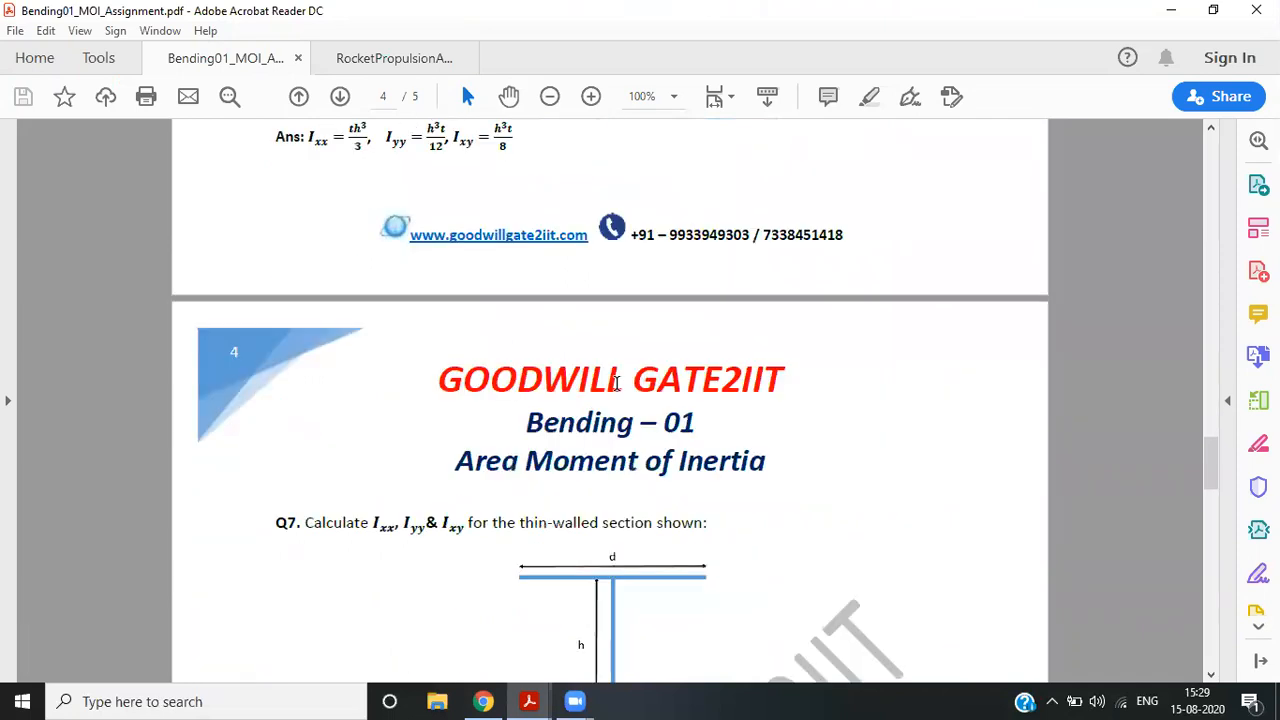
{"action": "left_click", "coordinate": [393, 57]}
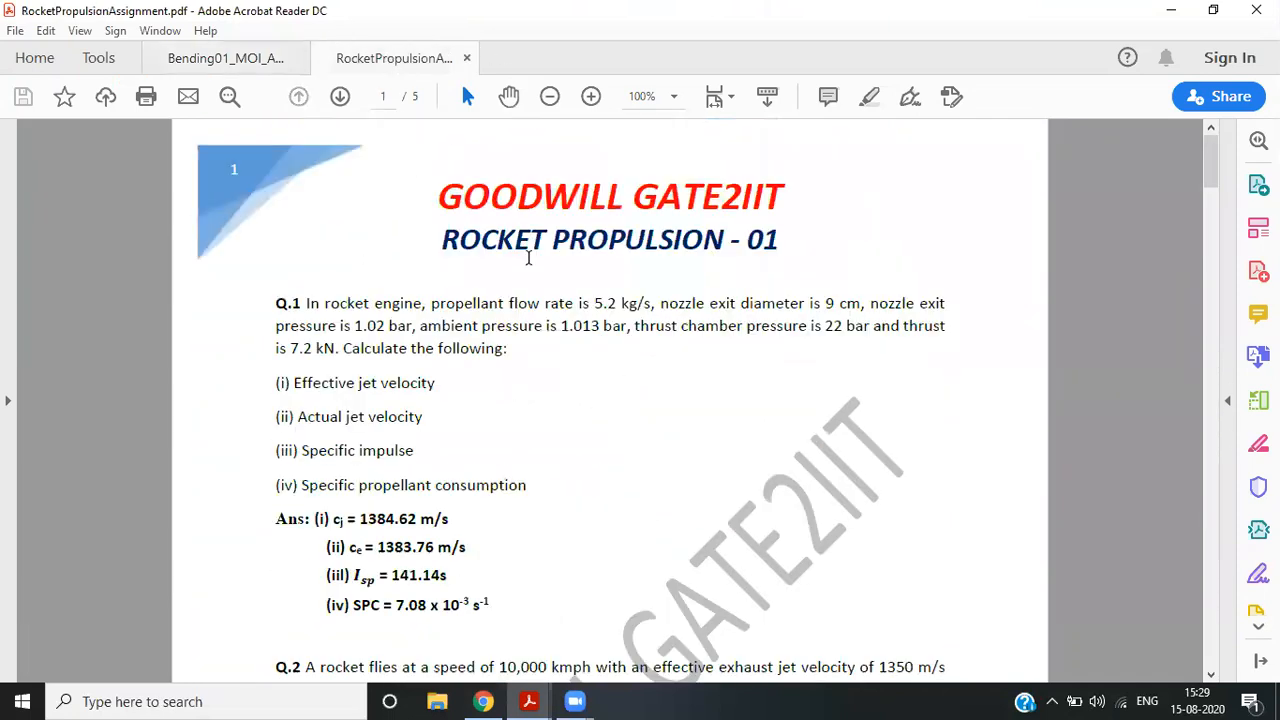
{"action": "mouse_move", "coordinate": [594, 428]}
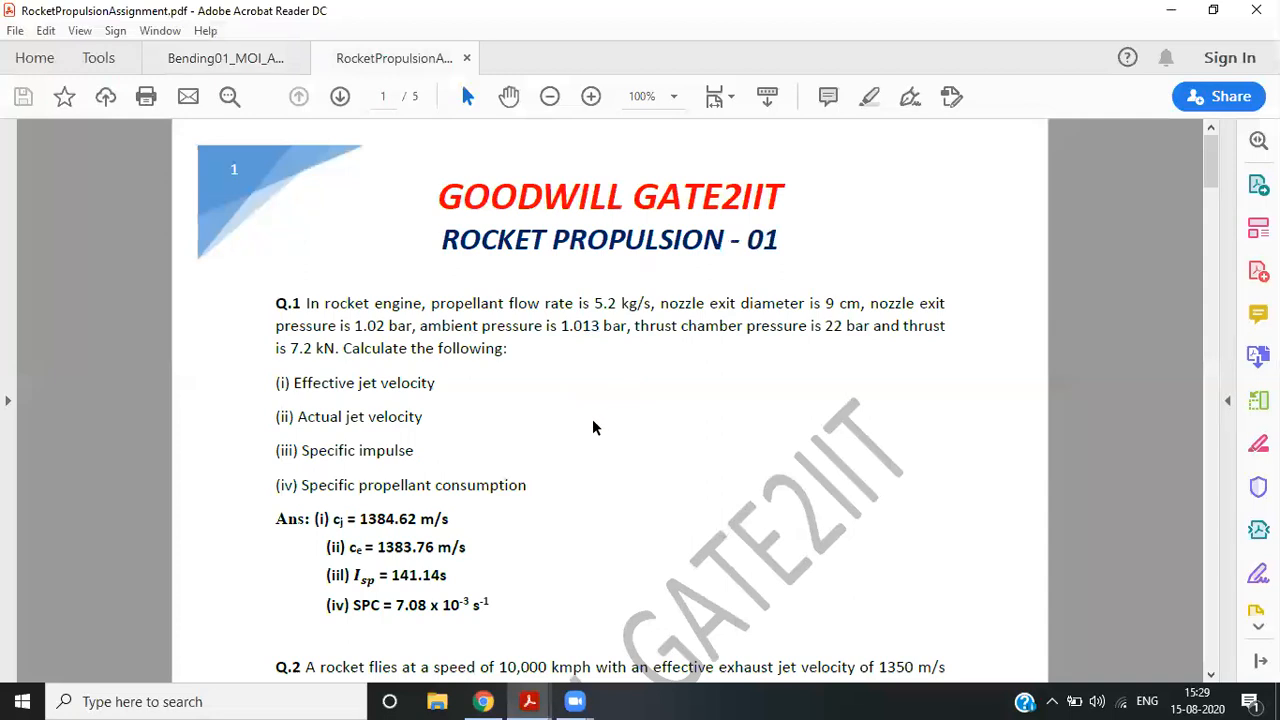
{"action": "scroll", "scroll_direction": "down", "scroll_amount": 3}
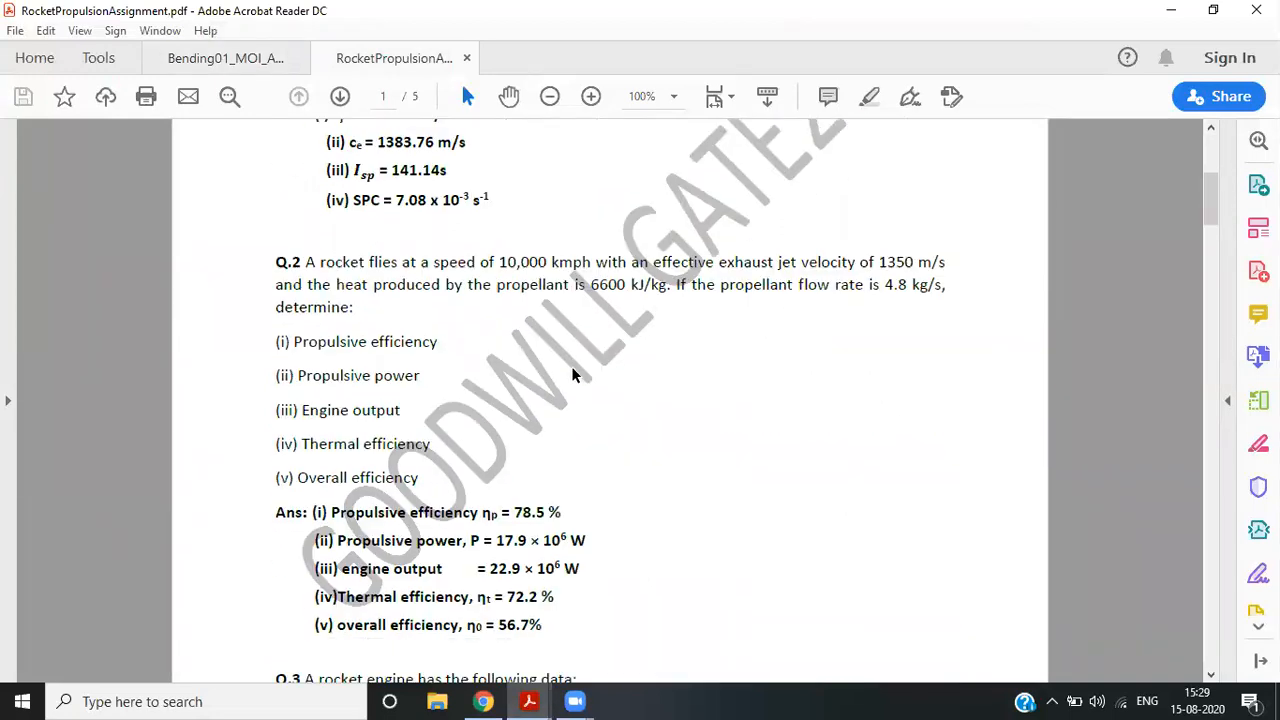
{"action": "scroll", "scroll_direction": "down", "scroll_amount": 3}
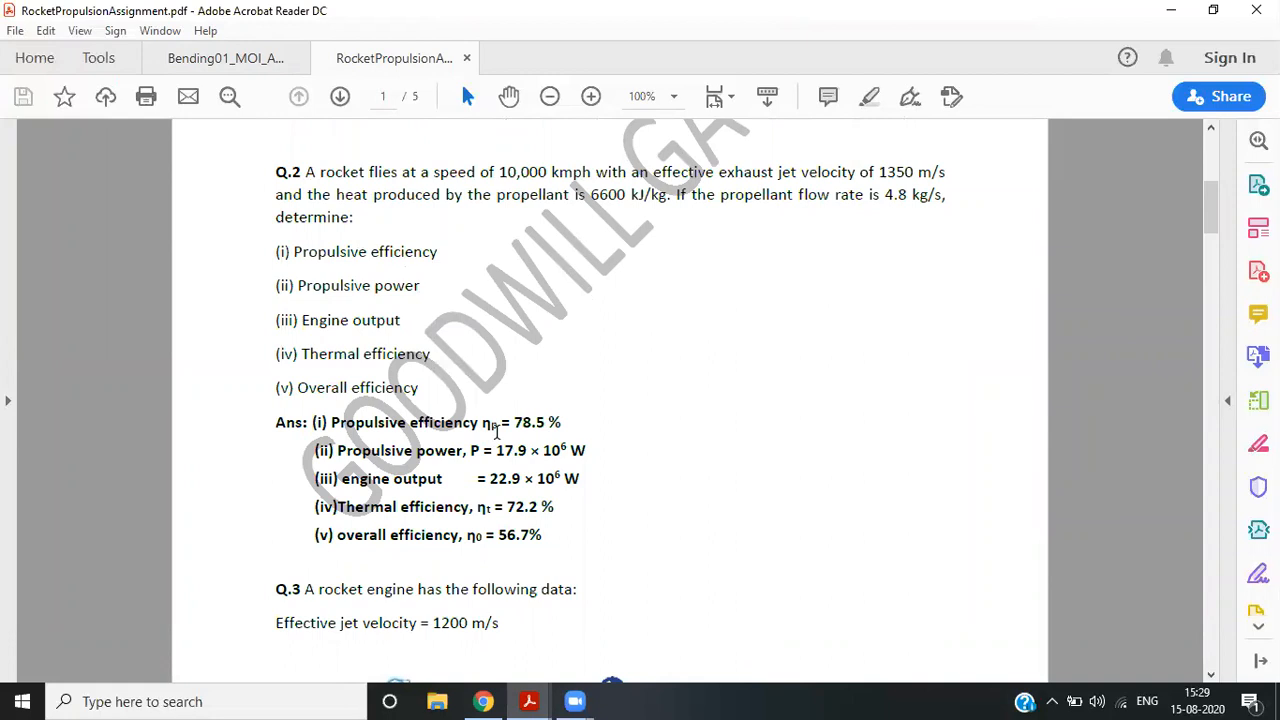
{"action": "mouse_move", "coordinate": [484, 700]}
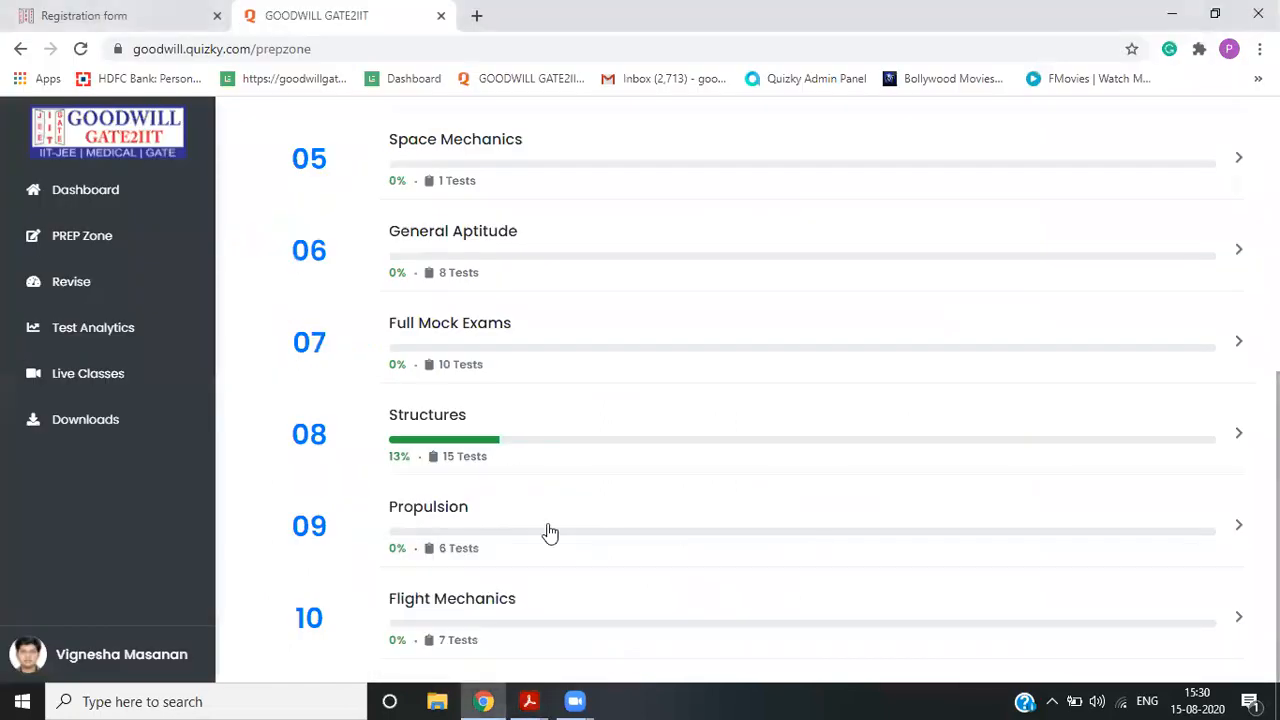
{"action": "left_click", "coordinate": [82, 235]}
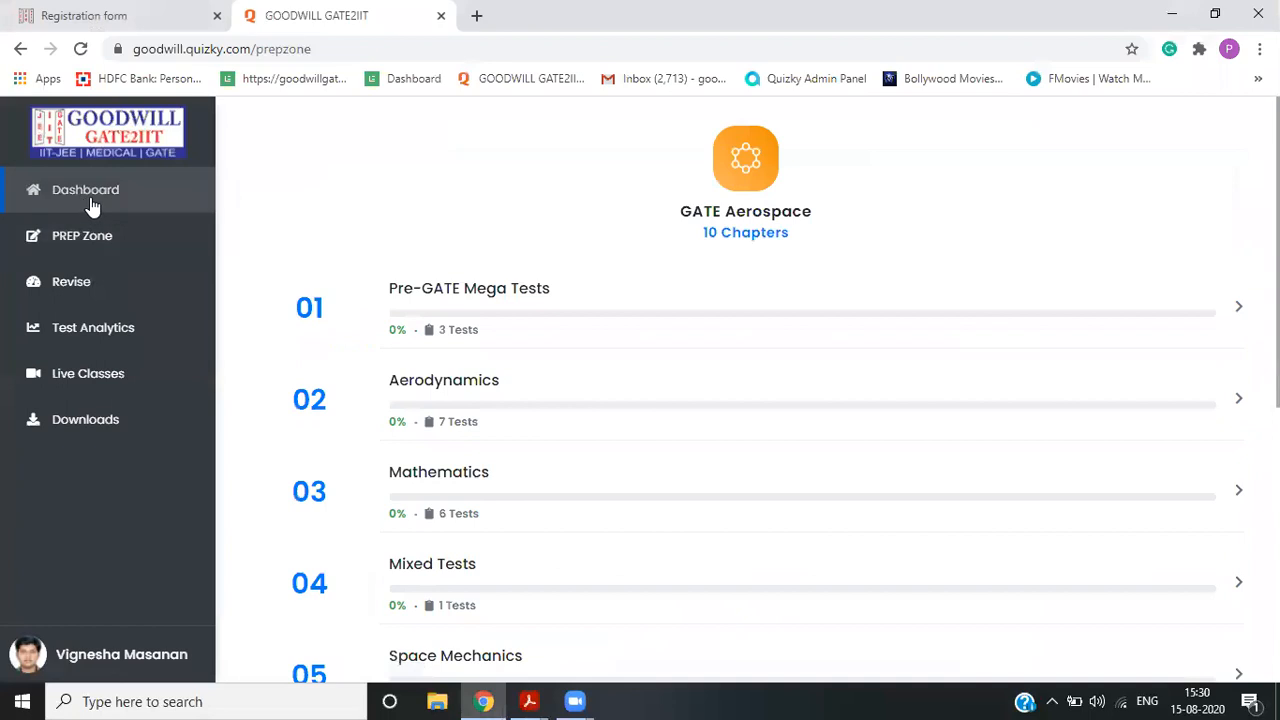
{"action": "mouse_move", "coordinate": [85, 190]}
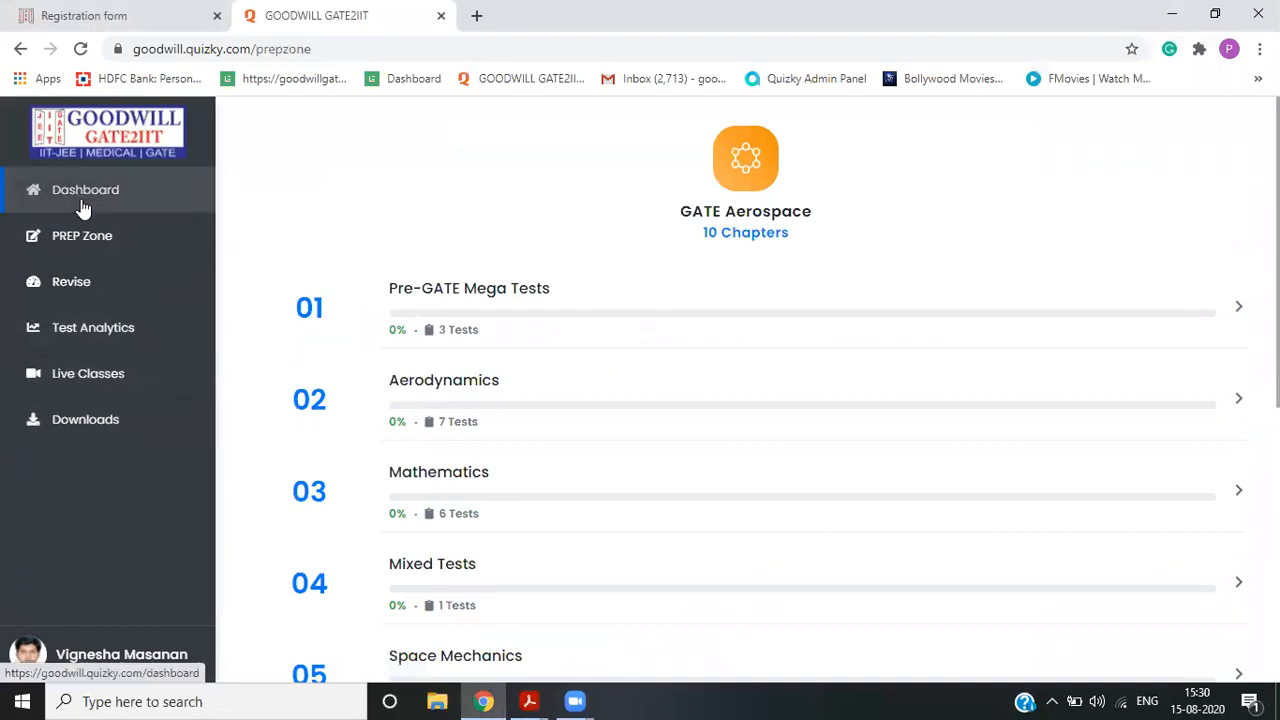
- From the dashboard, view Revise questions for the GATE Aerospace course
{"action": "left_click", "coordinate": [85, 189]}
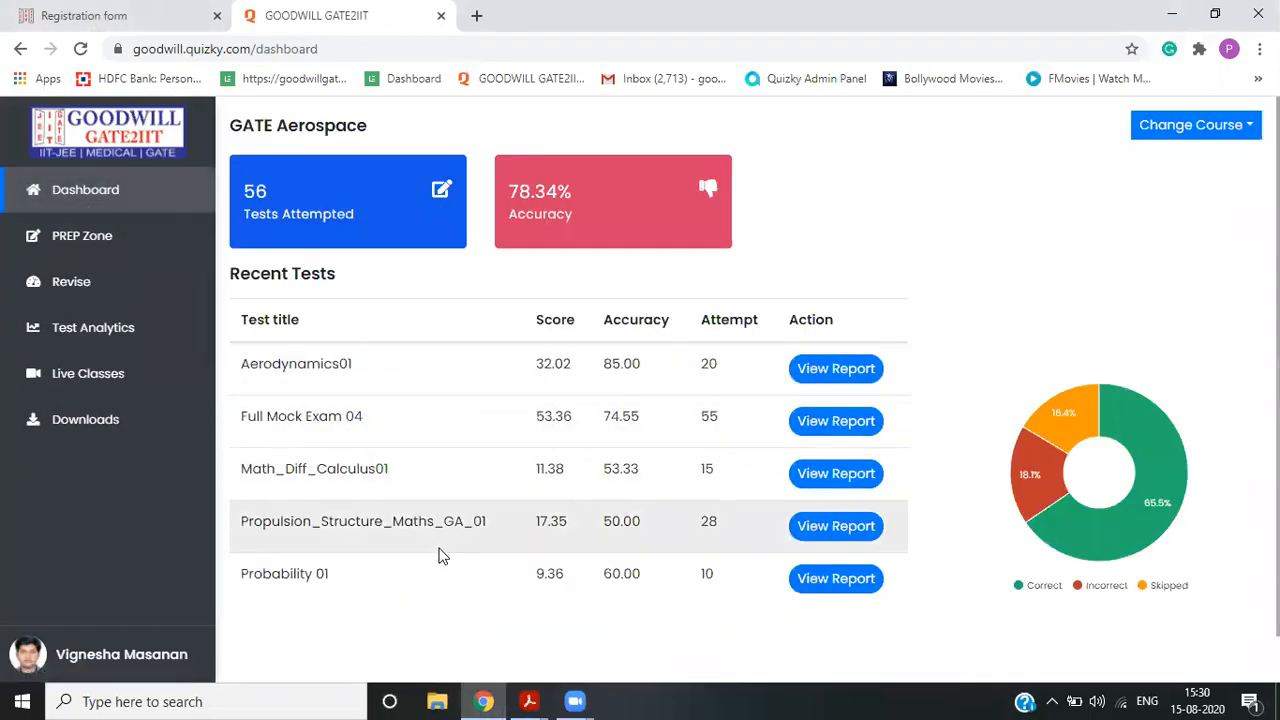
{"action": "mouse_move", "coordinate": [71, 281]}
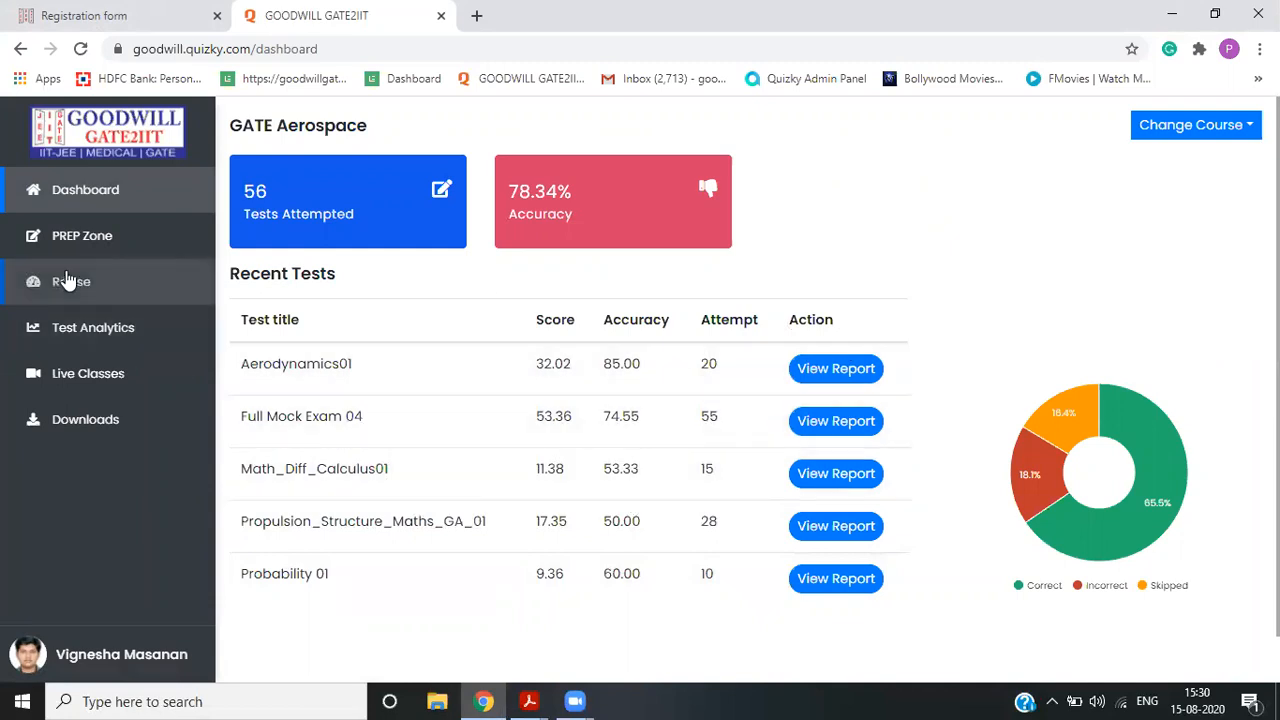
{"action": "mouse_move", "coordinate": [70, 285]}
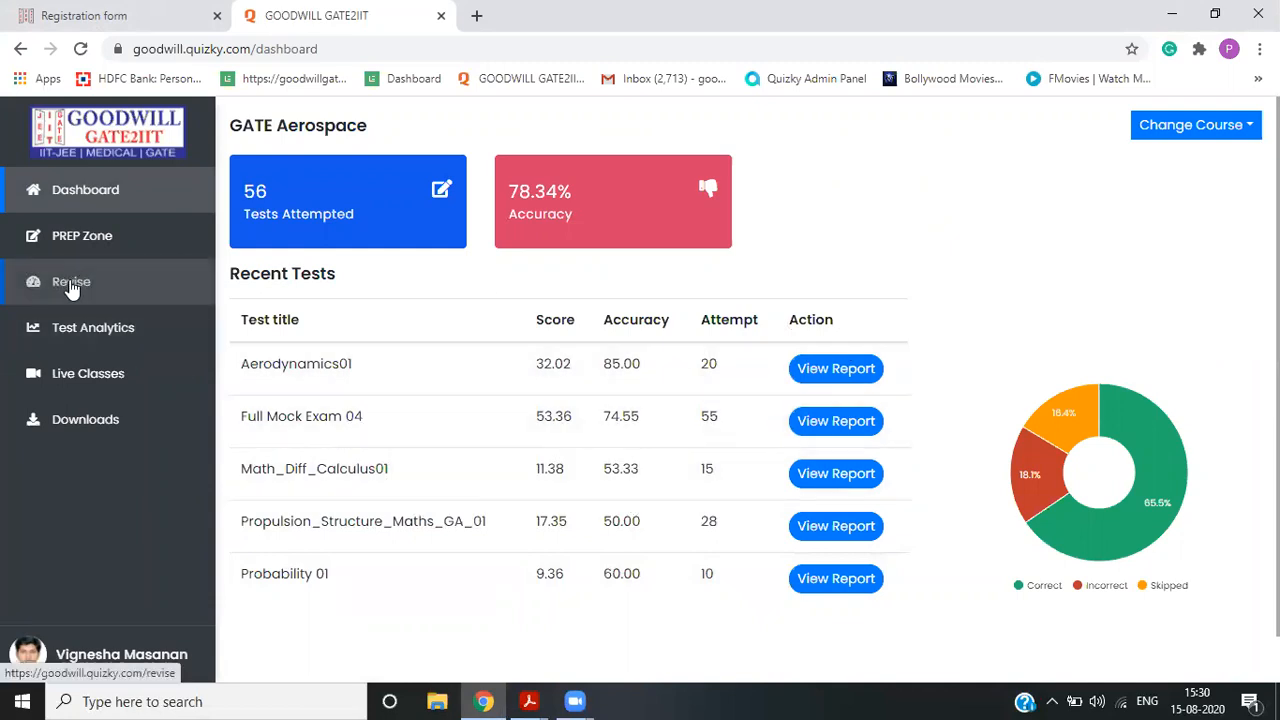
{"action": "left_click", "coordinate": [71, 281]}
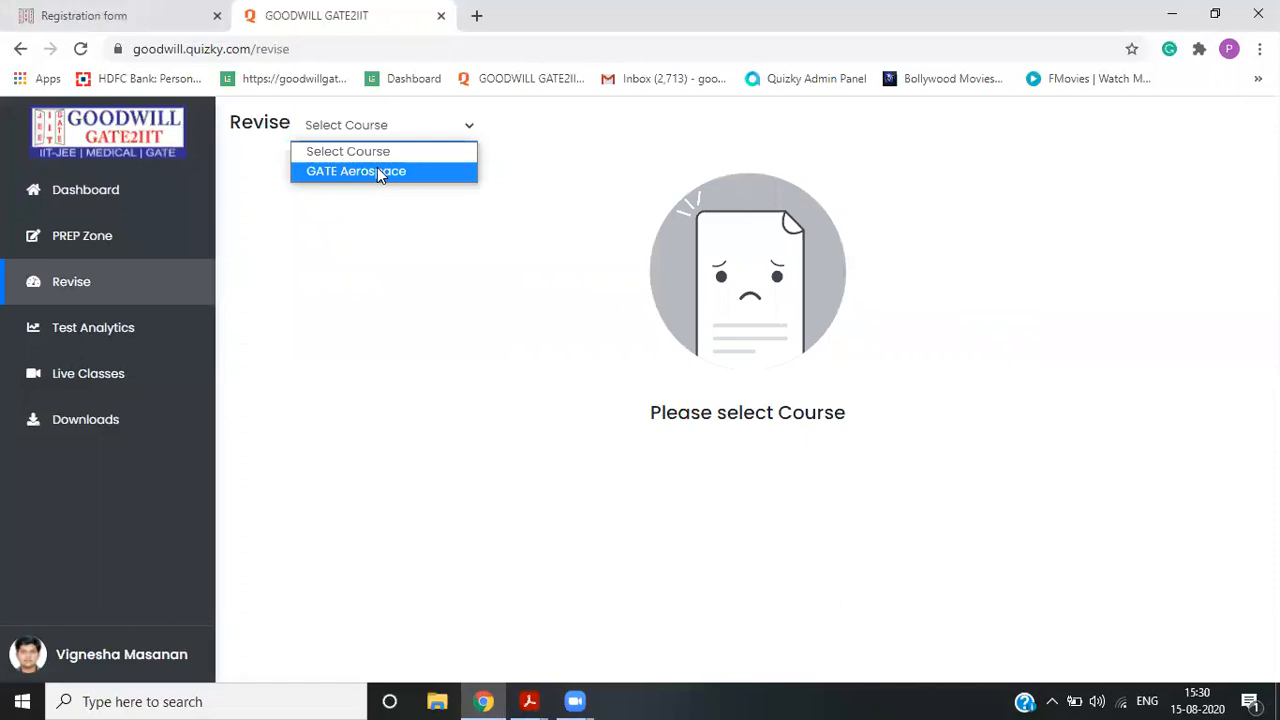
{"action": "left_click", "coordinate": [356, 171]}
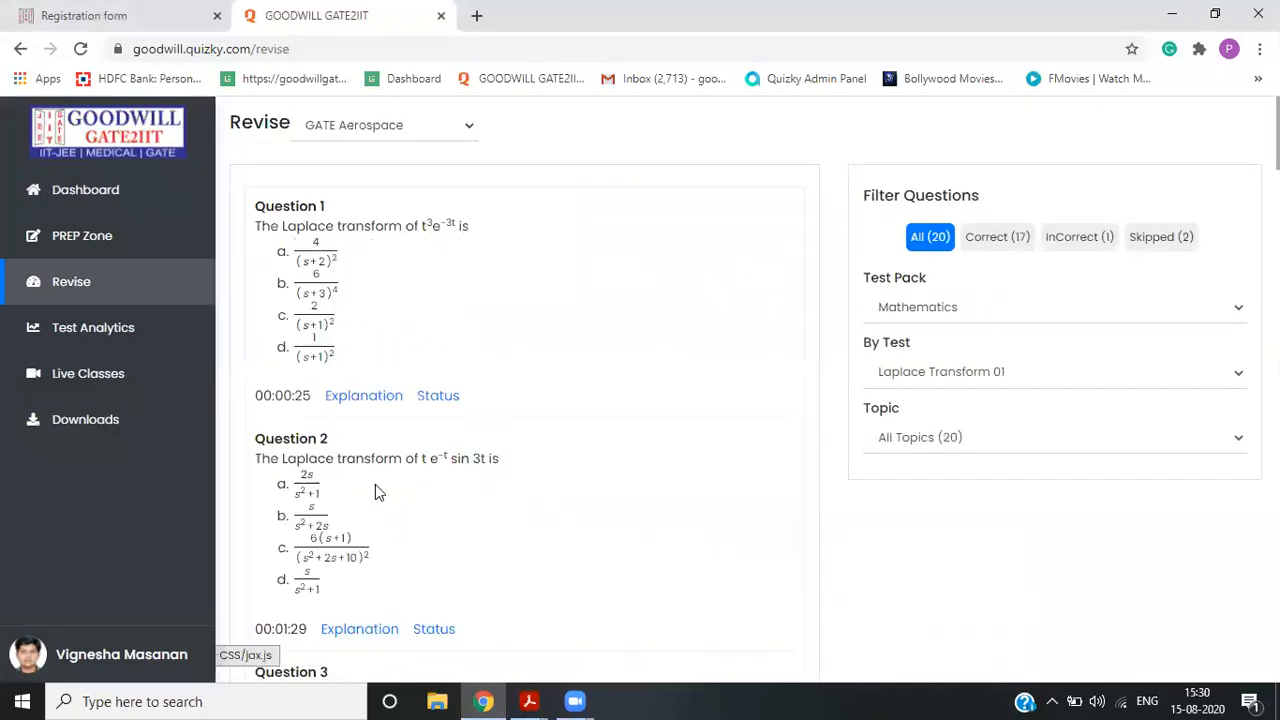
{"action": "left_click", "coordinate": [93, 327]}
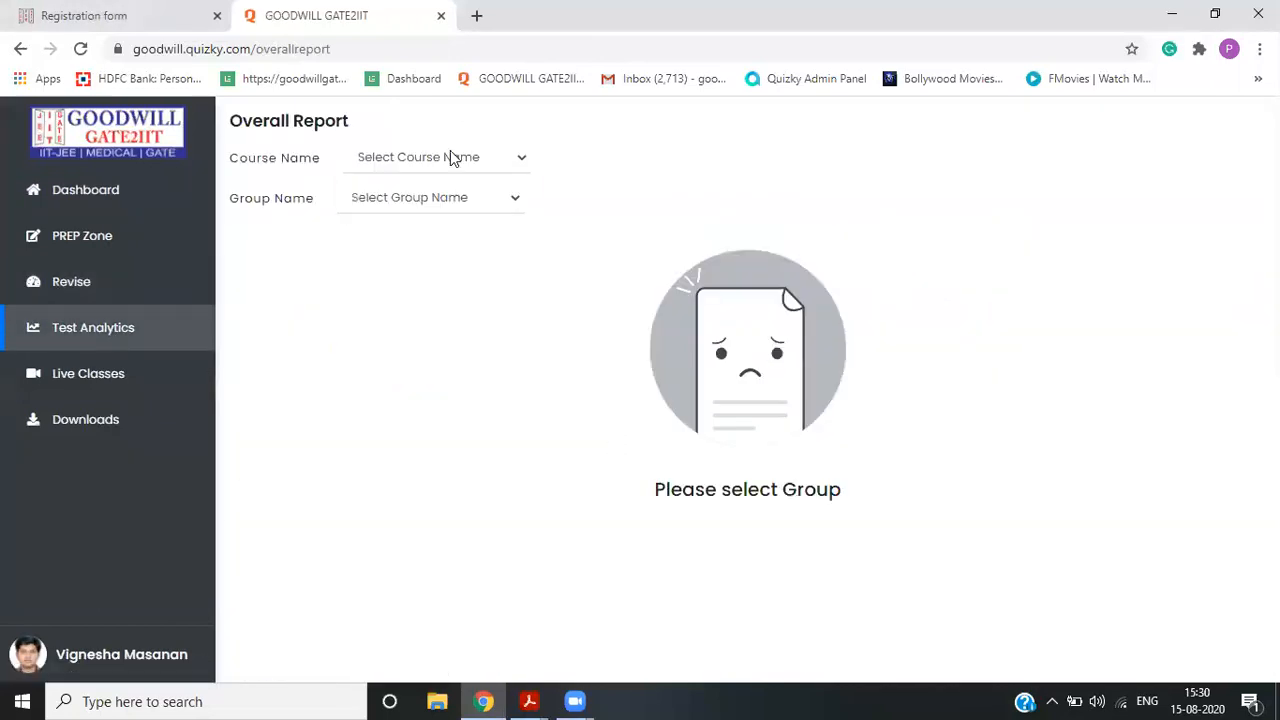
- Show GATE Aerospace Propulsion analytics (91.80% attempt, 83.93% accuracy) down to Skill Data
{"action": "left_click", "coordinate": [430, 197]}
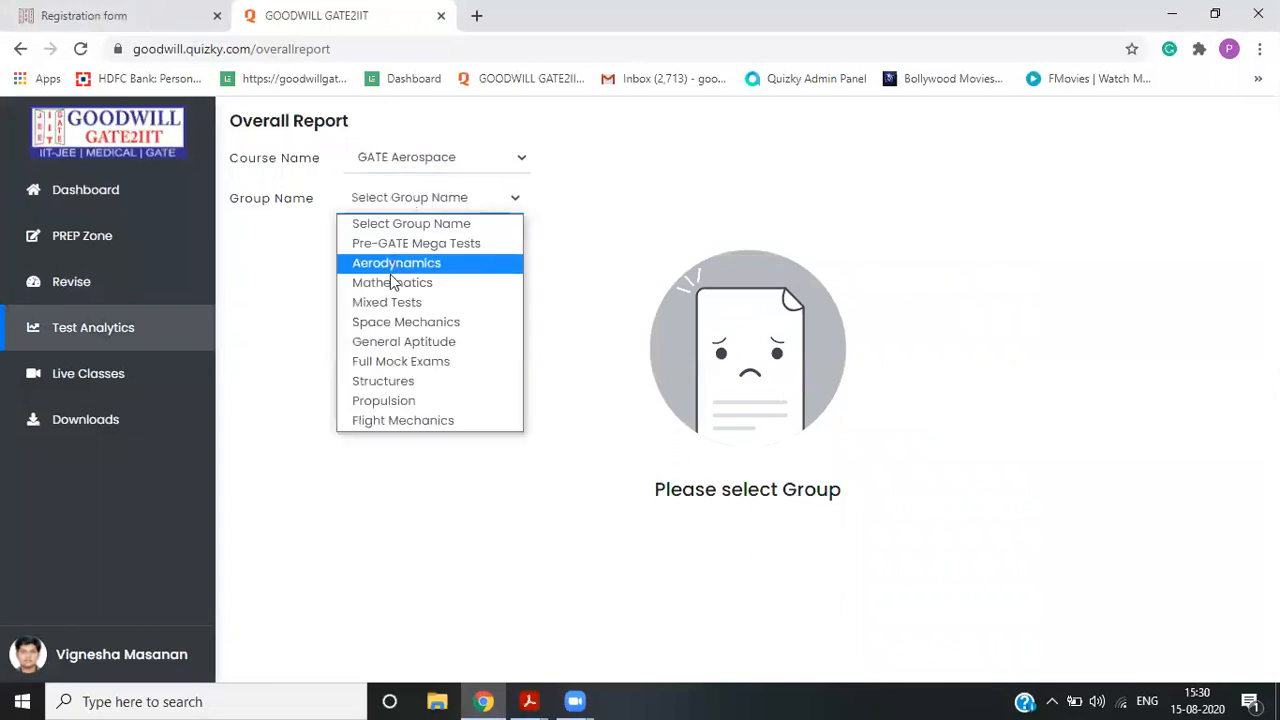
{"action": "mouse_move", "coordinate": [401, 361]}
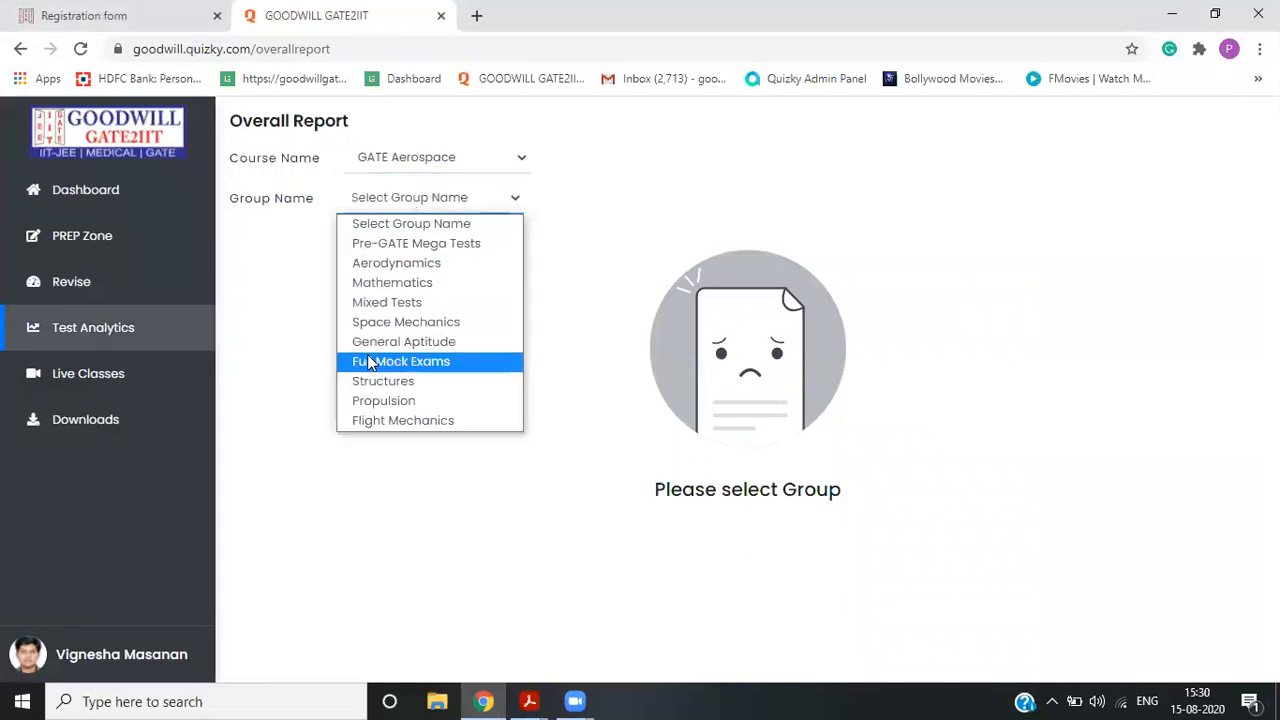
{"action": "mouse_move", "coordinate": [384, 400]}
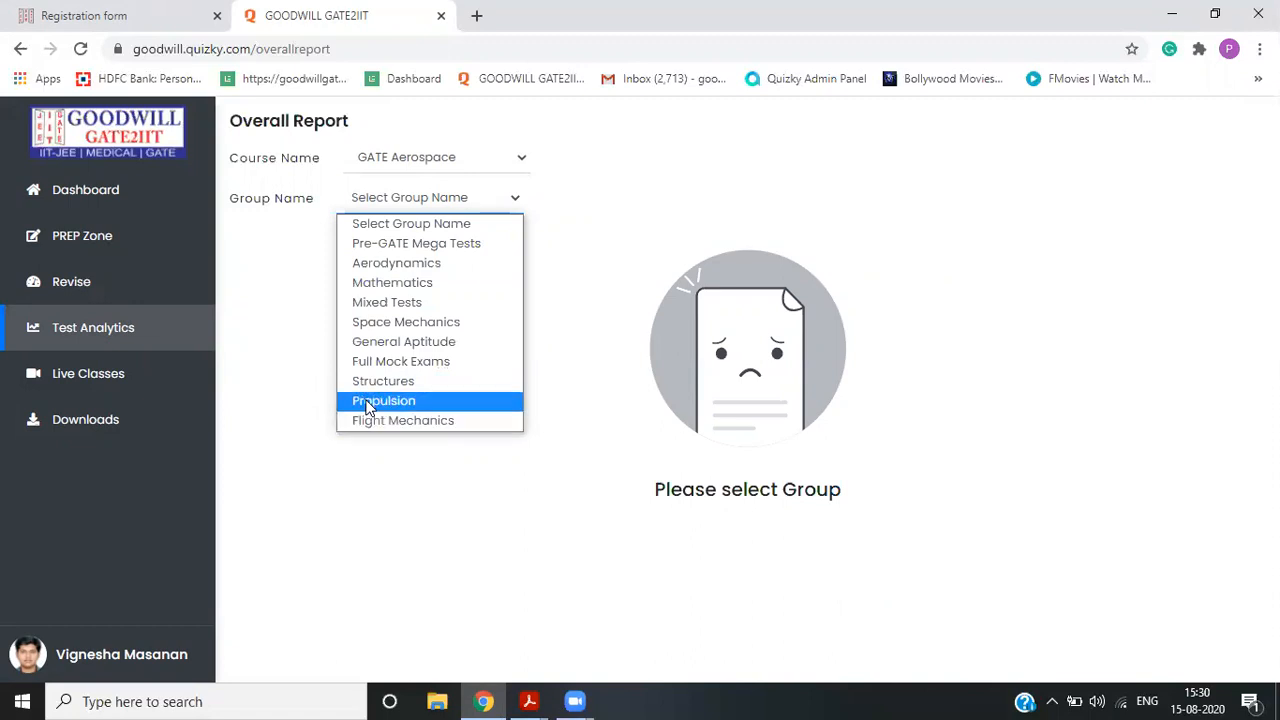
{"action": "left_click", "coordinate": [384, 400]}
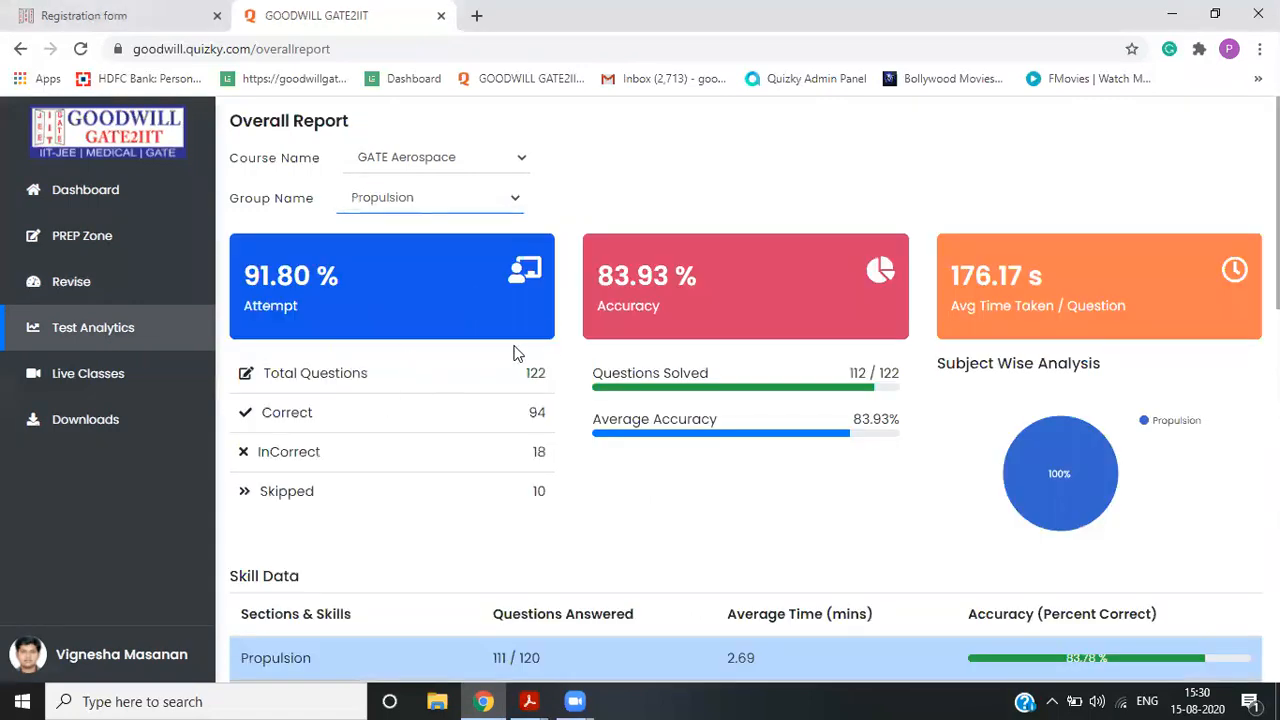
{"action": "scroll", "scroll_direction": "down", "scroll_amount": 3}
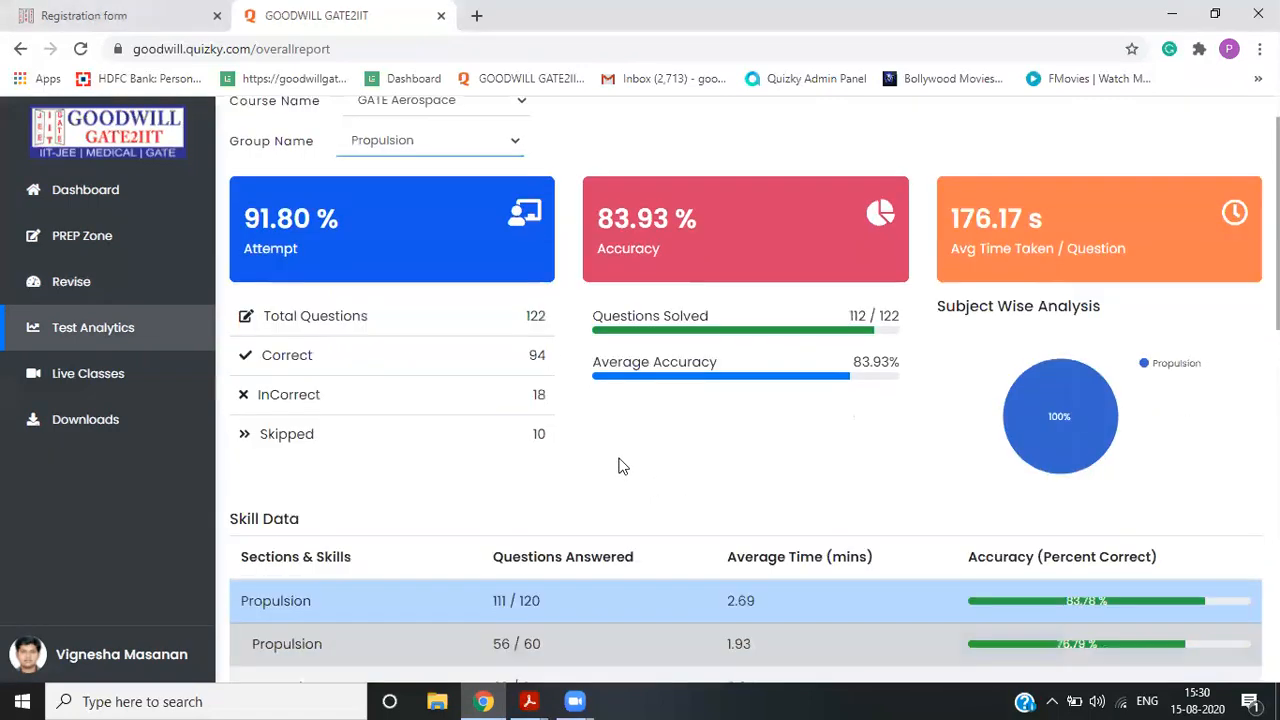
{"action": "scroll", "scroll_direction": "down", "scroll_amount": 3}
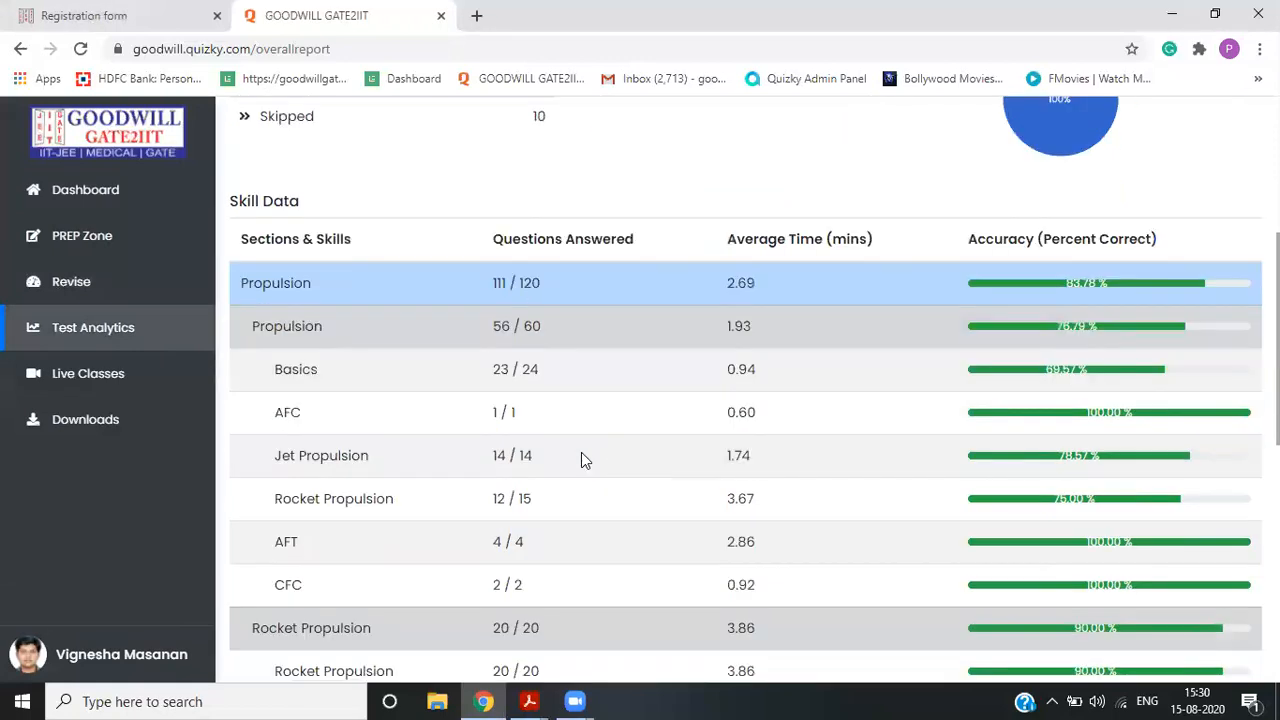
{"action": "mouse_move", "coordinate": [1180, 420]}
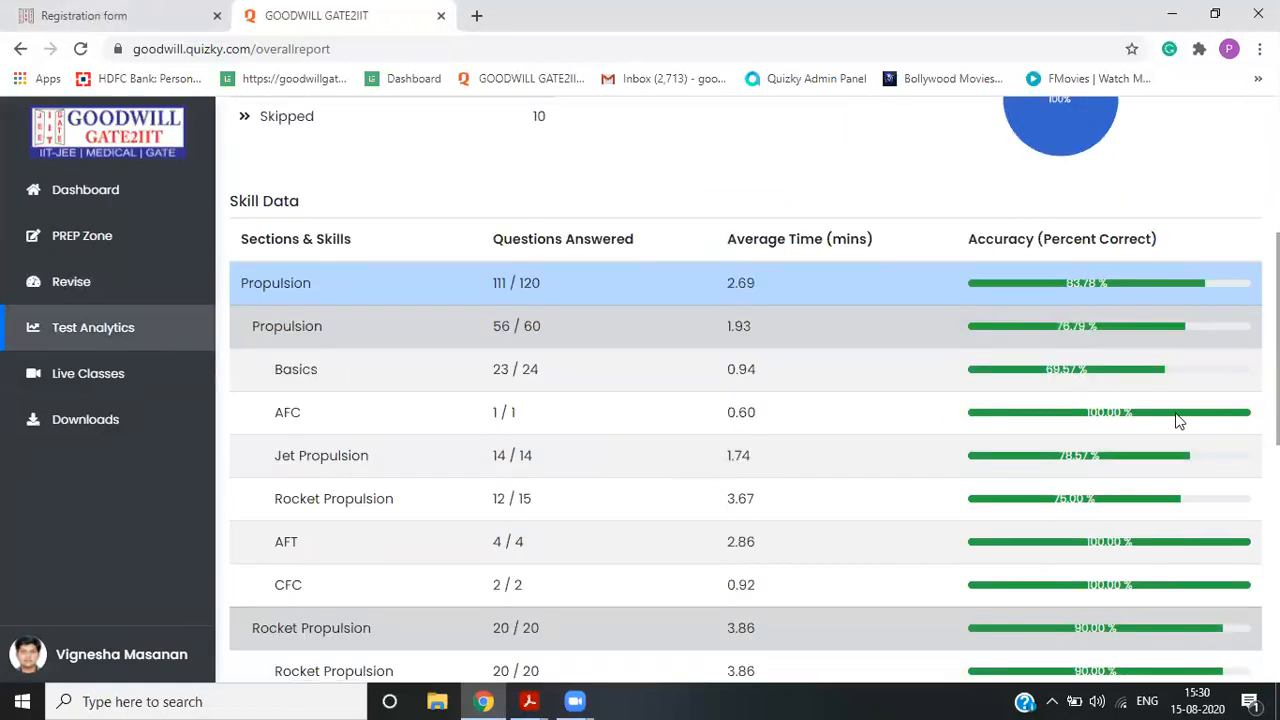
{"action": "mouse_move", "coordinate": [1047, 515]}
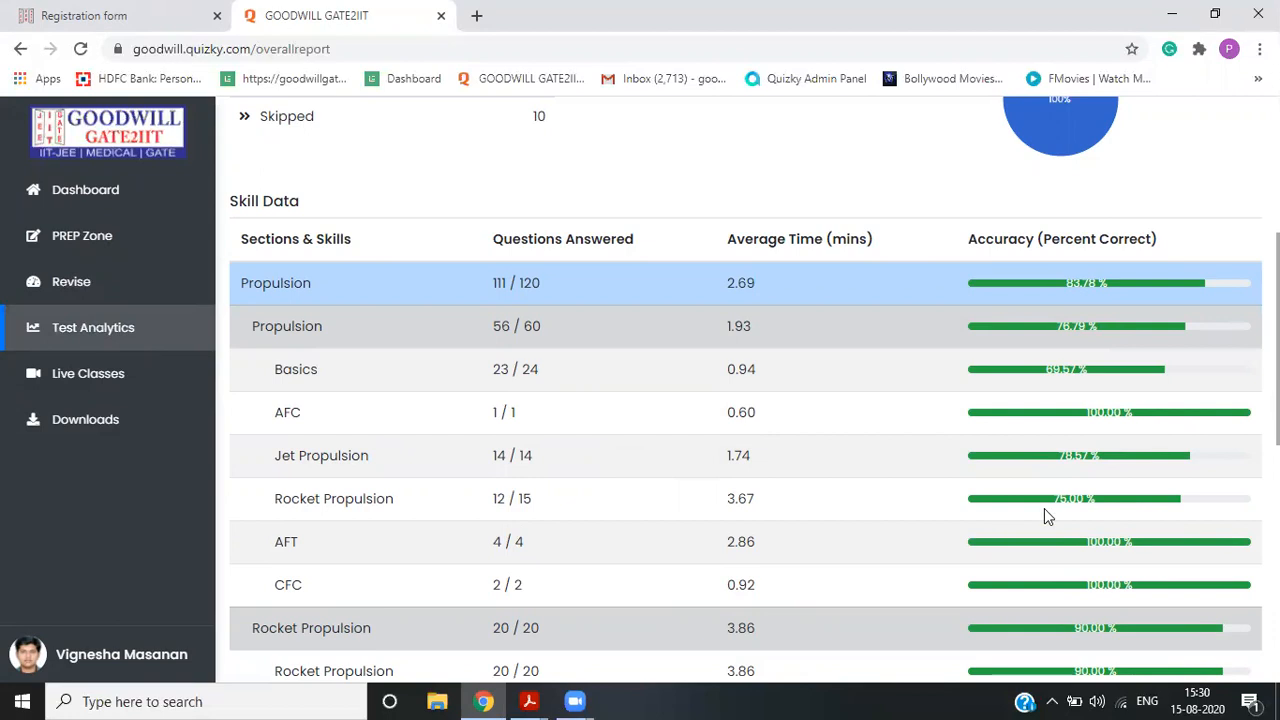
- List GATE Aerospace's 10 chapters, such as Pre-GATE Mega Tests and Aerodynamics
{"action": "left_click", "coordinate": [82, 235]}
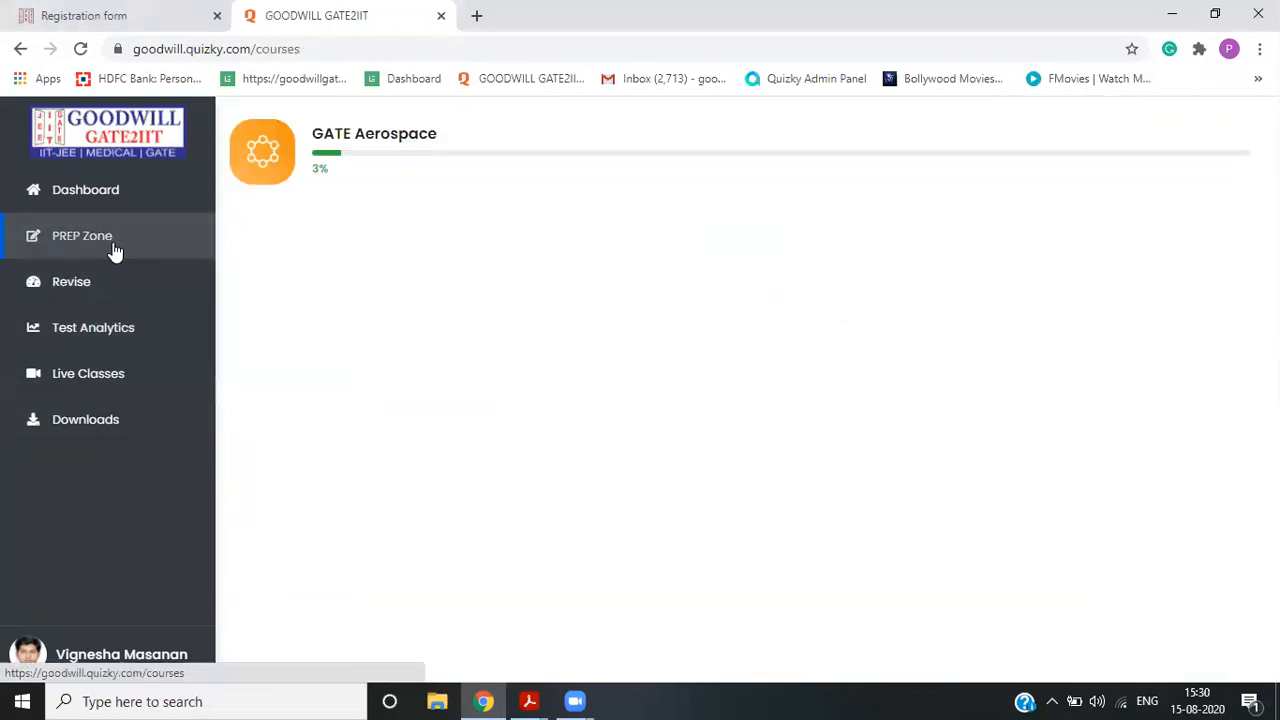
{"action": "mouse_move", "coordinate": [346, 152]}
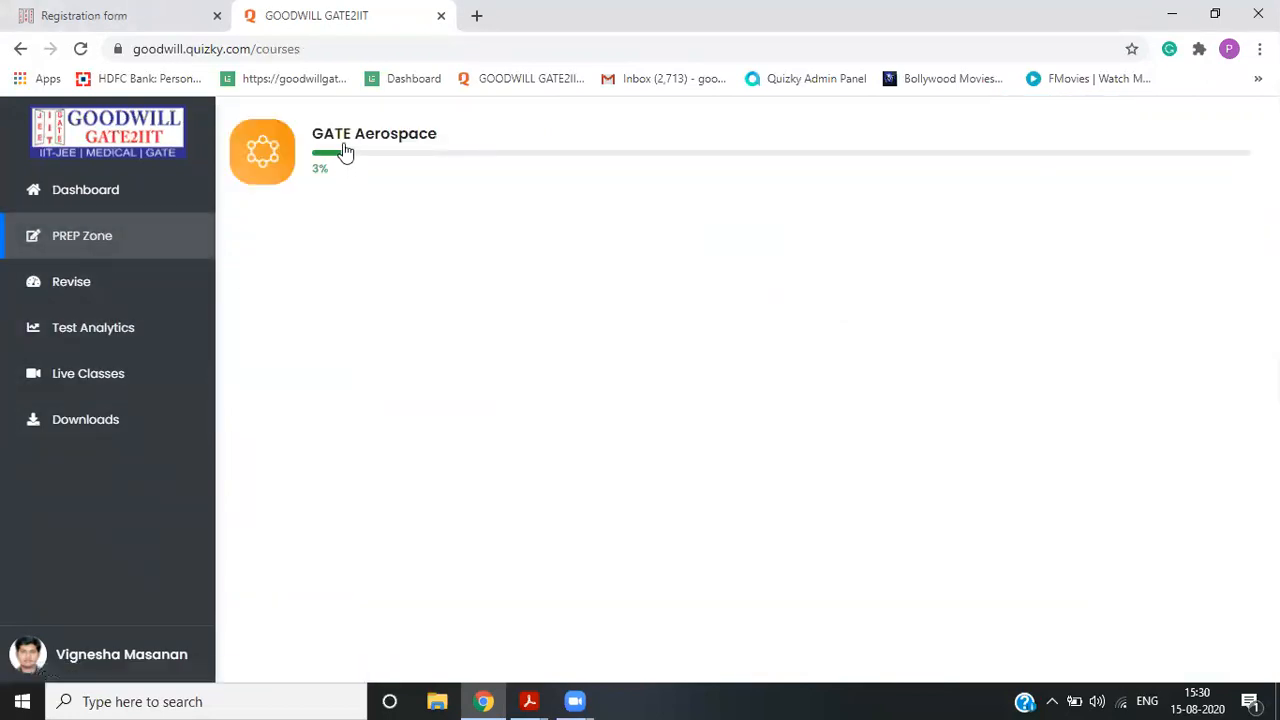
{"action": "left_click", "coordinate": [374, 133]}
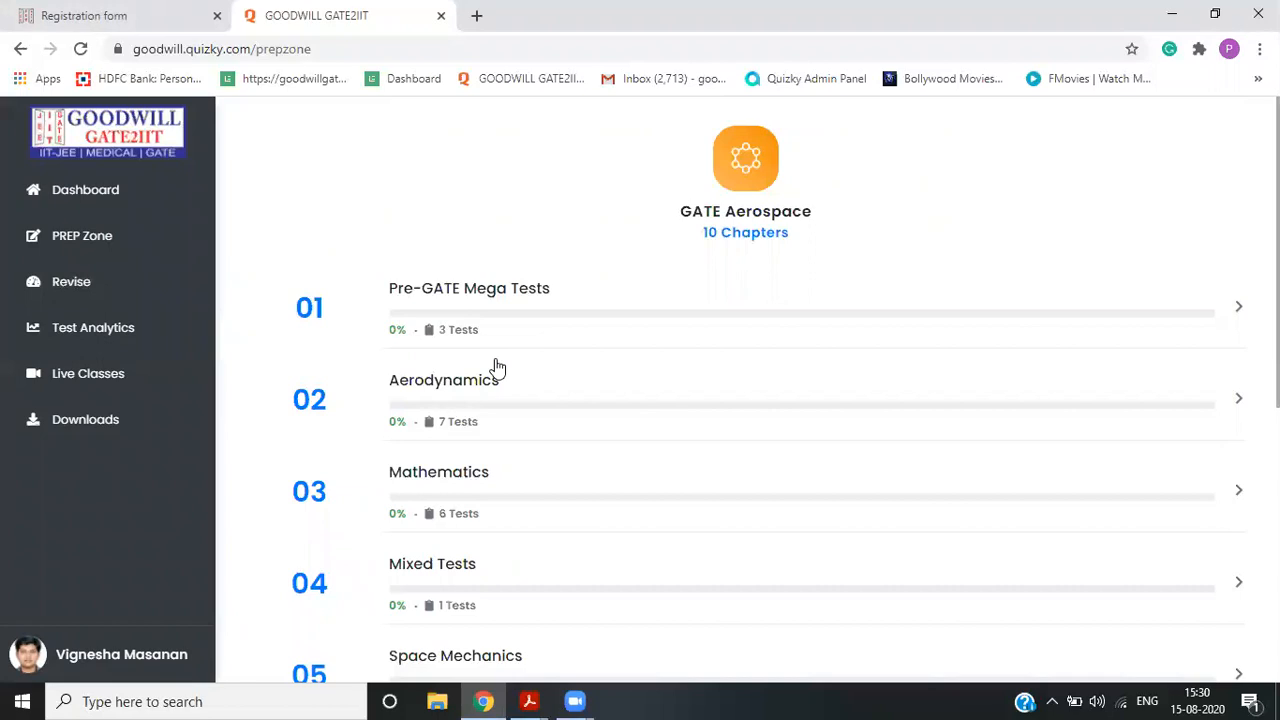
{"action": "mouse_move", "coordinate": [564, 425]}
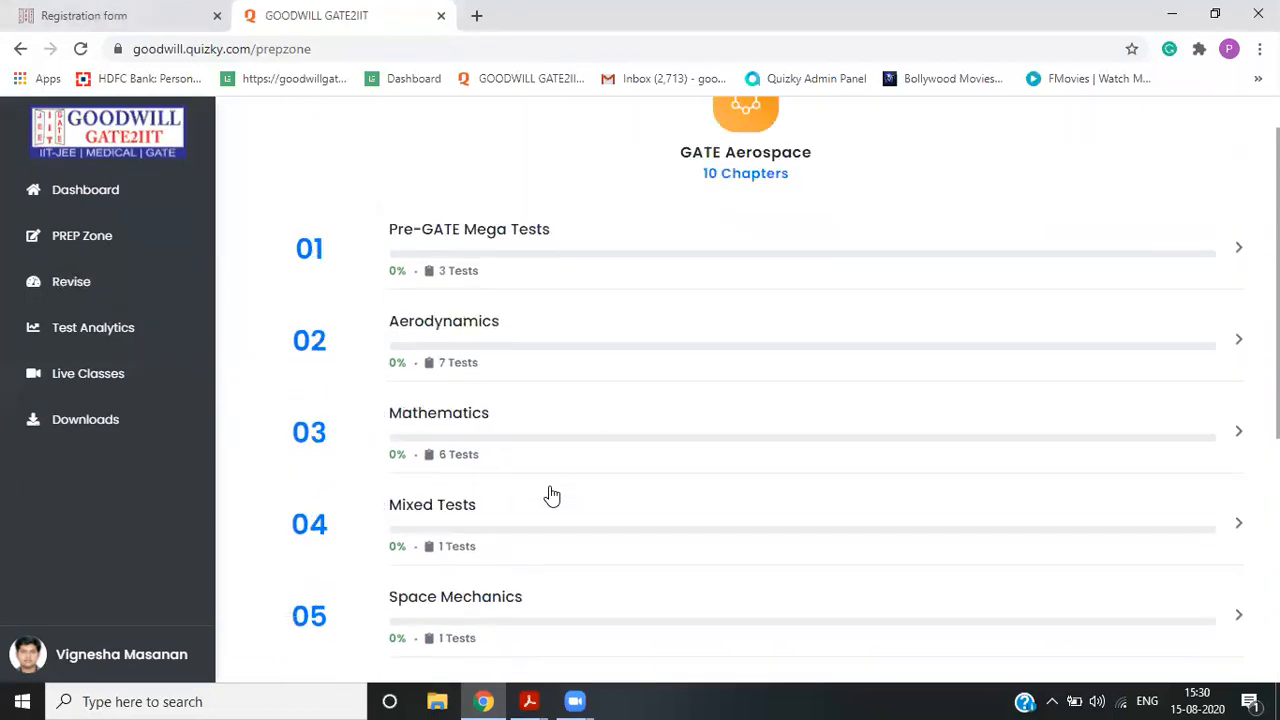
{"action": "scroll", "scroll_direction": "up", "scroll_amount": 3}
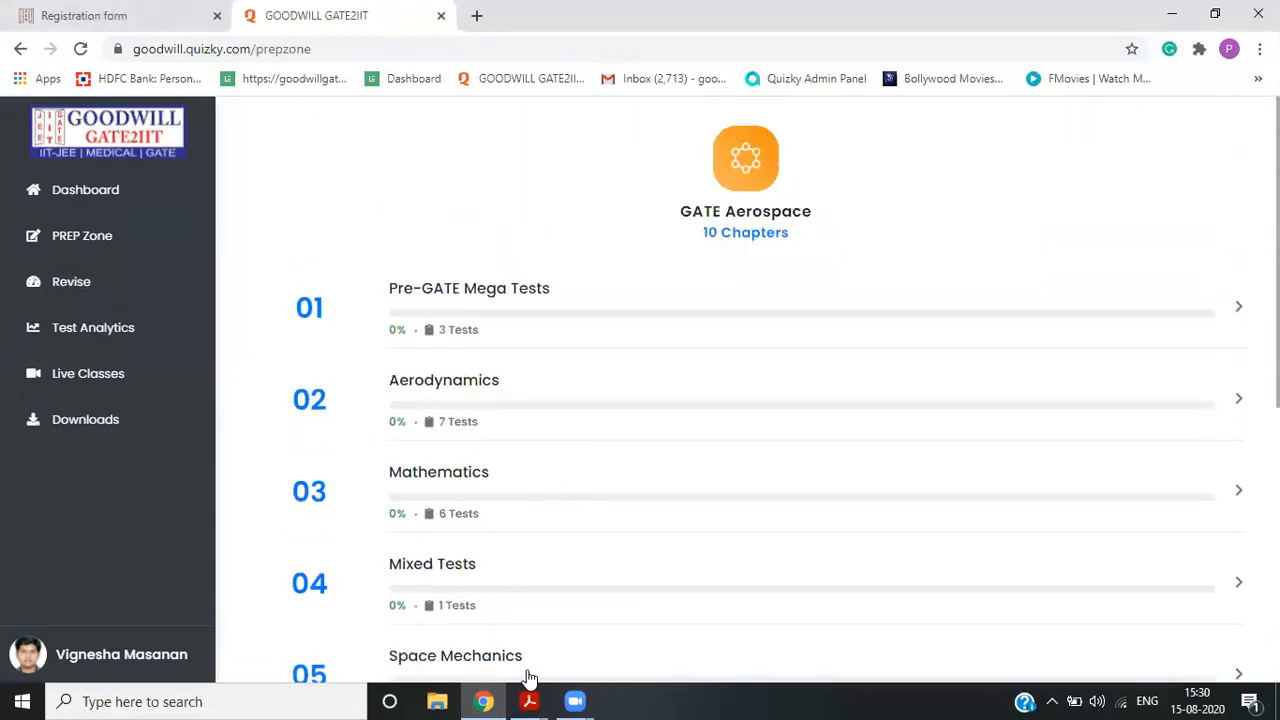
{"action": "mouse_move", "coordinate": [529, 701]}
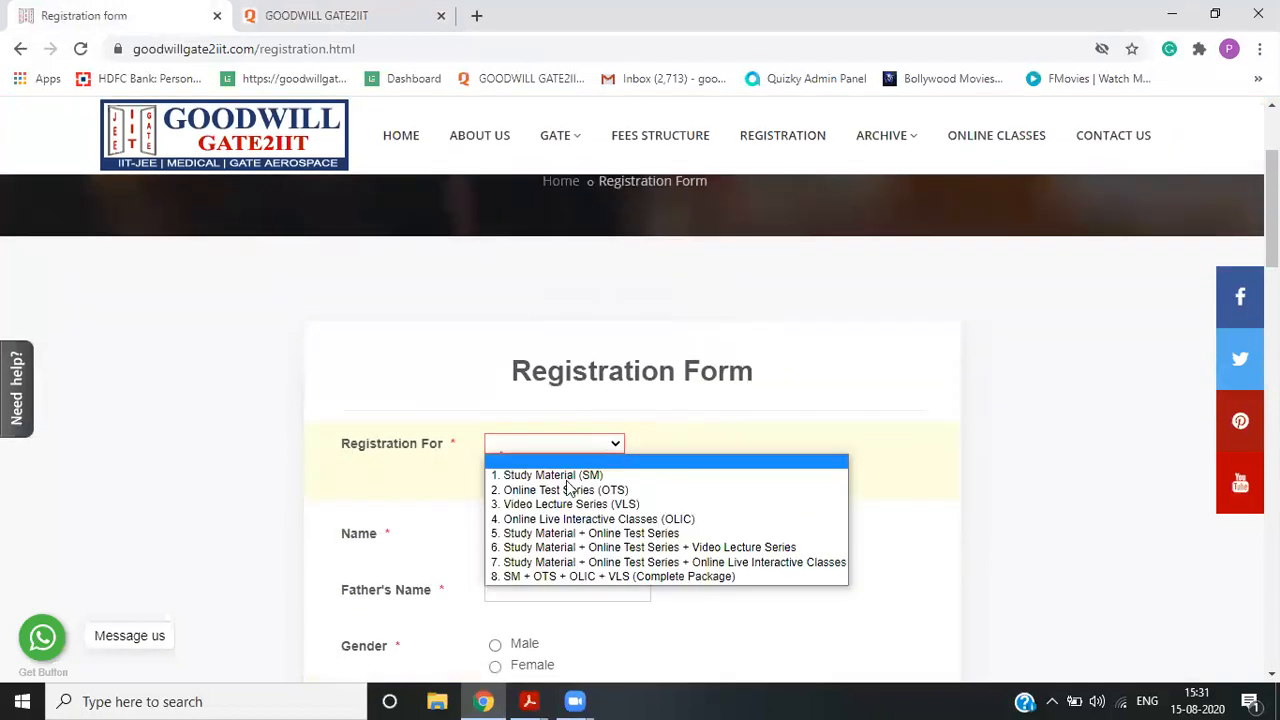
{"action": "mouse_move", "coordinate": [595, 547]}
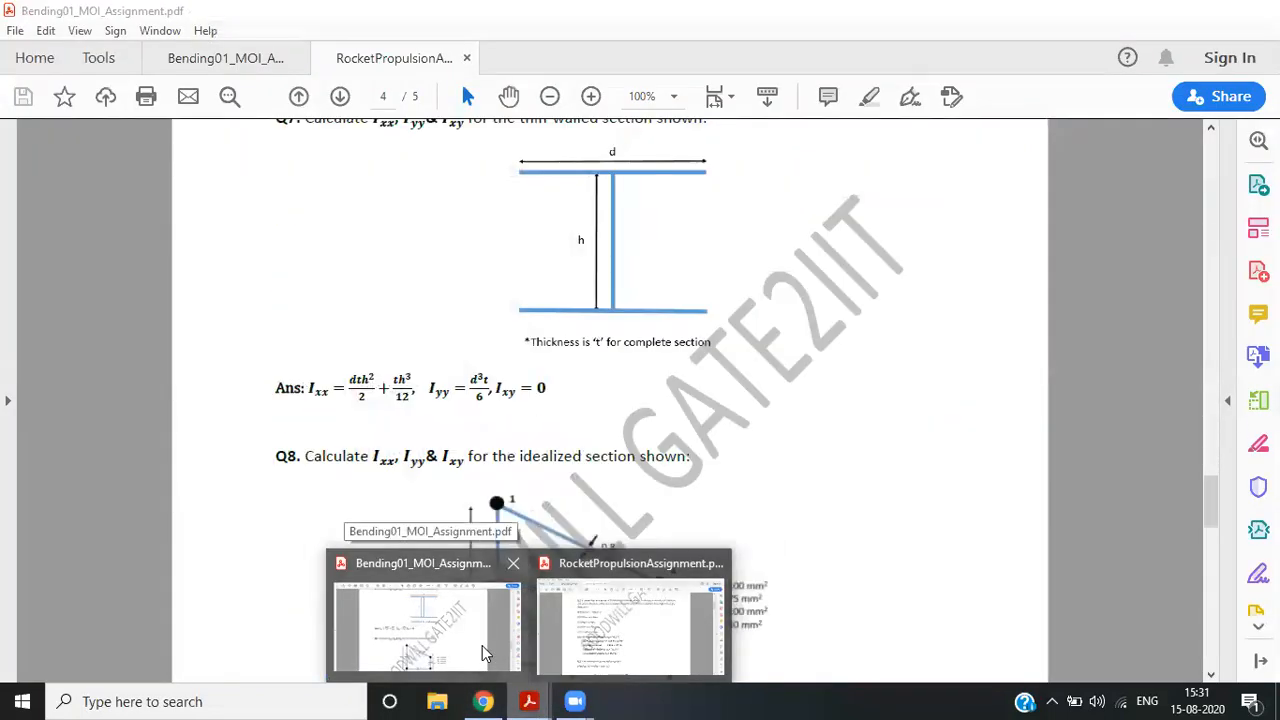
- Switch to the Bending assignment PDF window from the Acrobat taskbar preview
{"action": "left_click", "coordinate": [483, 701]}
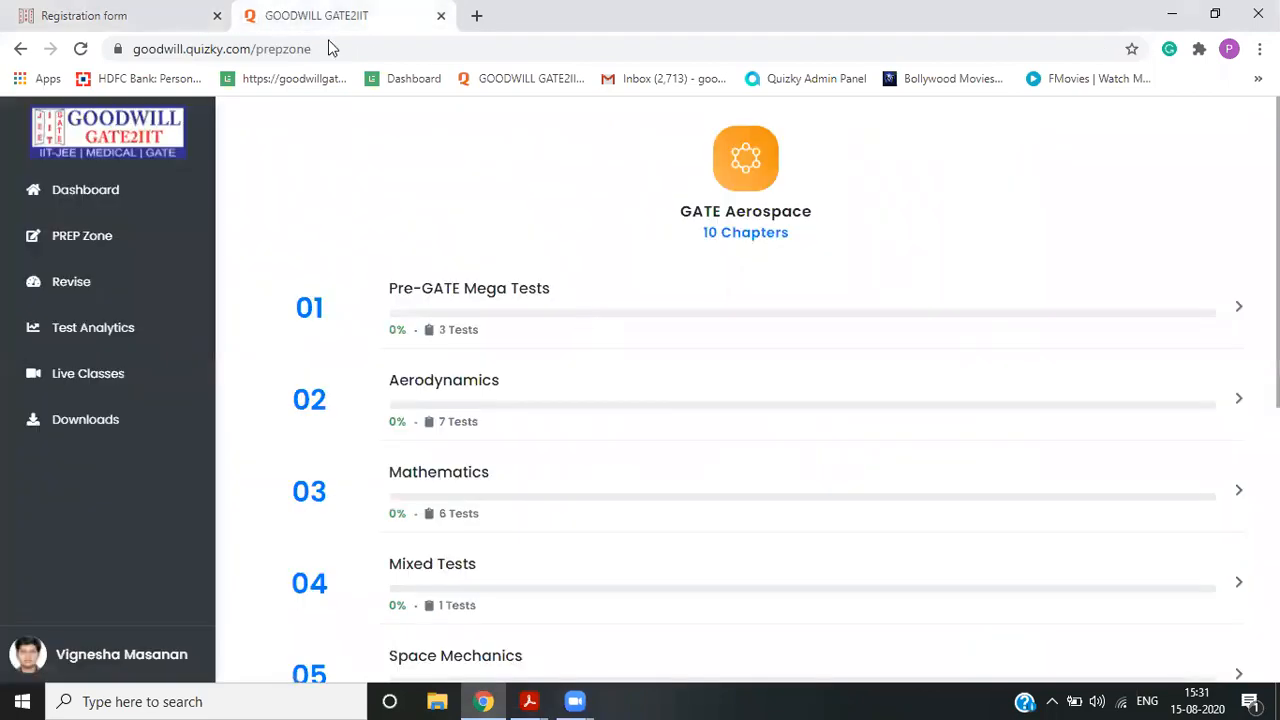
{"action": "mouse_move", "coordinate": [607, 430]}
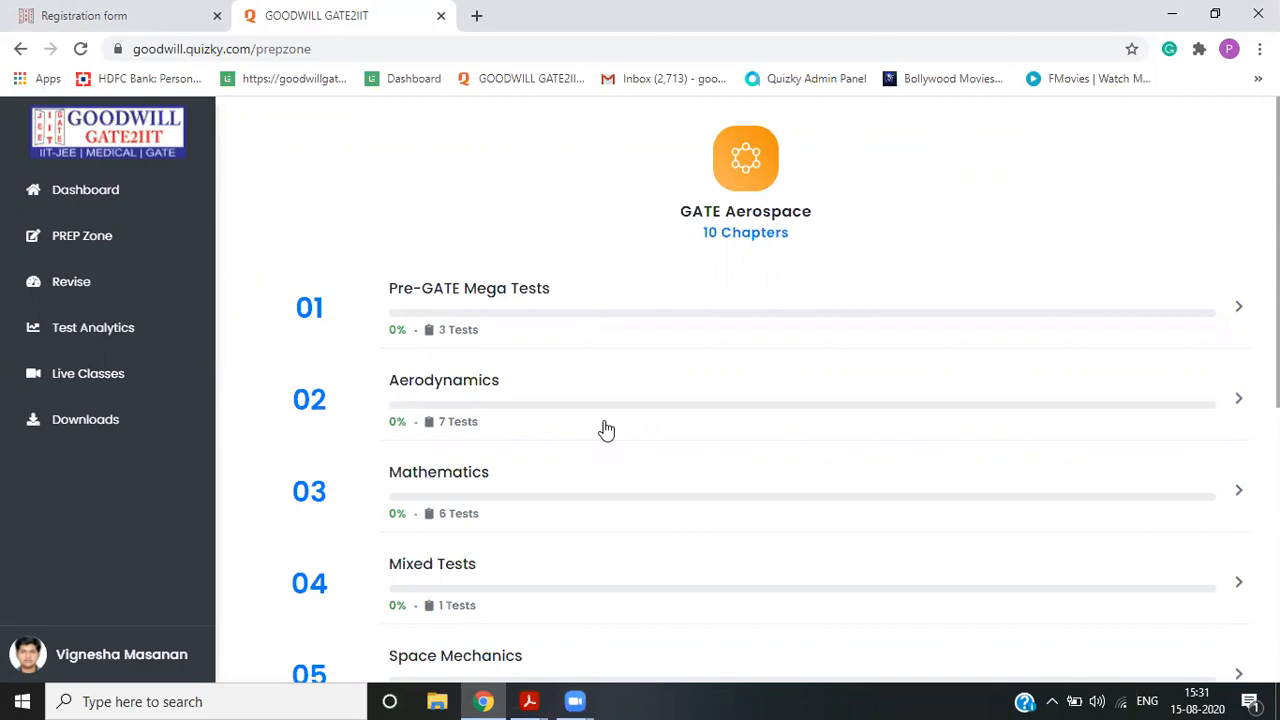
{"action": "mouse_move", "coordinate": [658, 450]}
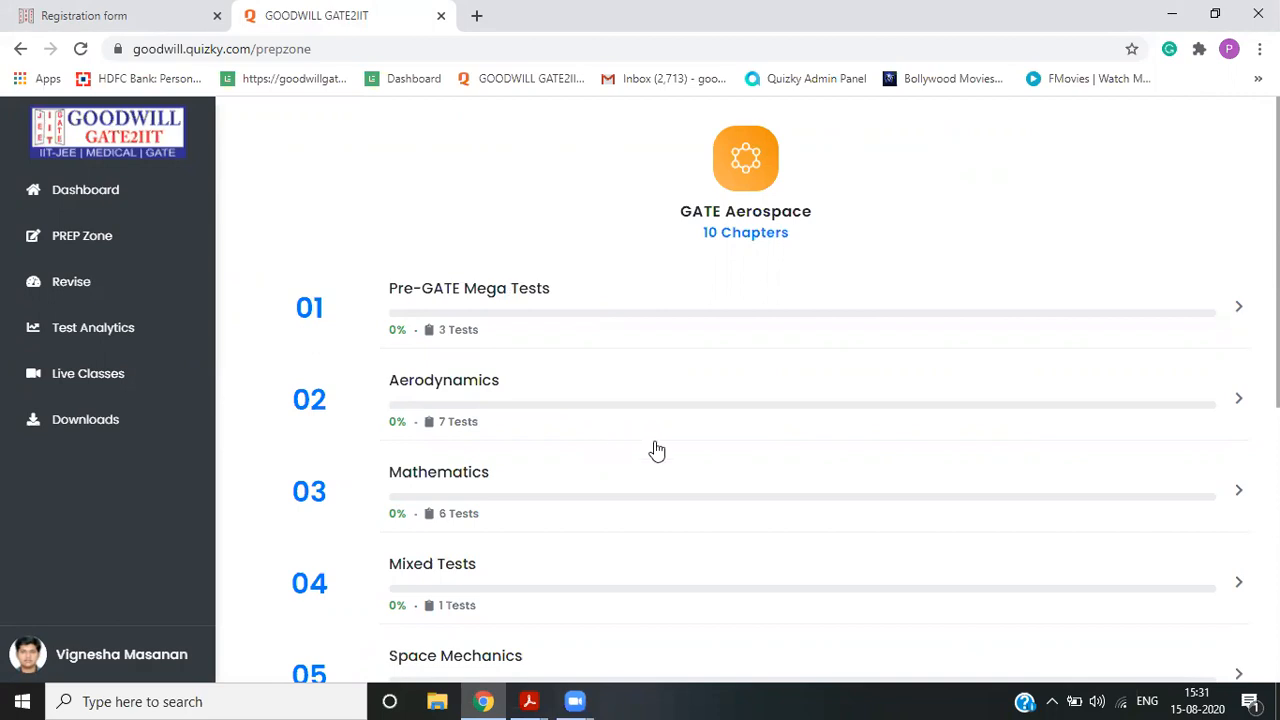
{"action": "mouse_move", "coordinate": [657, 475]}
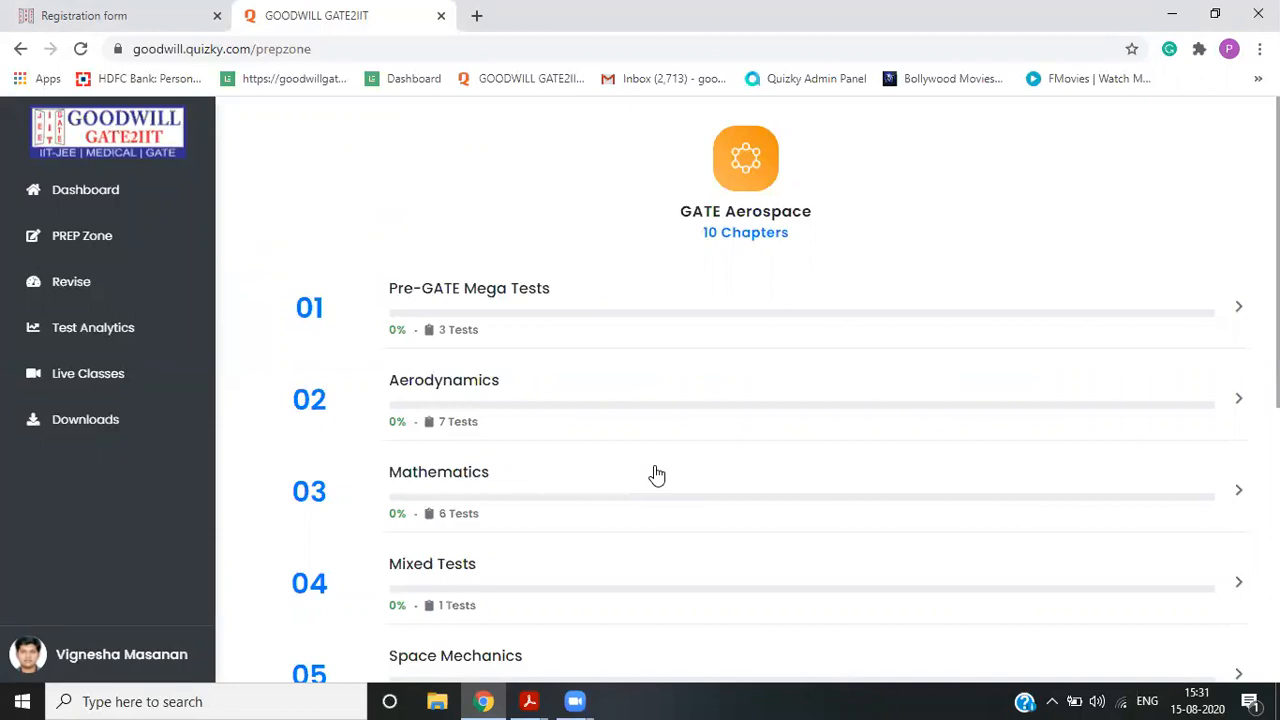
{"action": "mouse_move", "coordinate": [705, 248]}
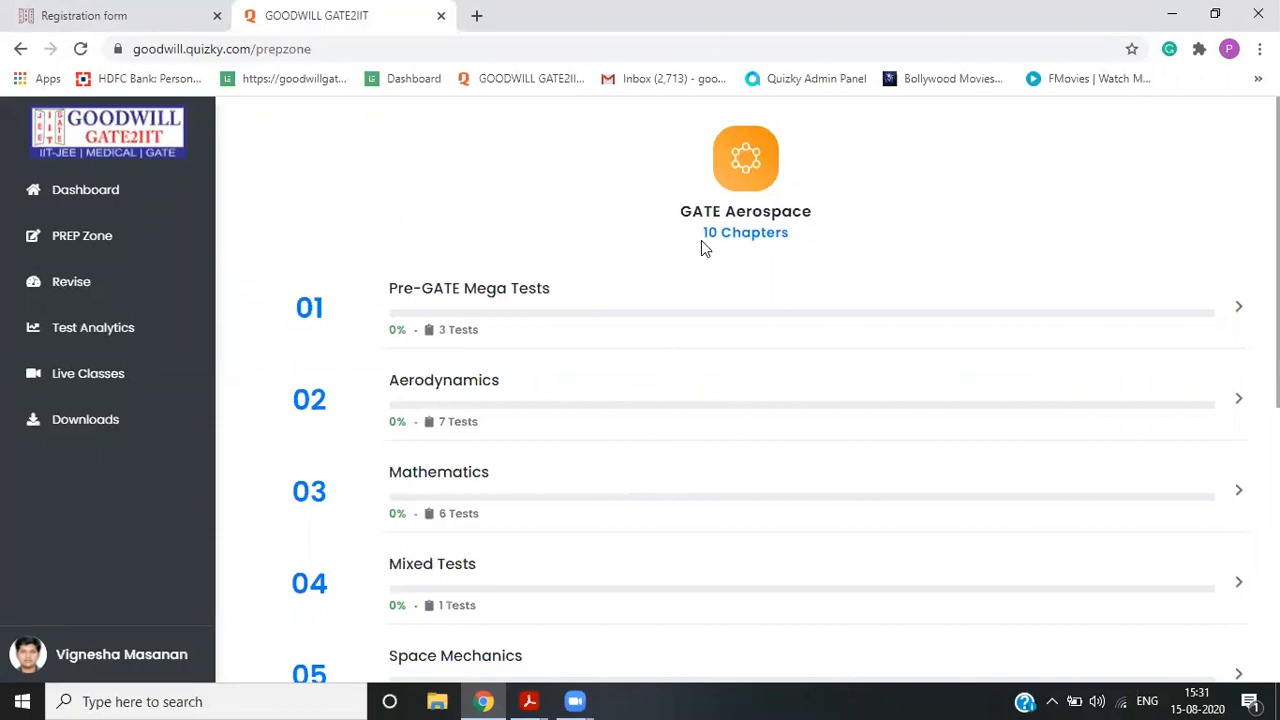